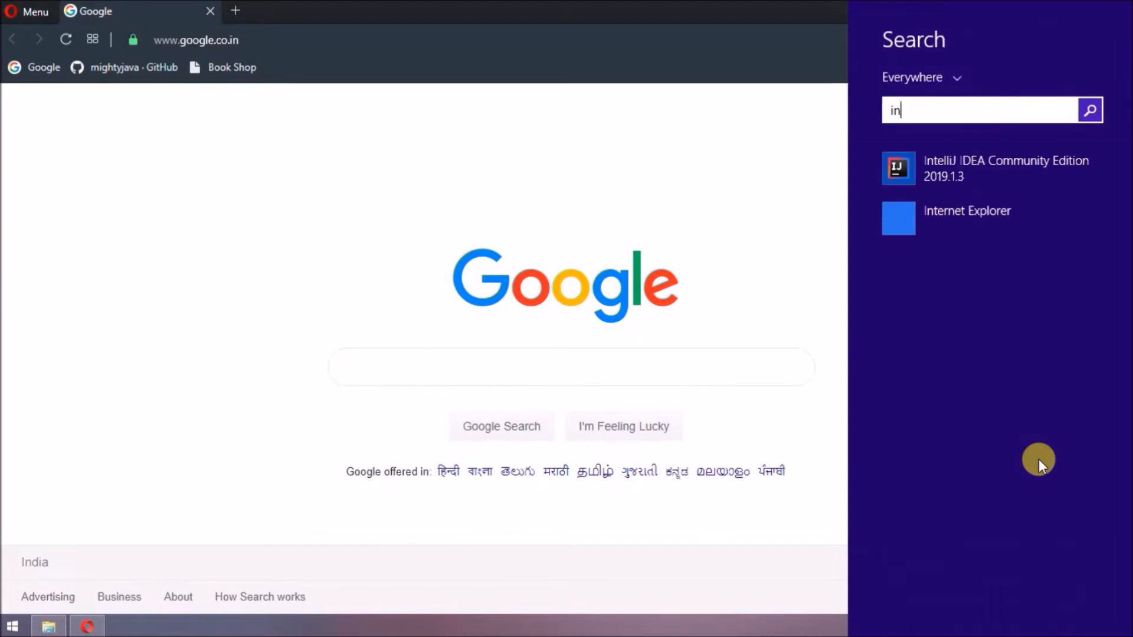
# Launch IntelliJ IDEA and remove book-rest-api-angular2 from the recent projects list.
pyautogui.click(1006, 168)
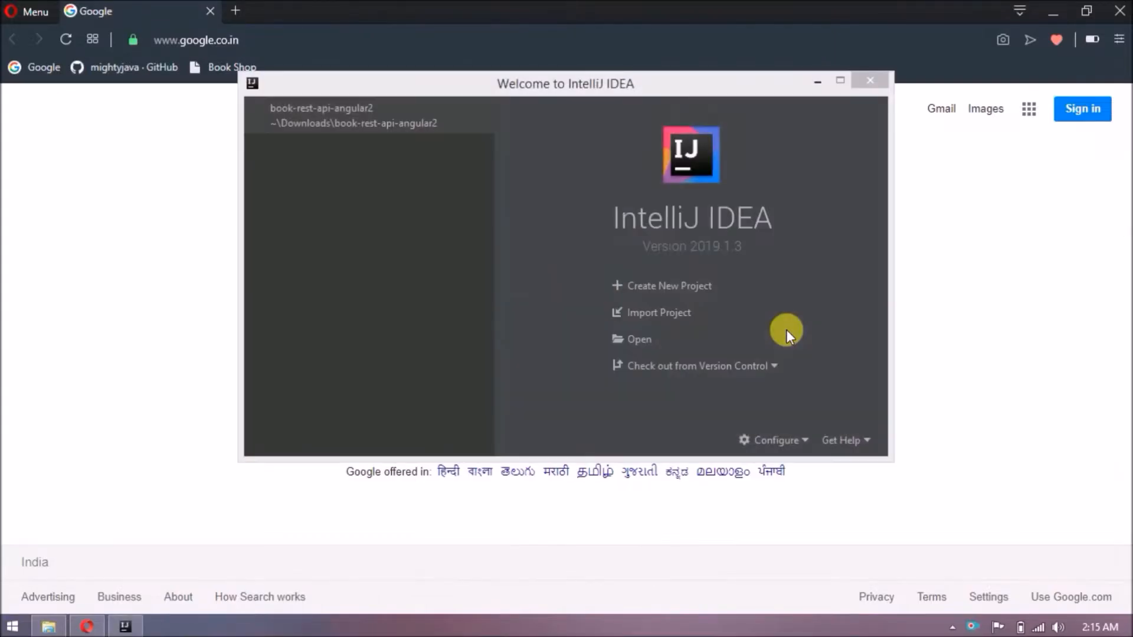
pyautogui.moveTo(479, 116)
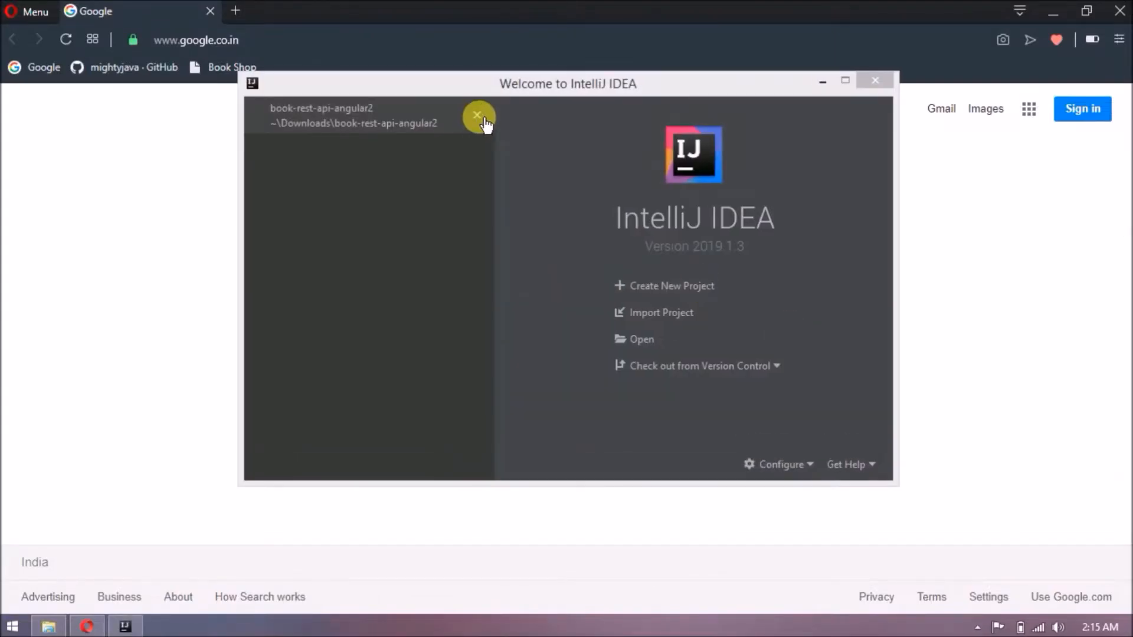
pyautogui.click(477, 116)
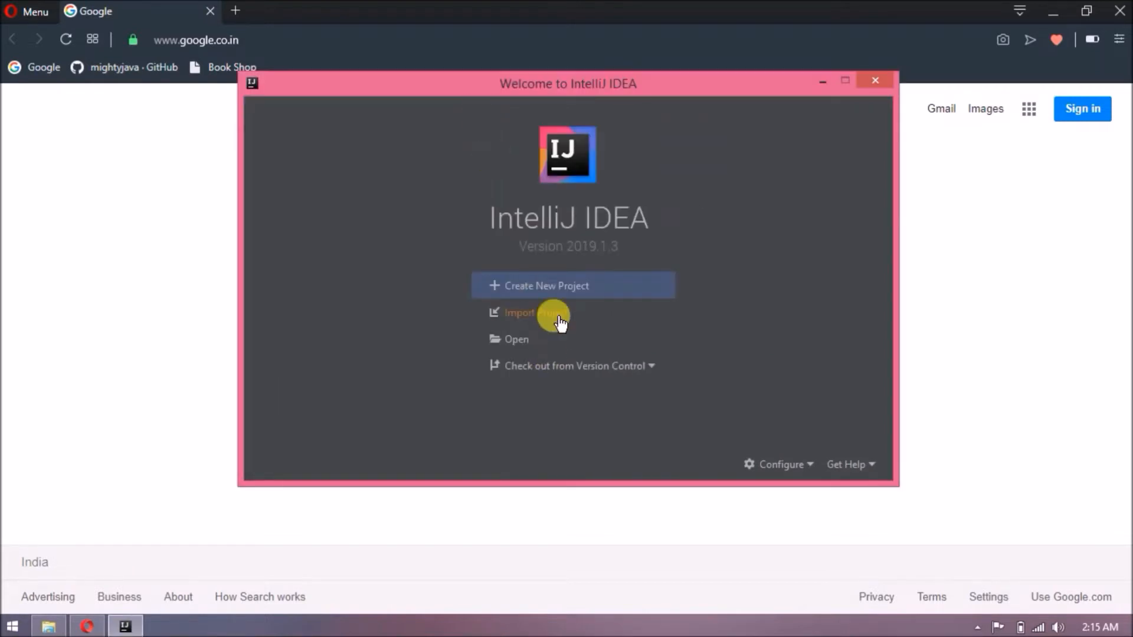
# Import the book-rest-api-angular2 folder from the external Maven model with default settings.
pyautogui.click(520, 312)
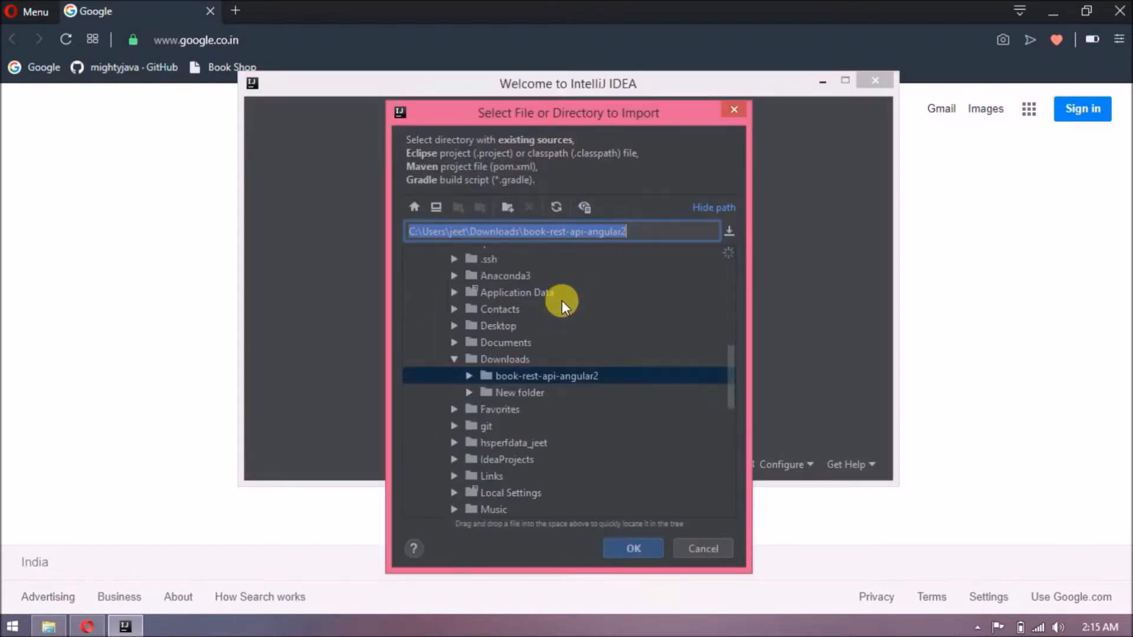
pyautogui.click(631, 547)
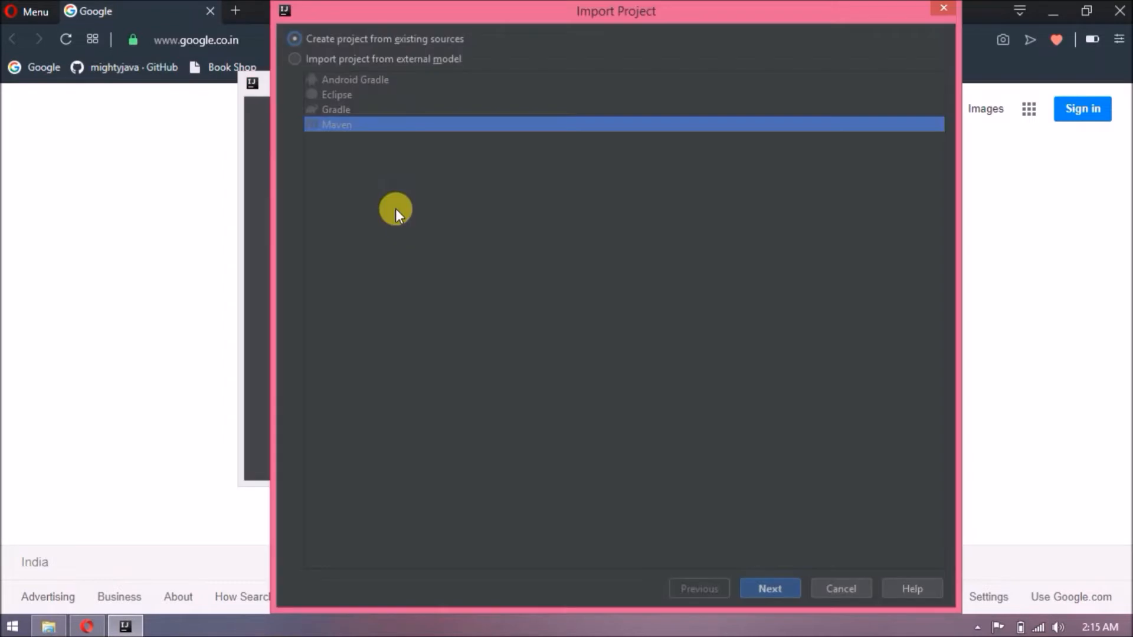
pyautogui.moveTo(408, 59)
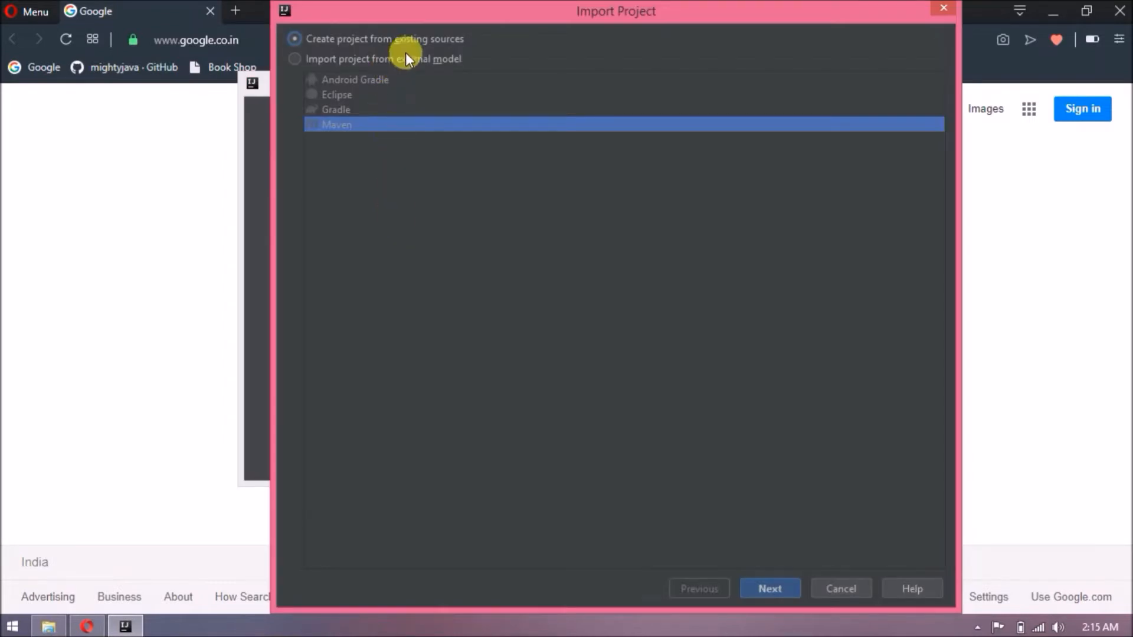
pyautogui.click(295, 59)
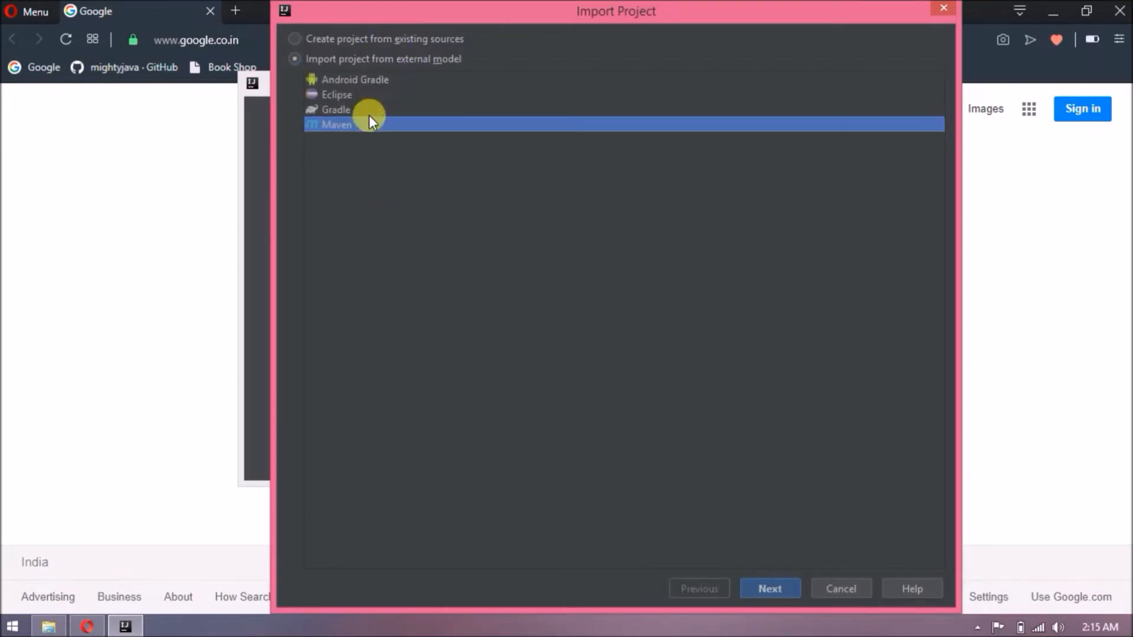
pyautogui.moveTo(455, 192)
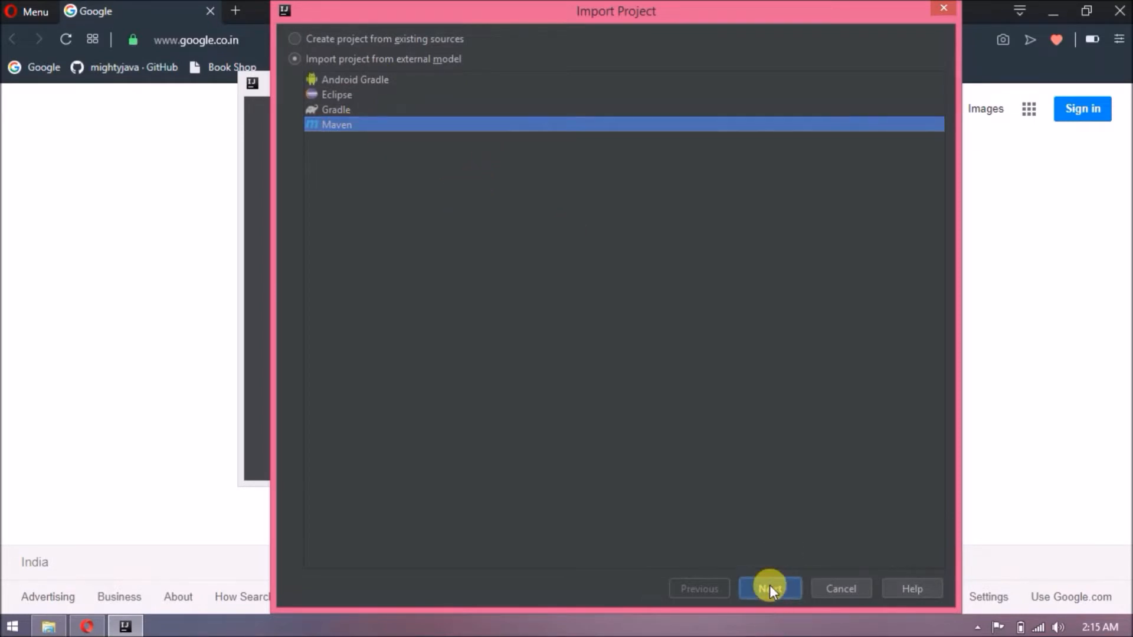
pyautogui.click(770, 588)
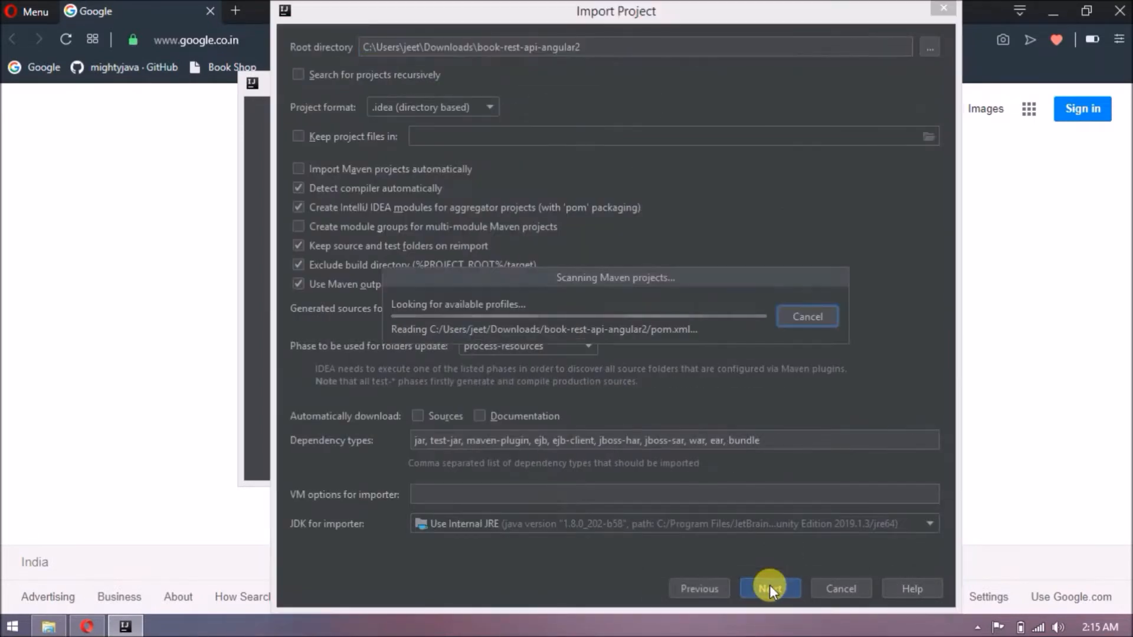
pyautogui.click(770, 588)
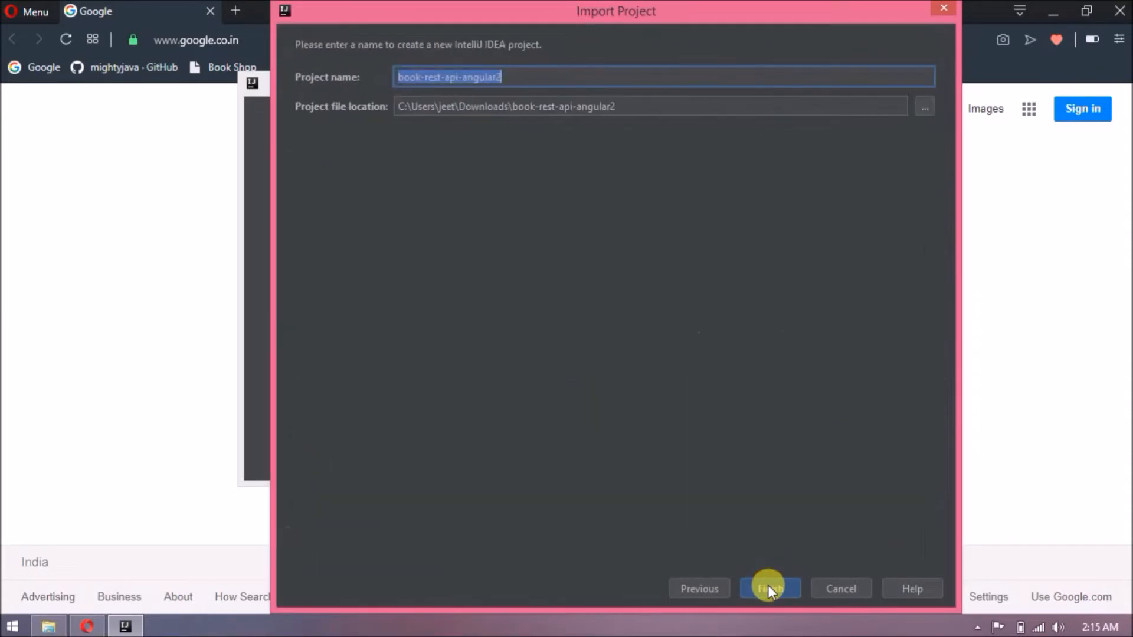
pyautogui.click(768, 587)
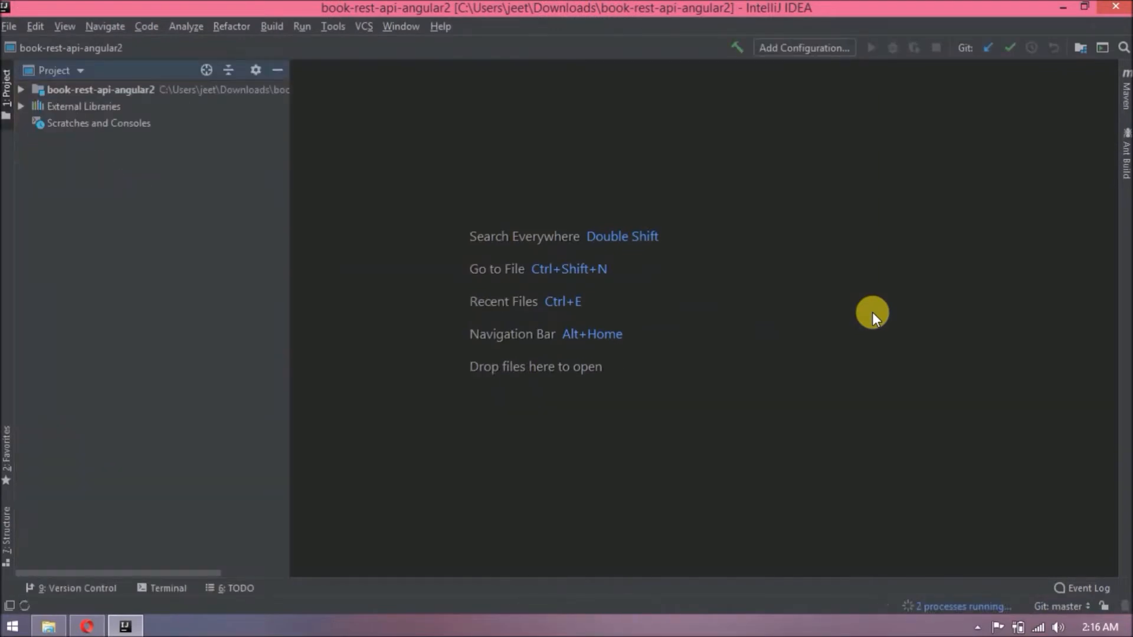
pyautogui.moveTo(298, 326)
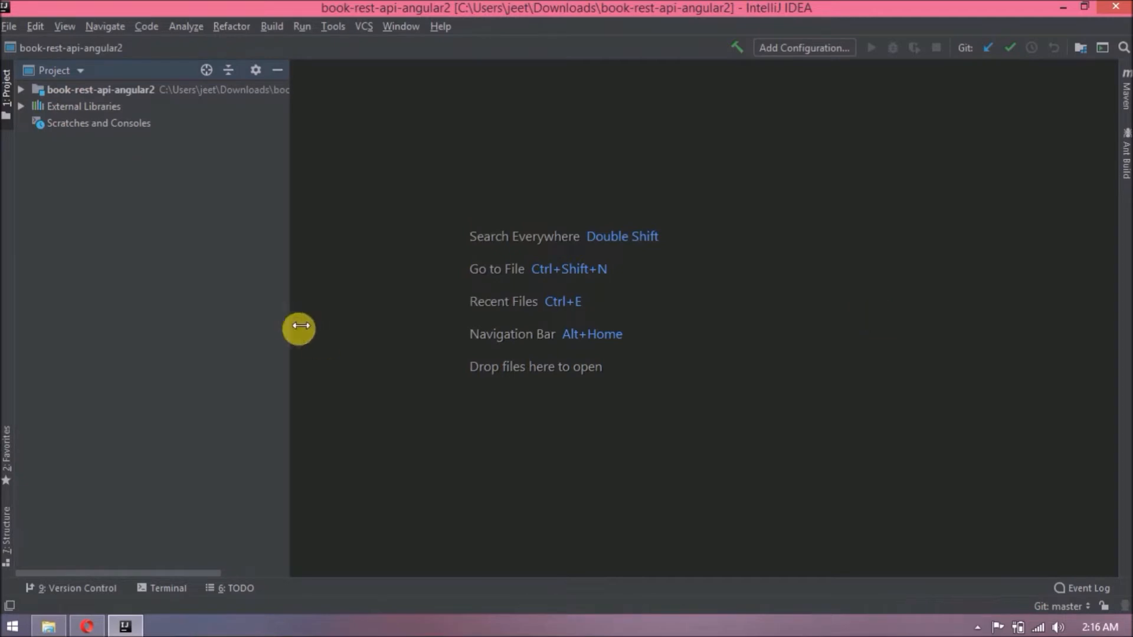
# Expand src > main > webapp > angular2 and open a terminal in the angular2 folder.
pyautogui.click(22, 90)
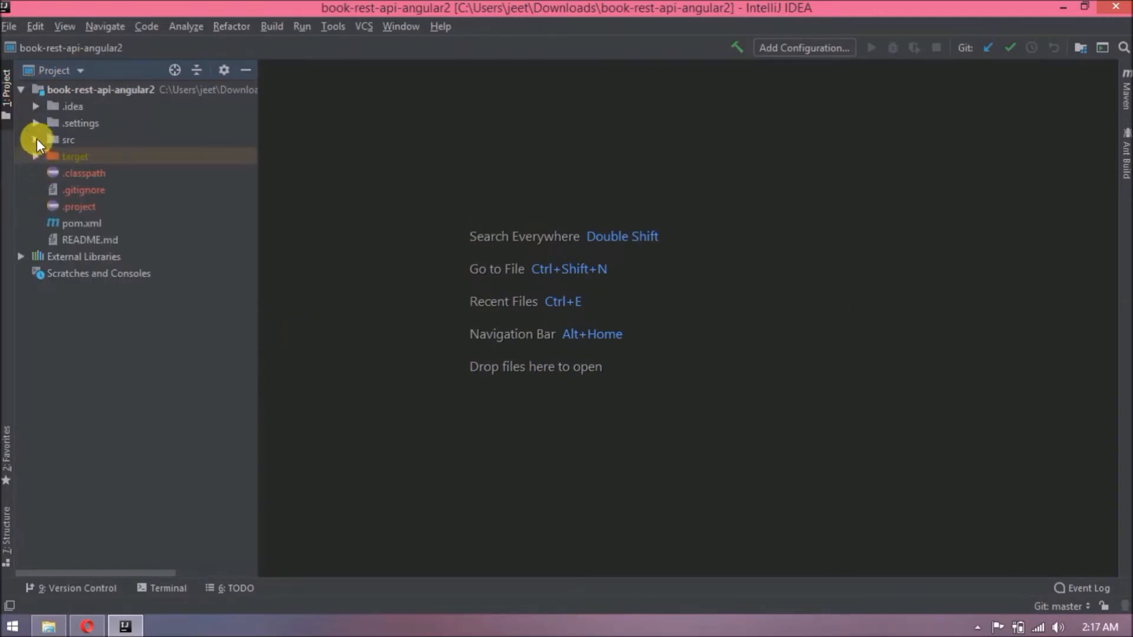
pyautogui.click(36, 140)
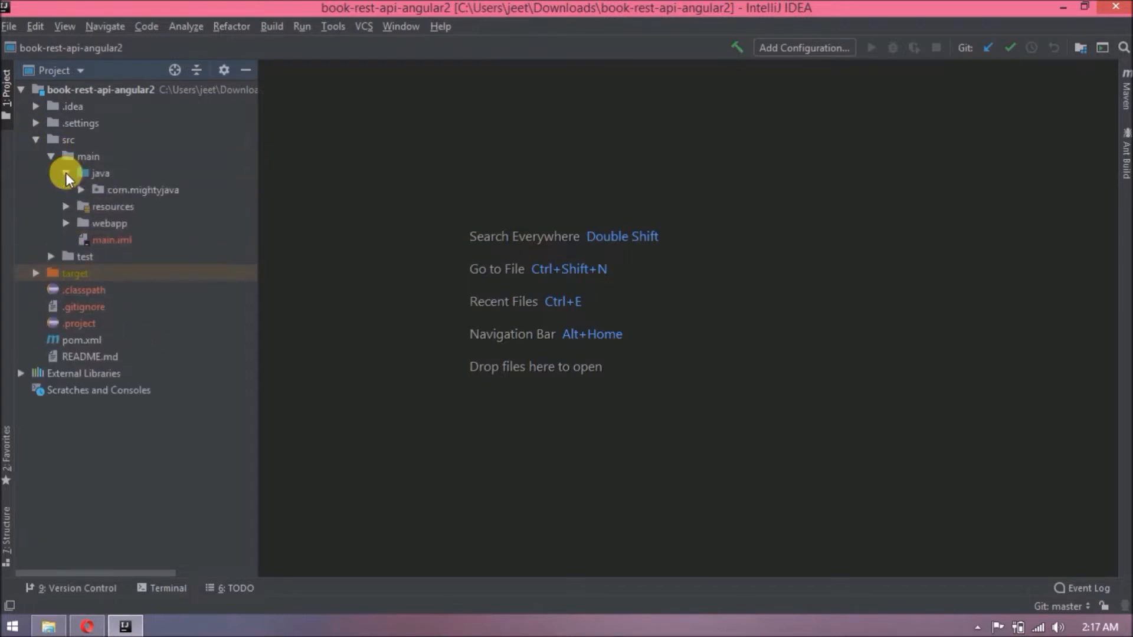
pyautogui.click(82, 189)
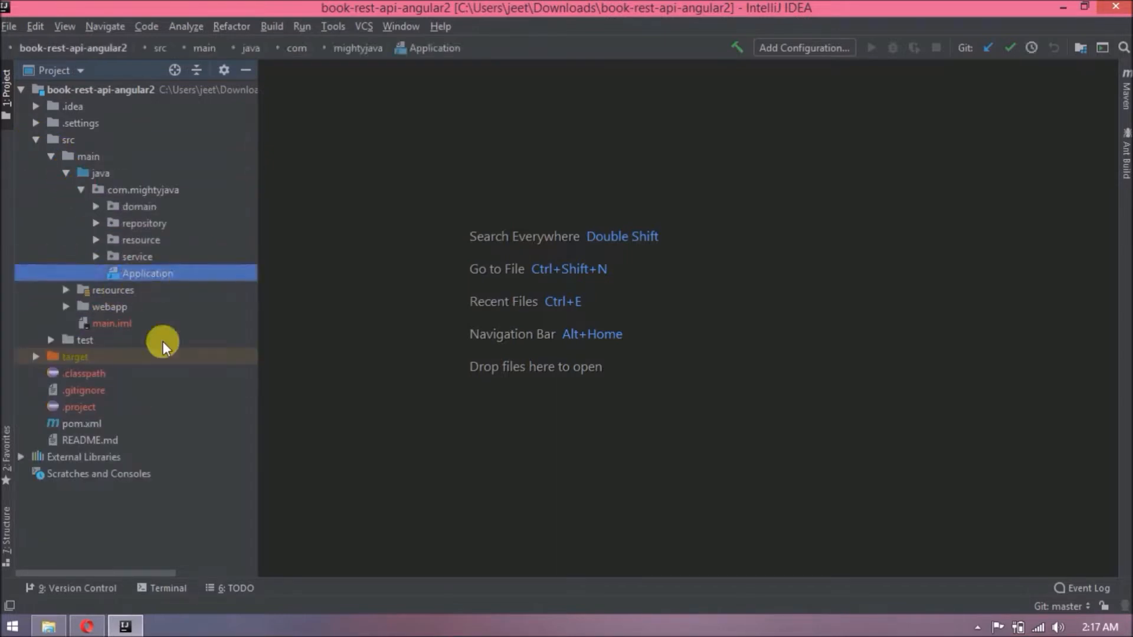
pyautogui.click(65, 307)
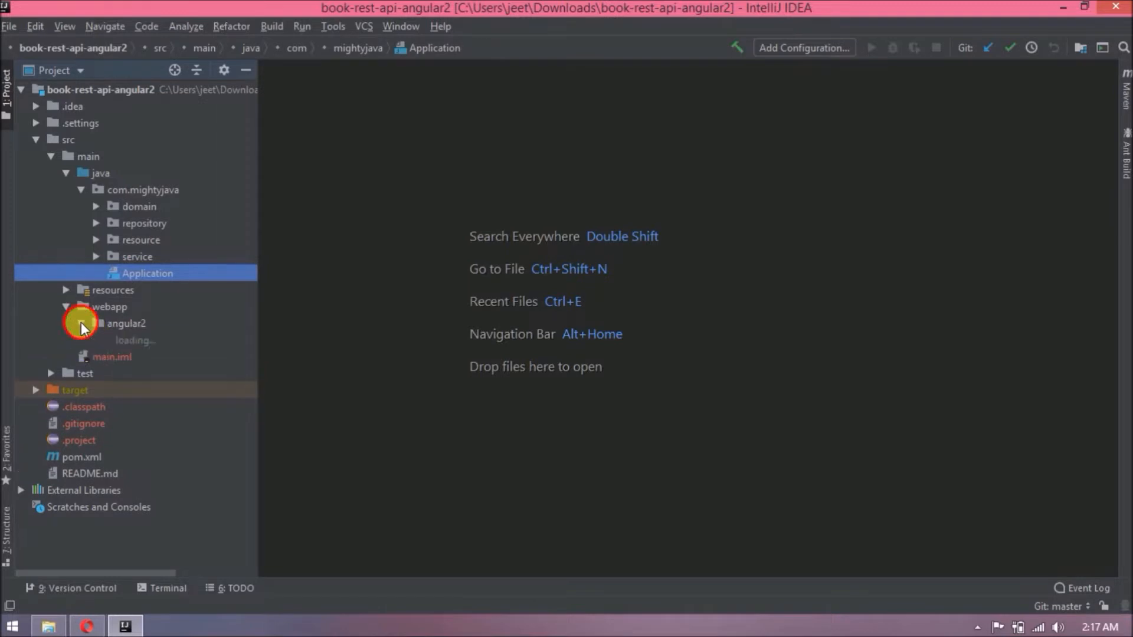
pyautogui.click(81, 324)
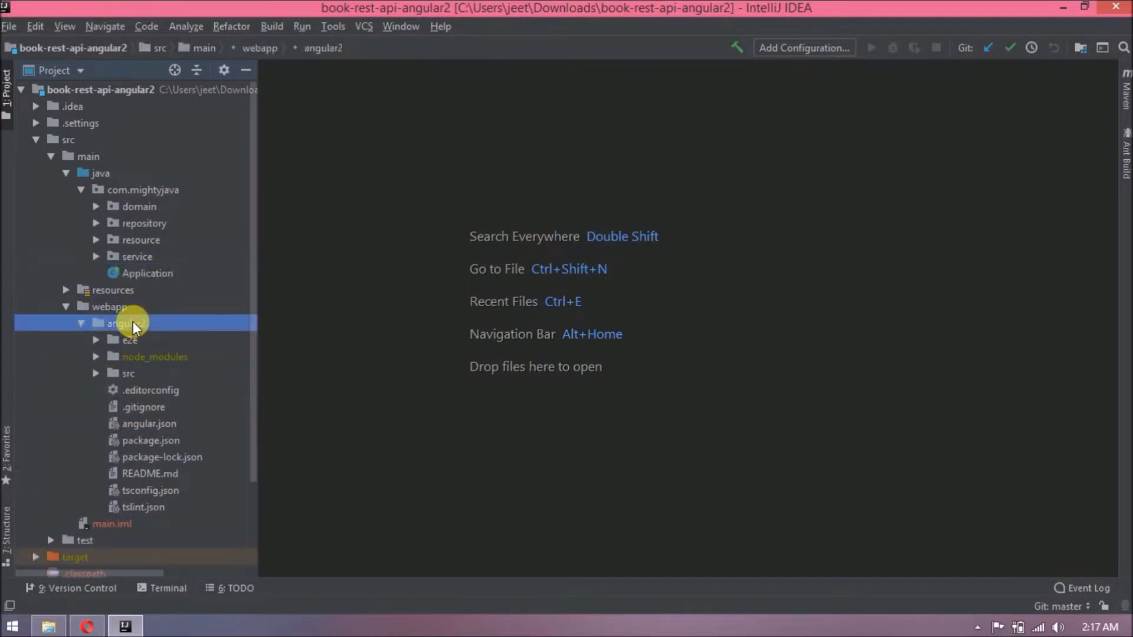
pyautogui.rightClick(123, 324)
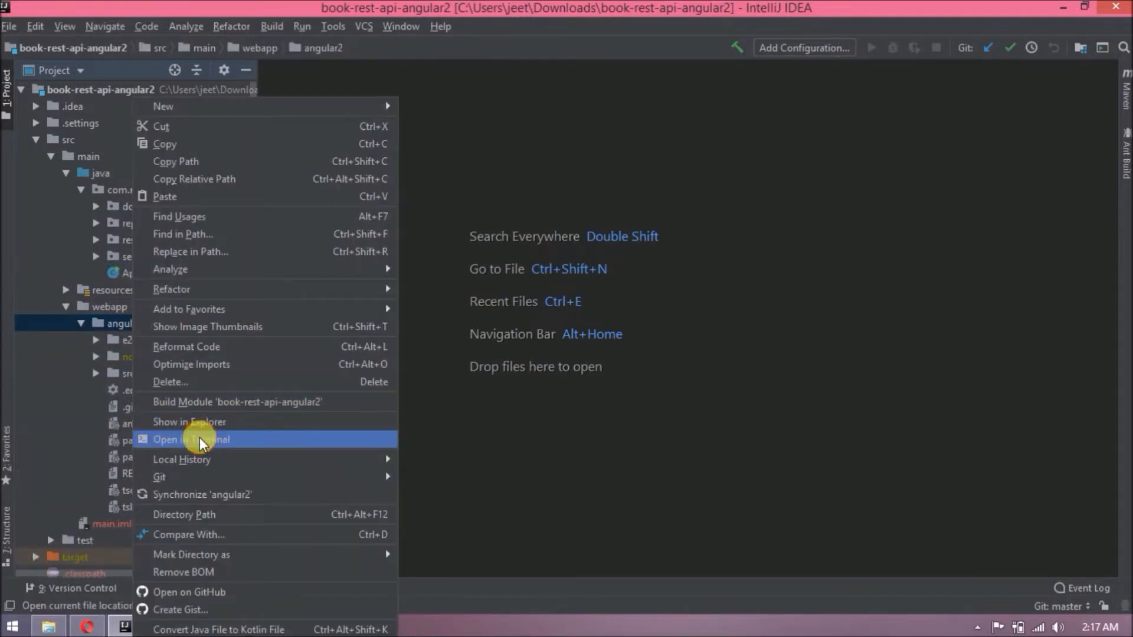
pyautogui.click(192, 439)
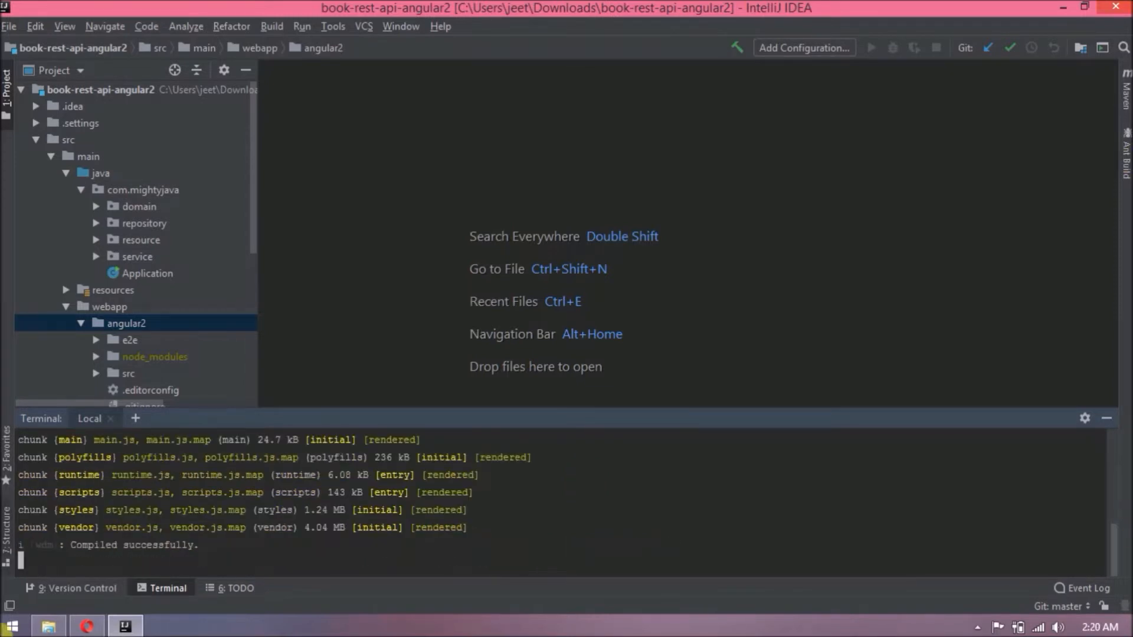
# Bring up the Book Shop app in Opera and preview its pages at a mobile width in dev tools.
pyautogui.click(87, 625)
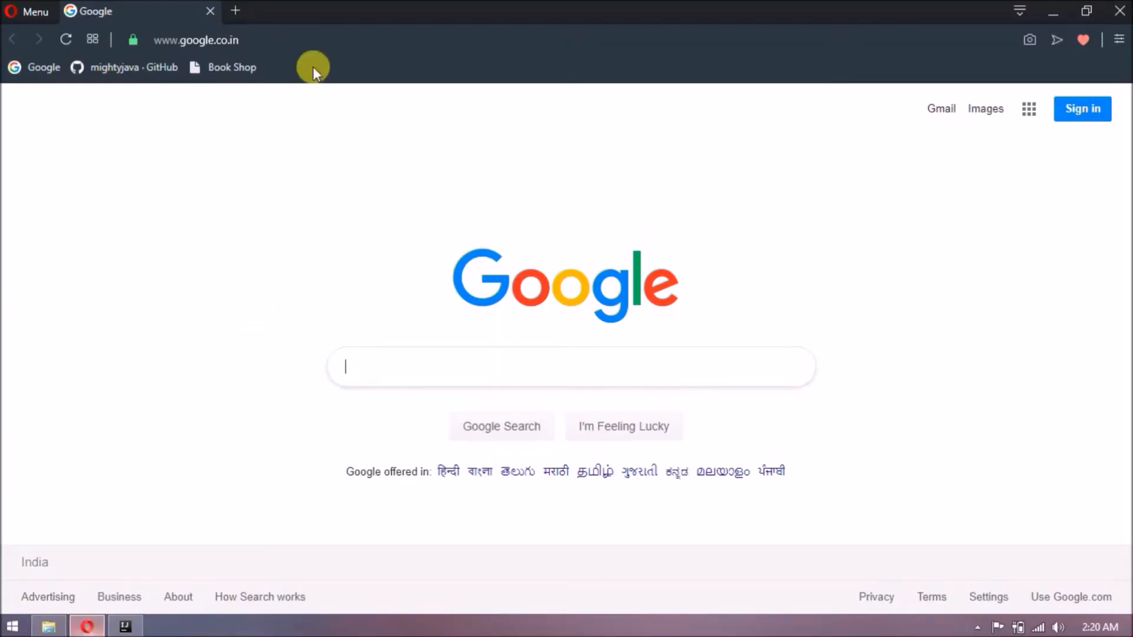
pyautogui.click(230, 66)
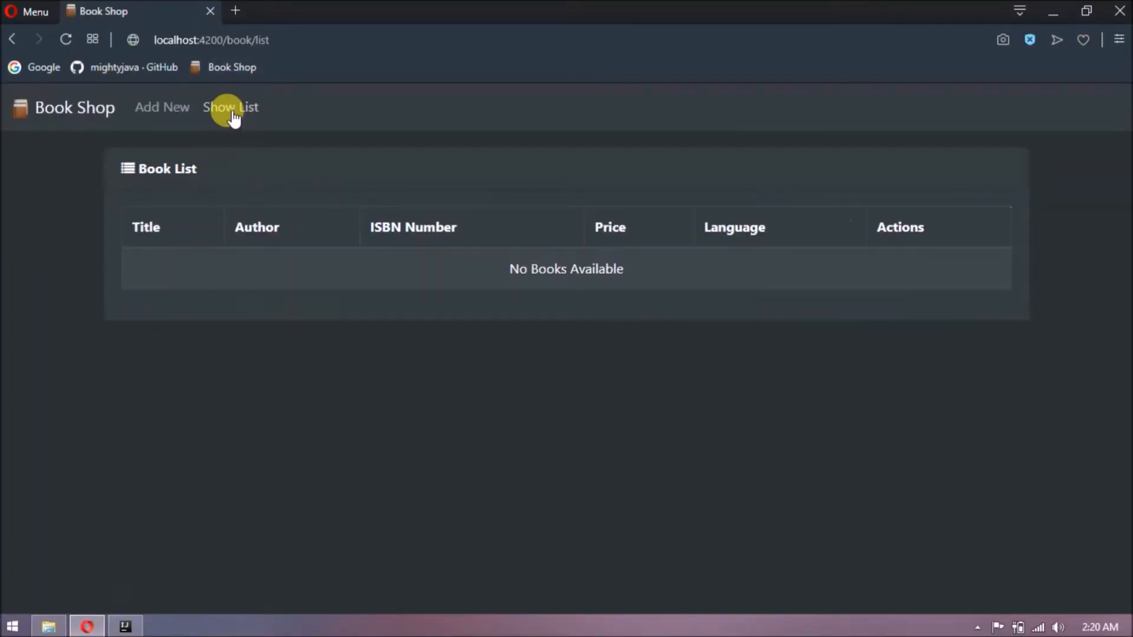
pyautogui.click(162, 107)
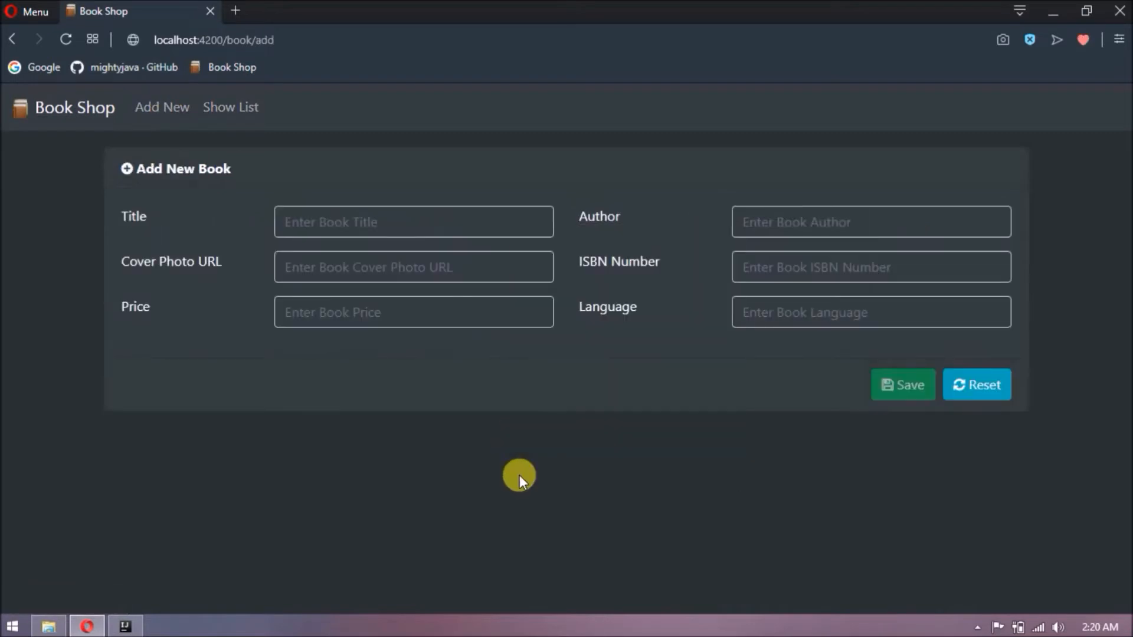
pyautogui.press('F12')
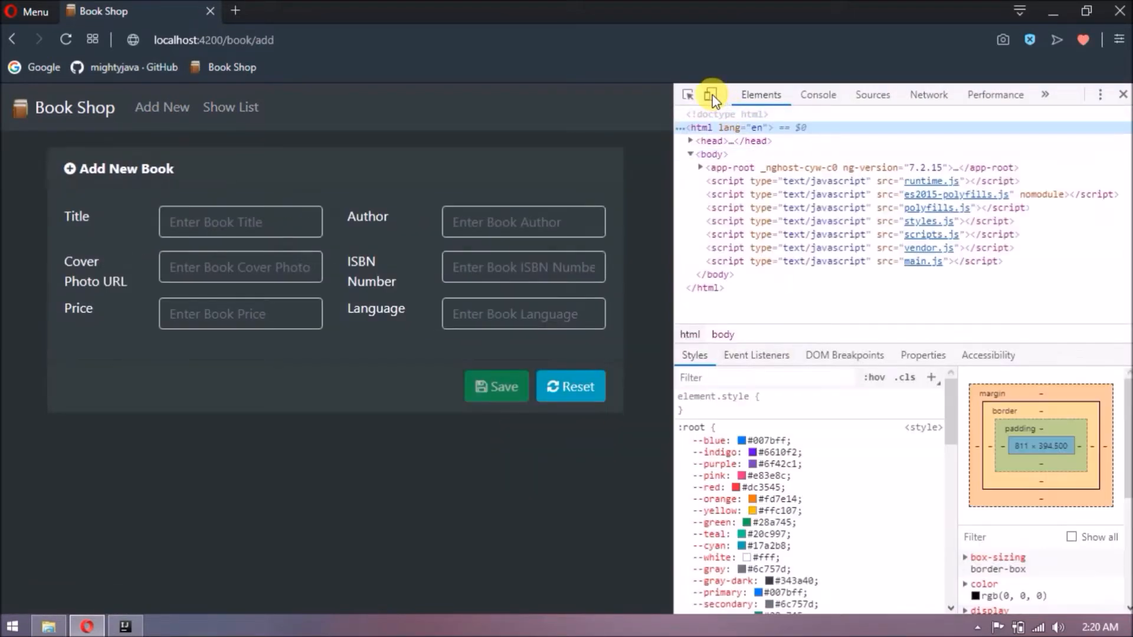
pyautogui.click(710, 94)
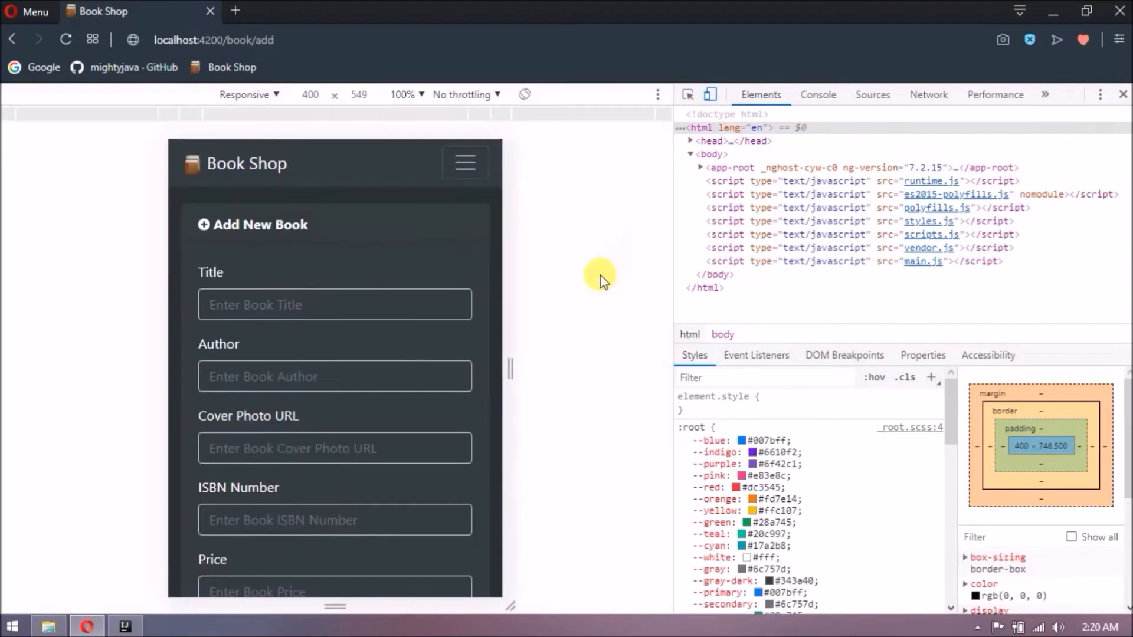
pyautogui.moveTo(520, 173)
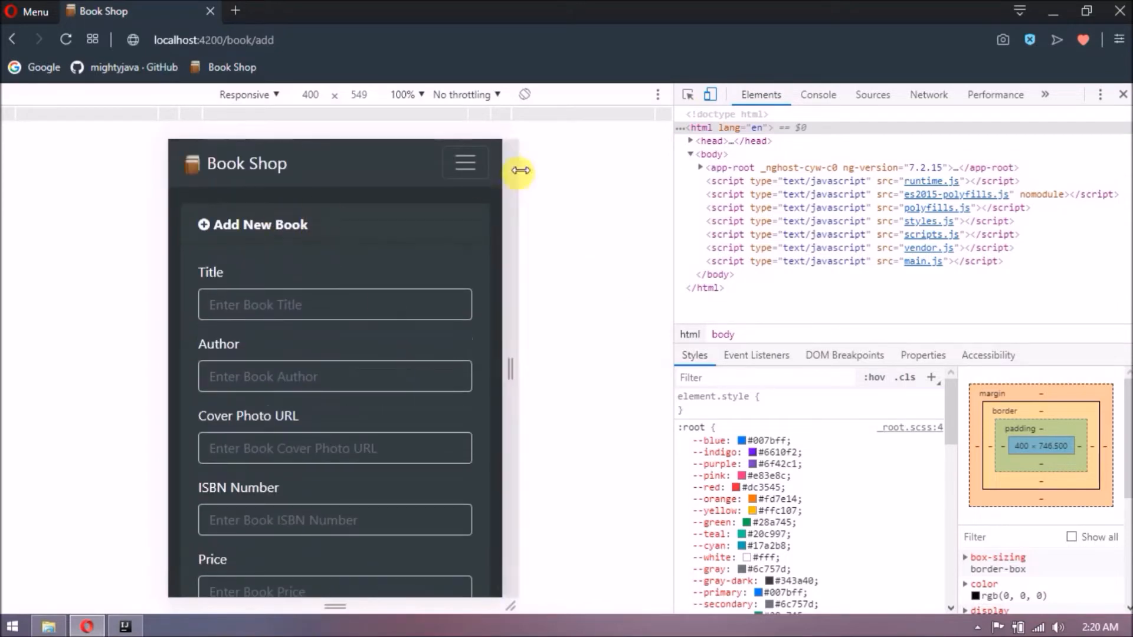
# Check the book list and Add New Book pages in iPhone X emulation via the collapsed nav.
pyautogui.click(465, 162)
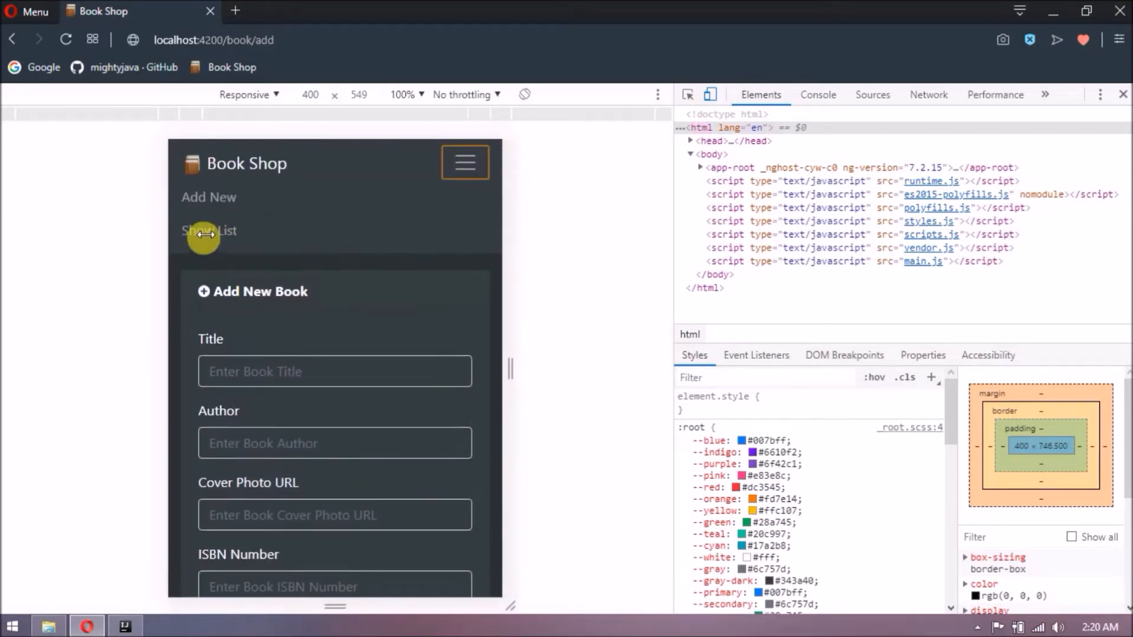
pyautogui.click(249, 94)
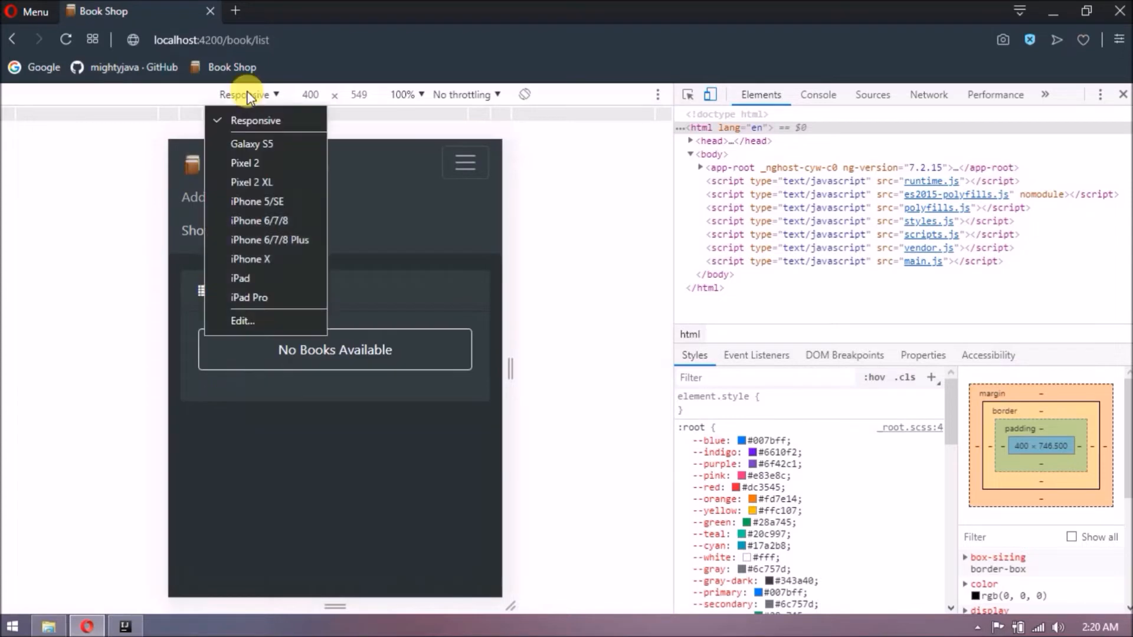
pyautogui.click(250, 259)
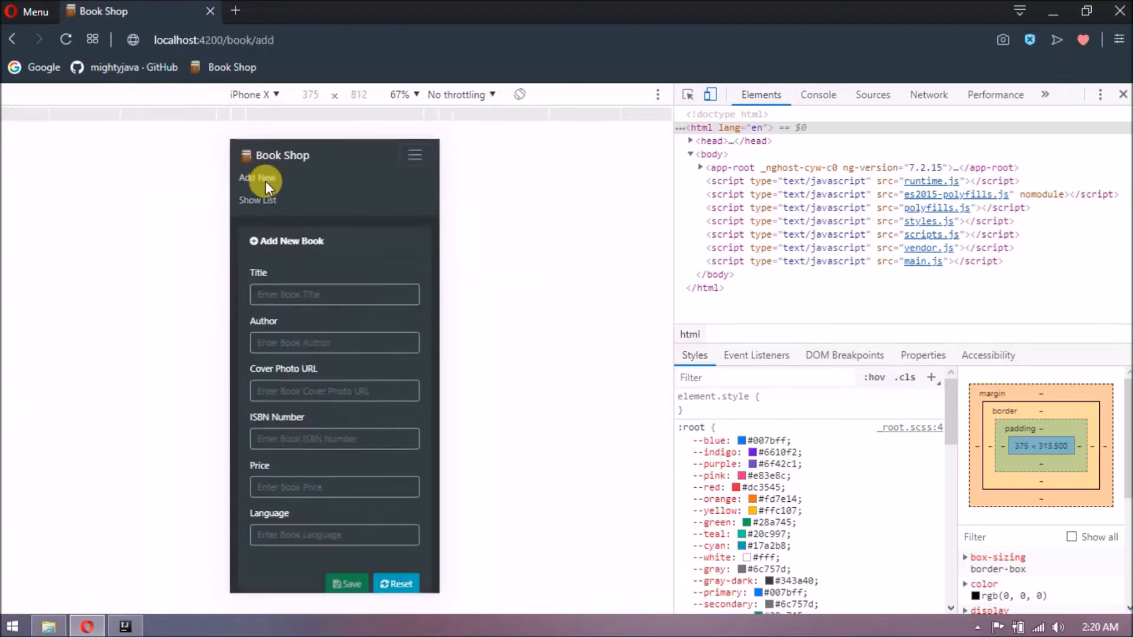
pyautogui.click(257, 201)
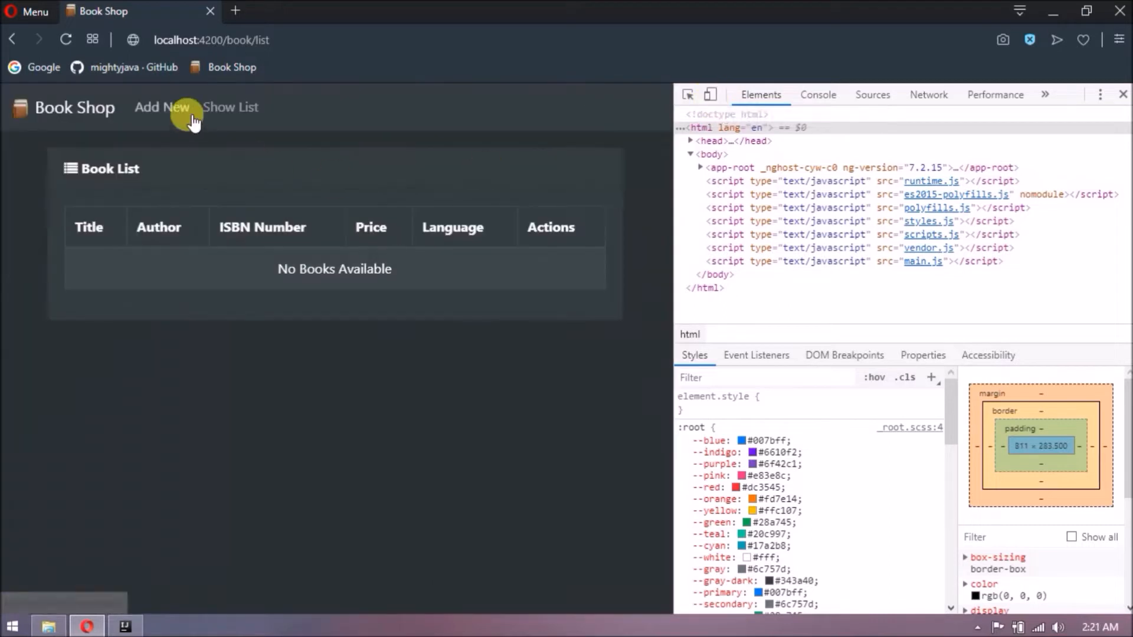
pyautogui.click(1121, 94)
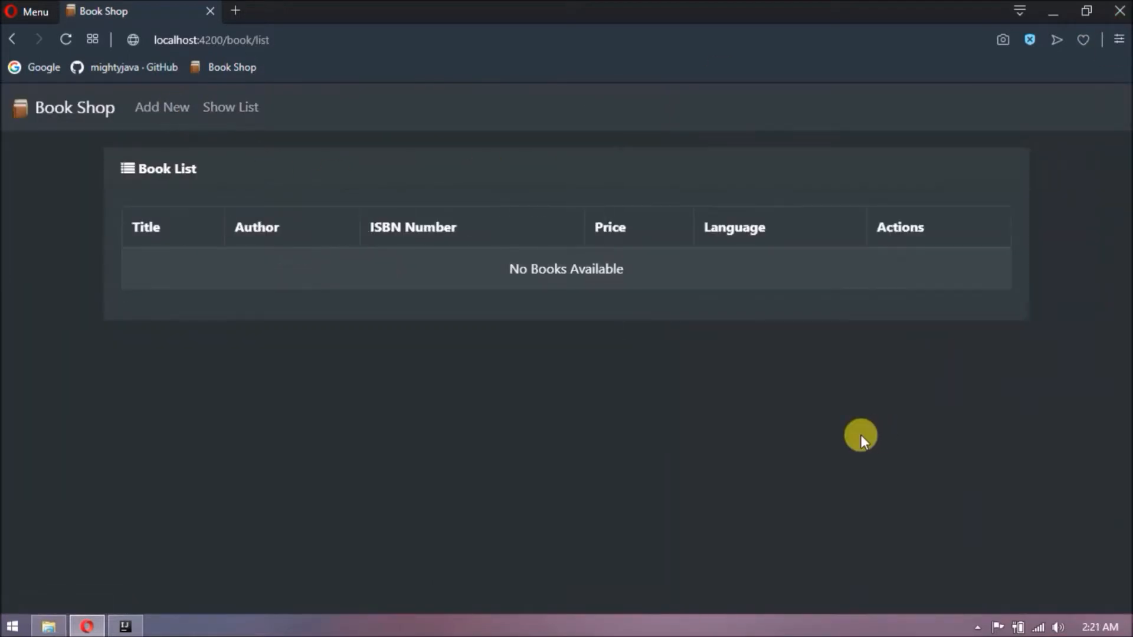
pyautogui.moveTo(141, 625)
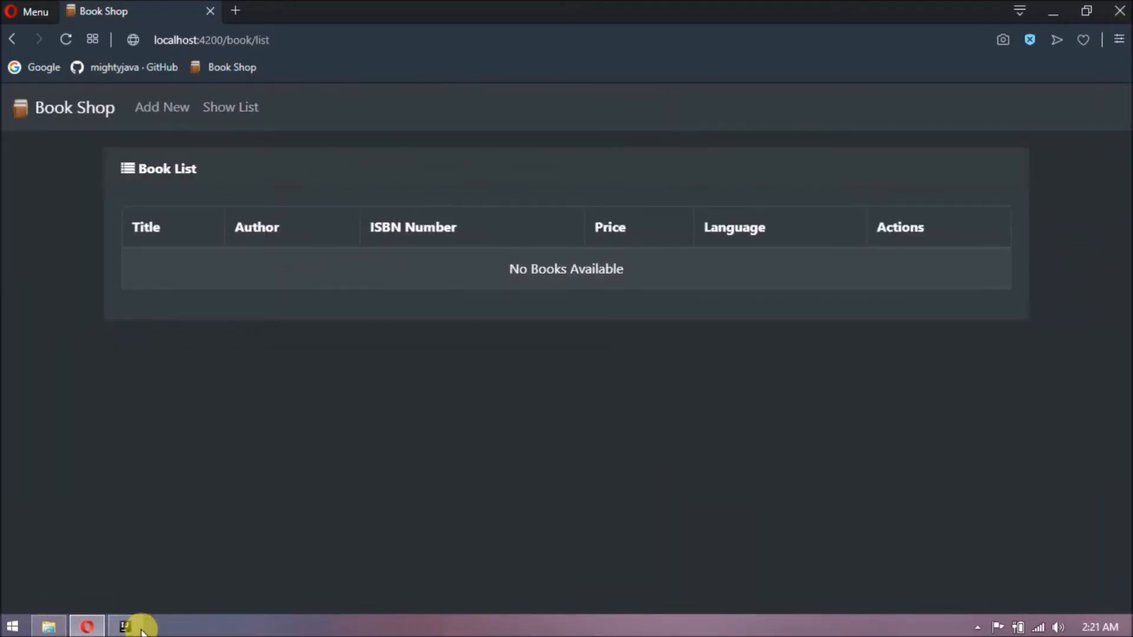
# Run Application.main() from the gutter icon in Application.java and hide the run output.
pyautogui.click(125, 626)
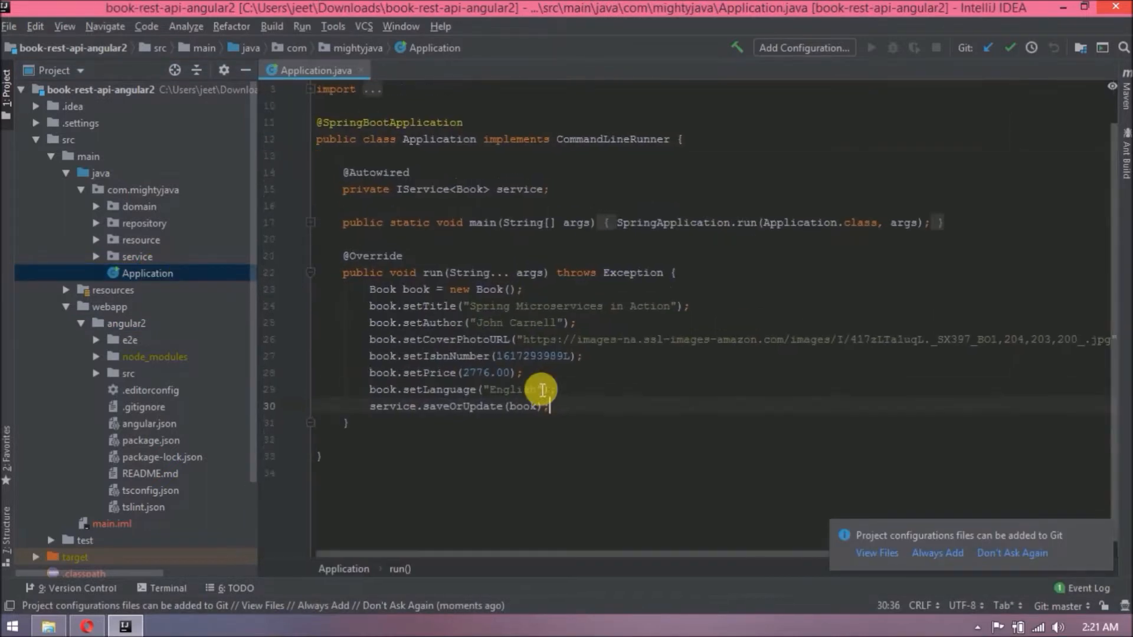
pyautogui.scroll(3)
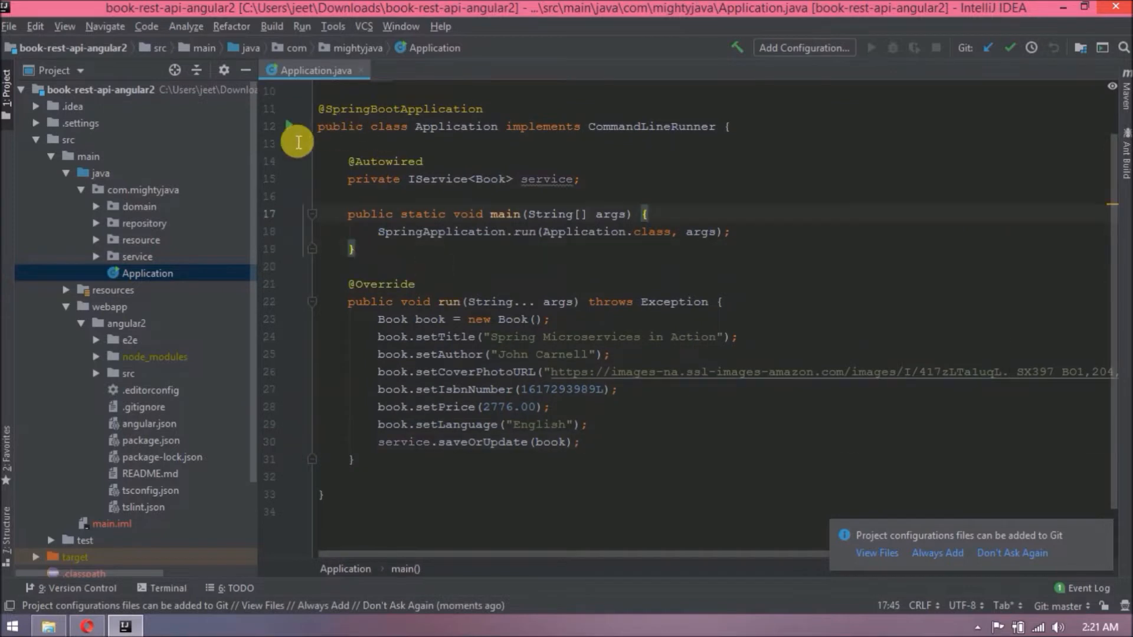
pyautogui.click(288, 129)
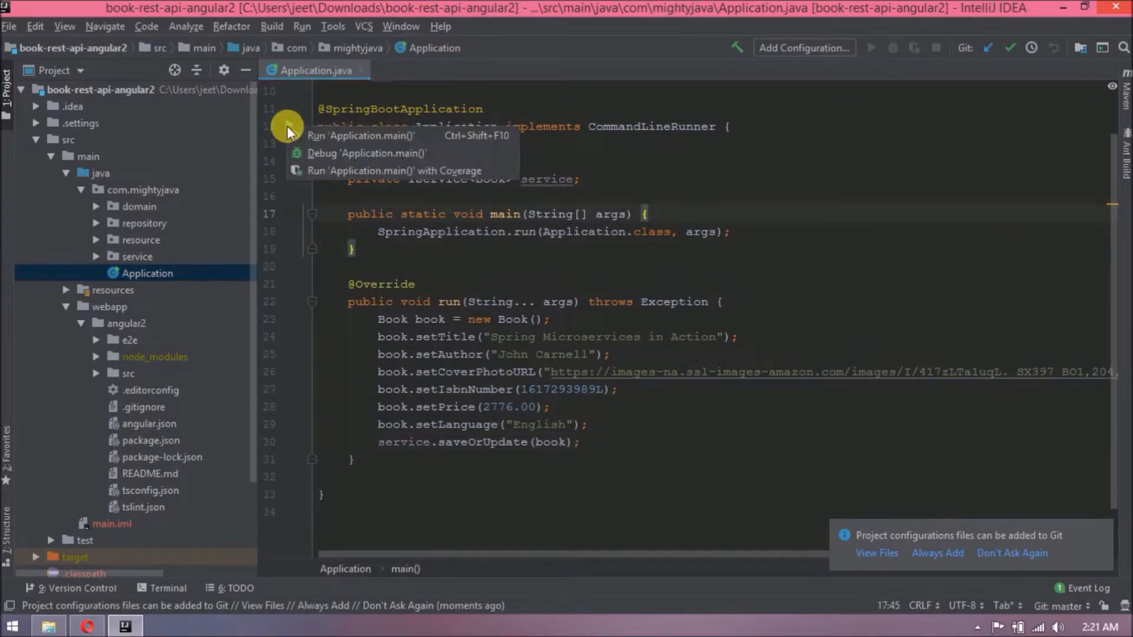
pyautogui.click(359, 136)
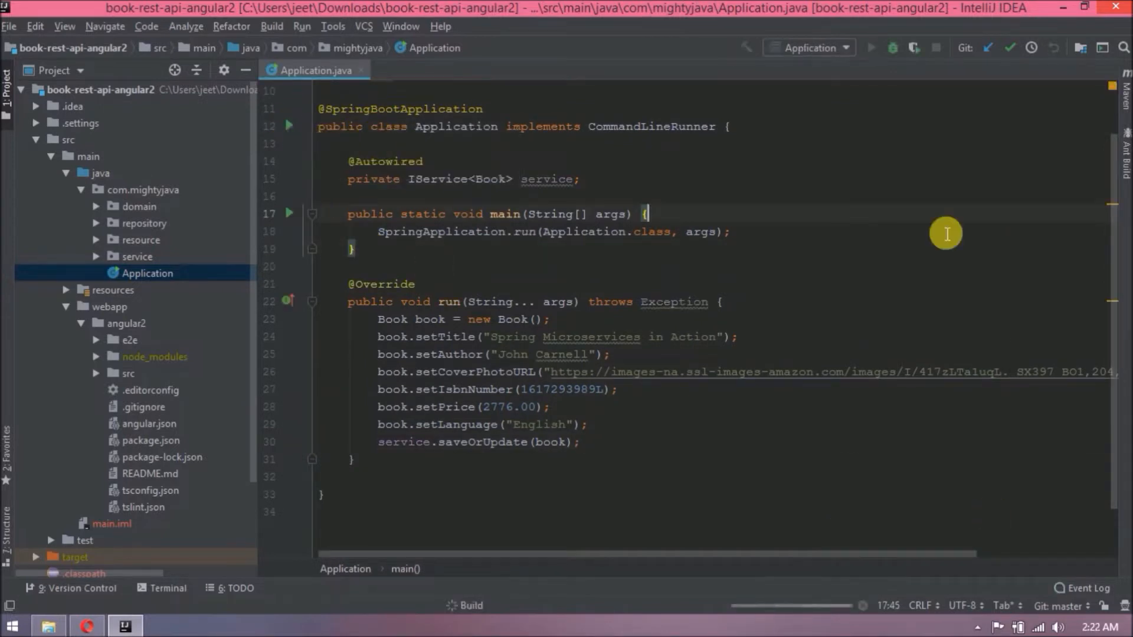
pyautogui.click(871, 47)
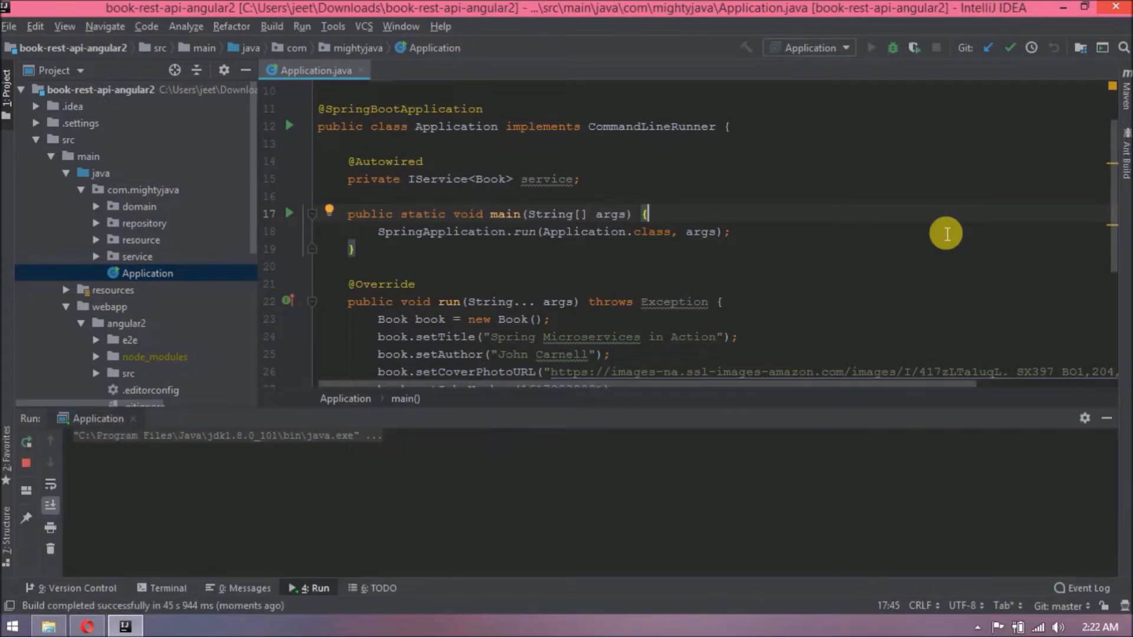
pyautogui.click(871, 47)
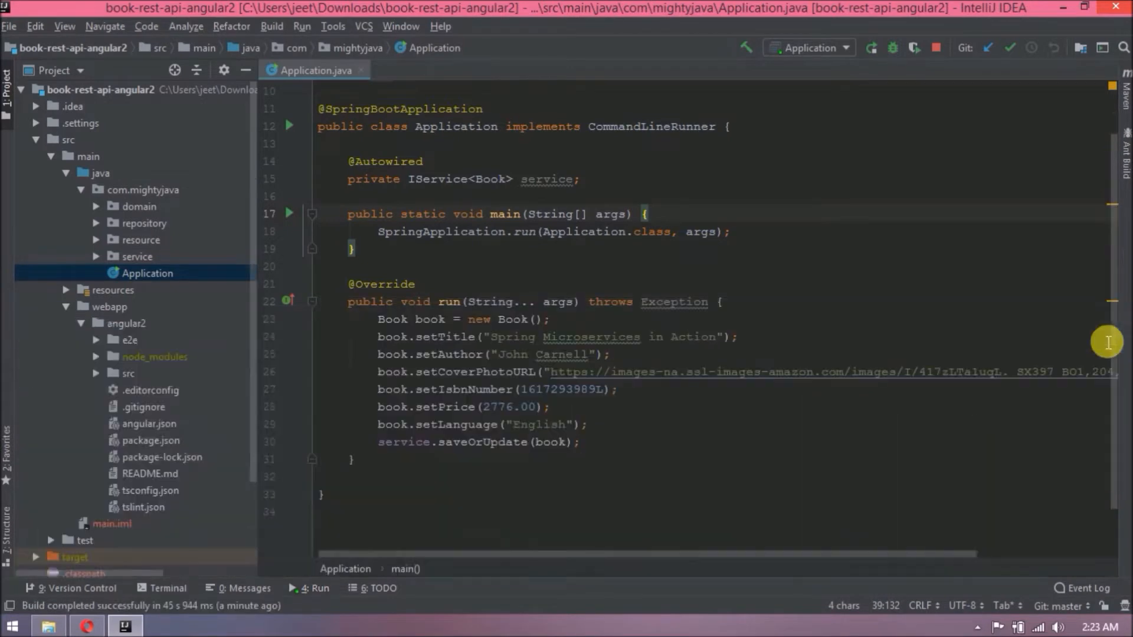
# Check the localhost:8081/rest/books JSON response in Opera, then return to the Book Shop tab.
pyautogui.click(82, 173)
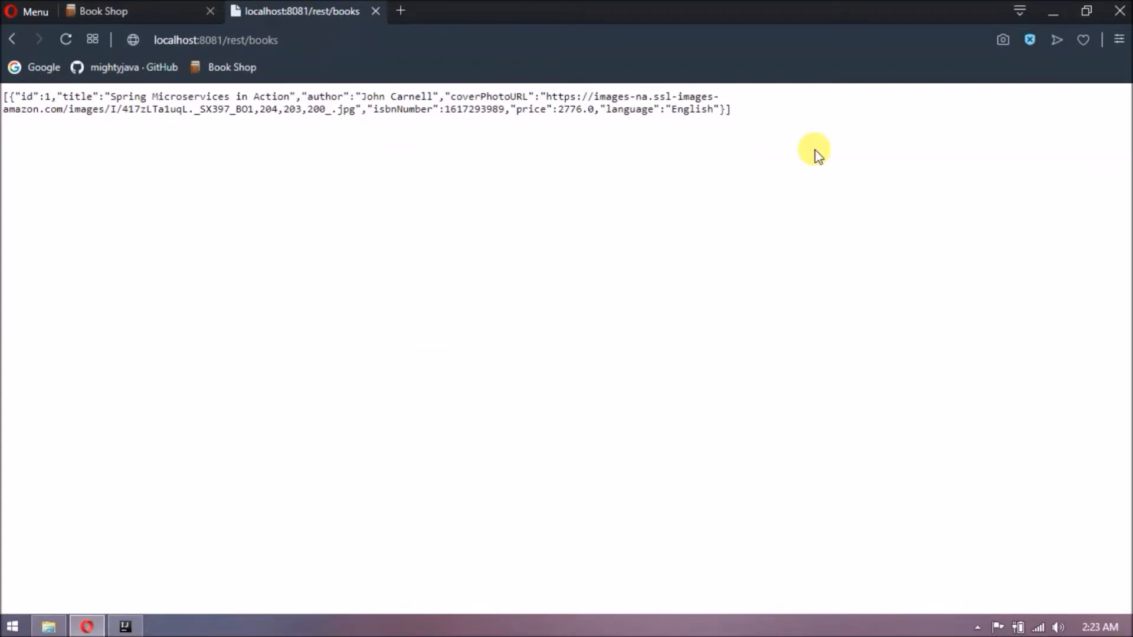
pyautogui.moveTo(104, 174)
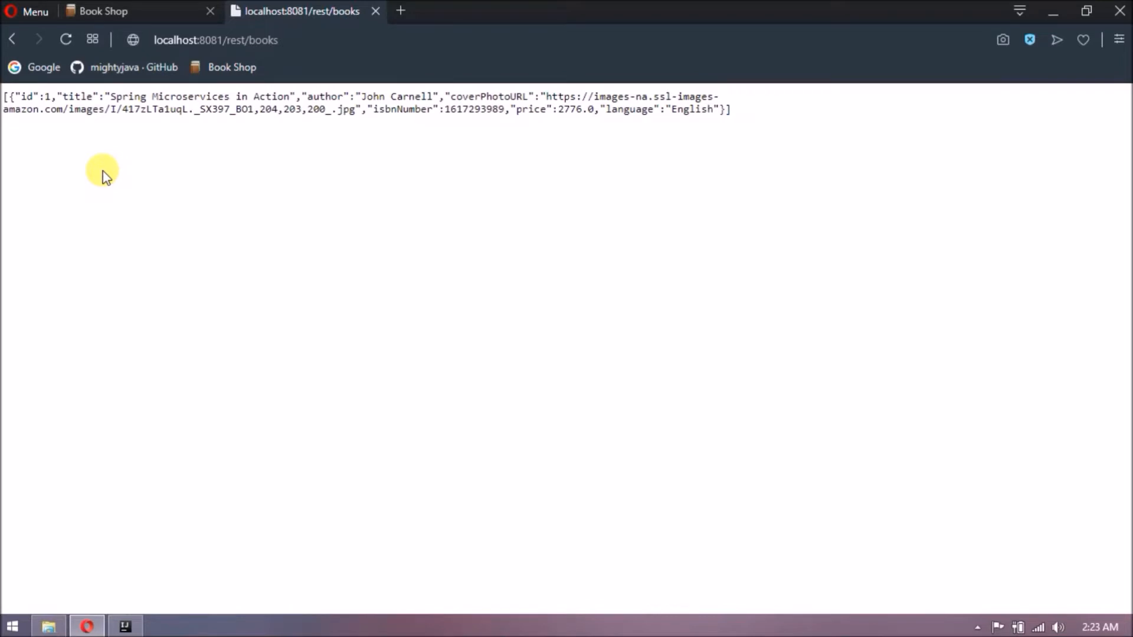
pyautogui.click(101, 10)
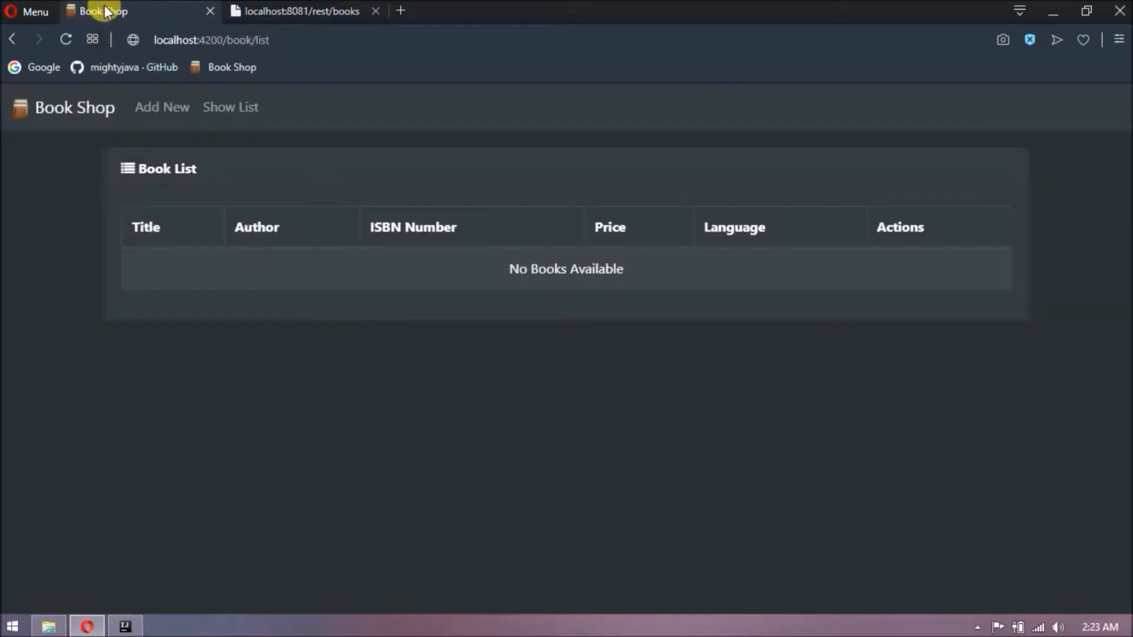
# Expand src > app and open app.module.ts for editing.
pyautogui.click(125, 625)
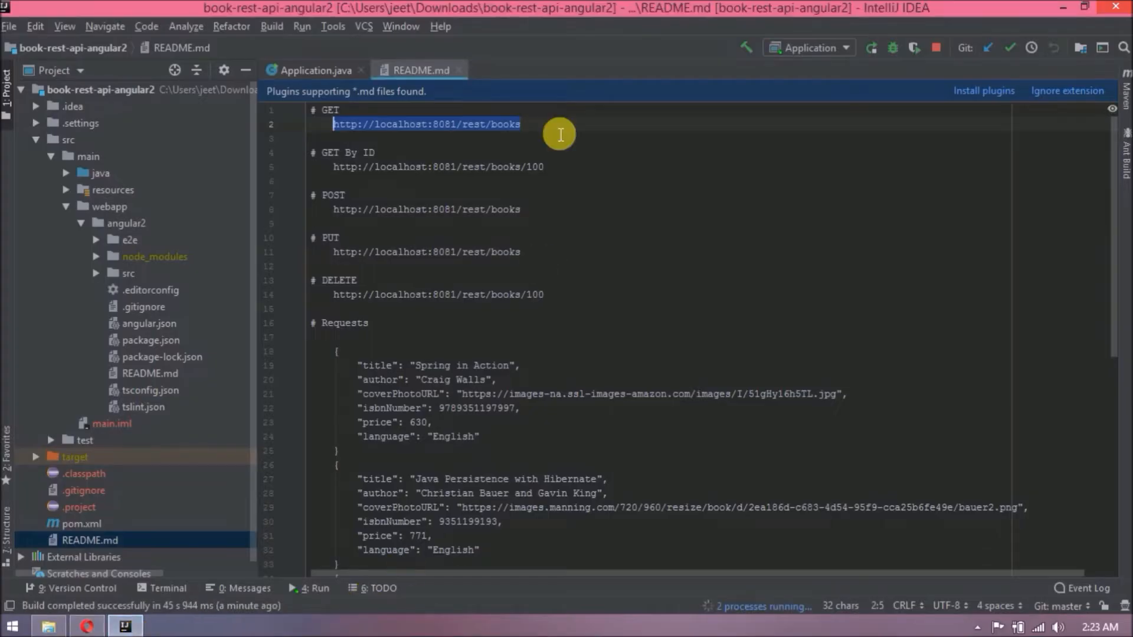
pyautogui.click(96, 272)
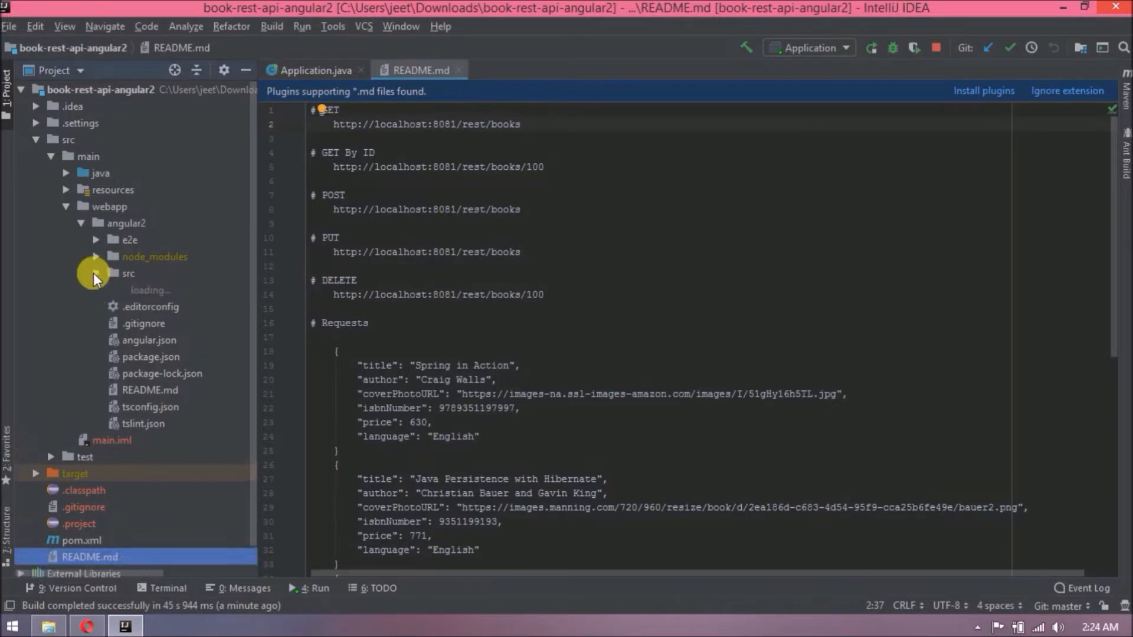
pyautogui.click(94, 273)
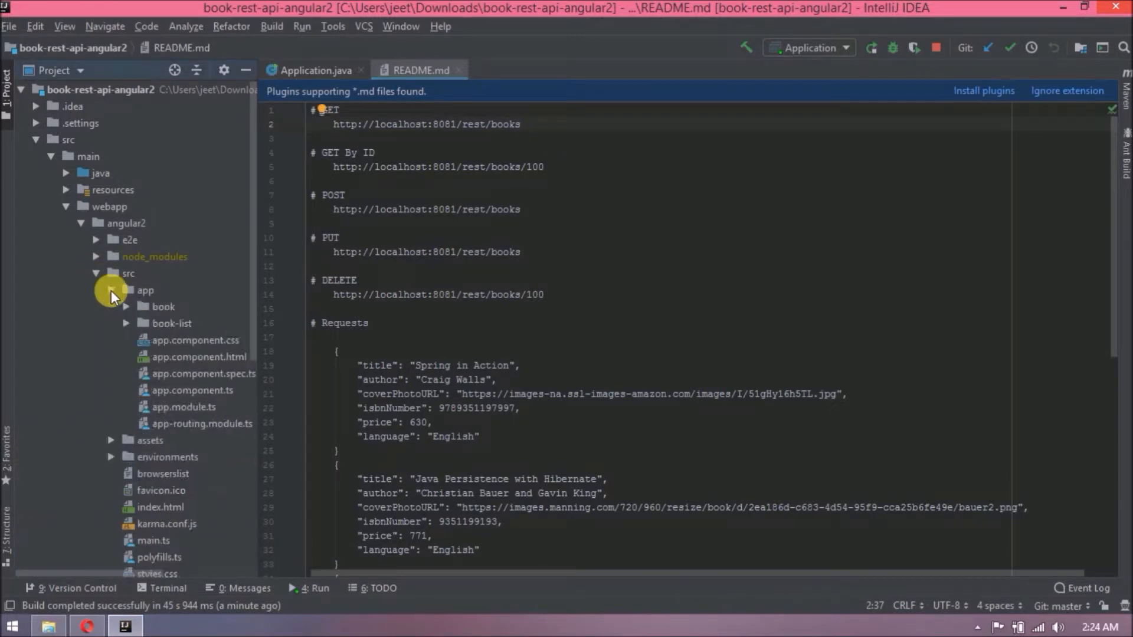
pyautogui.doubleClick(184, 408)
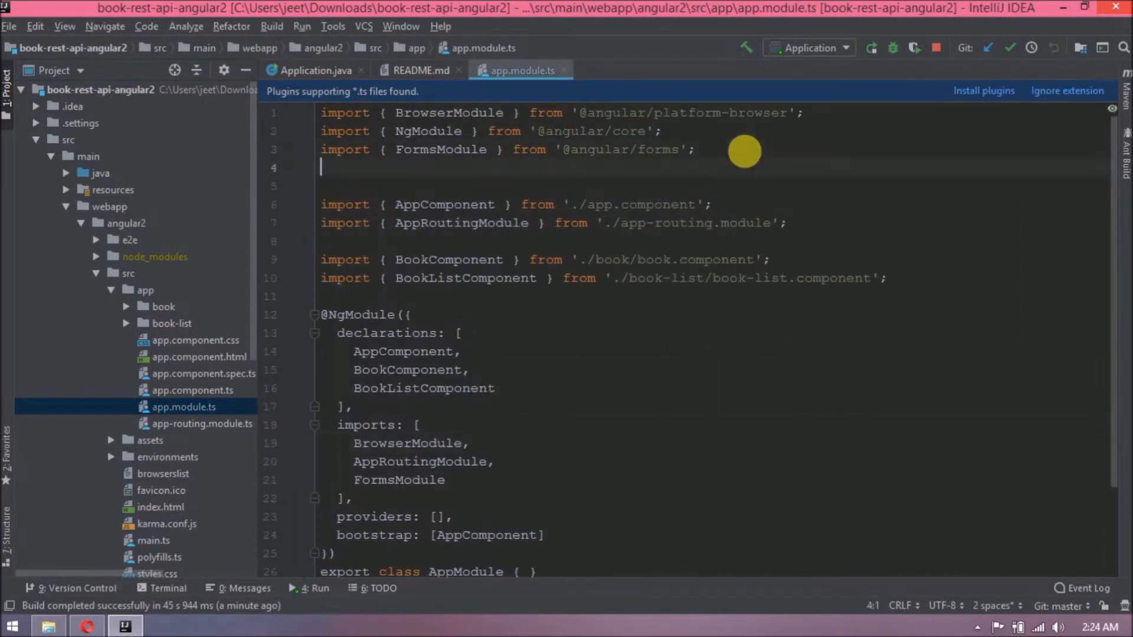
pyautogui.write('import')
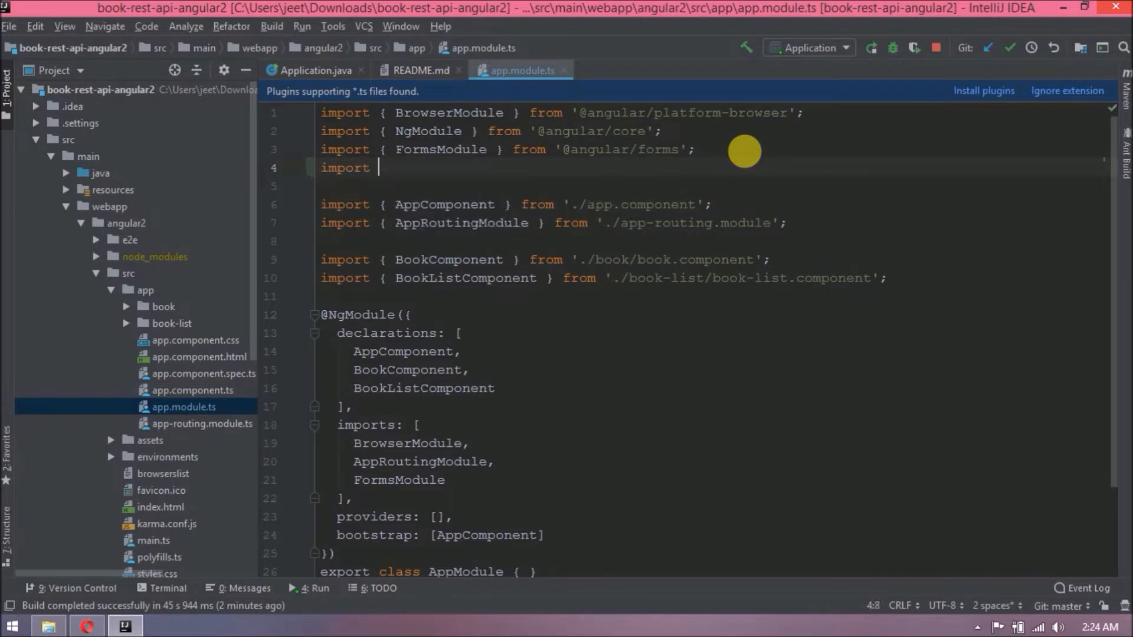
pyautogui.write('{ Http')
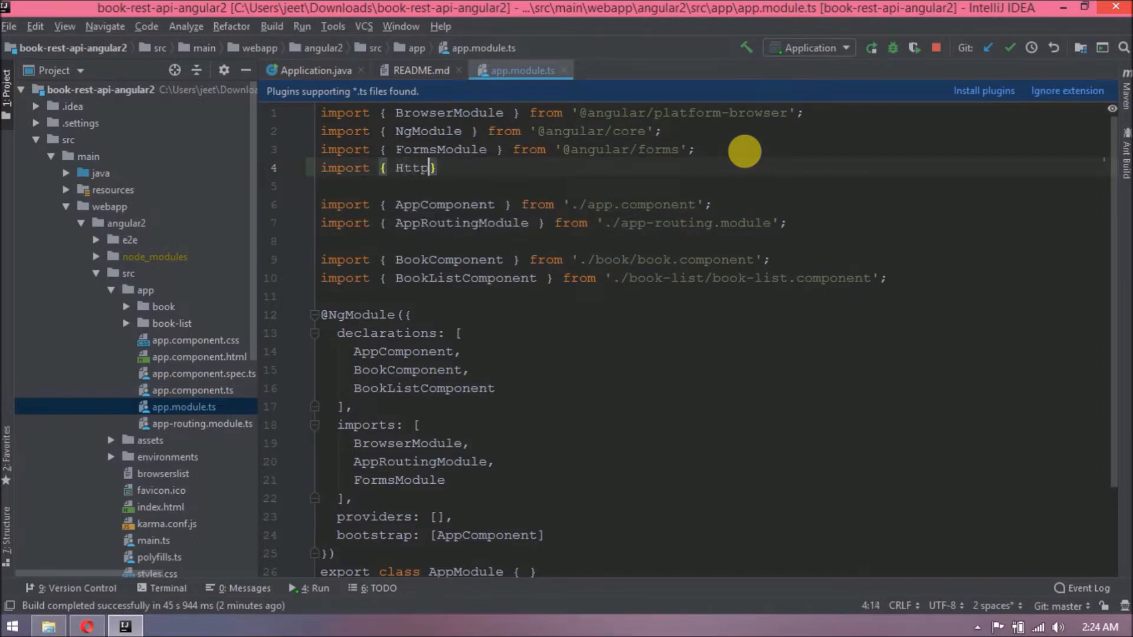
pyautogui.write('Client')
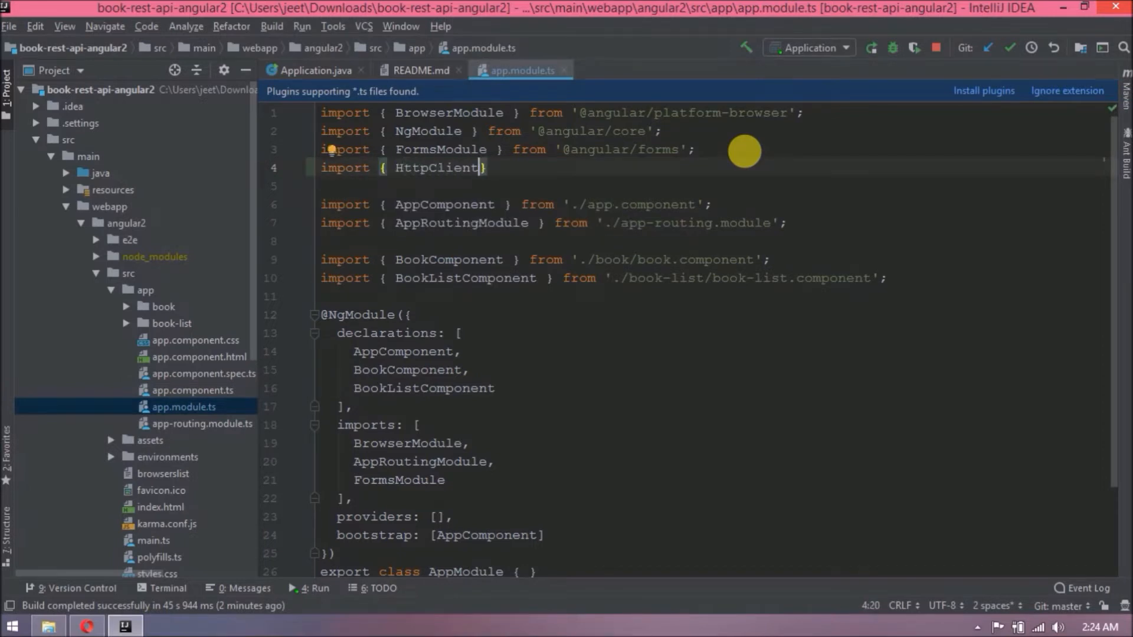
pyautogui.write('Module} fr')
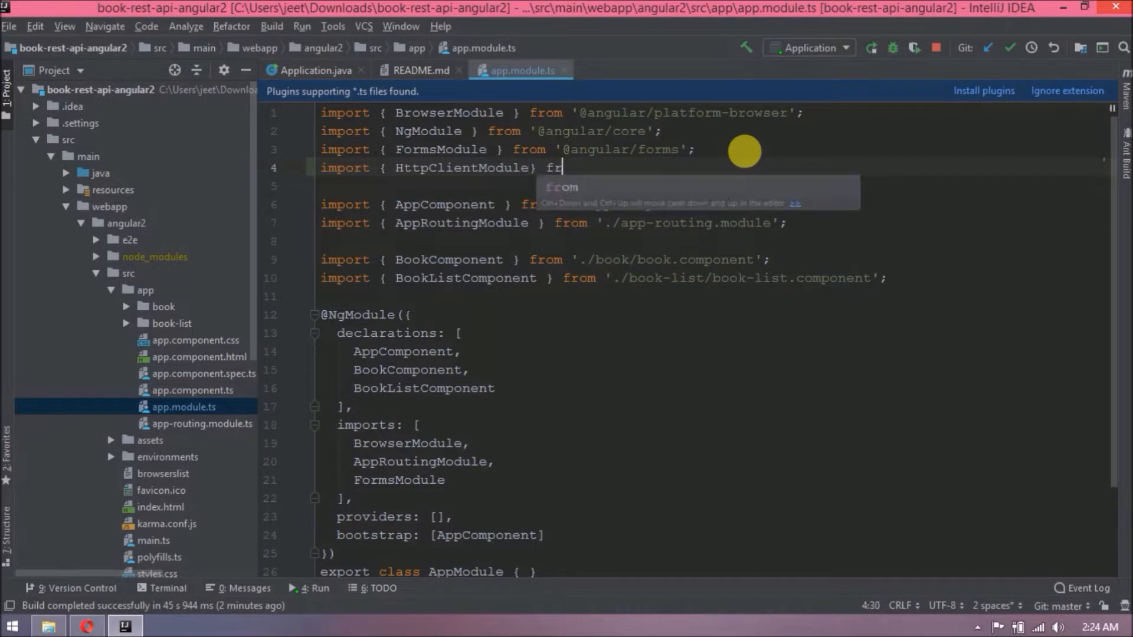
pyautogui.write("from '';")
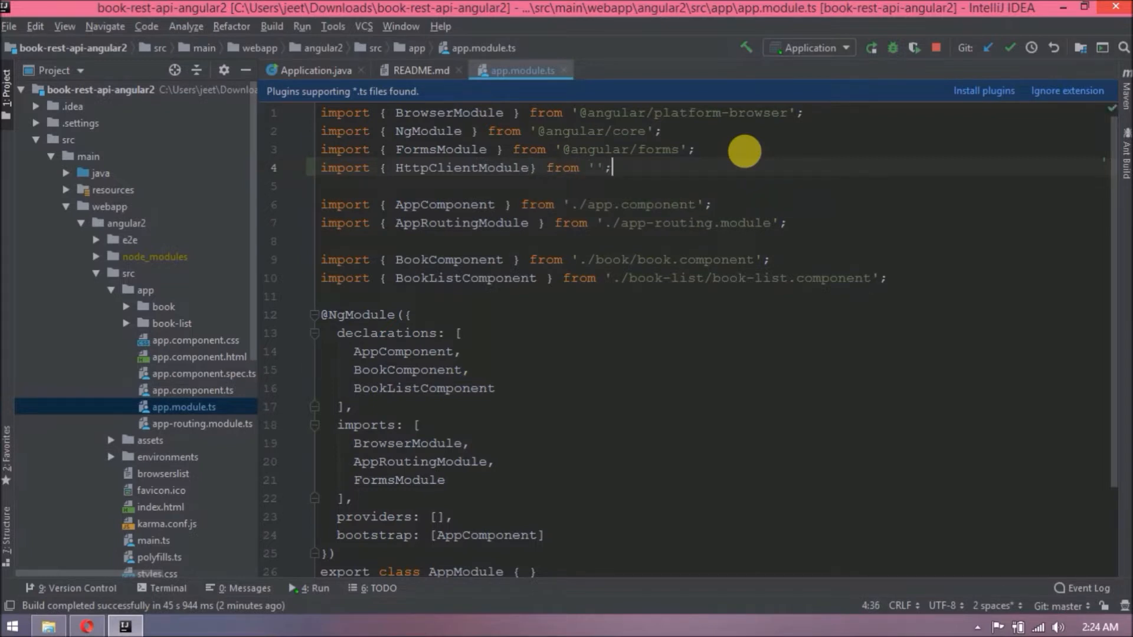
pyautogui.write('@angular')
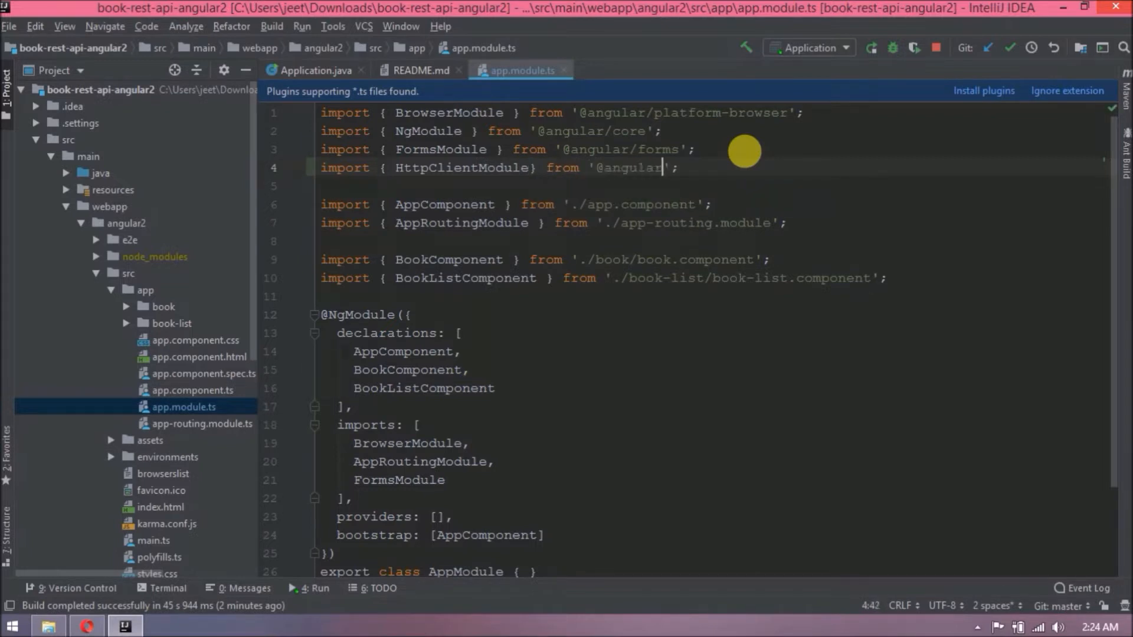
pyautogui.write('/common/http')
pyautogui.click(713, 480)
pyautogui.write(',')
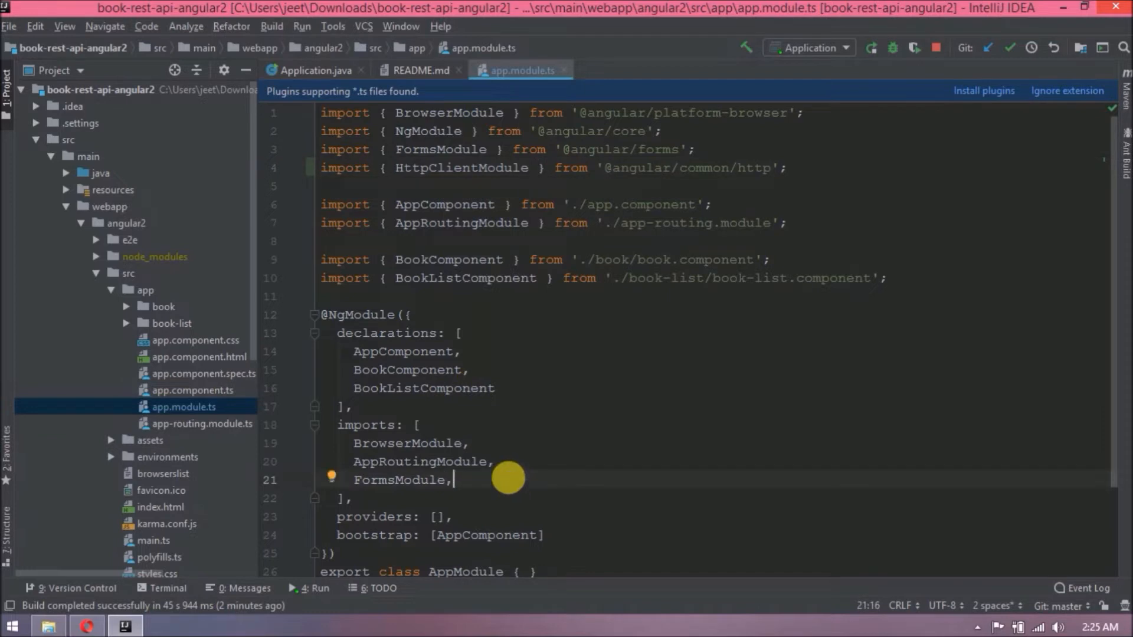
pyautogui.write('HttpClientModule')
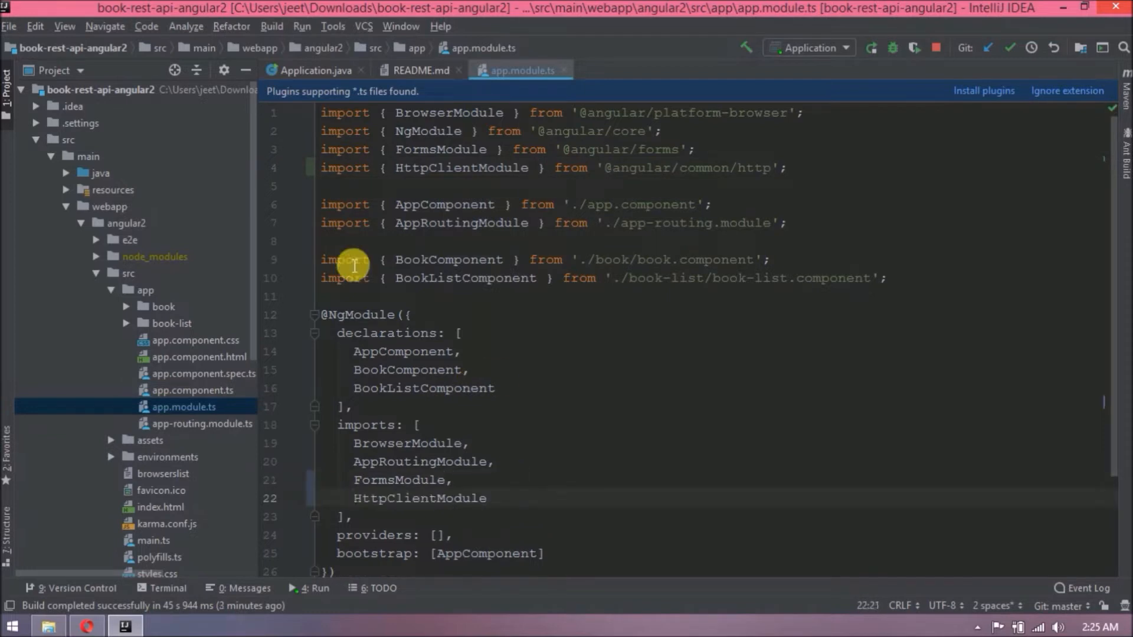
pyautogui.moveTo(276, 255); pyautogui.dragTo(289, 255)
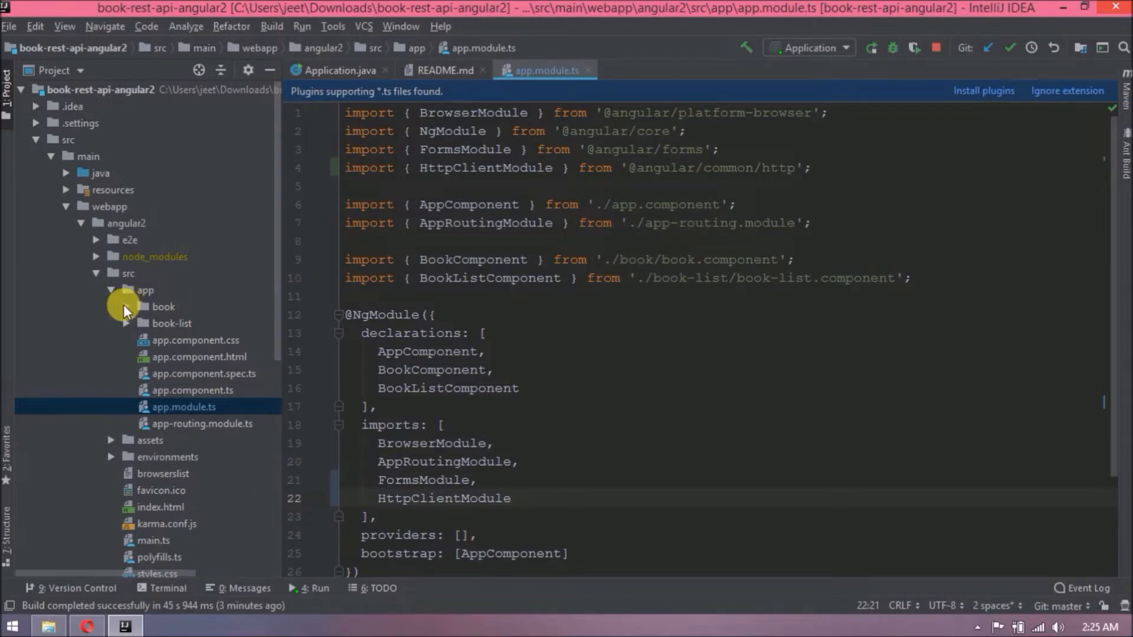
# Run 'ng generate service book' in a terminal opened in the book folder.
pyautogui.click(163, 307)
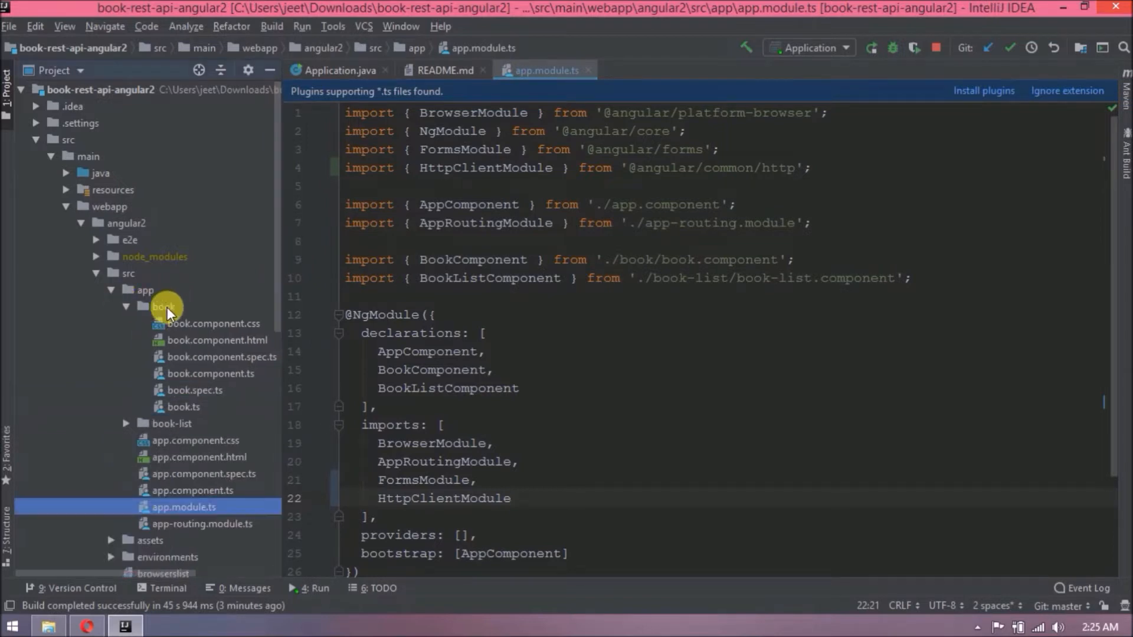
pyautogui.rightClick(165, 307)
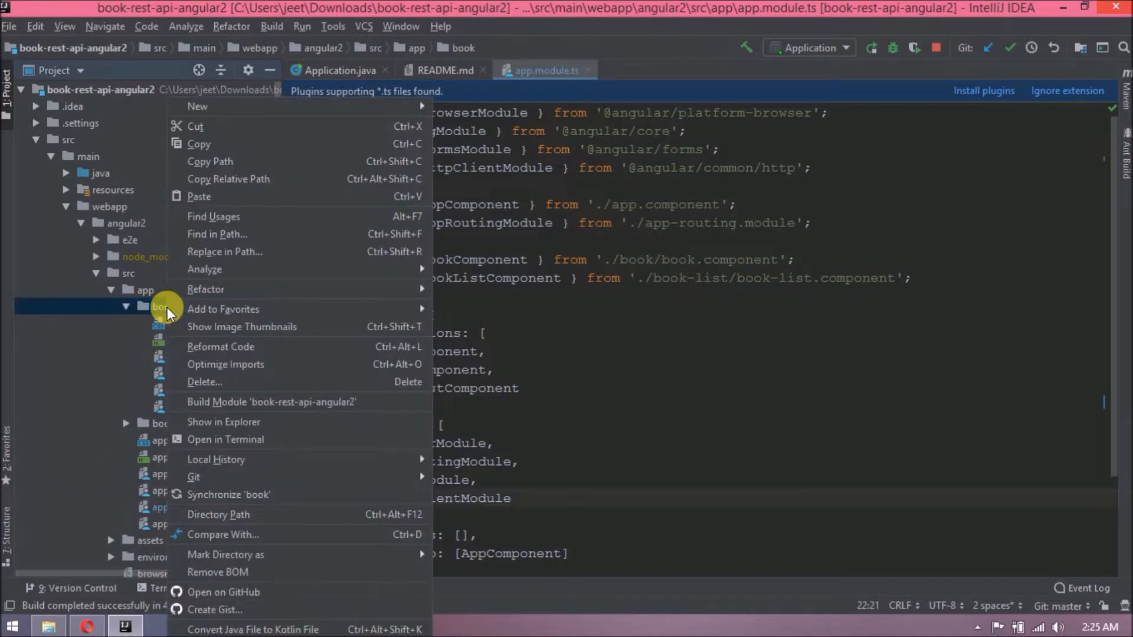
pyautogui.moveTo(253, 439)
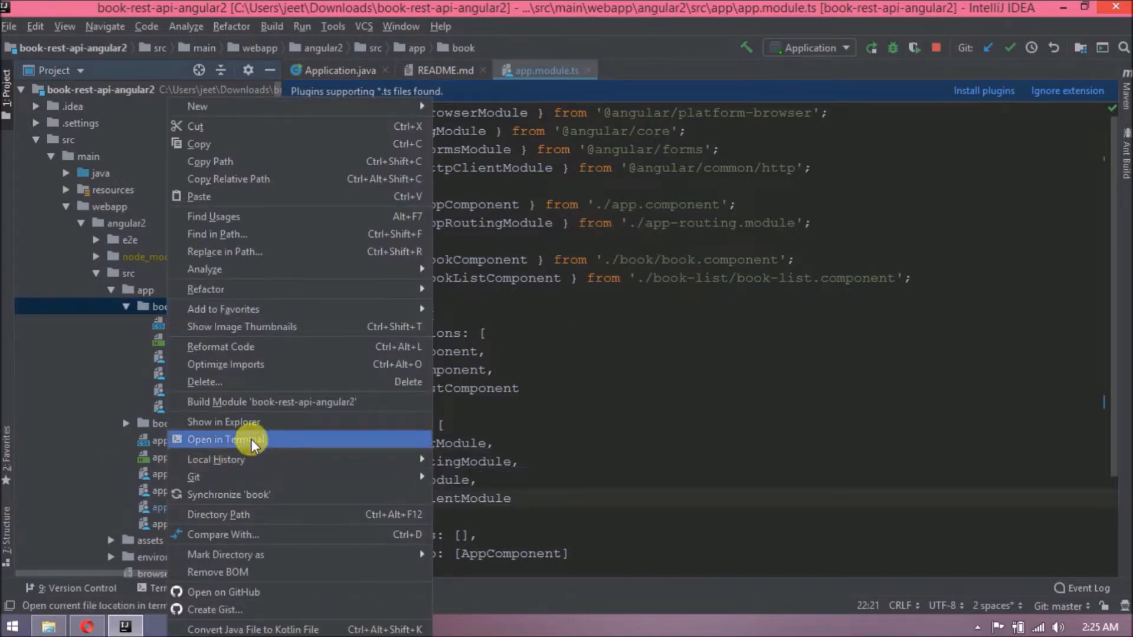
pyautogui.click(220, 439)
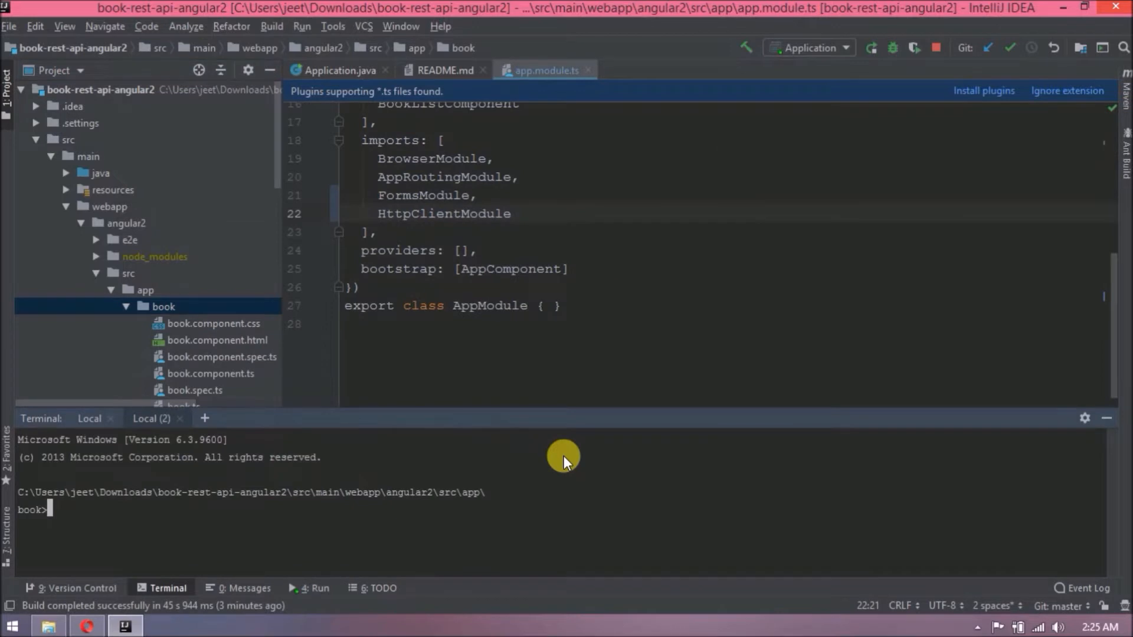
pyautogui.write('ng')
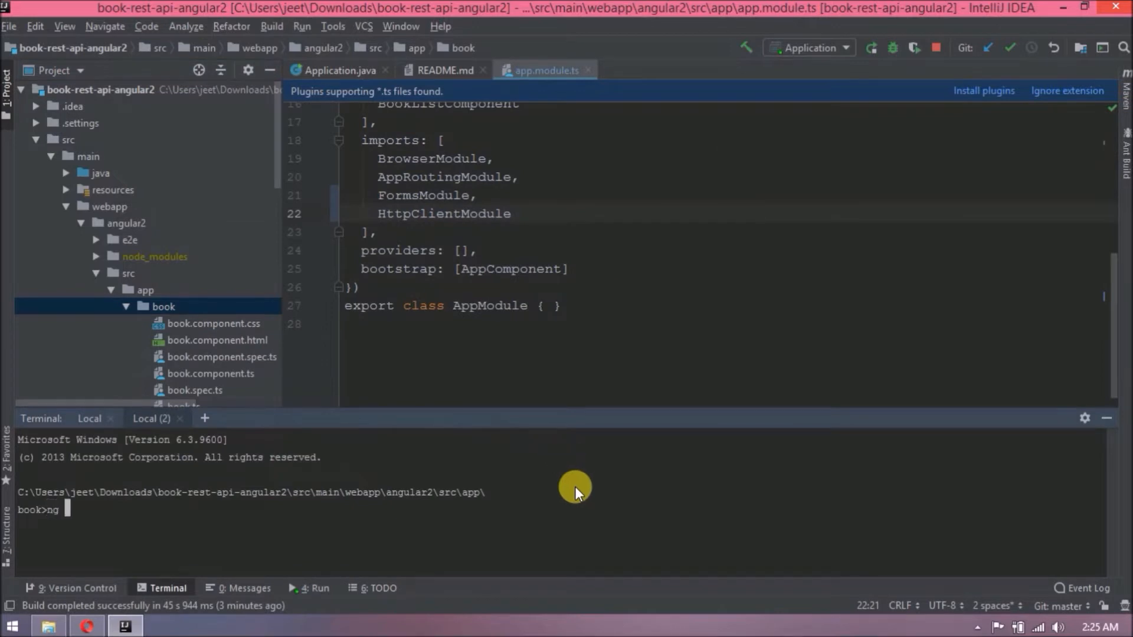
pyautogui.write('generate')
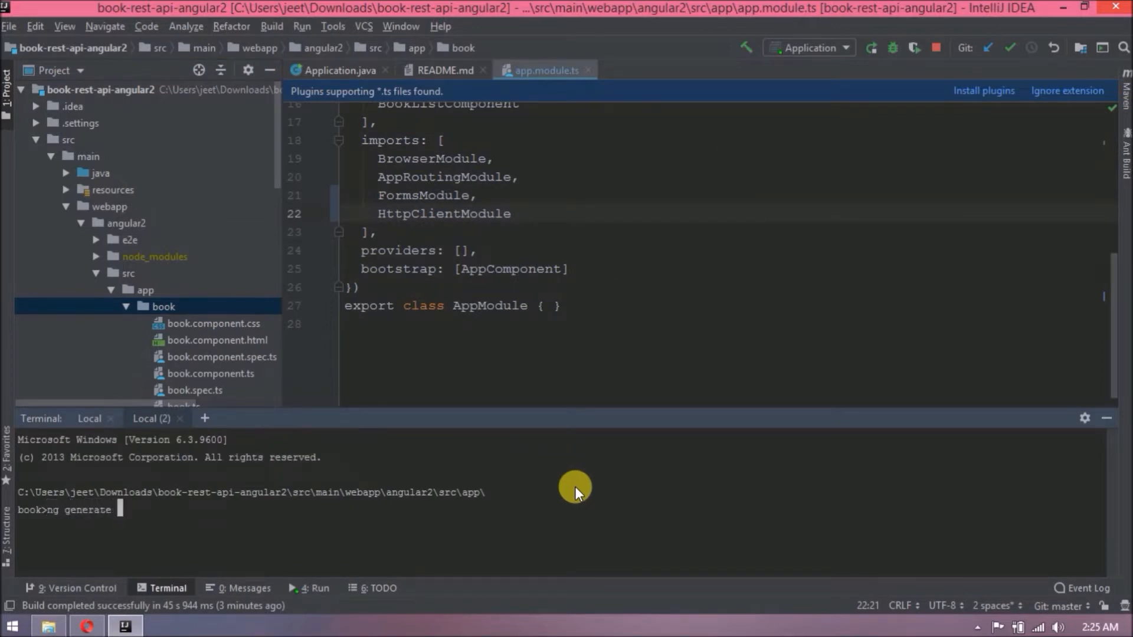
pyautogui.write('service book')
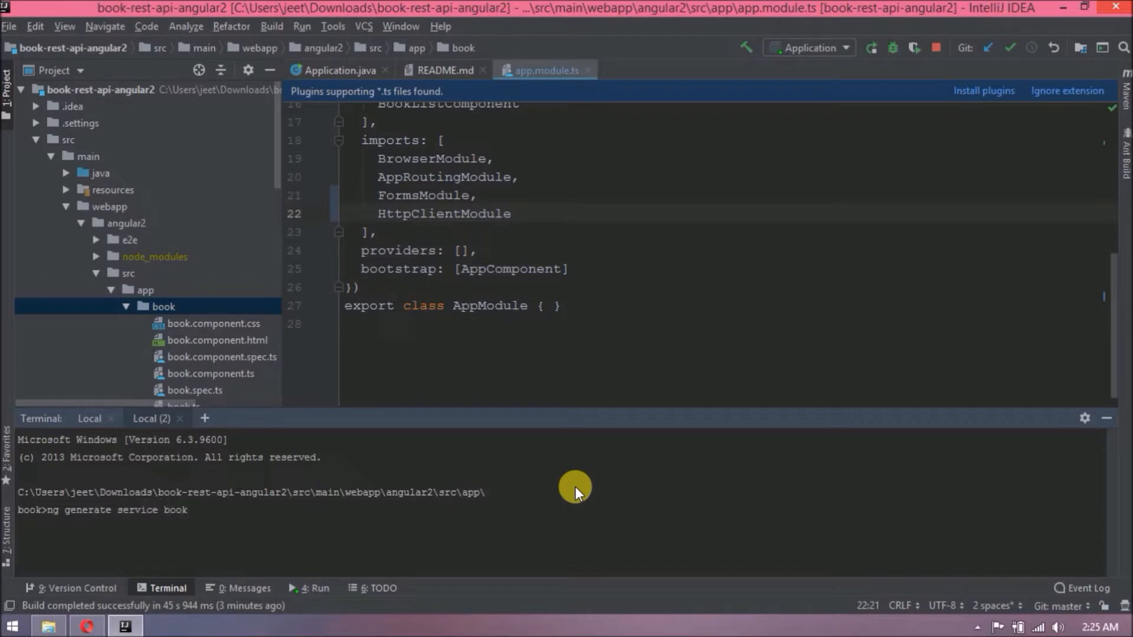
pyautogui.press('Return')
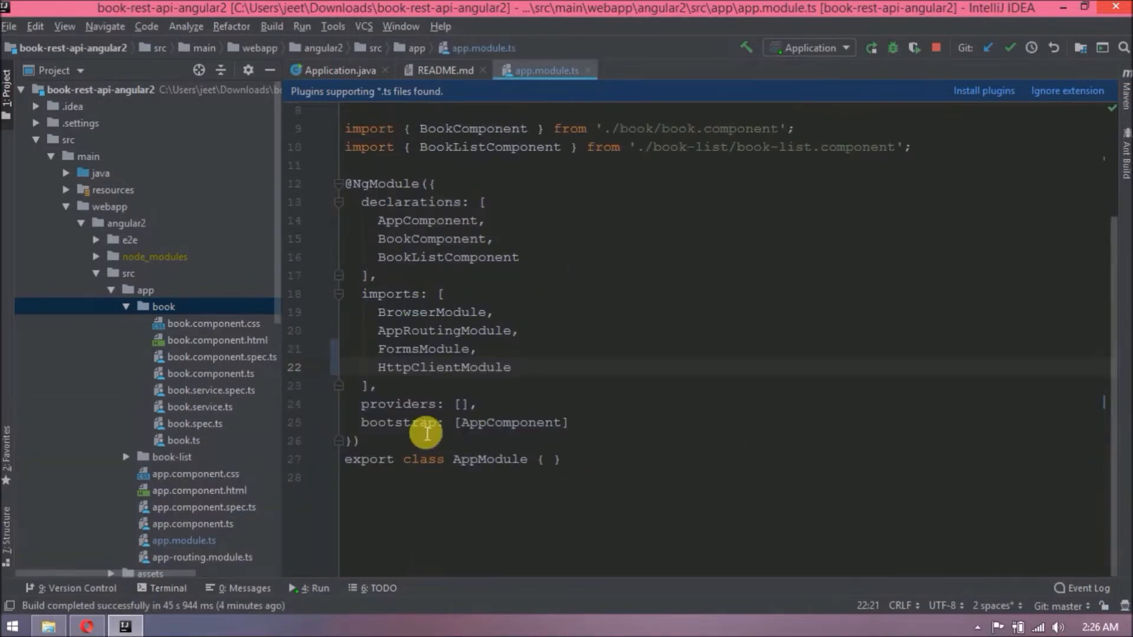
# Add import { BookService } from './book/book.service' and providers: [BookService] in app.module.ts.
pyautogui.click(200, 406)
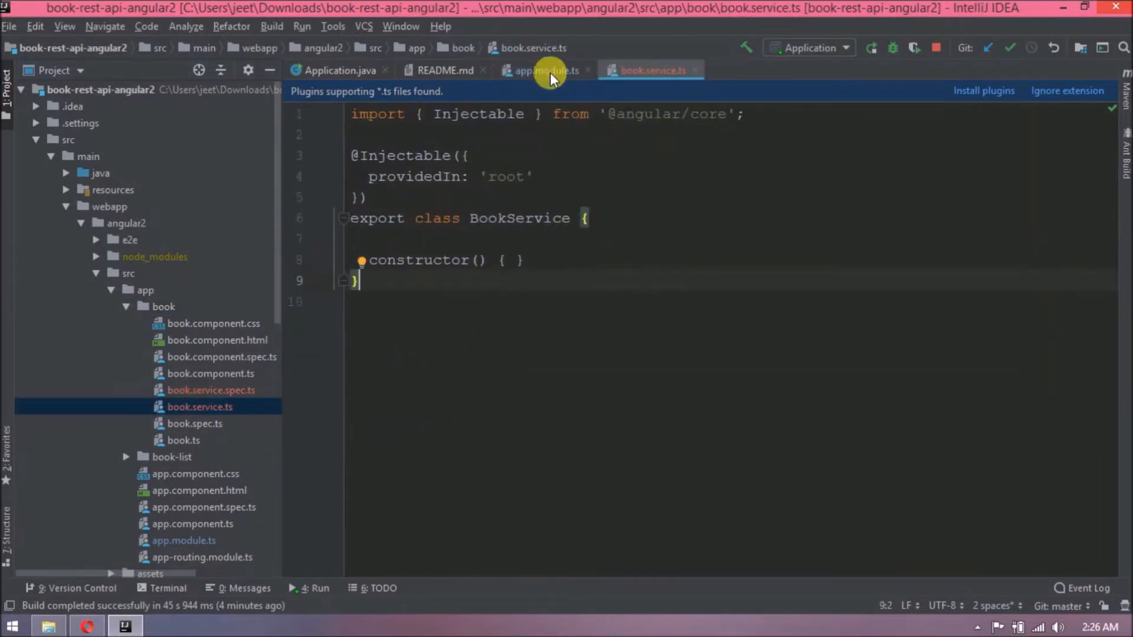
pyautogui.click(543, 69)
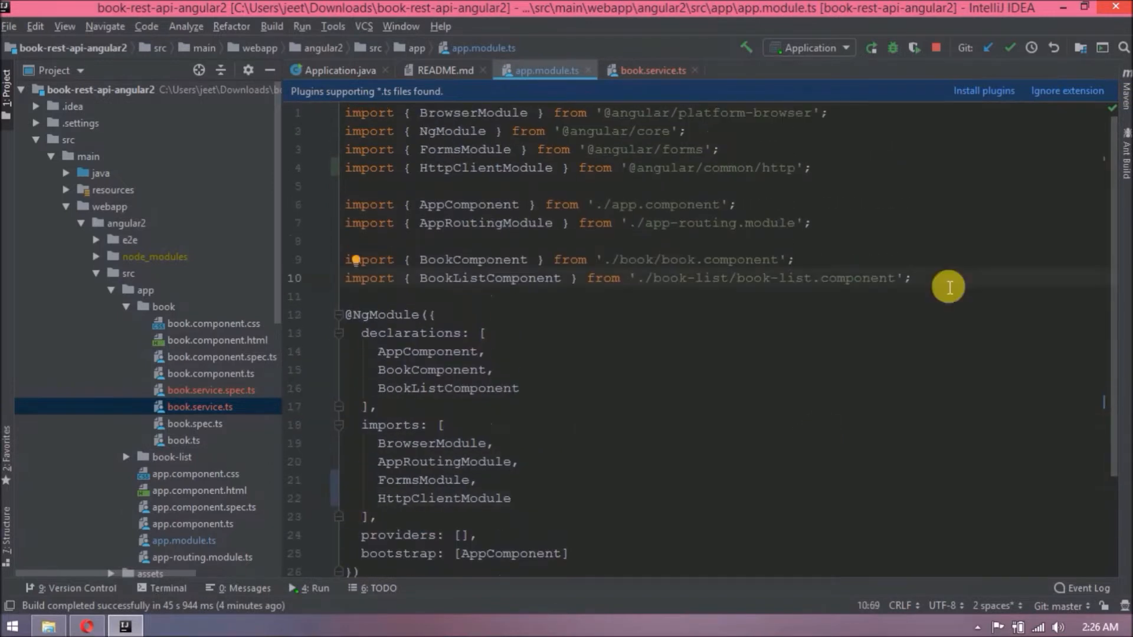
pyautogui.write('import')
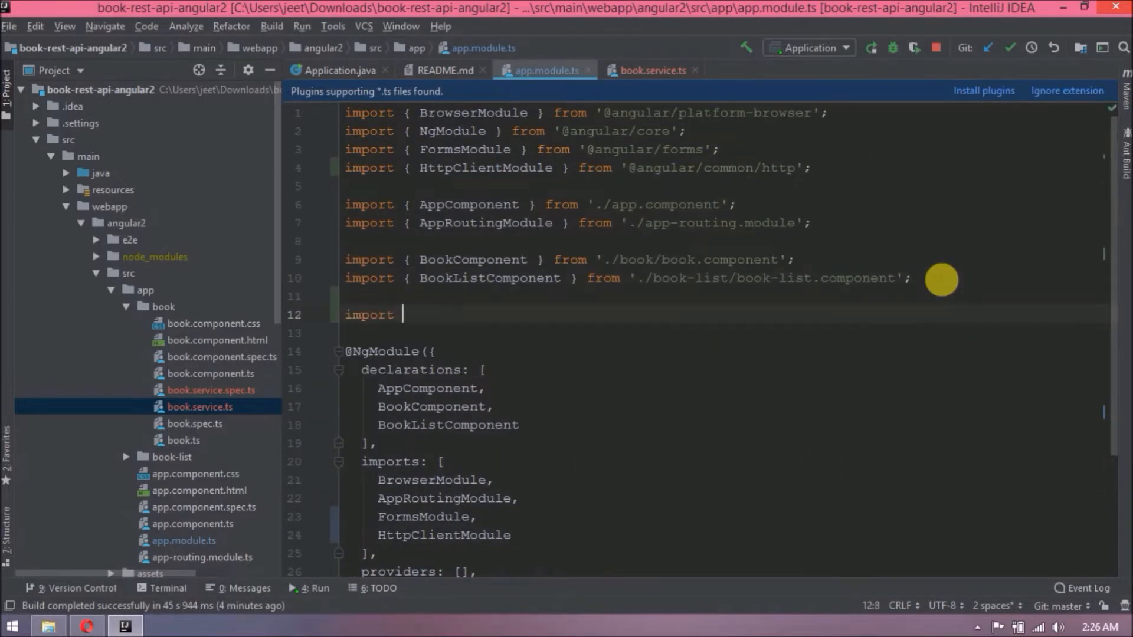
pyautogui.write('{ Books }')
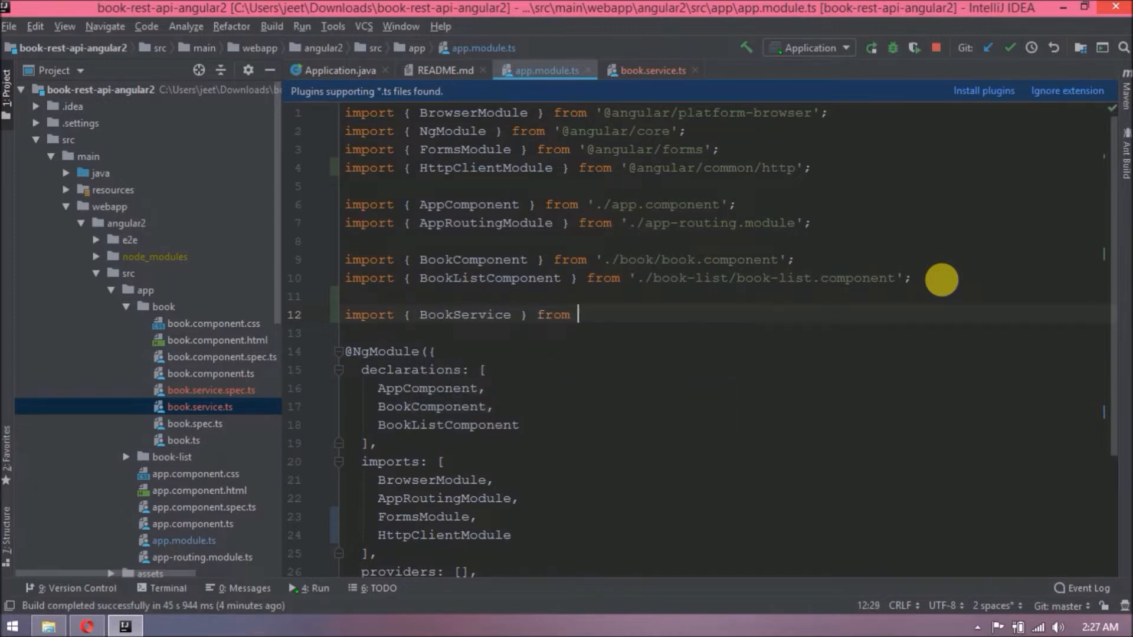
pyautogui.write("'./boo';")
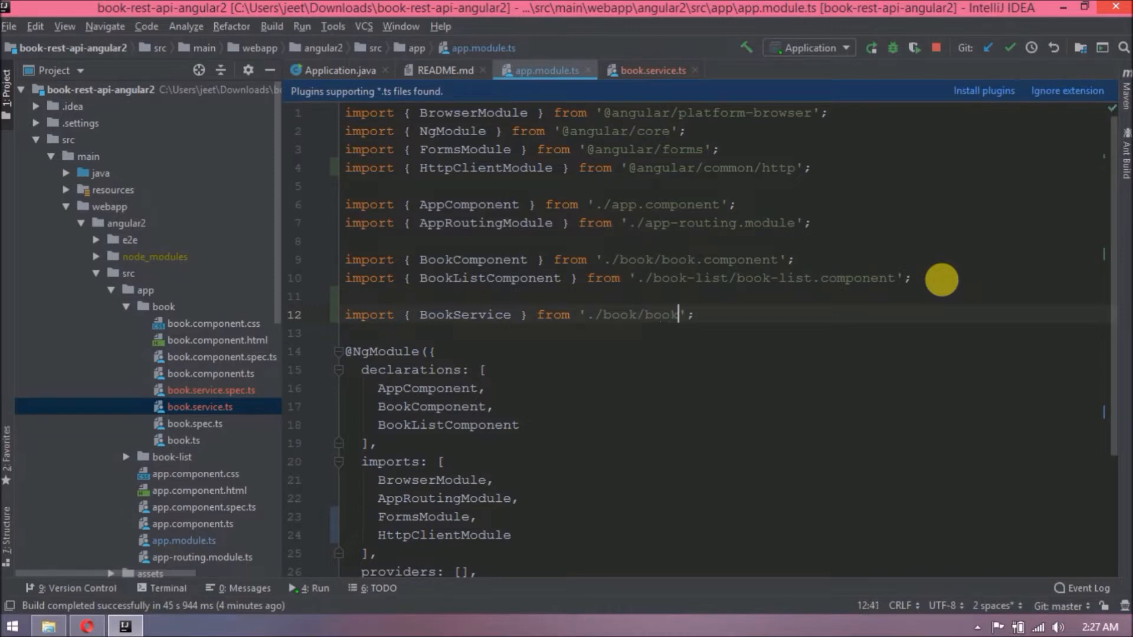
pyautogui.doubleClick(465, 314)
pyautogui.write('BookService')
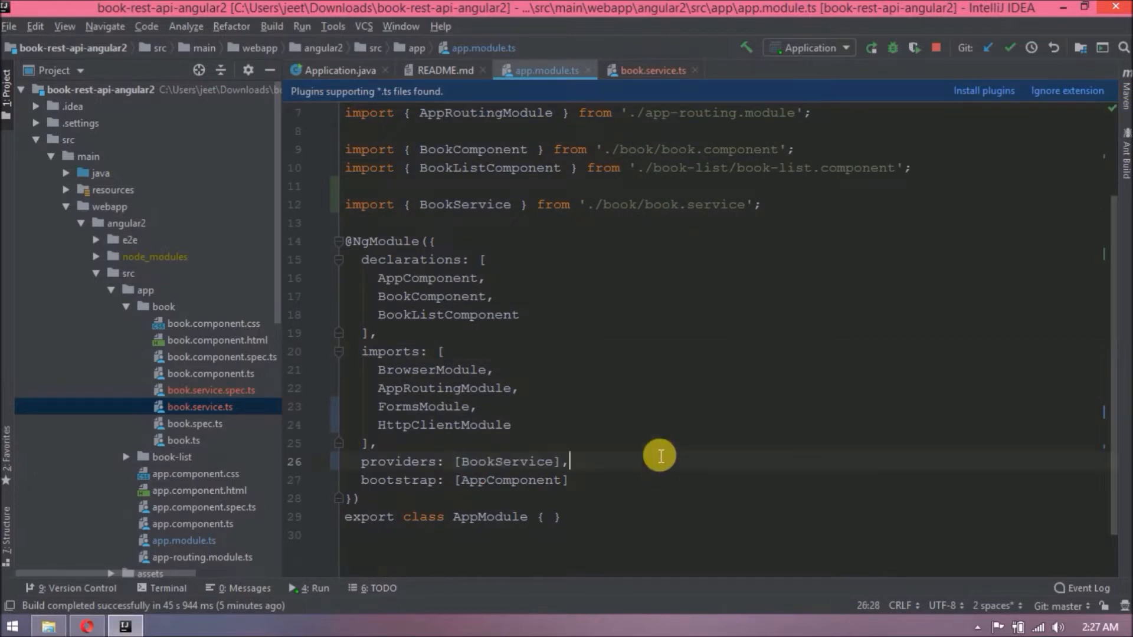
pyautogui.moveTo(633, 70)
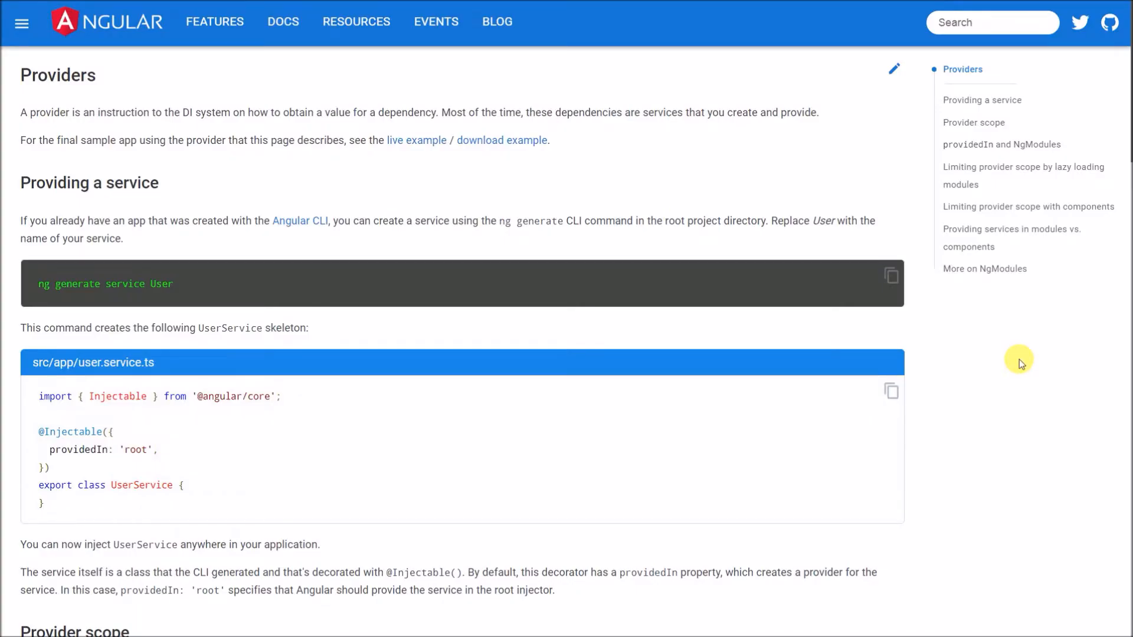
pyautogui.moveTo(270, 71)
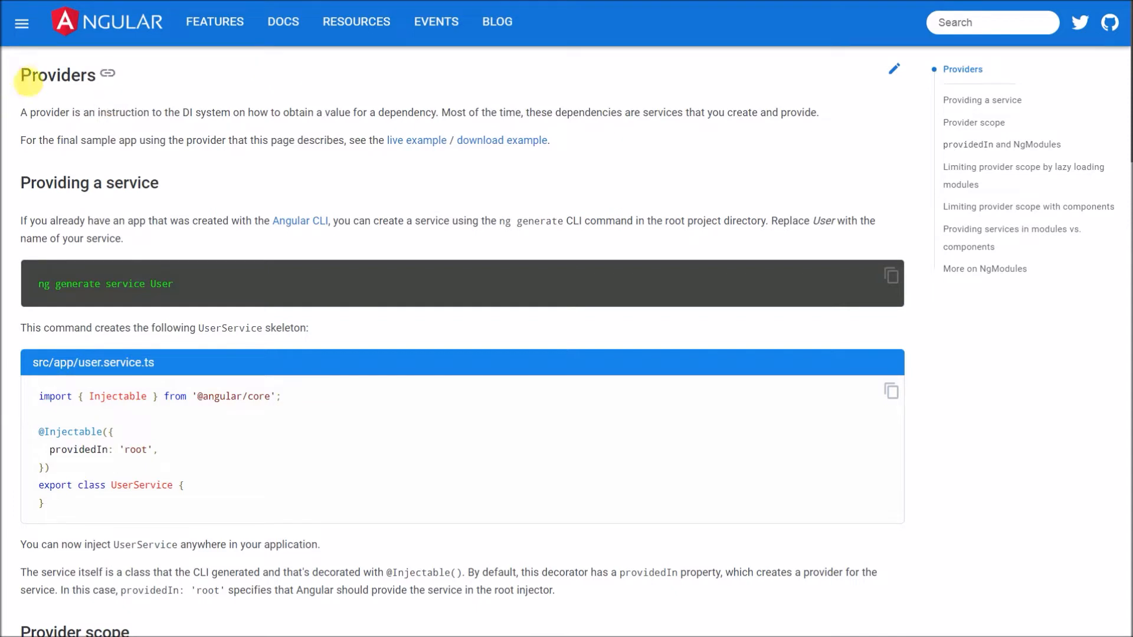
pyautogui.moveTo(303, 79)
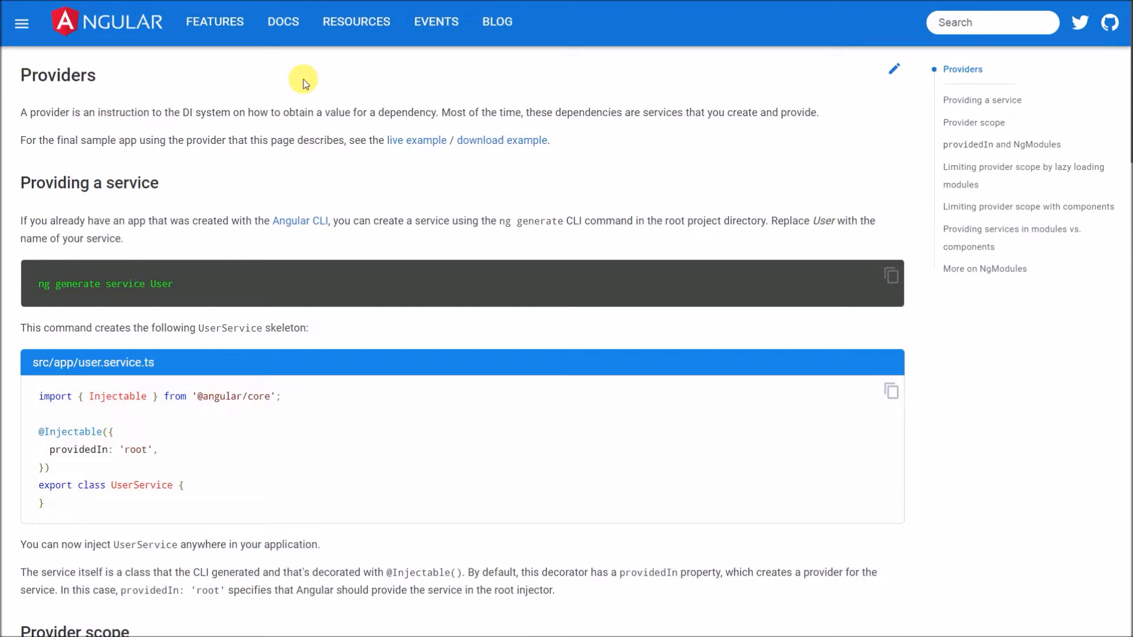
pyautogui.moveTo(772, 105)
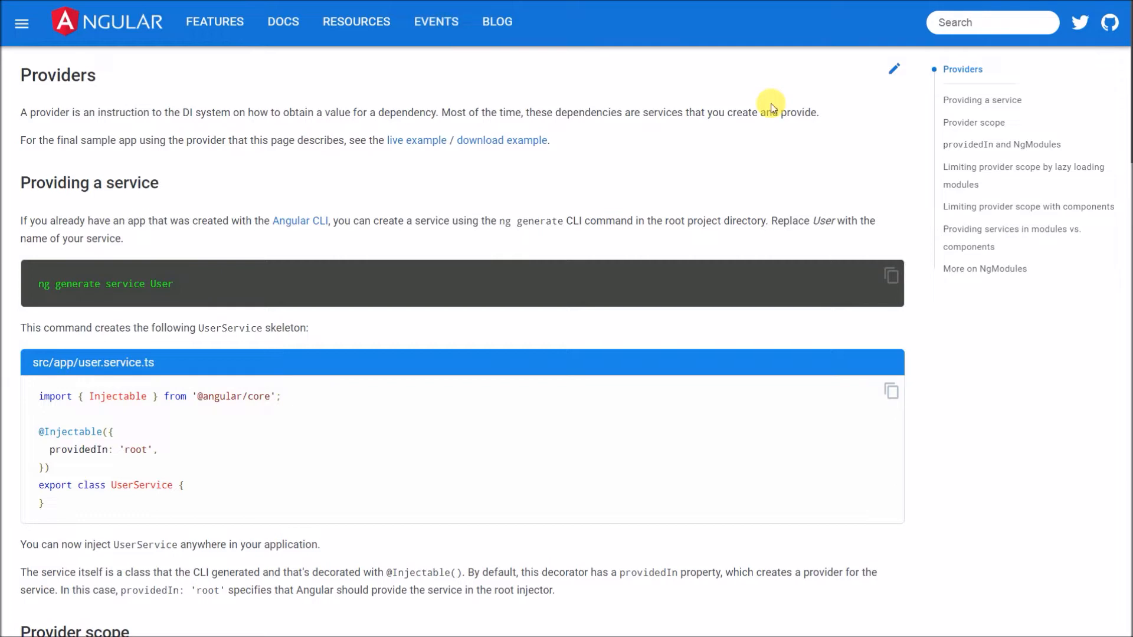
pyautogui.moveTo(804, 98)
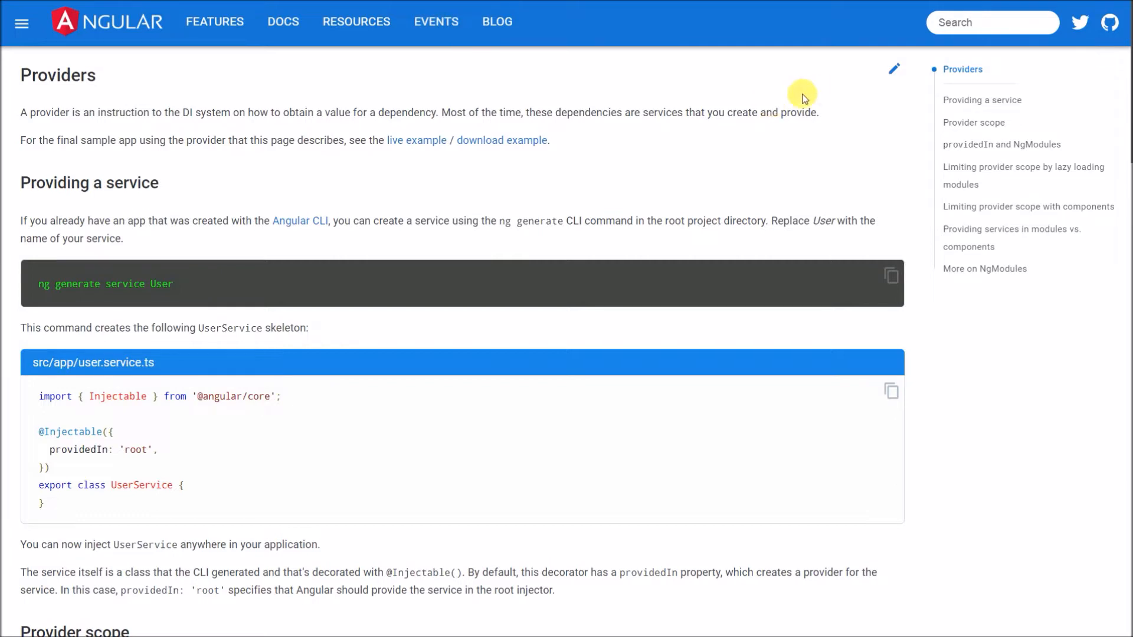
pyautogui.moveTo(483, 128)
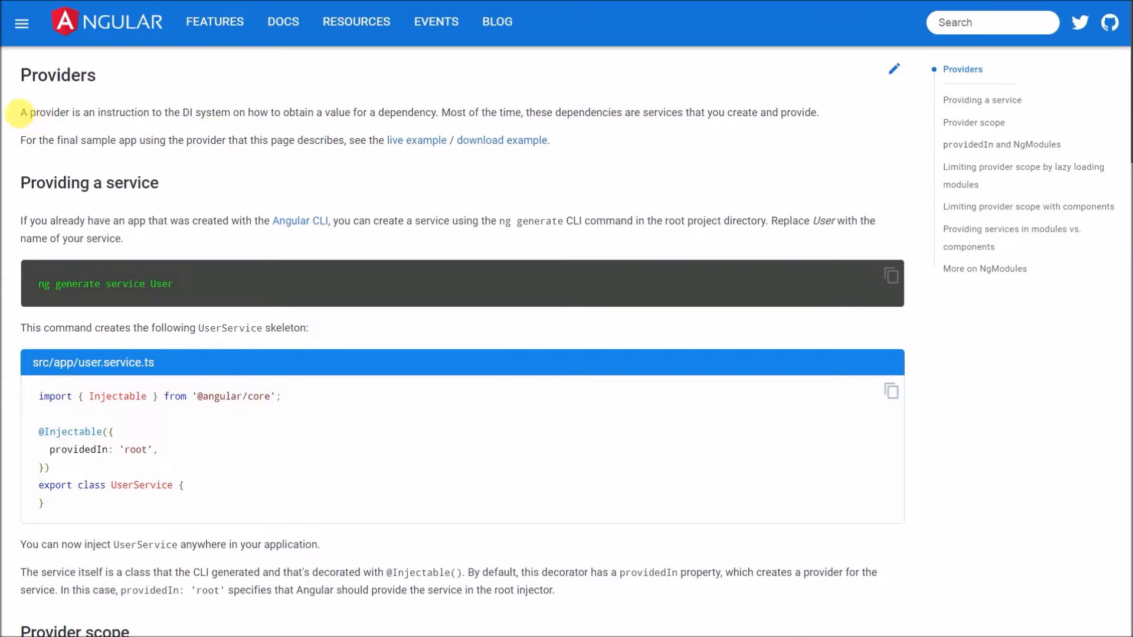
pyautogui.moveTo(976, 139)
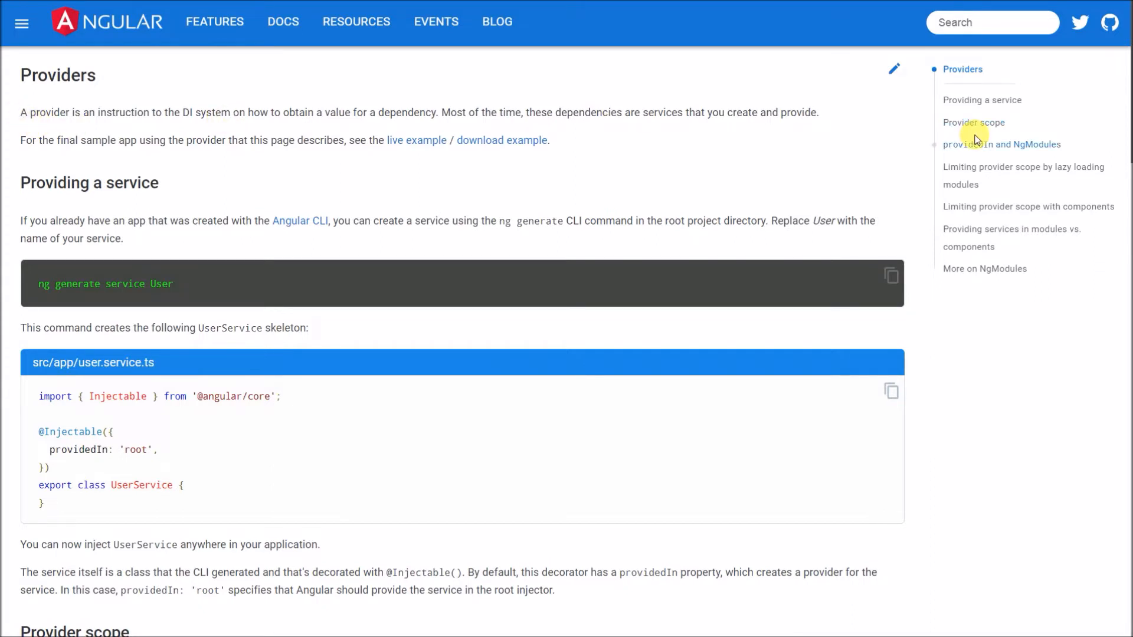
pyautogui.moveTo(1000, 100)
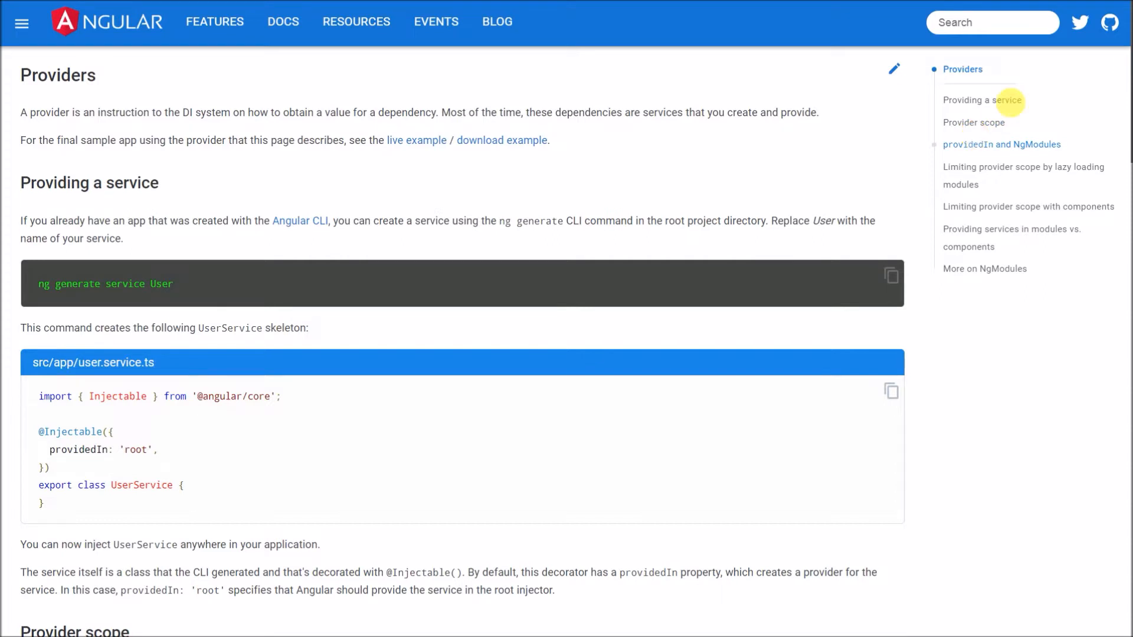
pyautogui.moveTo(1021, 102)
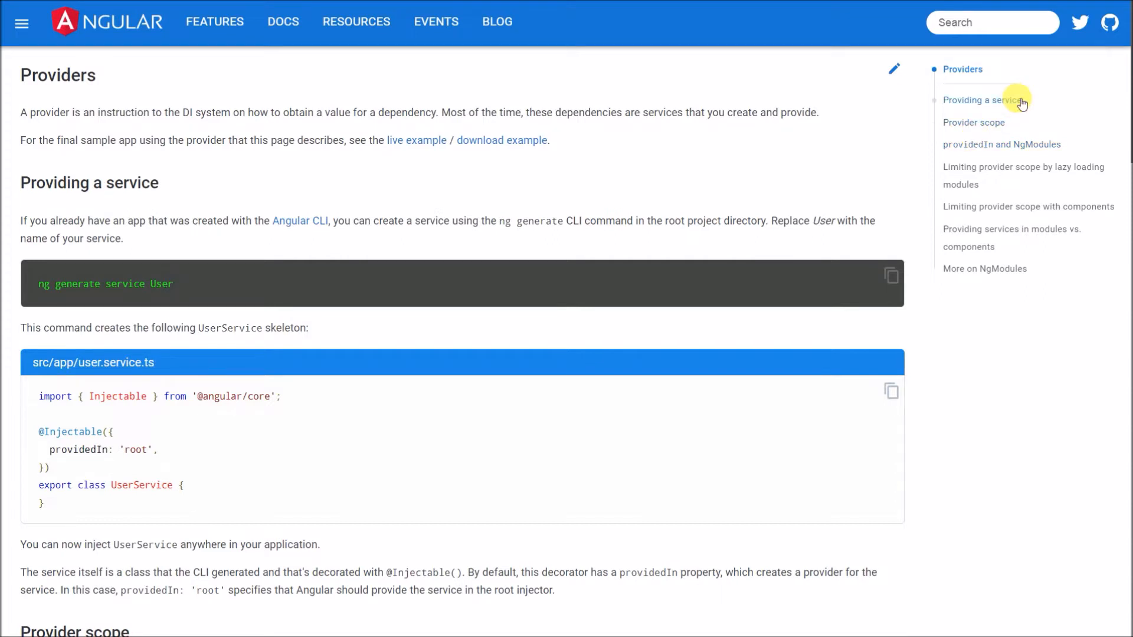
# Jump through Providing a service, Provider scope, lazy loading modules and modules vs. components sections.
pyautogui.click(980, 99)
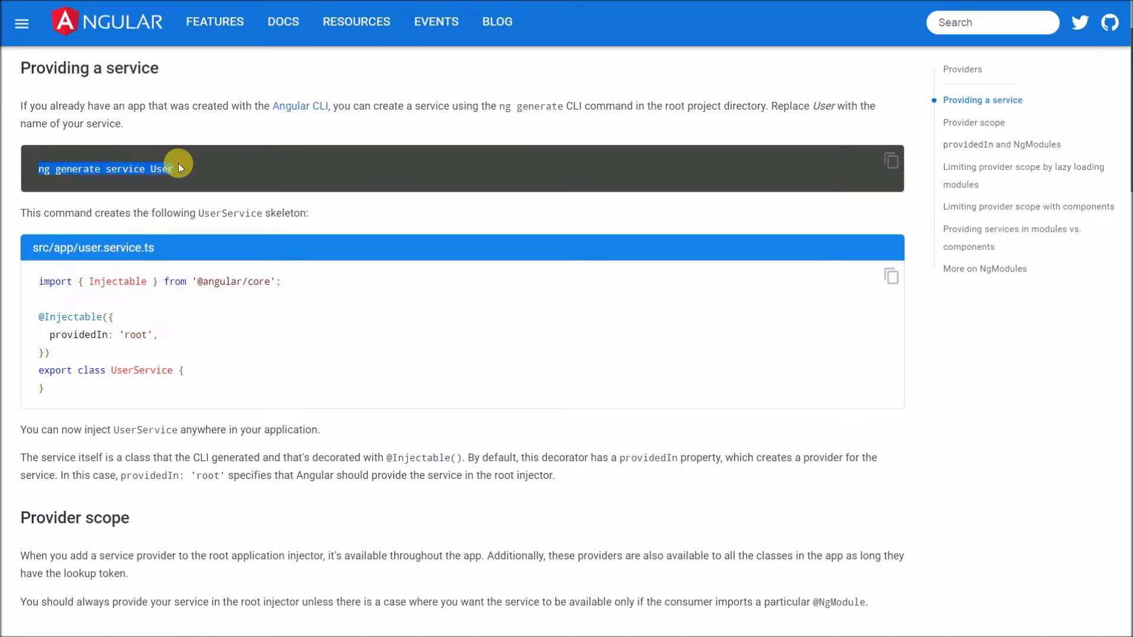
pyautogui.moveTo(345, 221)
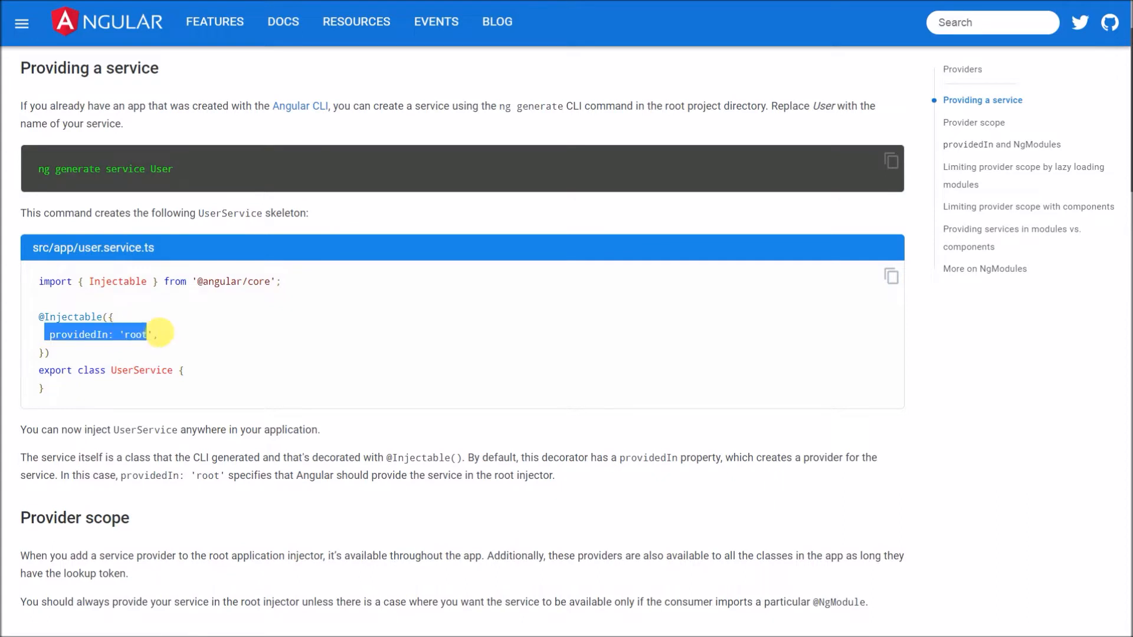
pyautogui.click(972, 122)
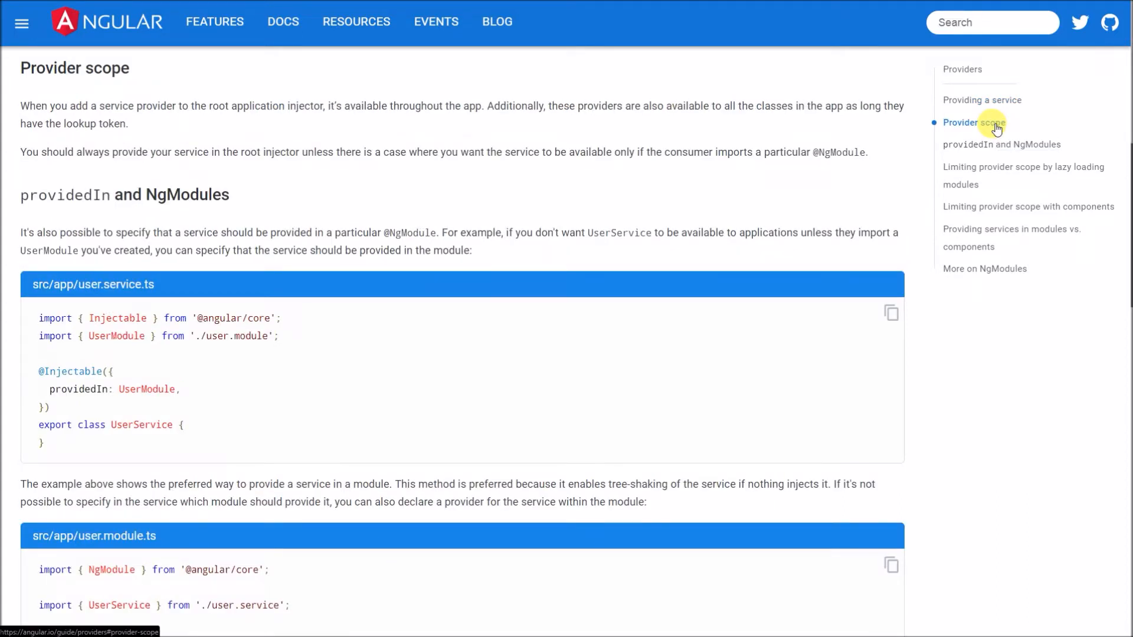
pyautogui.click(1023, 175)
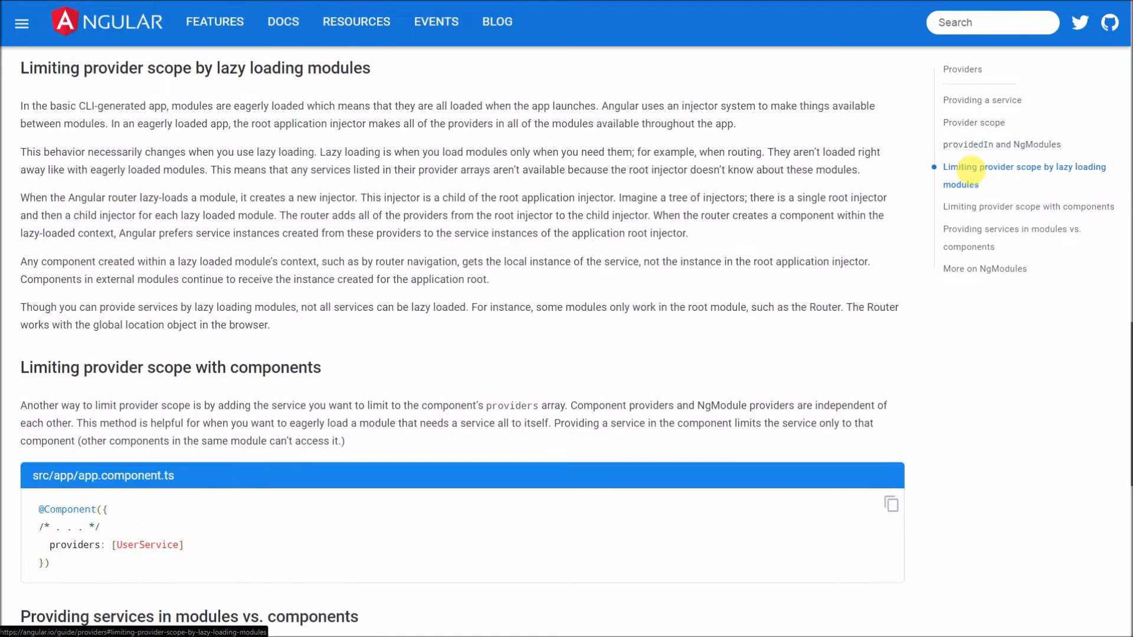
pyautogui.click(1012, 237)
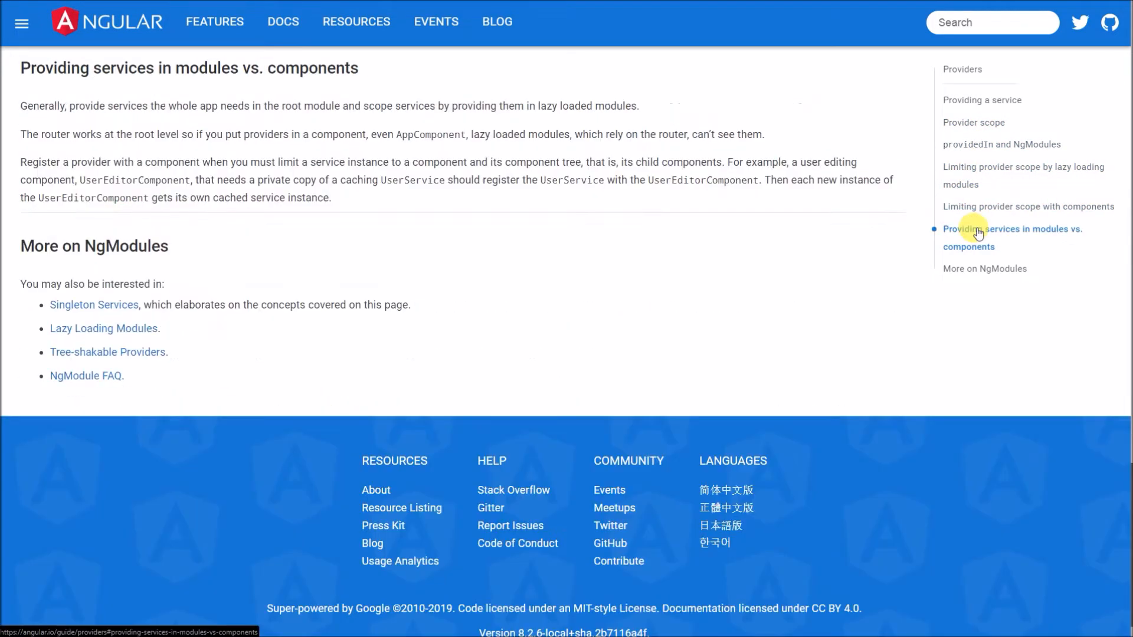
pyautogui.click(962, 69)
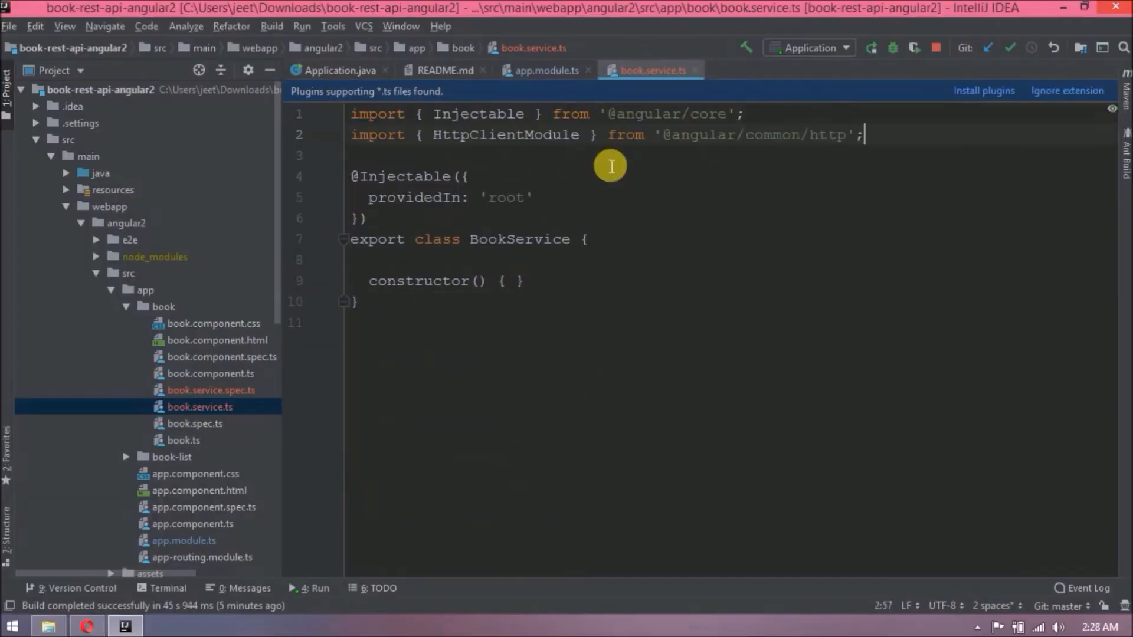
pyautogui.moveTo(491, 289)
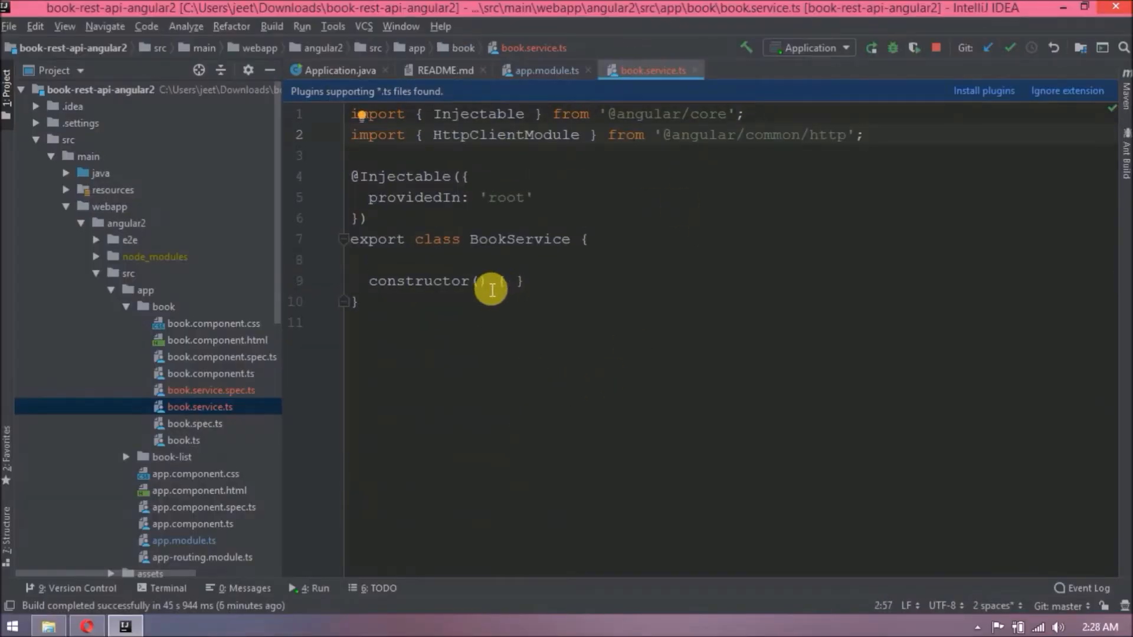
# Make the BookService constructor inject a private http: HttpClient.
pyautogui.write('private http')
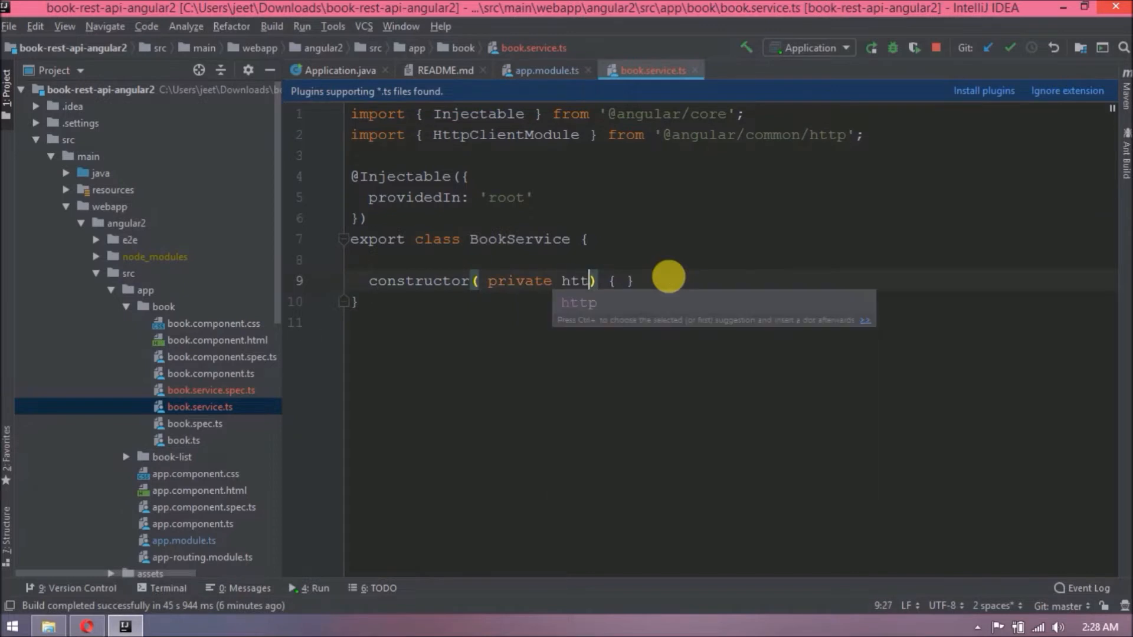
pyautogui.write(':Htt')
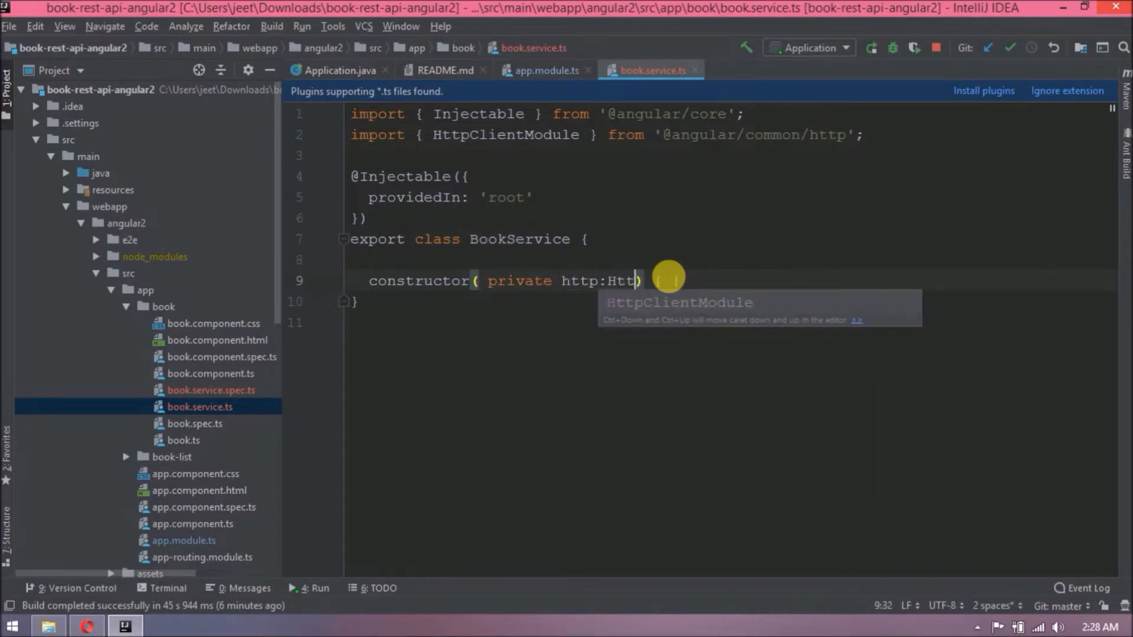
pyautogui.write('pClient) { }')
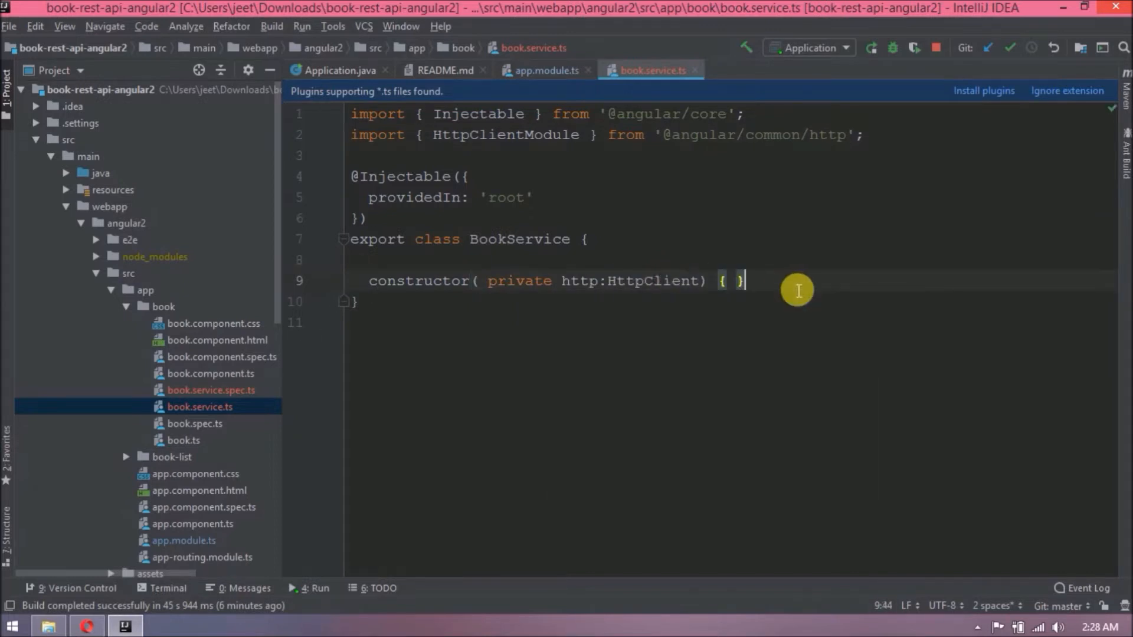
pyautogui.write('private bookServiceURL =')
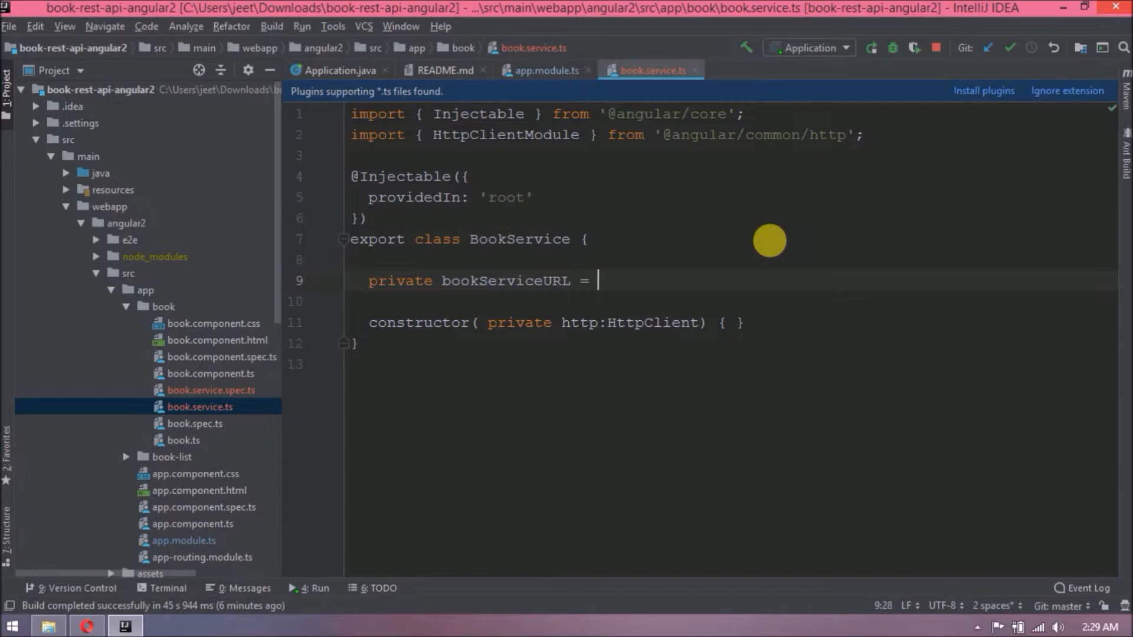
pyautogui.write('"http://localhost:8081/rest/books"')
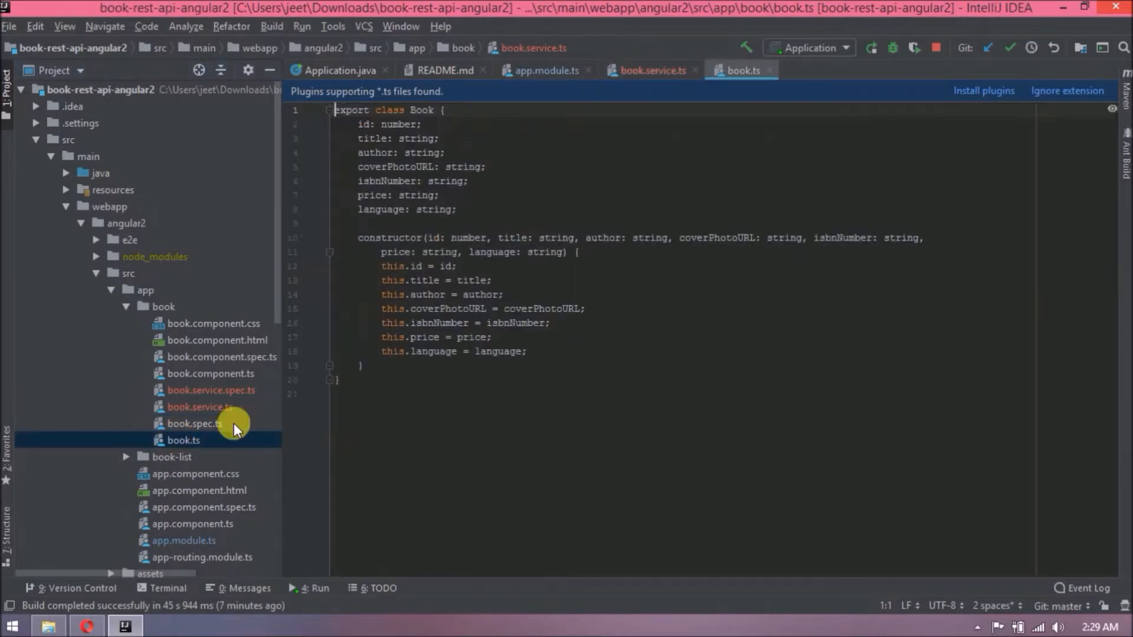
# Import the Book model into book.service.ts.
pyautogui.click(472, 395)
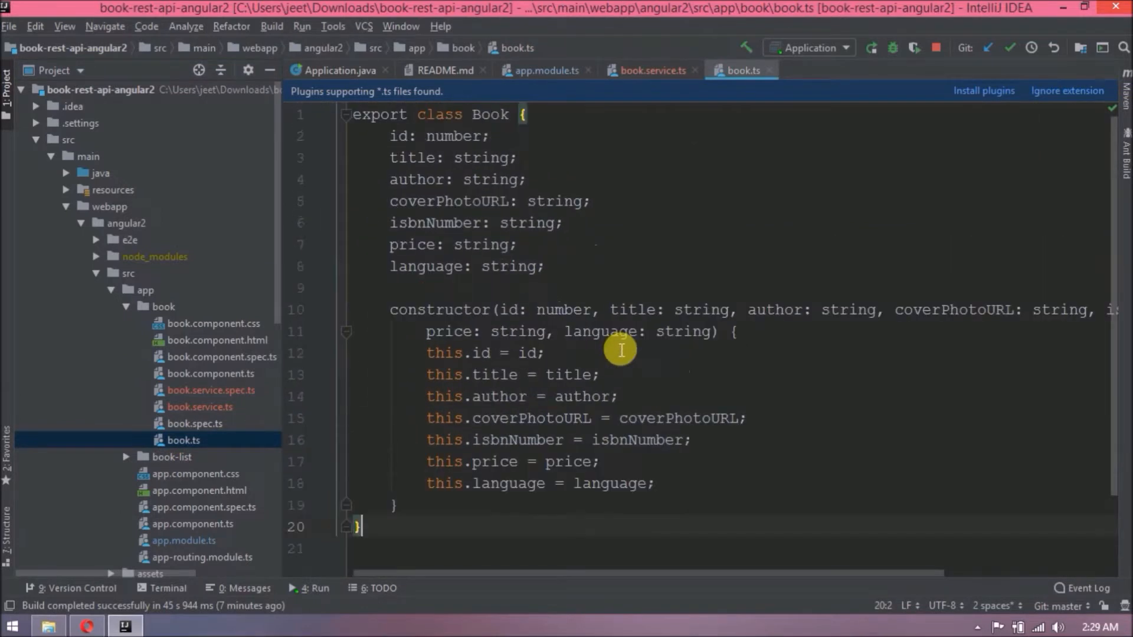
pyautogui.moveTo(626, 69)
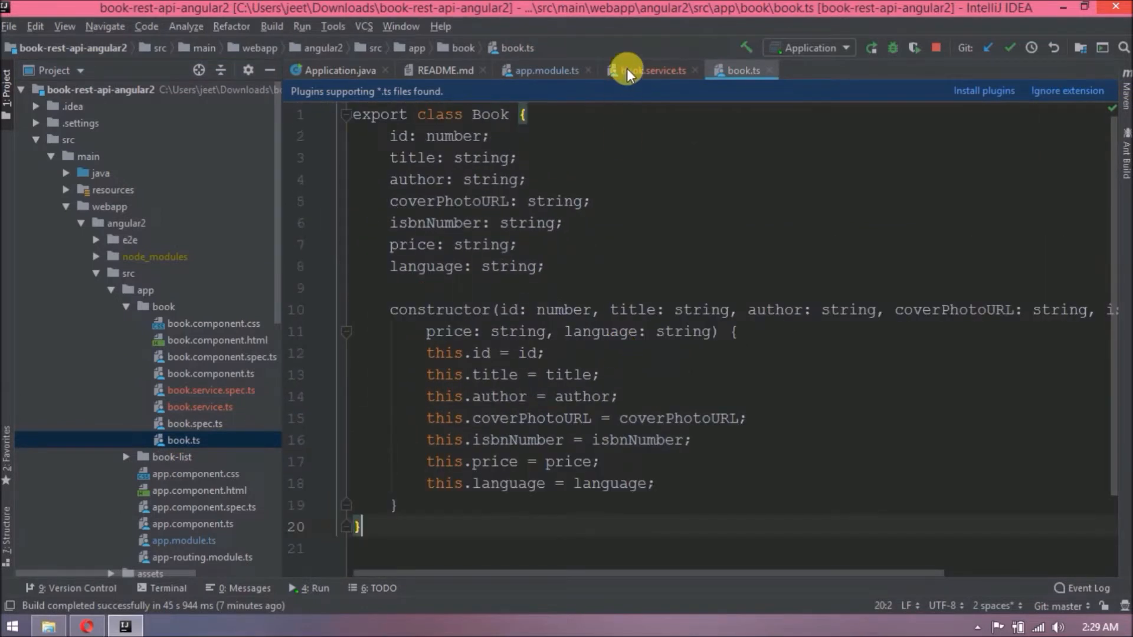
pyautogui.click(648, 70)
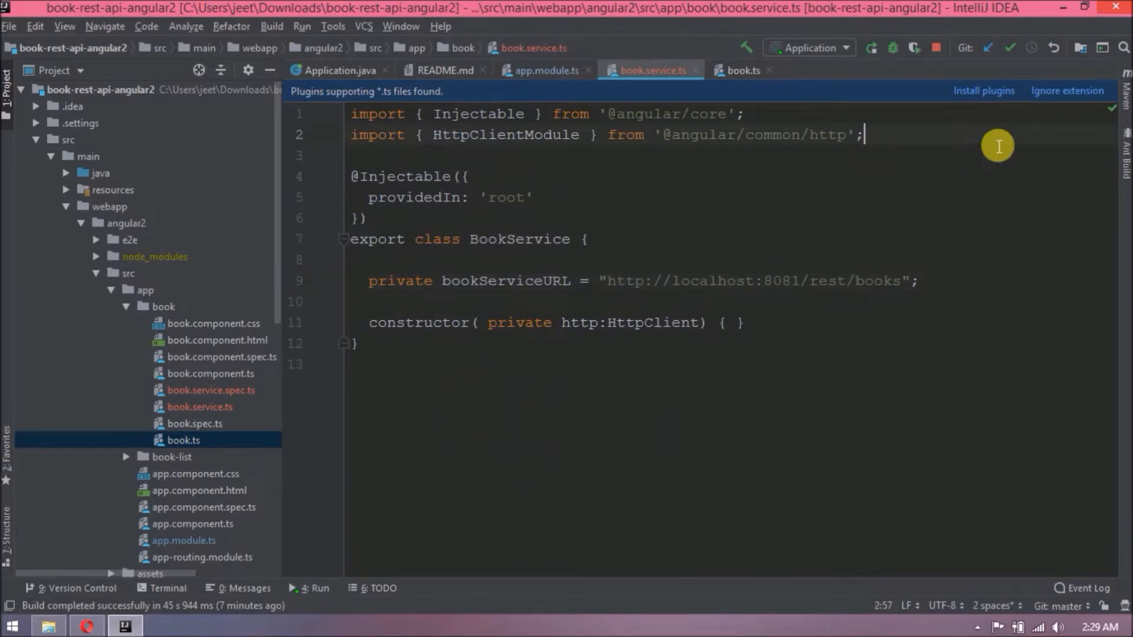
pyautogui.write('import {')
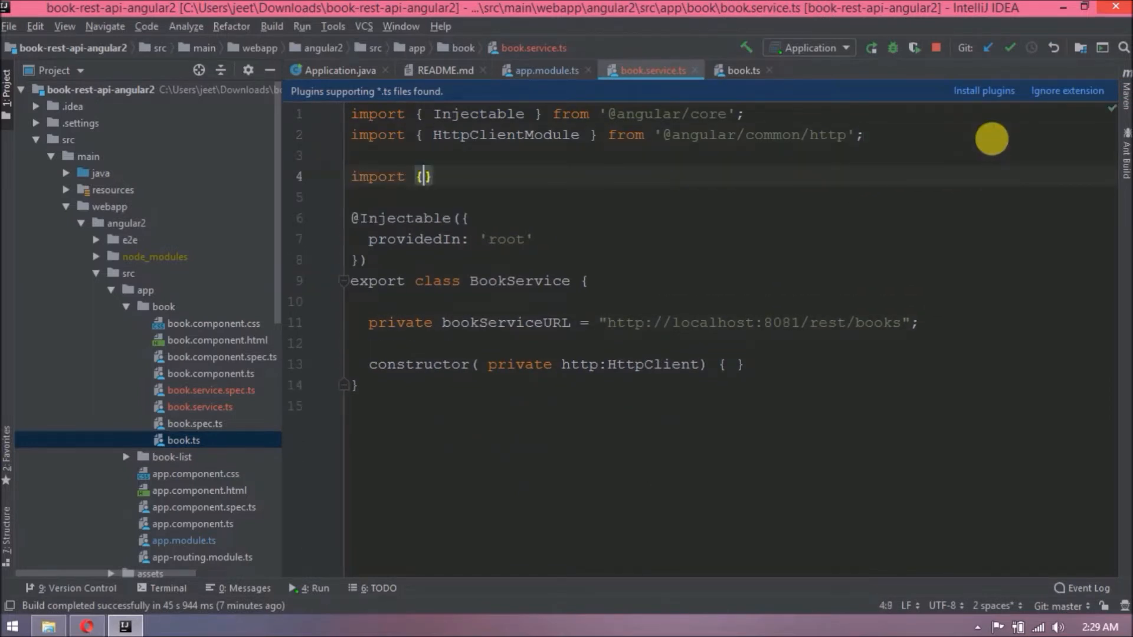
pyautogui.write("Book } from './book';")
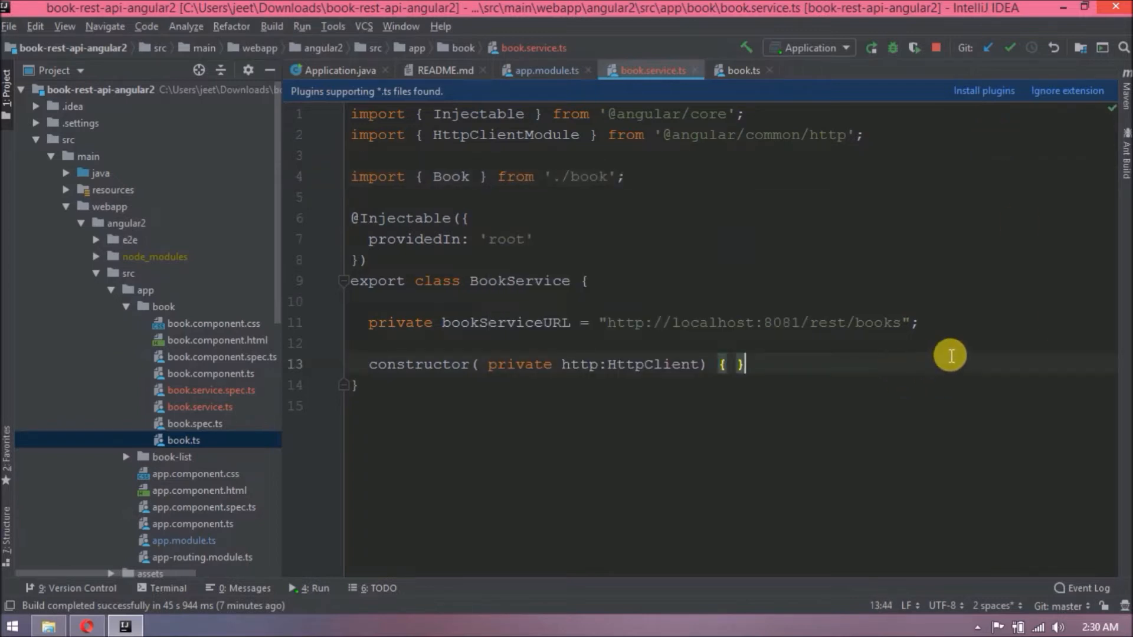
# Add getBooks() returning this.http.get<Book[]>(this.bookServiceURL).
pyautogui.write('get')
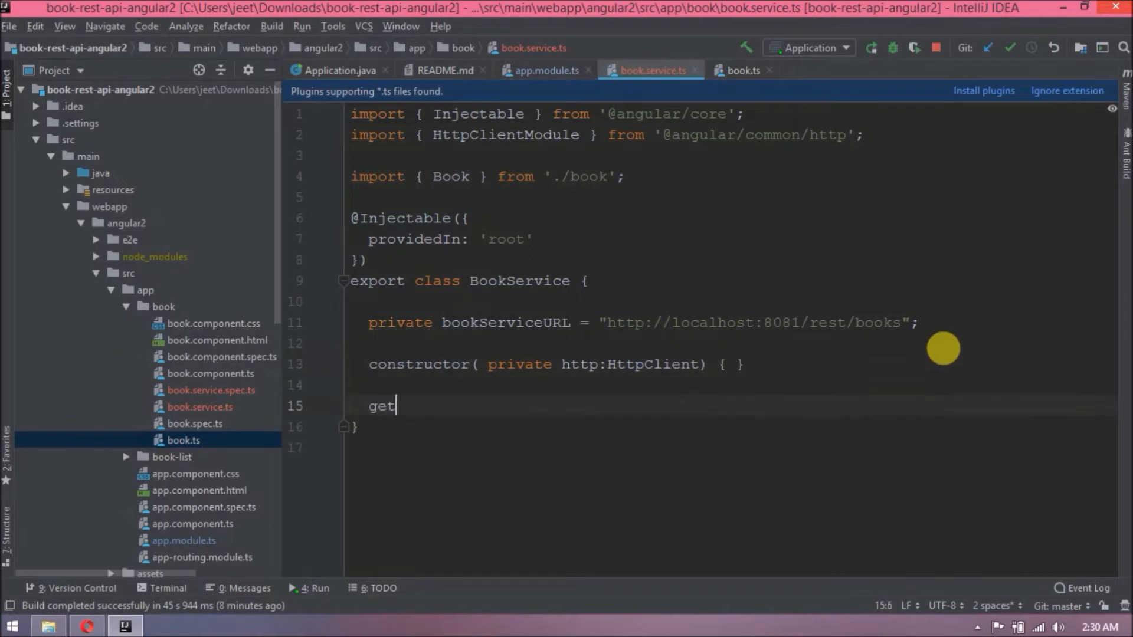
pyautogui.write('Books() {')
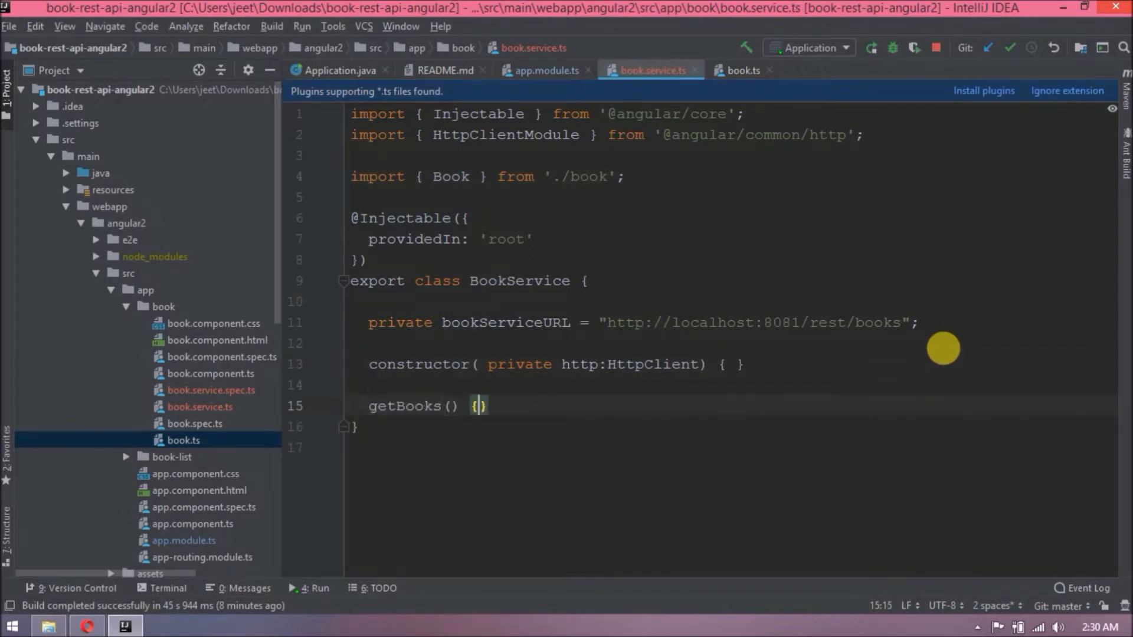
pyautogui.write('return this.http.')
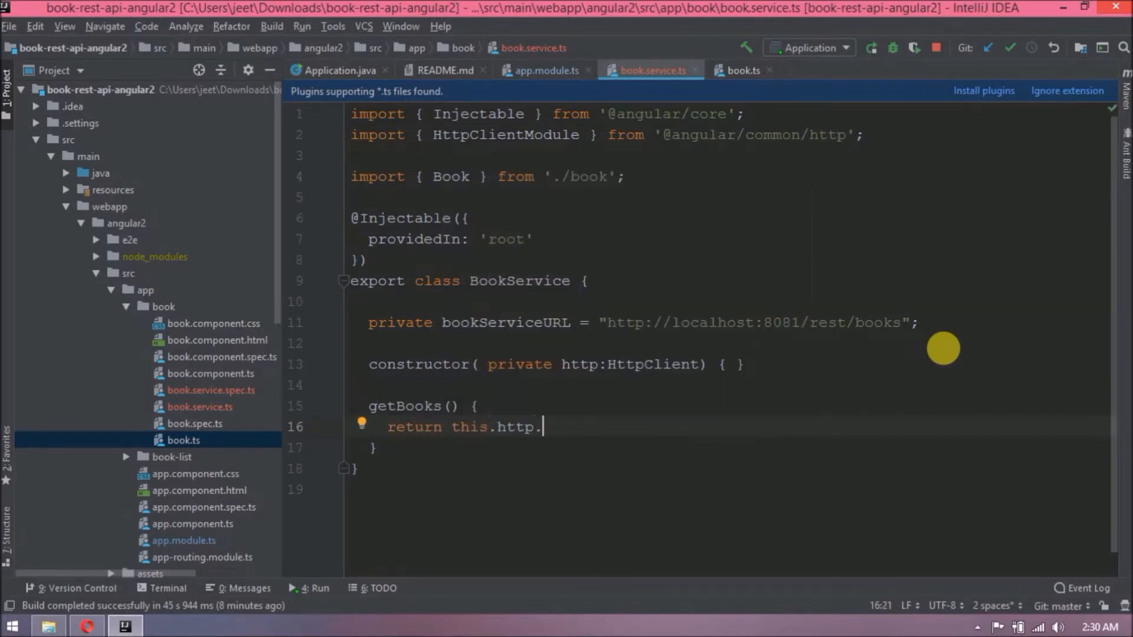
pyautogui.write('g')
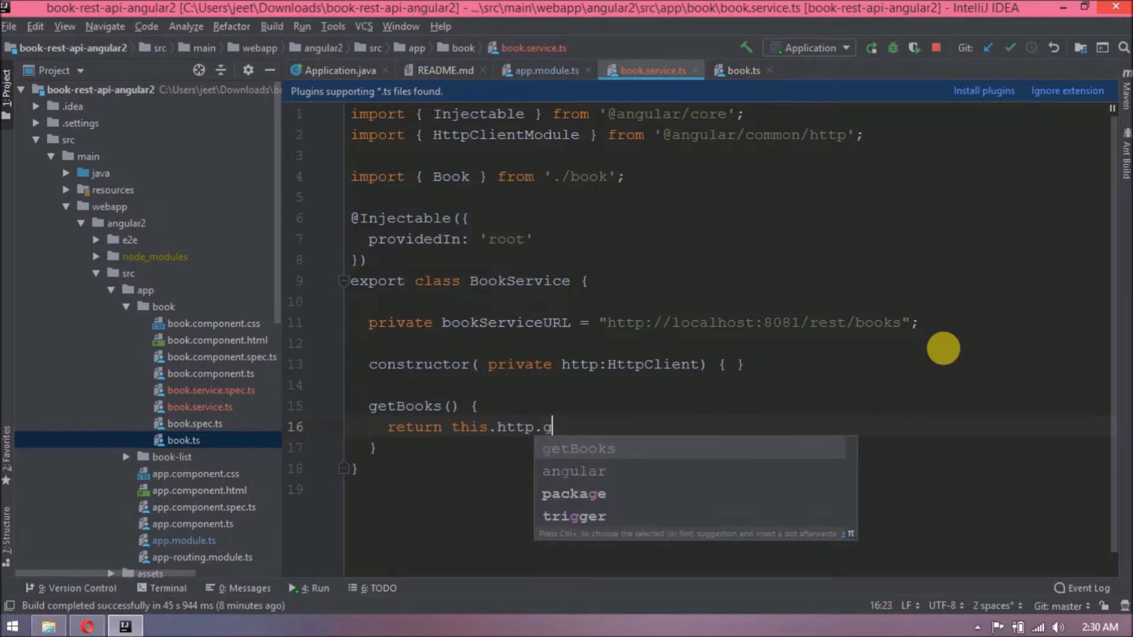
pyautogui.write('et();')
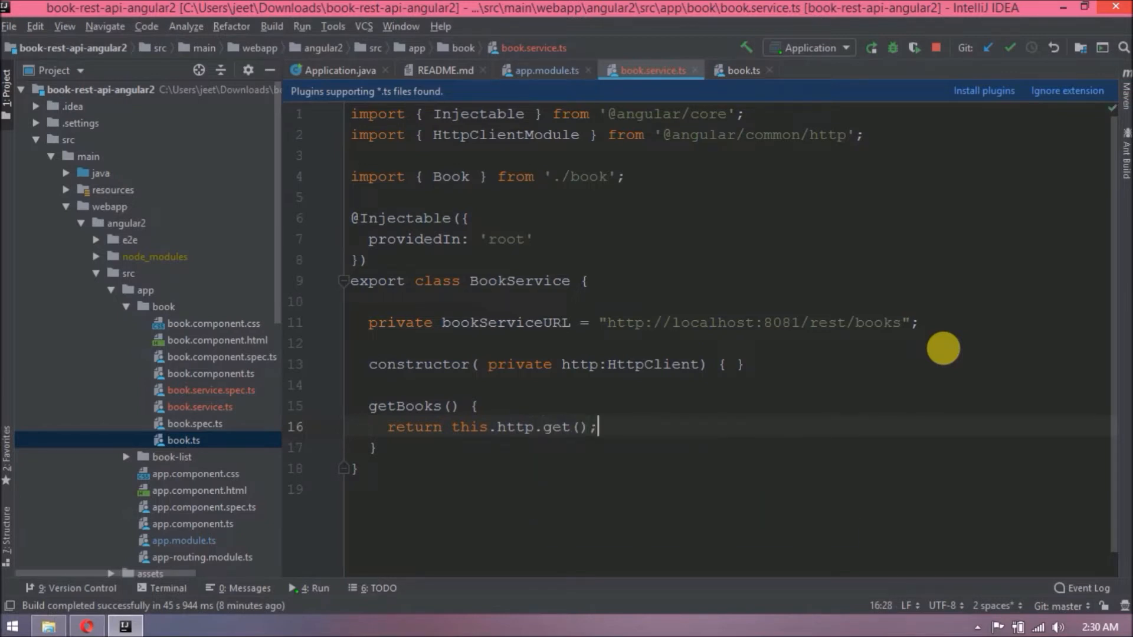
pyautogui.write('this.')
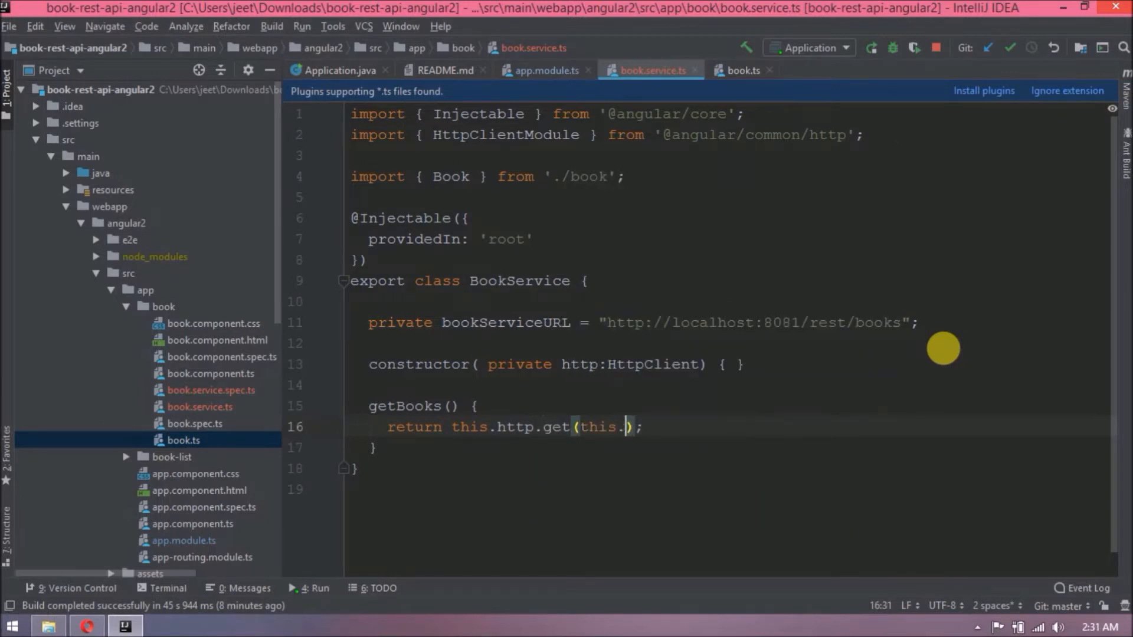
pyautogui.write('bookServiceURL')
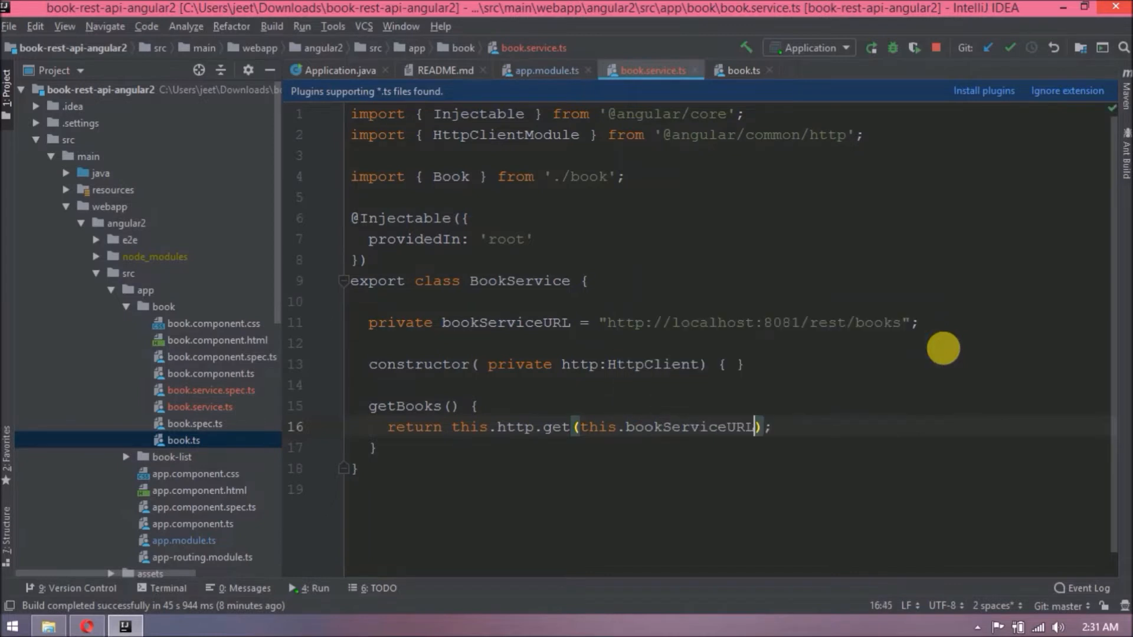
pyautogui.write('<>')
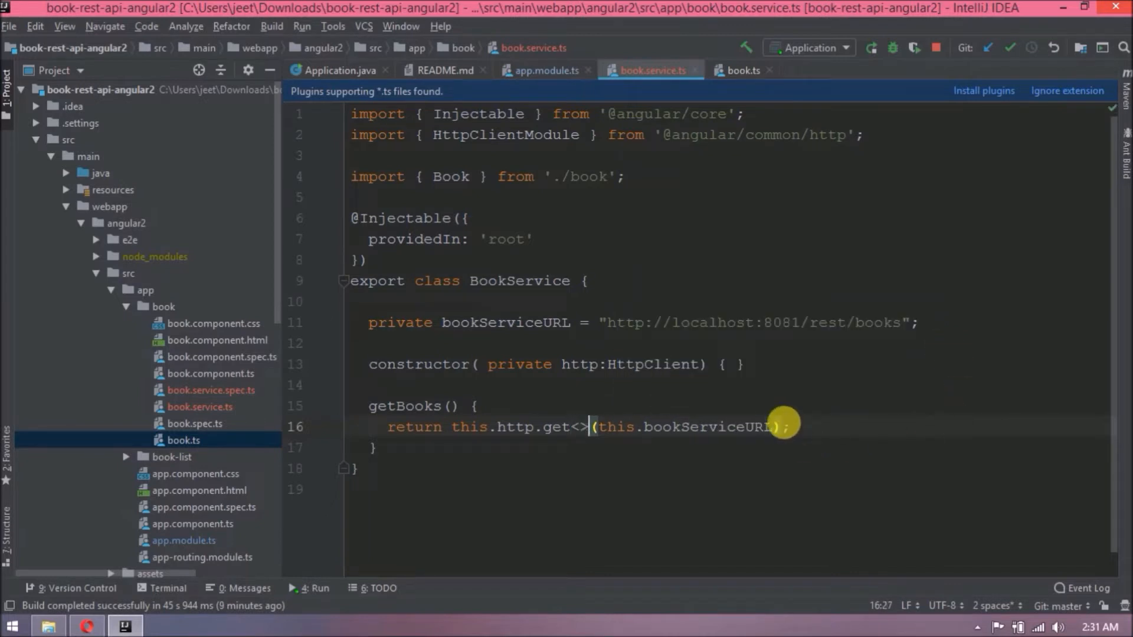
pyautogui.write('Book[]')
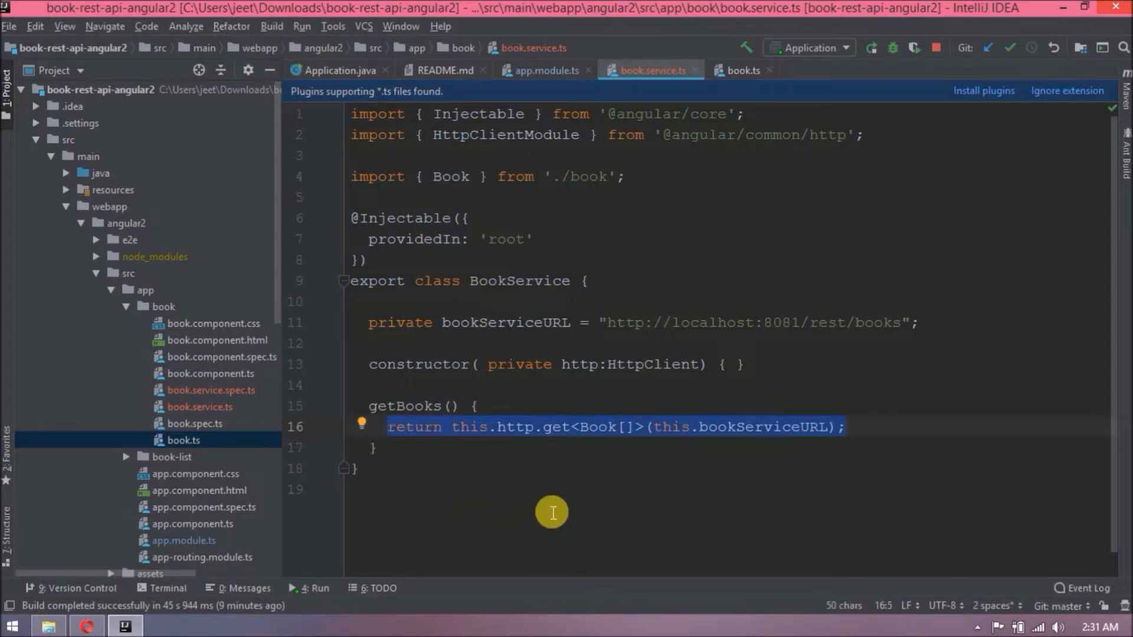
pyautogui.click(375, 447)
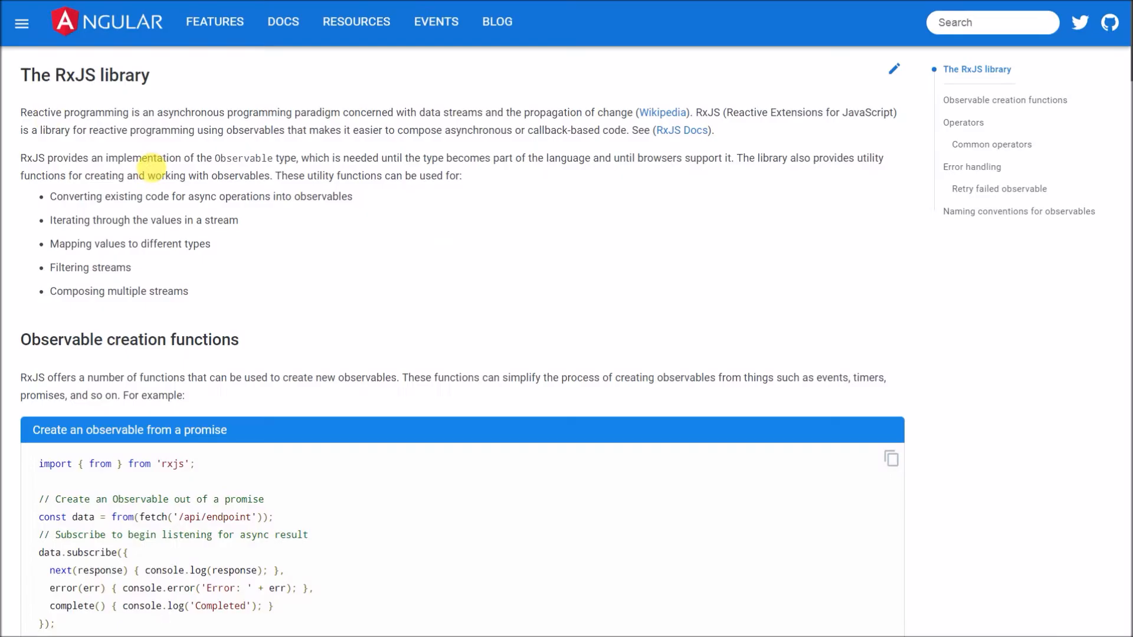
pyautogui.moveTo(21, 75)
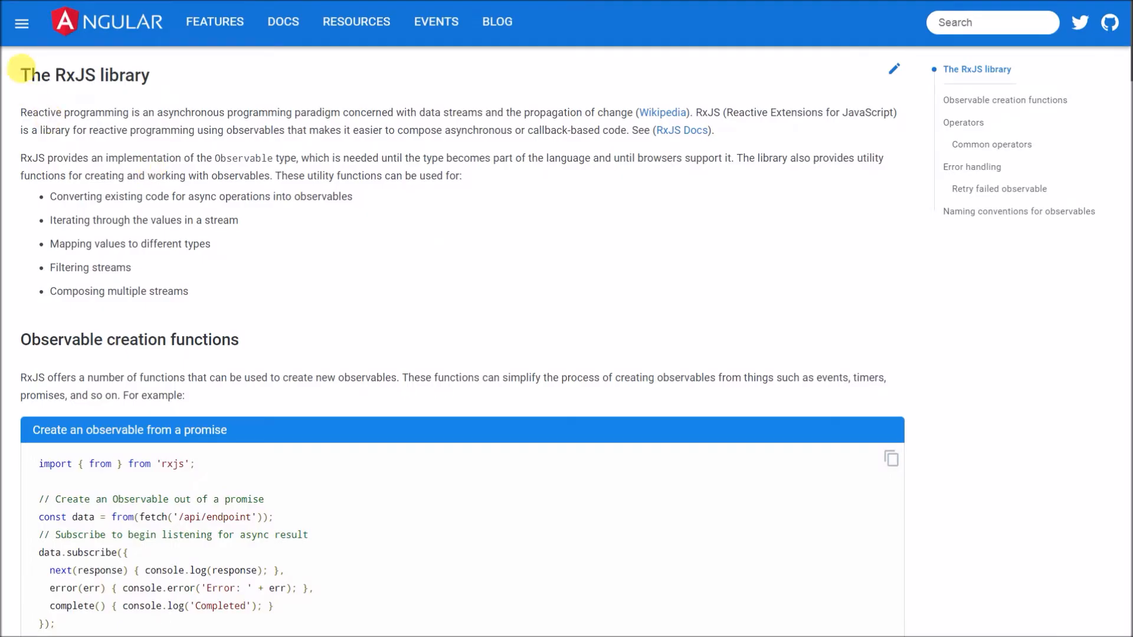
pyautogui.moveTo(22, 69)
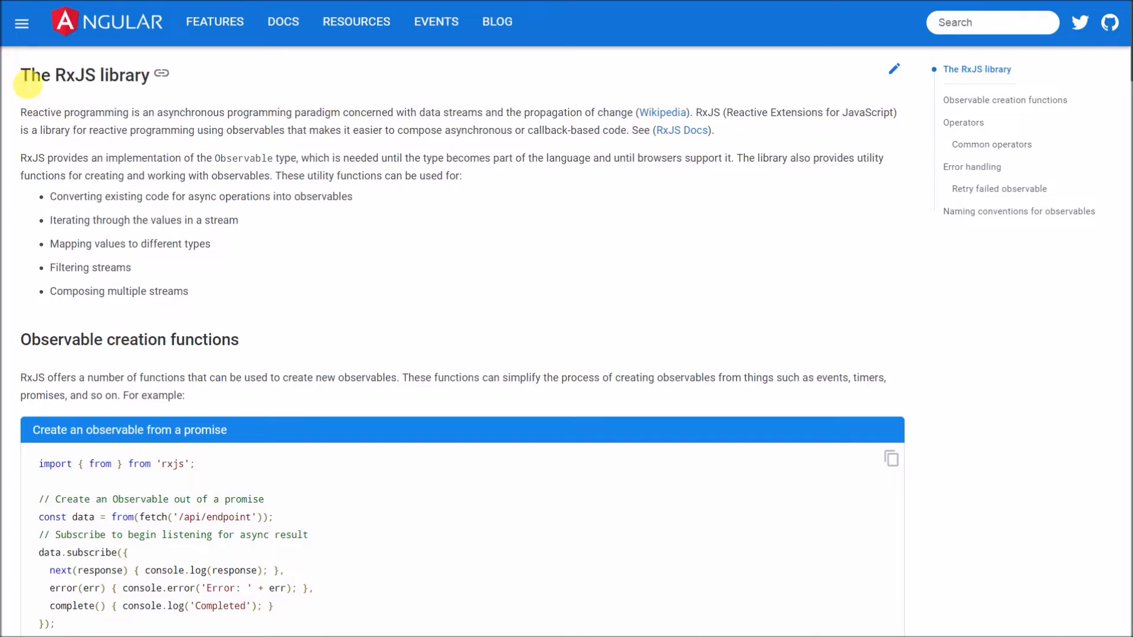
pyautogui.moveTo(590, 143)
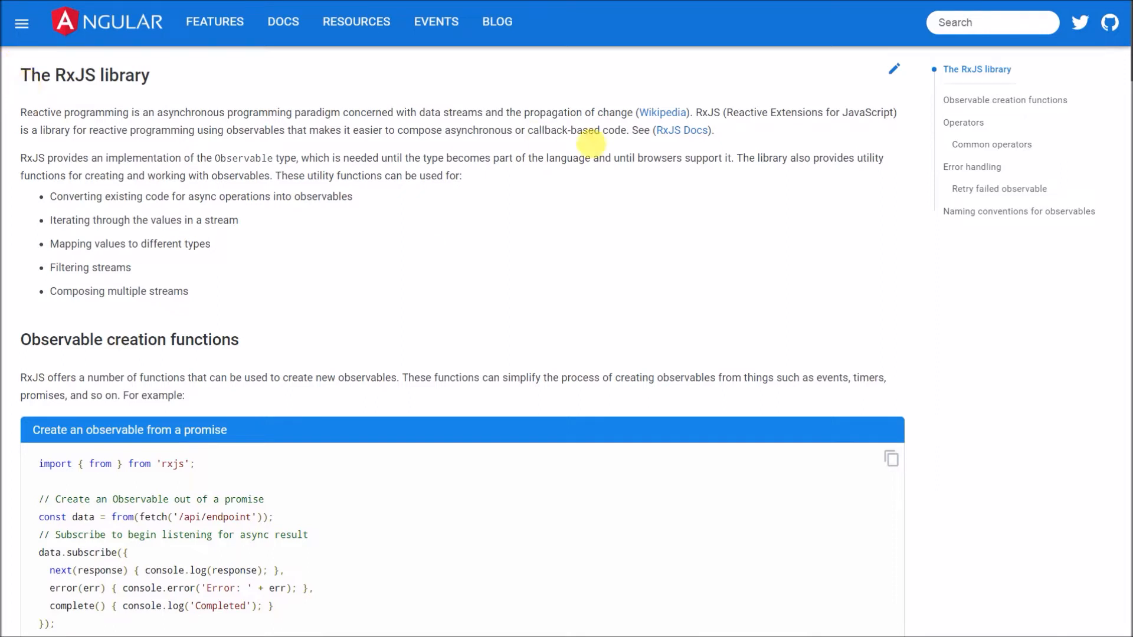
pyautogui.moveTo(704, 130)
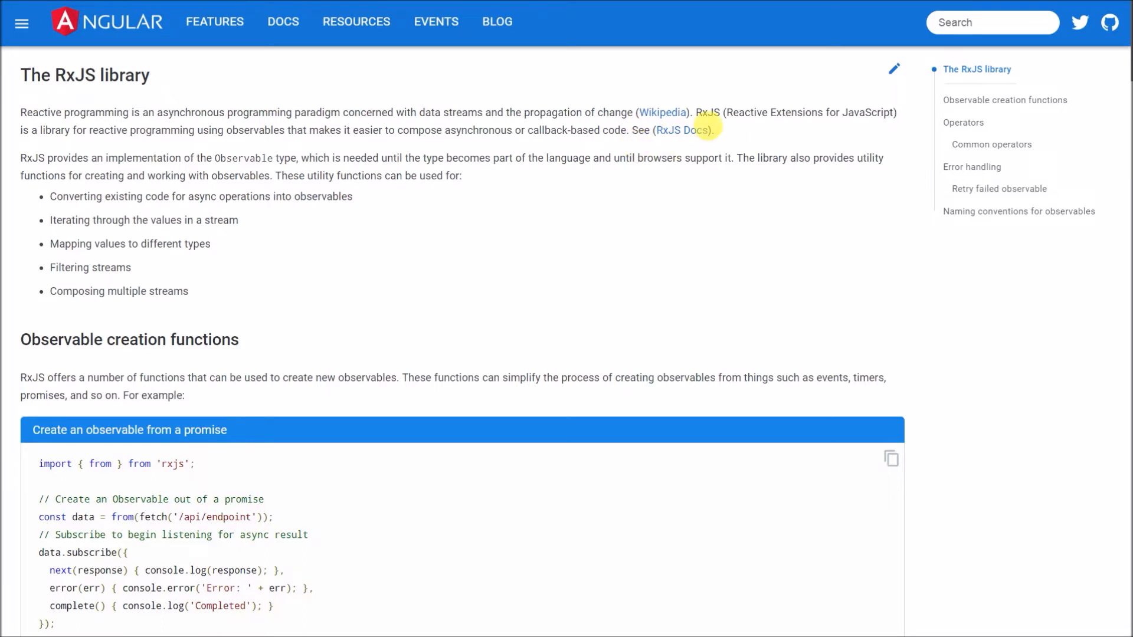
pyautogui.moveTo(713, 120)
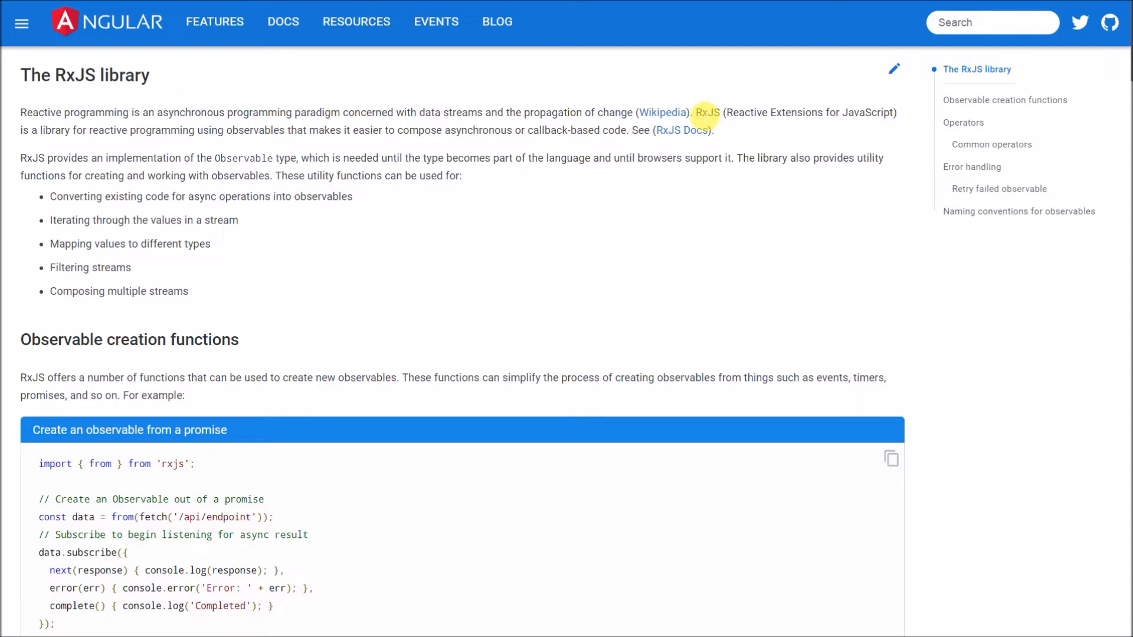
pyautogui.moveTo(834, 272)
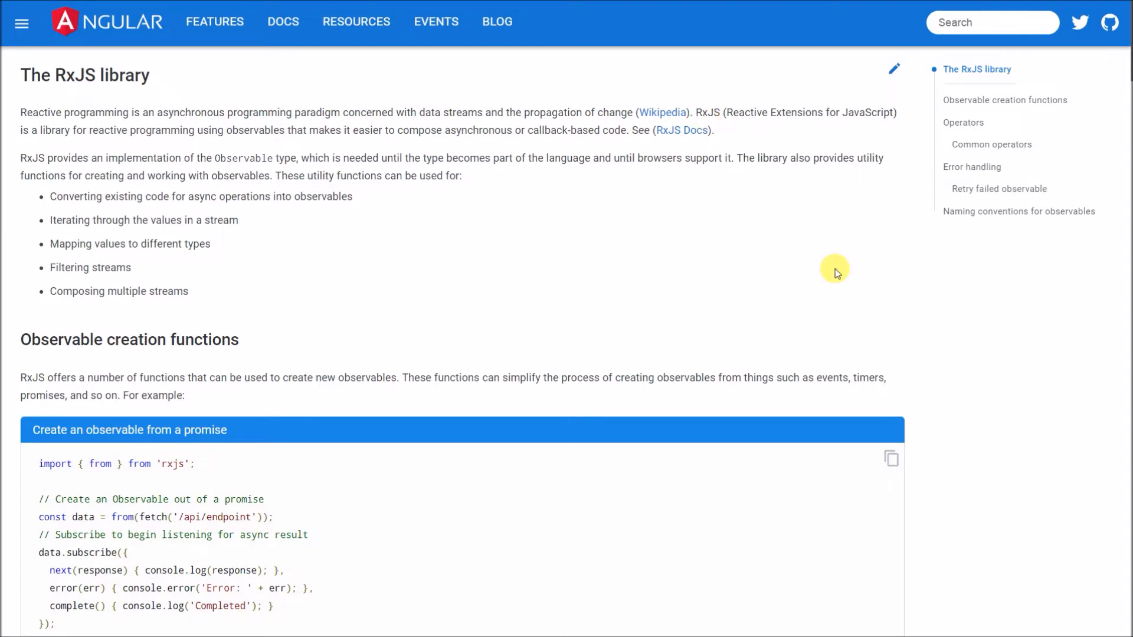
pyautogui.moveTo(981, 95)
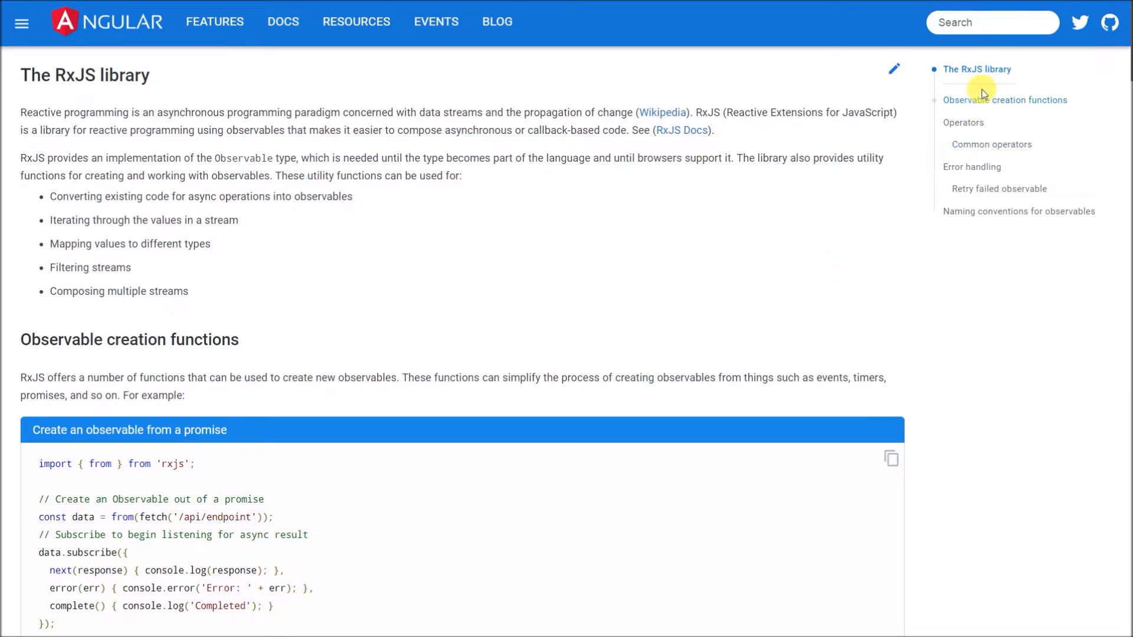
# Jump to the Common operators section of the Angular RxJS guide.
pyautogui.click(993, 144)
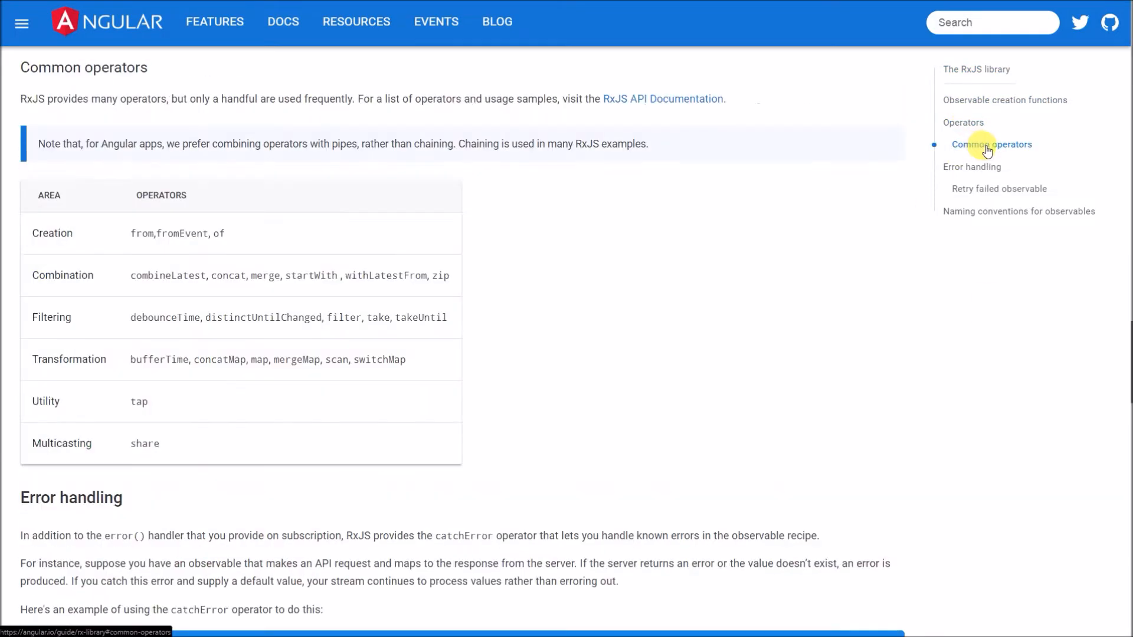
pyautogui.click(1019, 211)
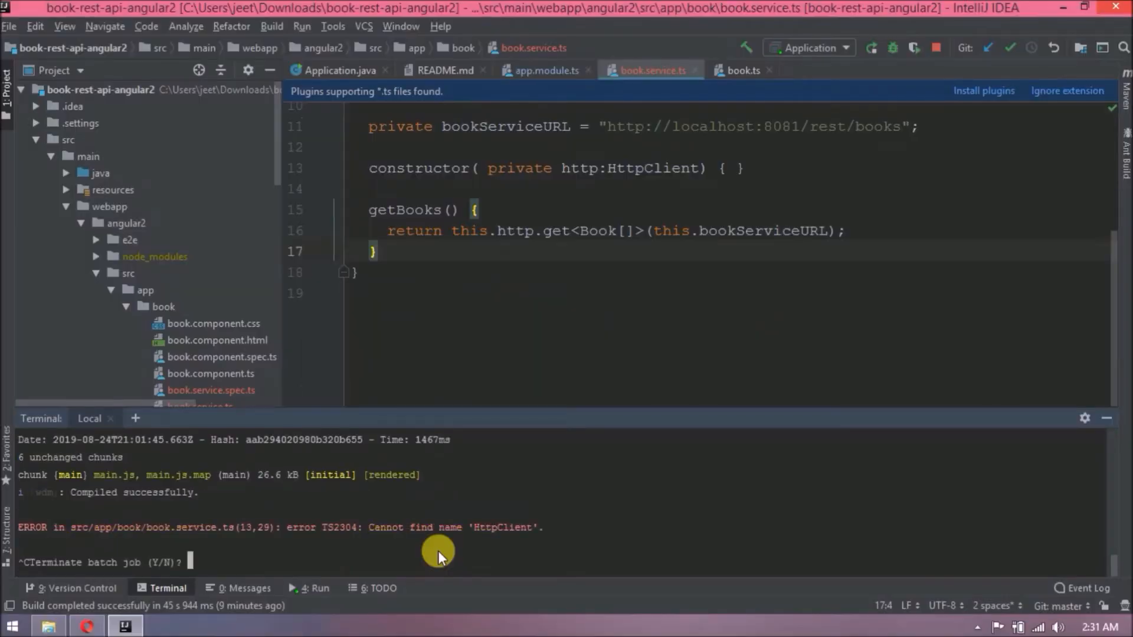
# Terminate the dev build with y and declare getBooks as returning Observable<Book[]>.
pyautogui.write('y')
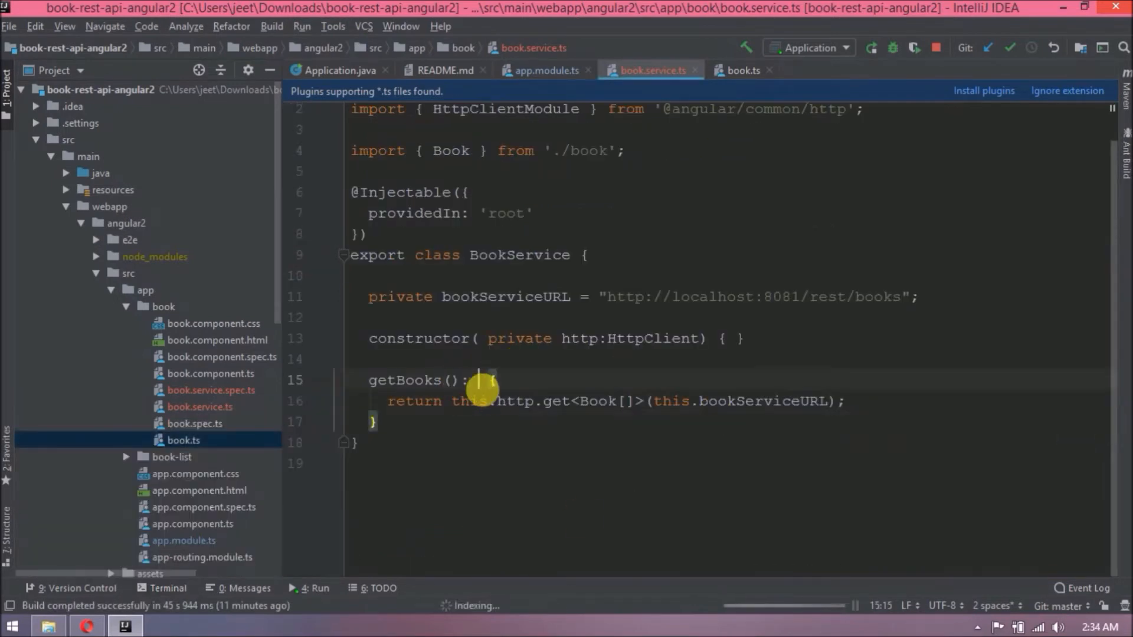
pyautogui.write('Observable<Book[]>')
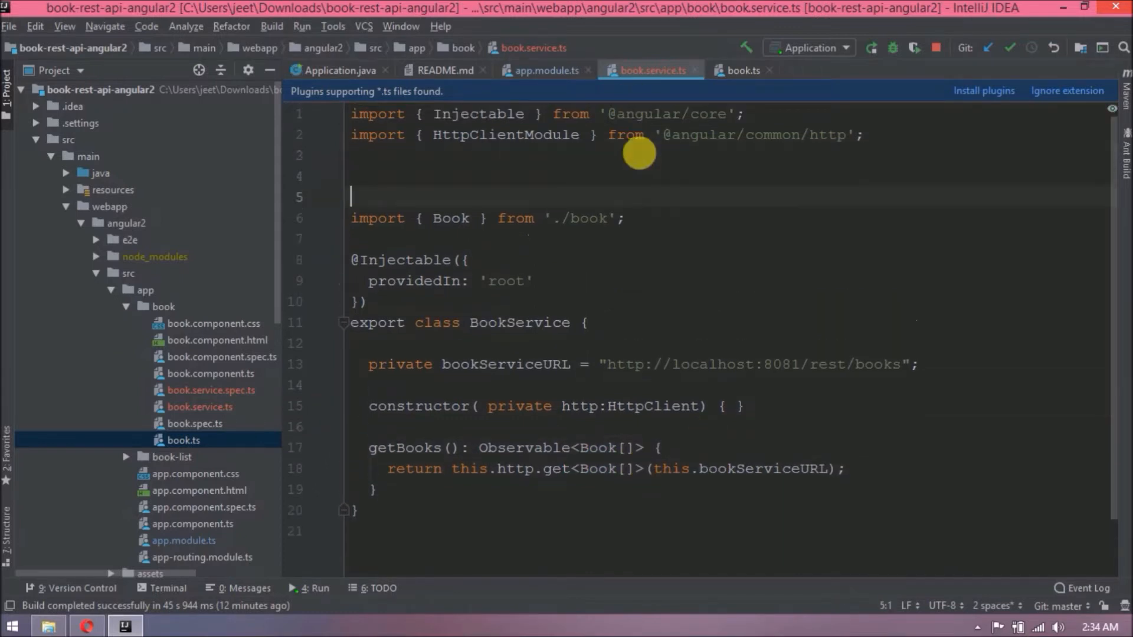
# Start an import { Observable } from ''; line in the book service.
pyautogui.write('import {  }')
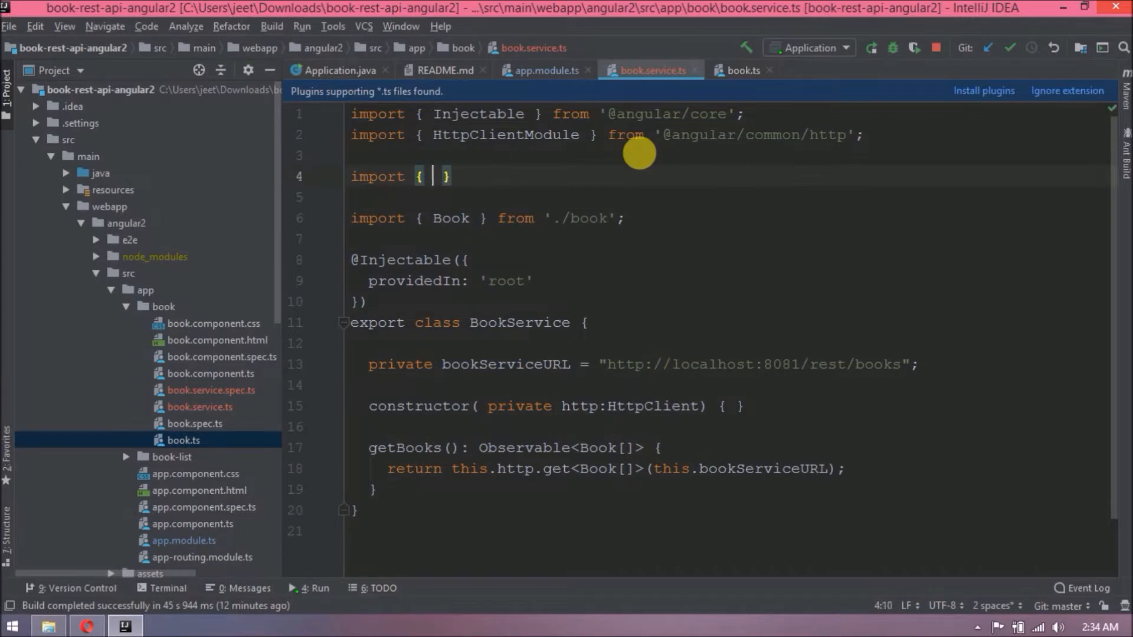
pyautogui.write('Observable } from')
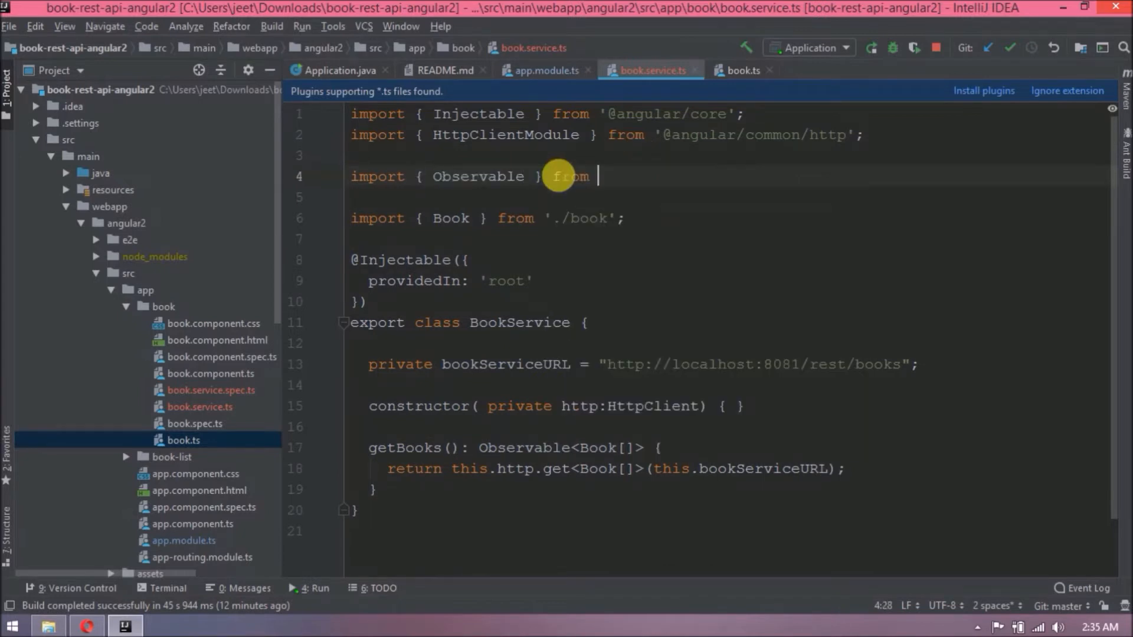
pyautogui.write("'';")
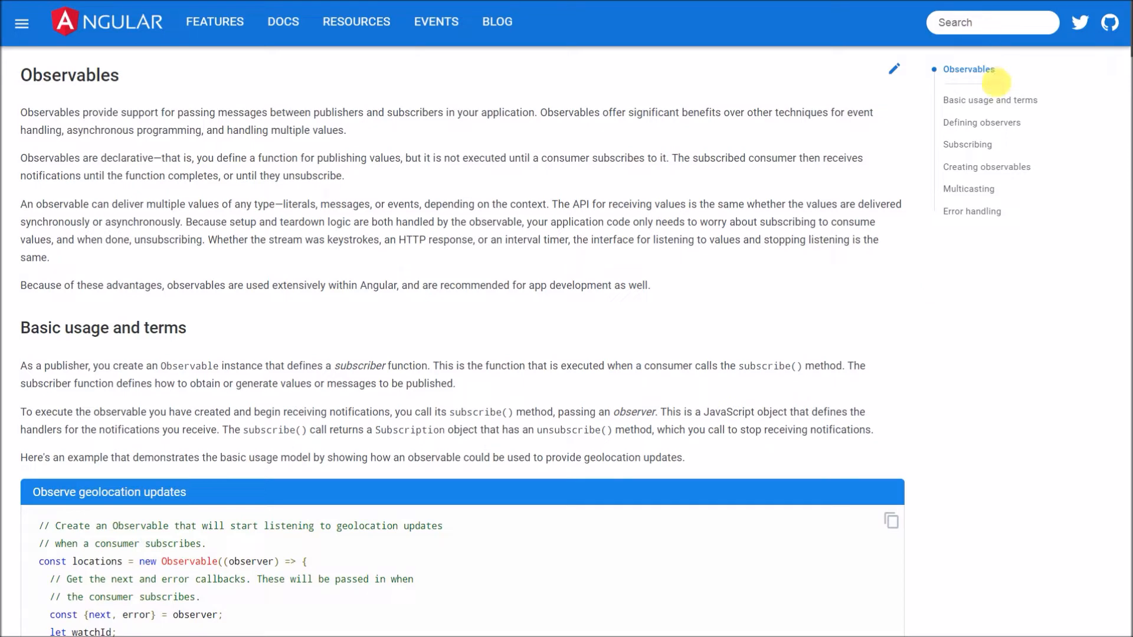
# Go to the top of the Observables guide, then its Defining observers section.
pyautogui.click(981, 122)
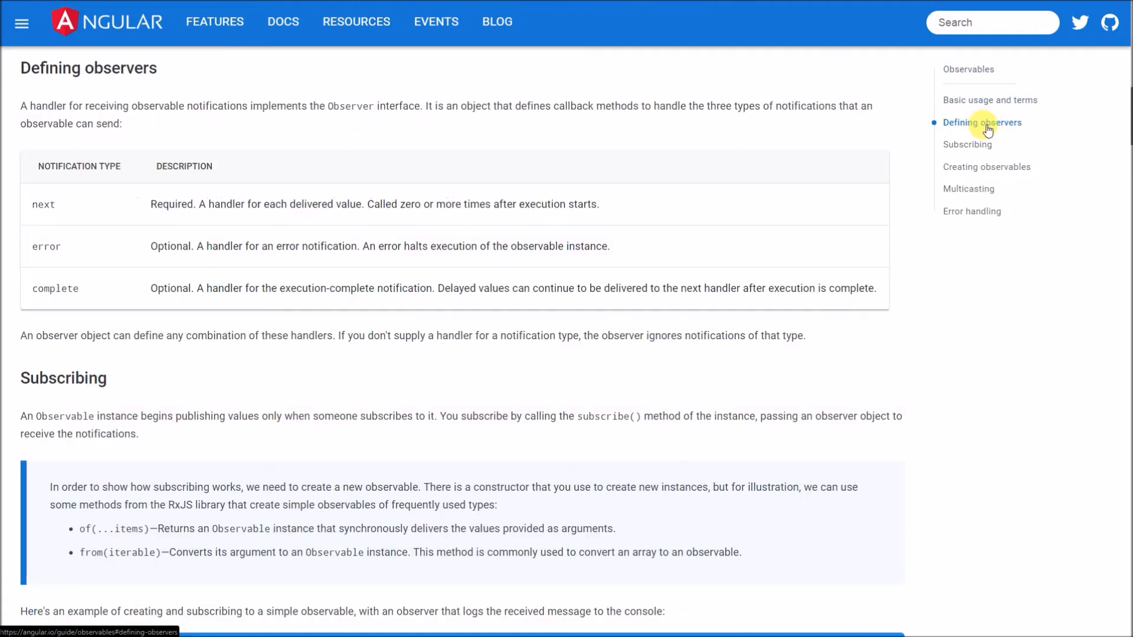
pyautogui.click(967, 189)
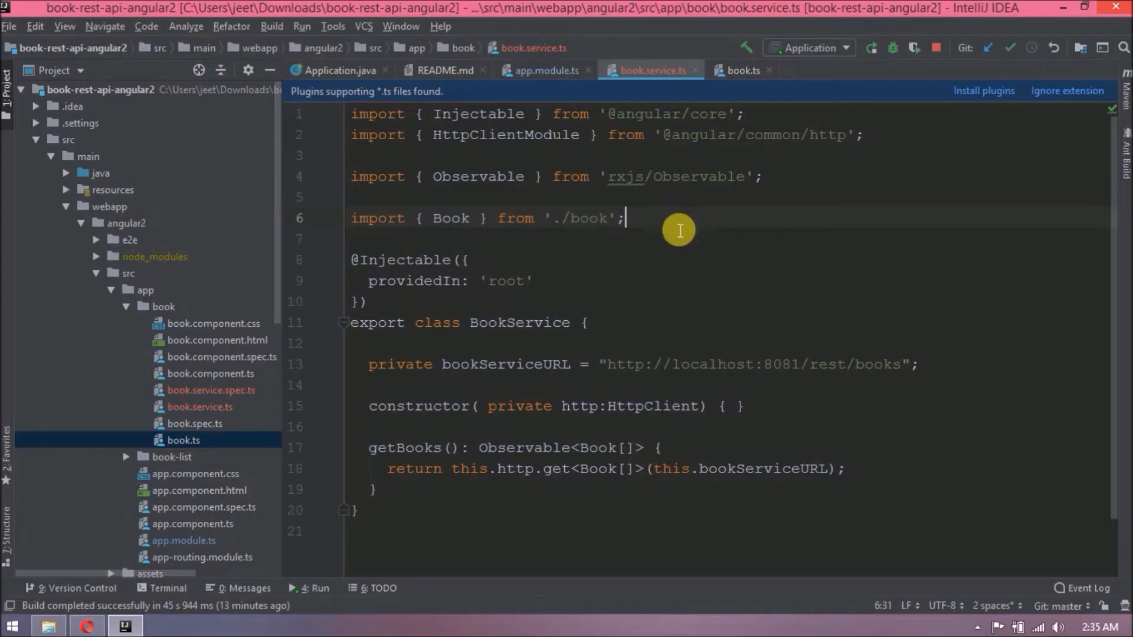
# In book-list.component.ts declare a books: Book[] field.
pyautogui.click(127, 457)
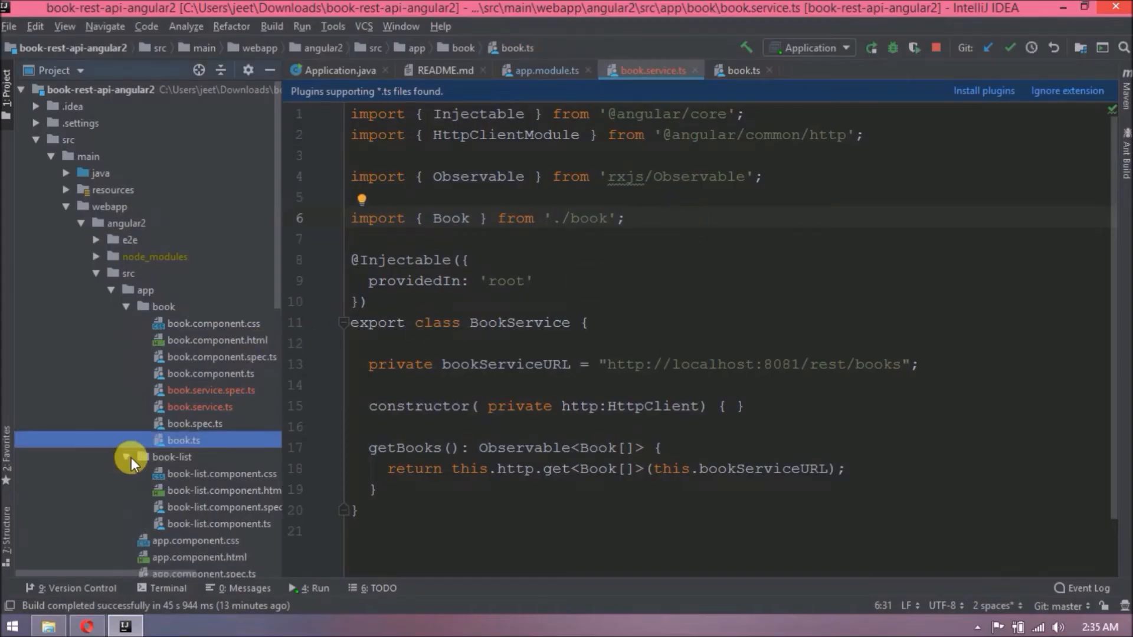
pyautogui.click(216, 523)
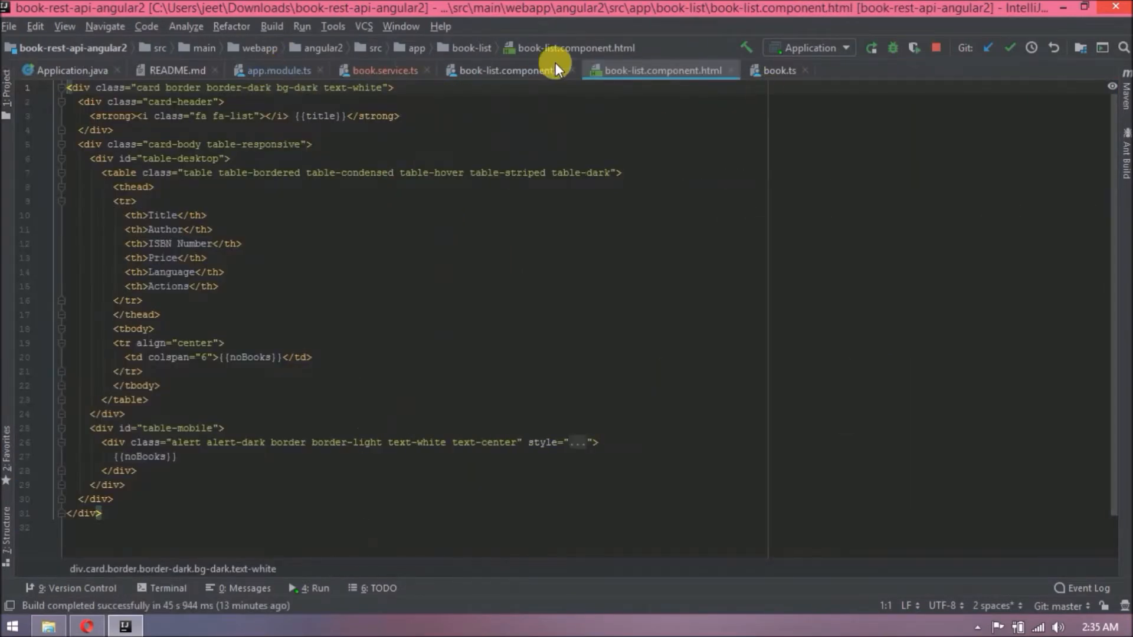
pyautogui.click(507, 70)
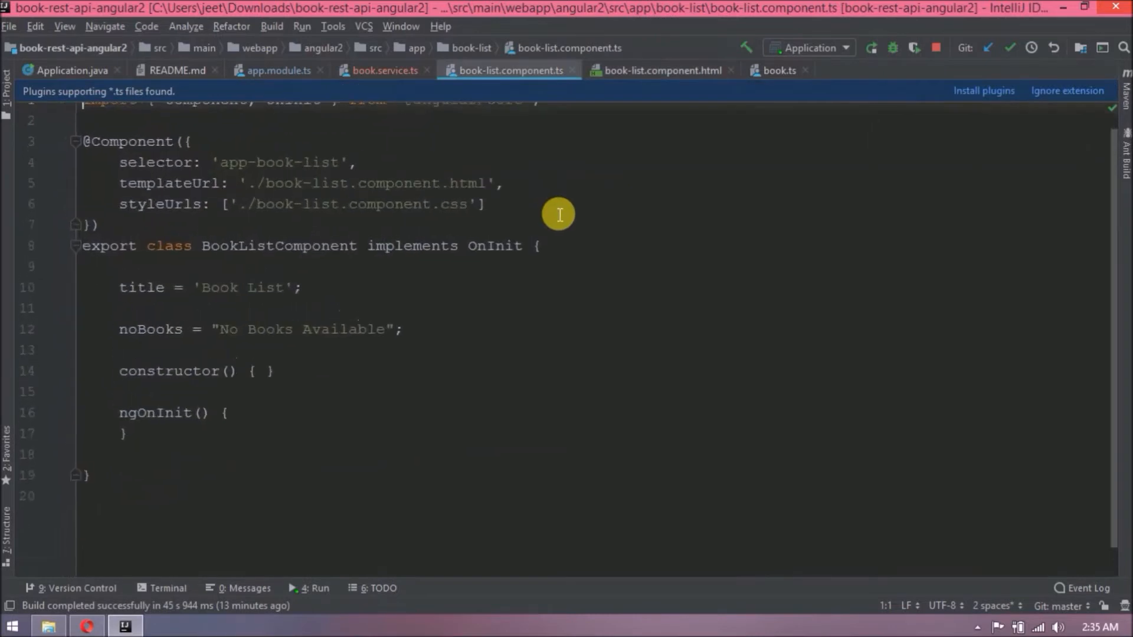
pyautogui.write('b')
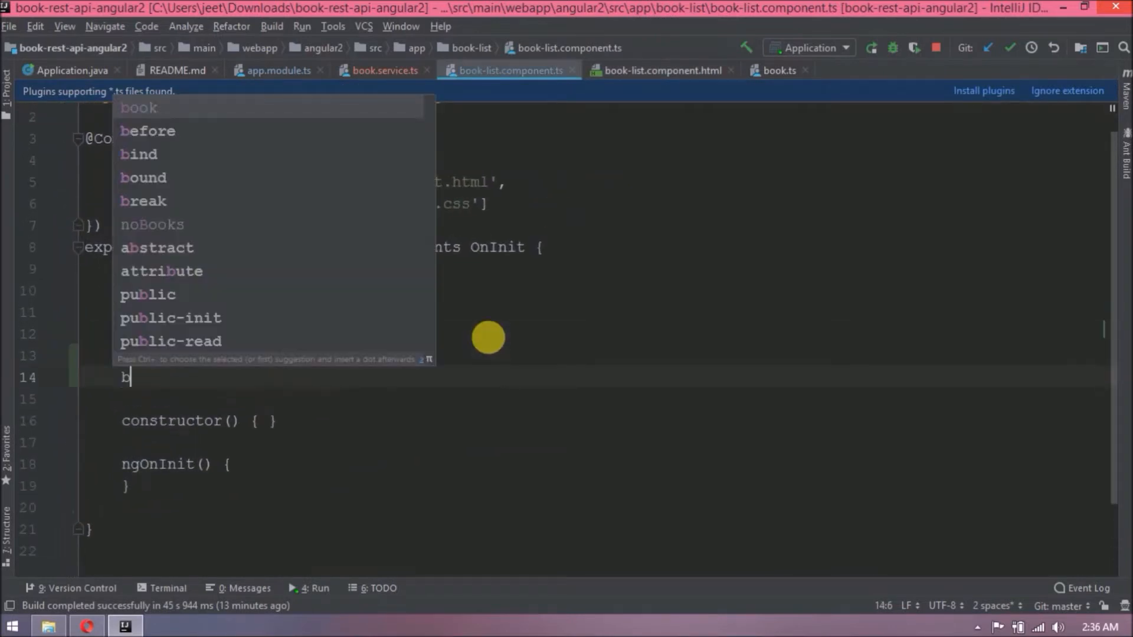
pyautogui.write('ooks')
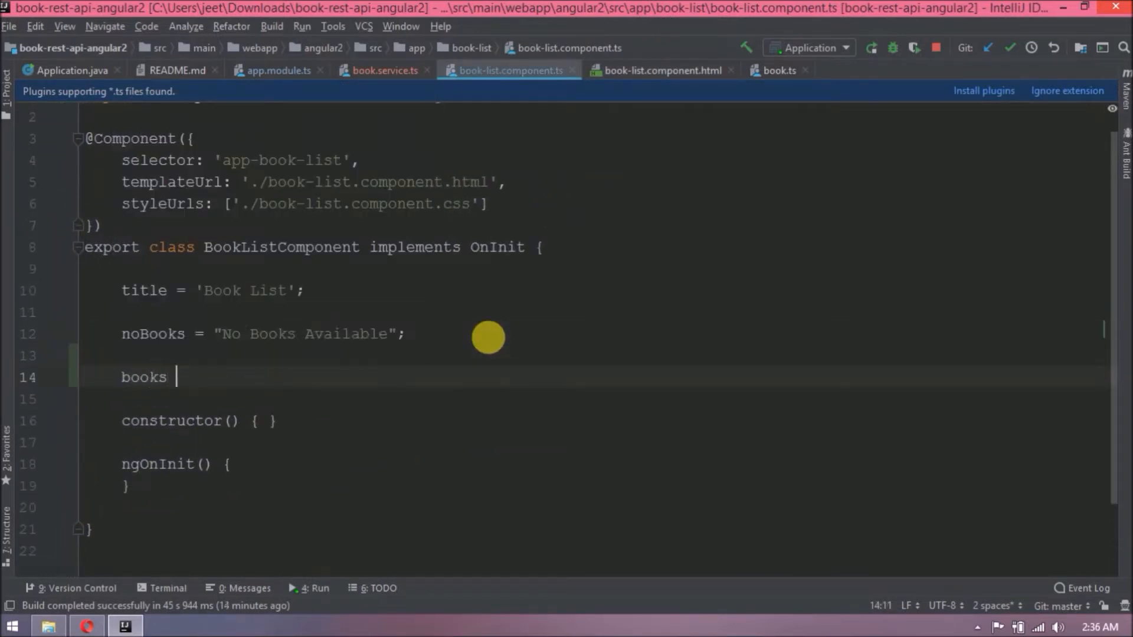
pyautogui.write(': Book[];')
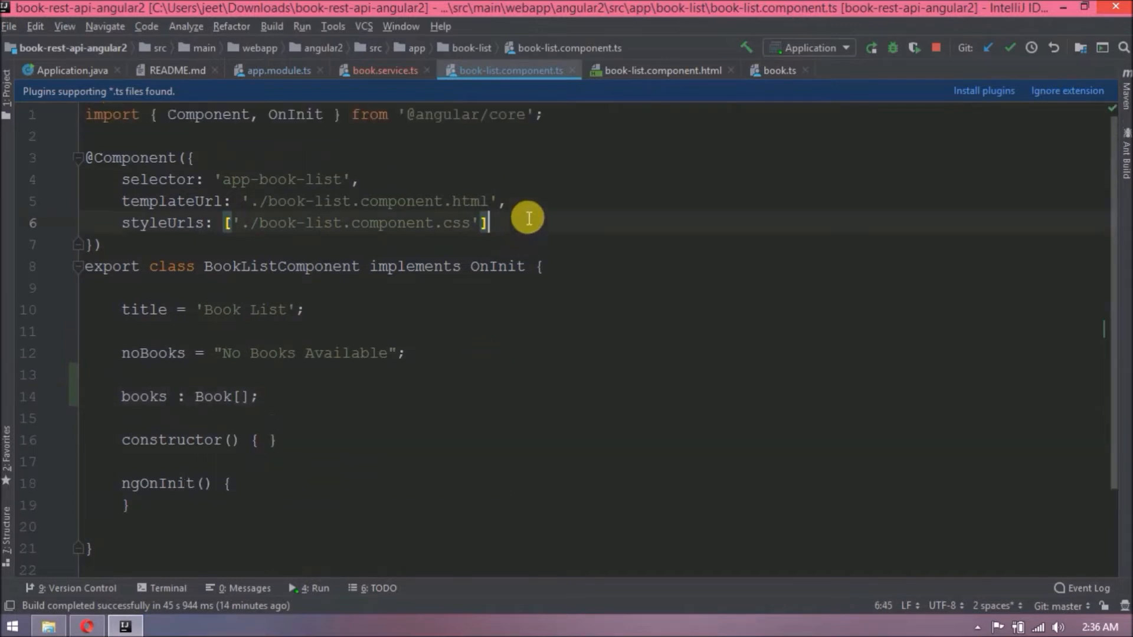
# Import Book from '../book/book' and BookService from './book/book.service'.
pyautogui.write('import {')
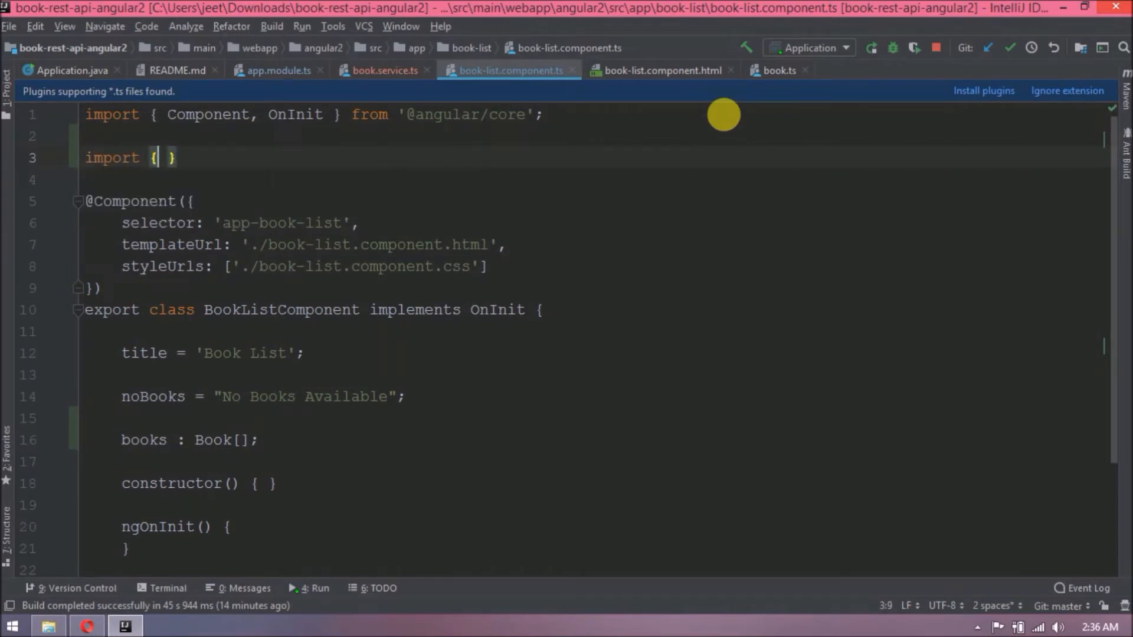
pyautogui.write("Book } from '';")
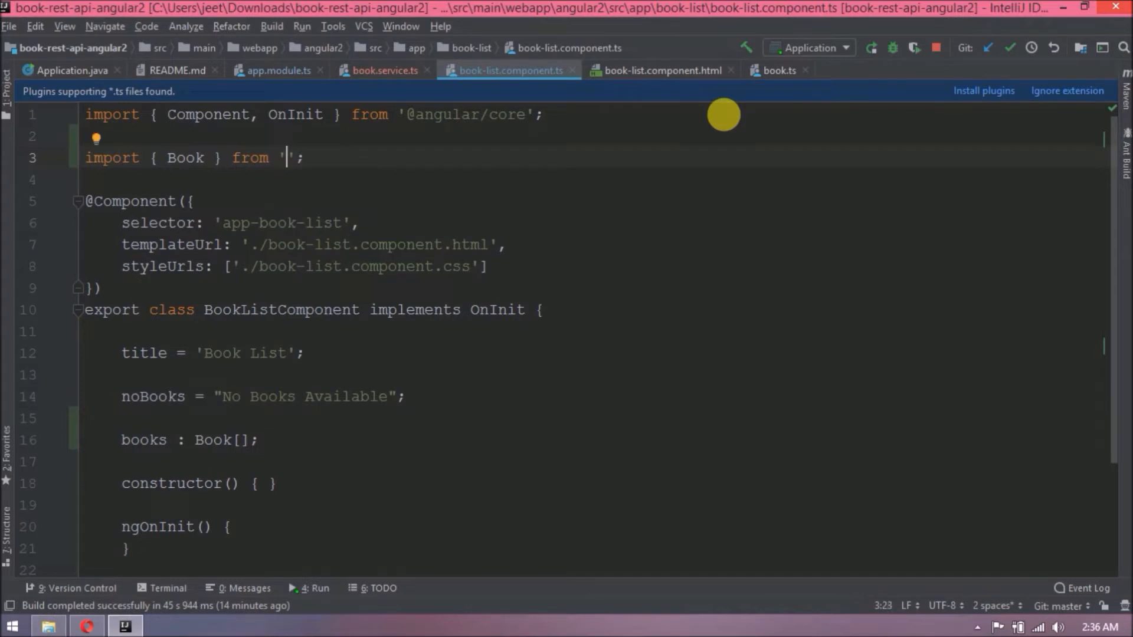
pyautogui.write('../book/book')
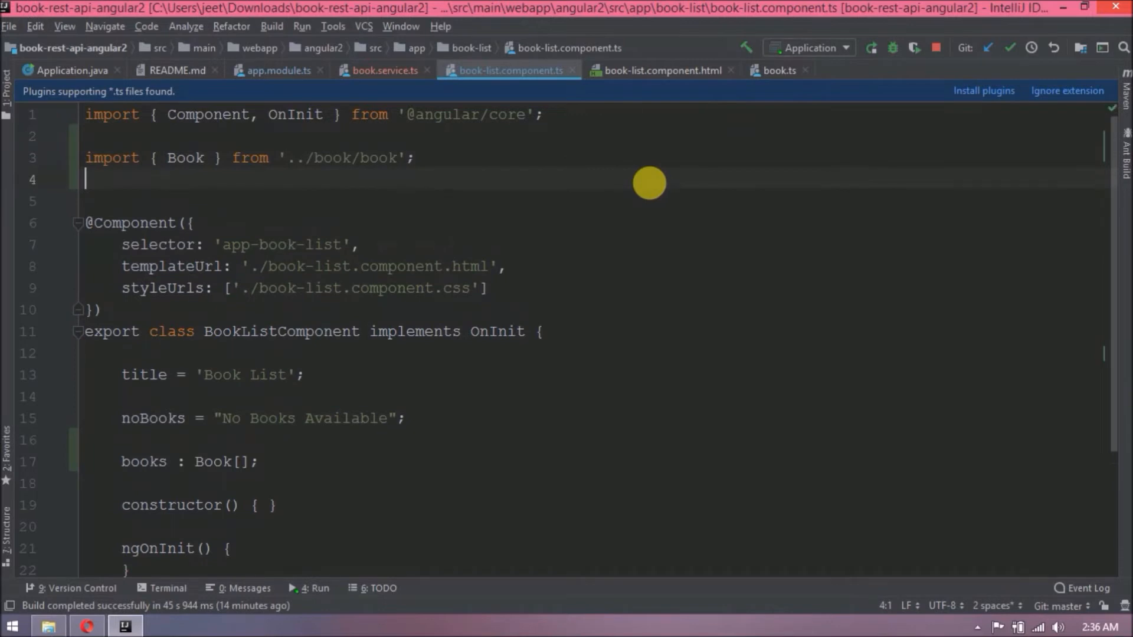
pyautogui.write("import { BookService } from './book/book.service';")
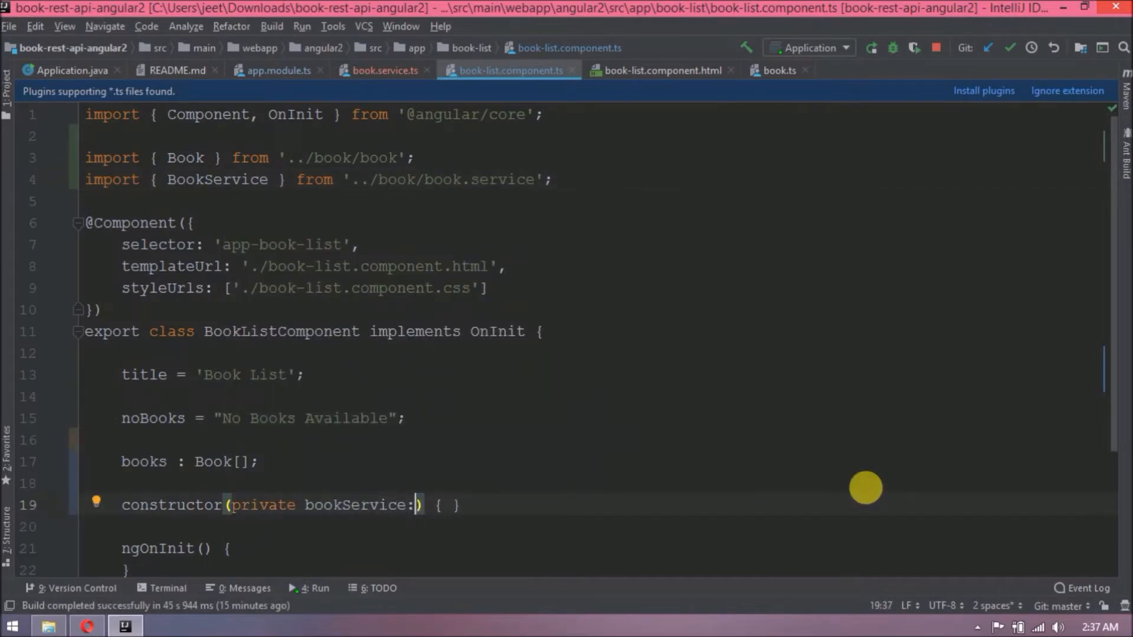
# Inject BookService and write getBooks() subscribing to assign books => this.books.
pyautogui.write('BookService')
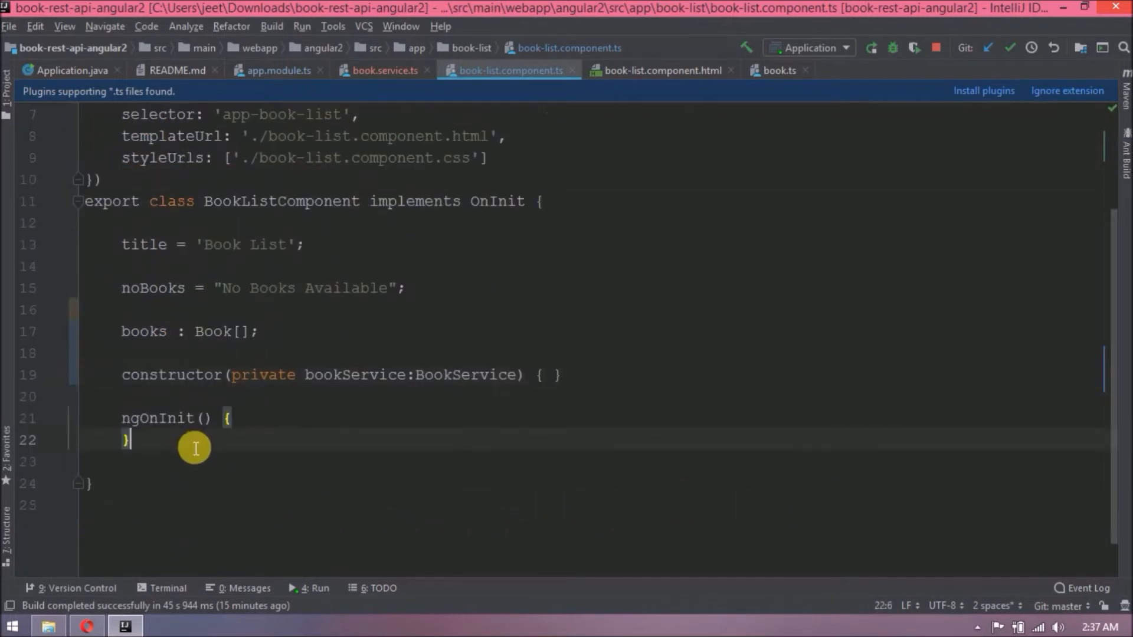
pyautogui.write('g')
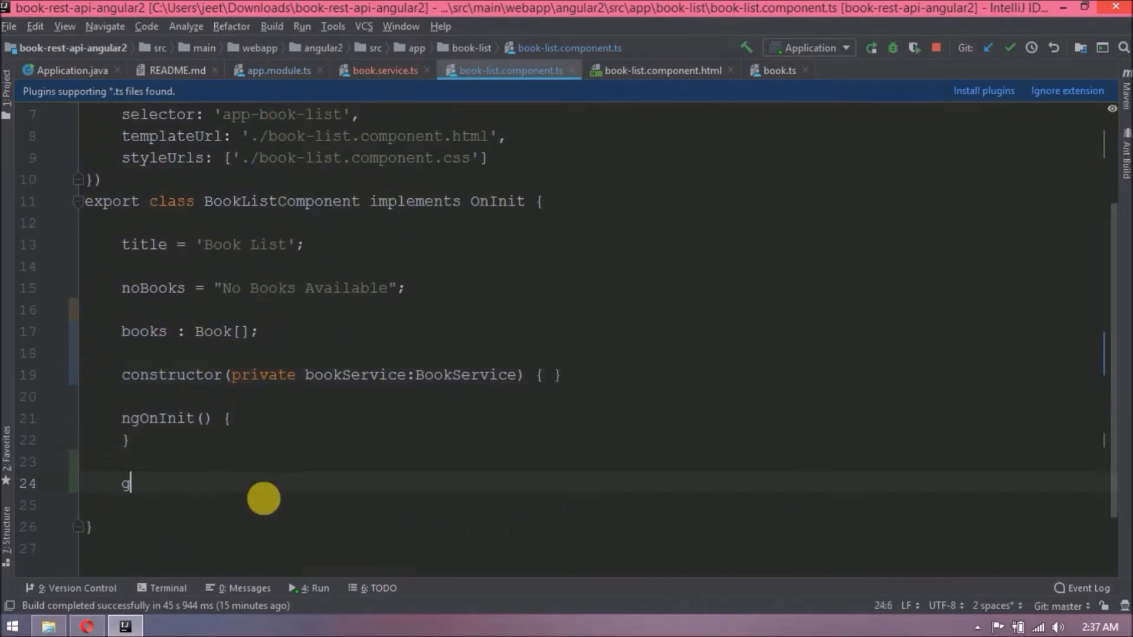
pyautogui.write('etBooks():')
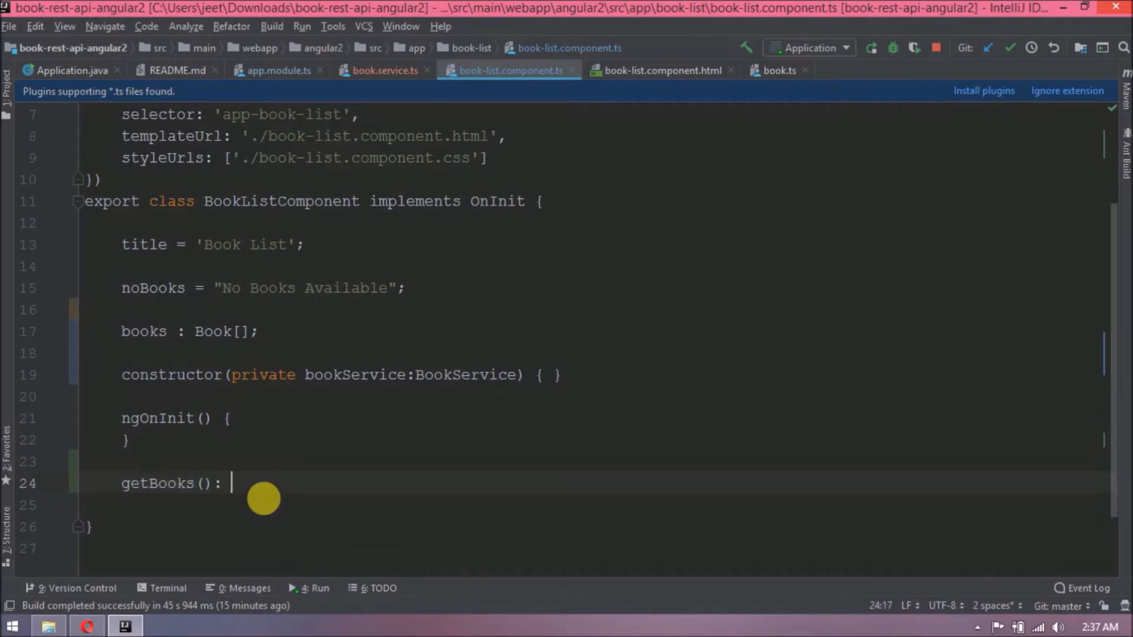
pyautogui.write('this.bookService')
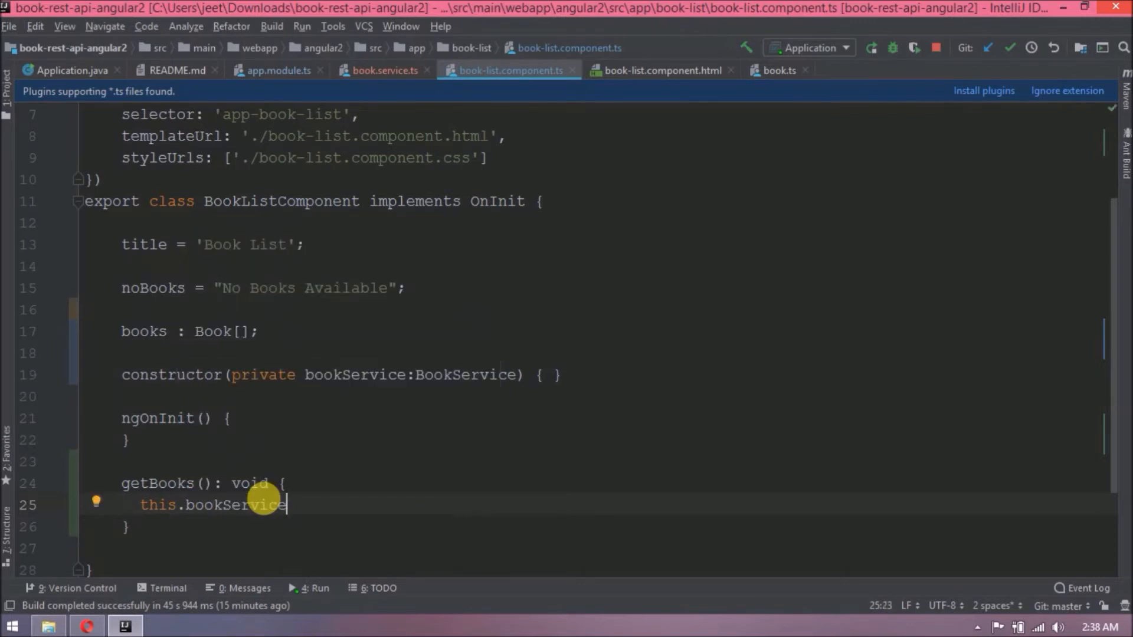
pyautogui.write('.getBooks()')
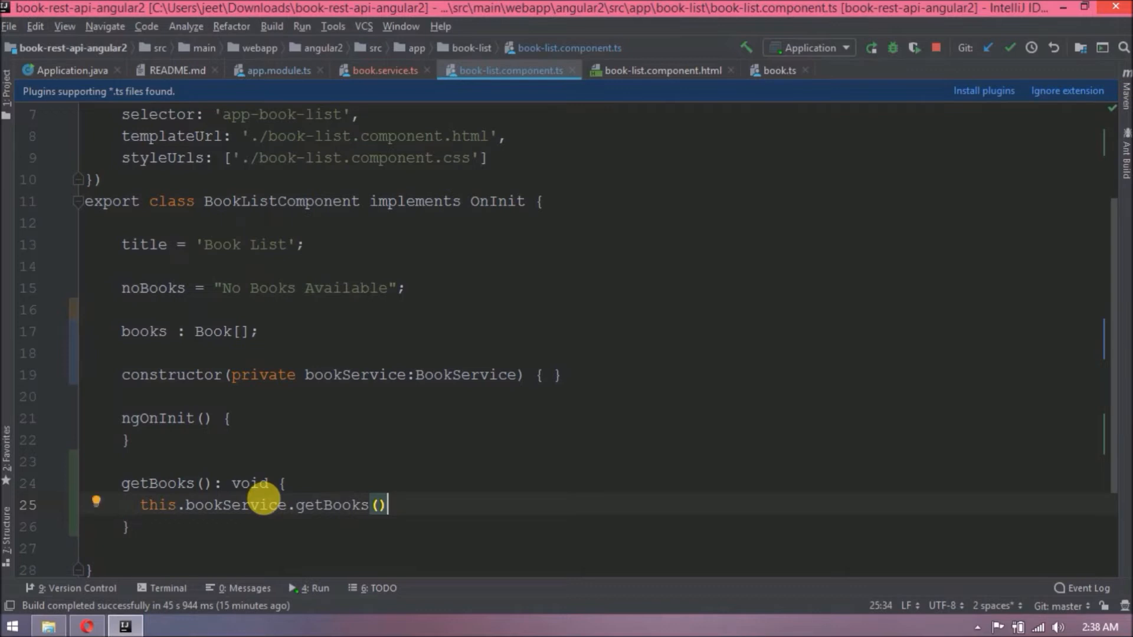
pyautogui.write('.')
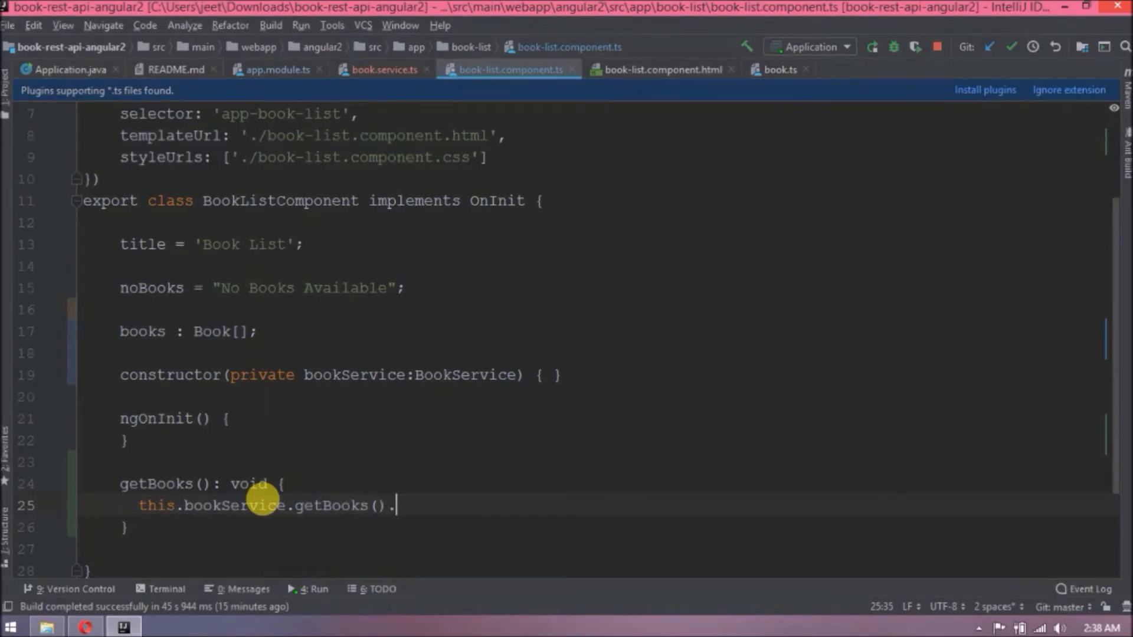
pyautogui.write('subs')
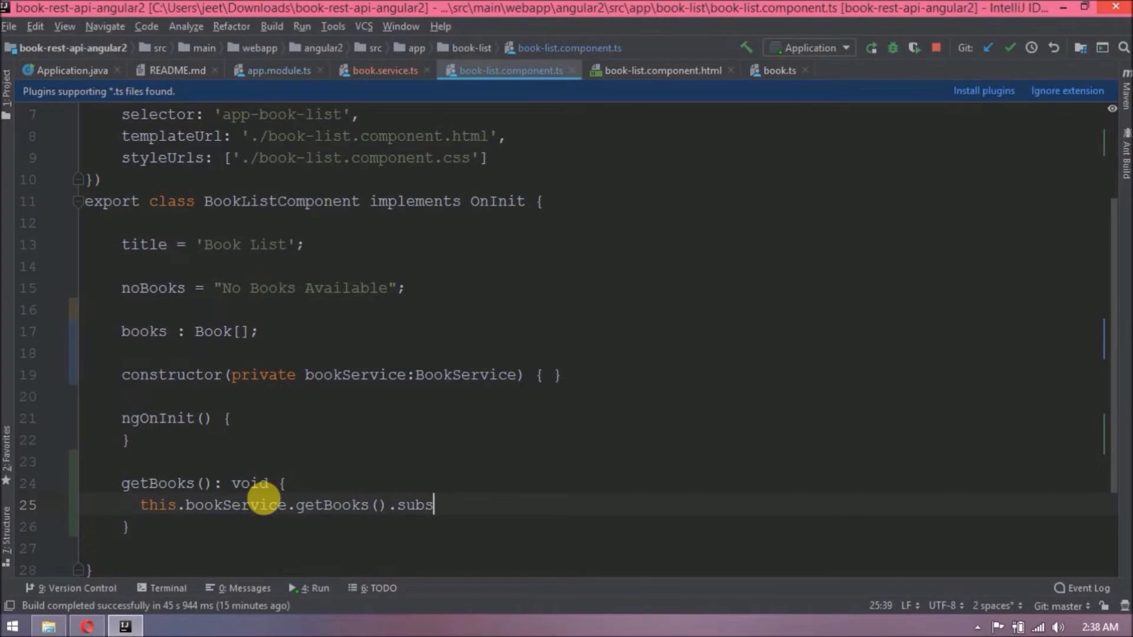
pyautogui.write('cribe()')
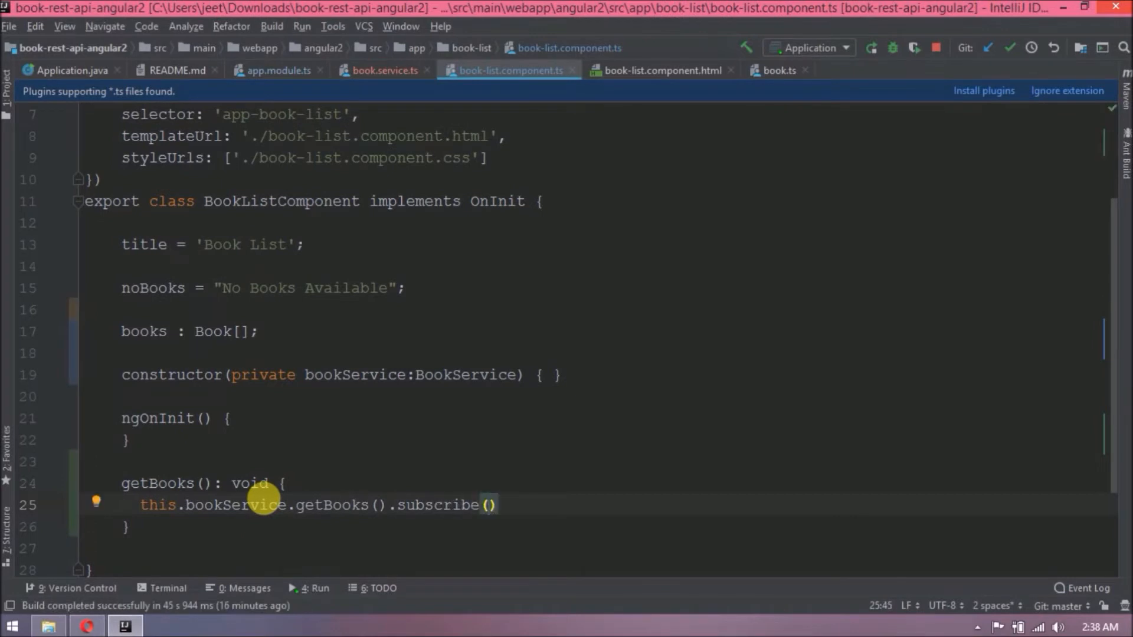
pyautogui.write('books =>')
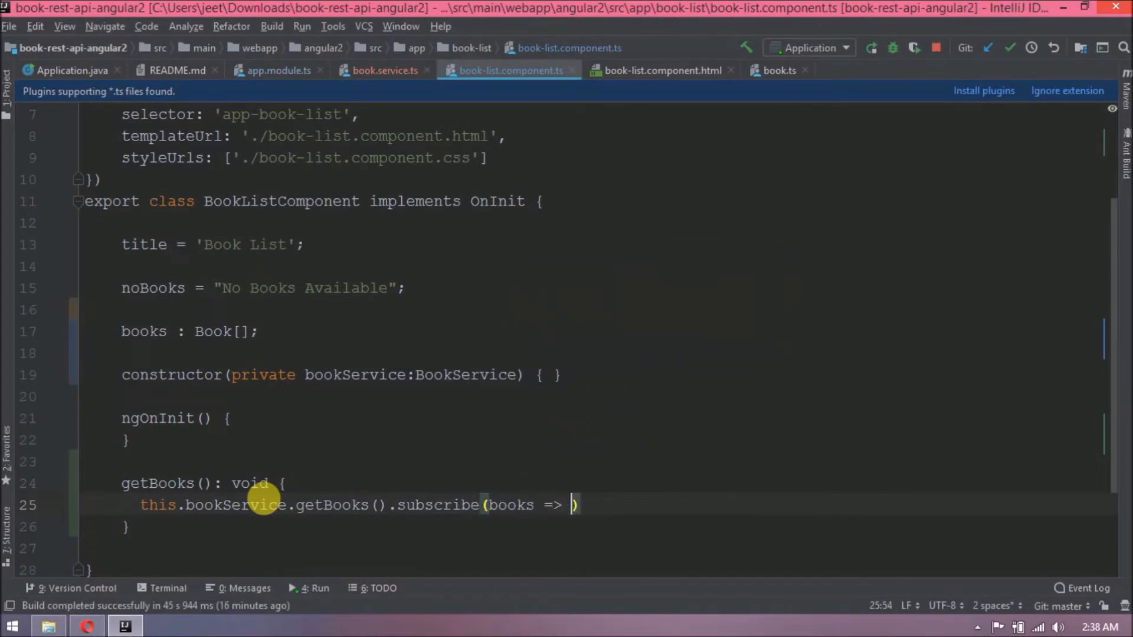
pyautogui.write('this.books = books')
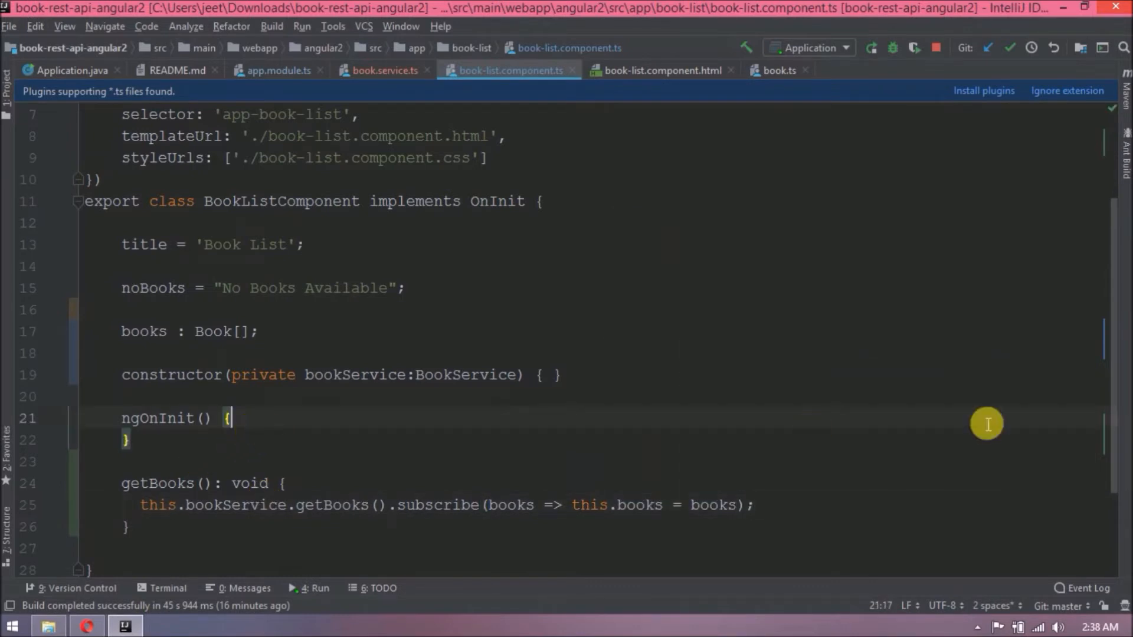
# Call this.getBooks() from ngOnInit.
pyautogui.write('this')
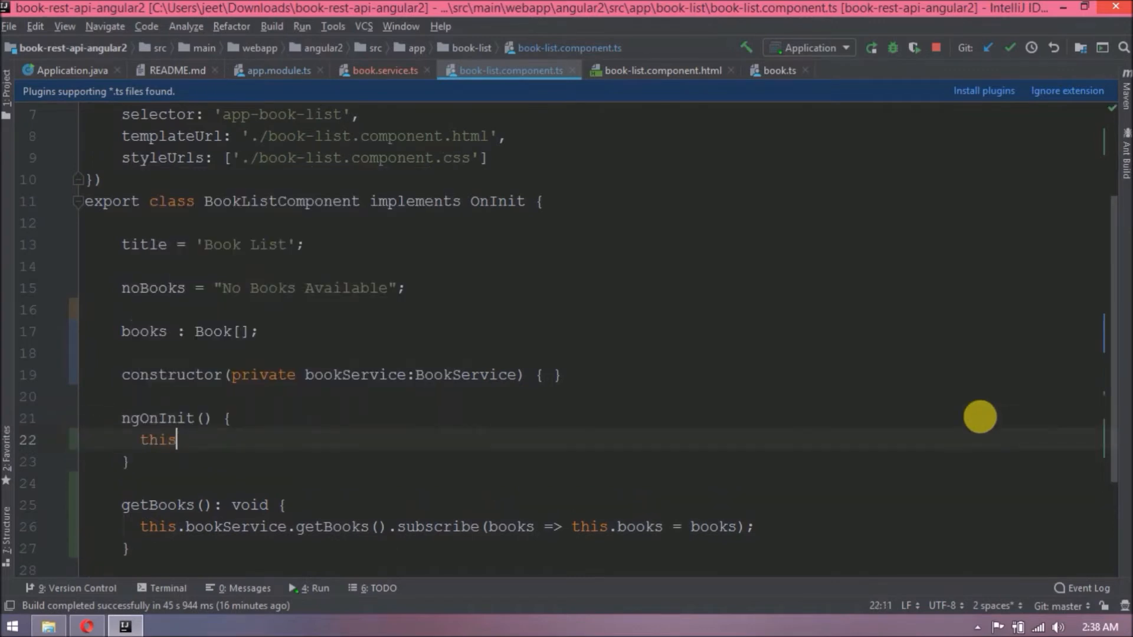
pyautogui.write('.getBooks();')
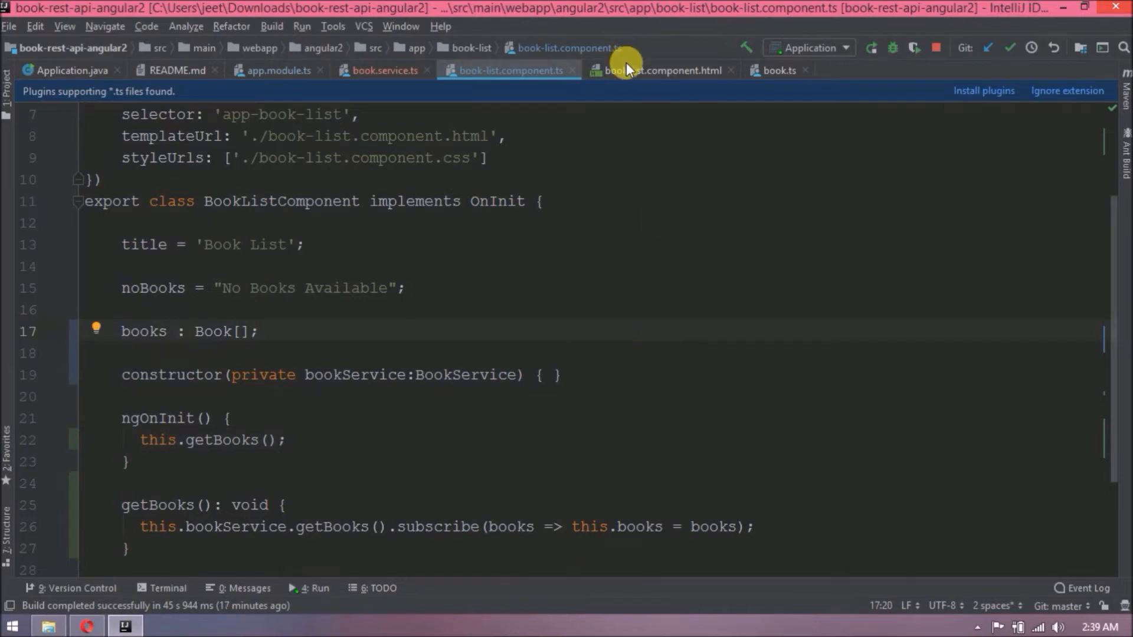
# In the book list template add a tbody row with *ngFor="let book of books".
pyautogui.click(657, 70)
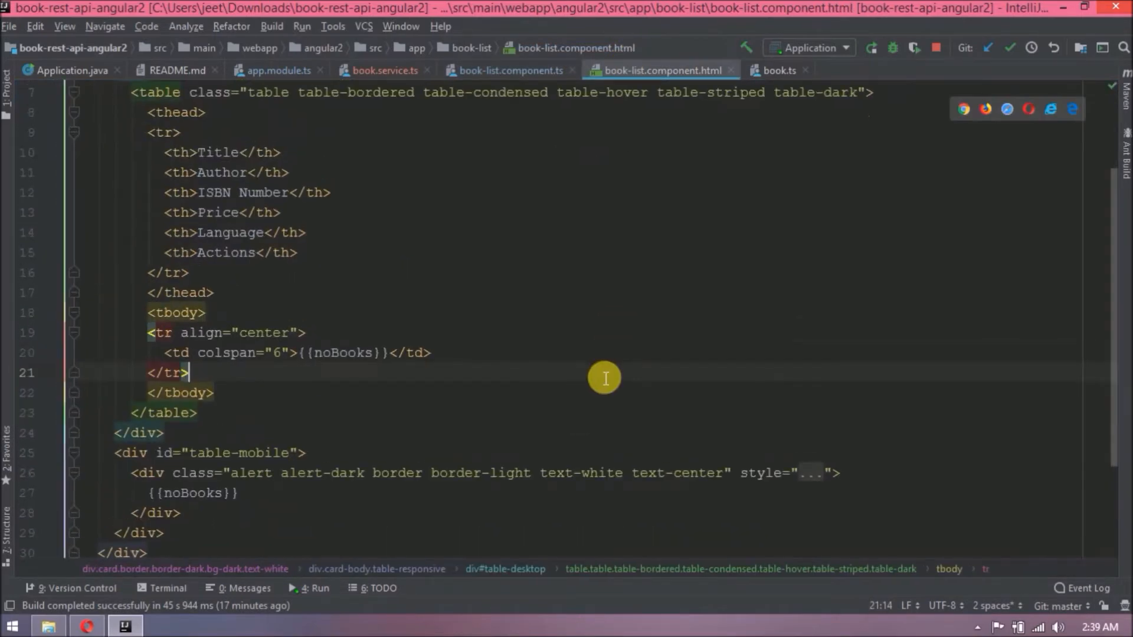
pyautogui.scroll(3)
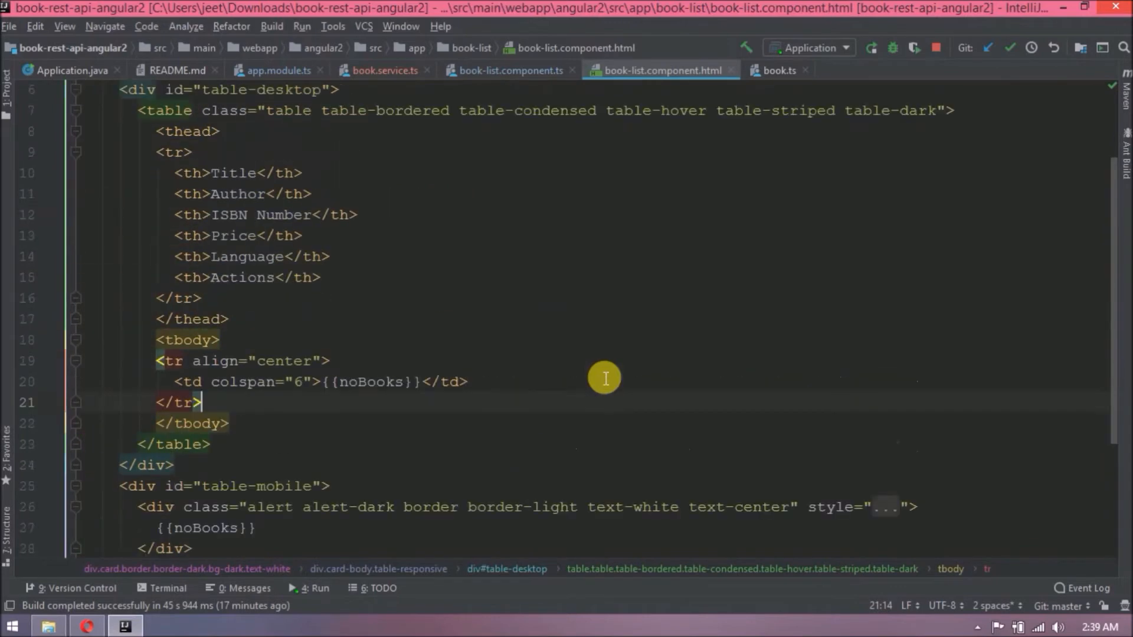
pyautogui.press('Enter')
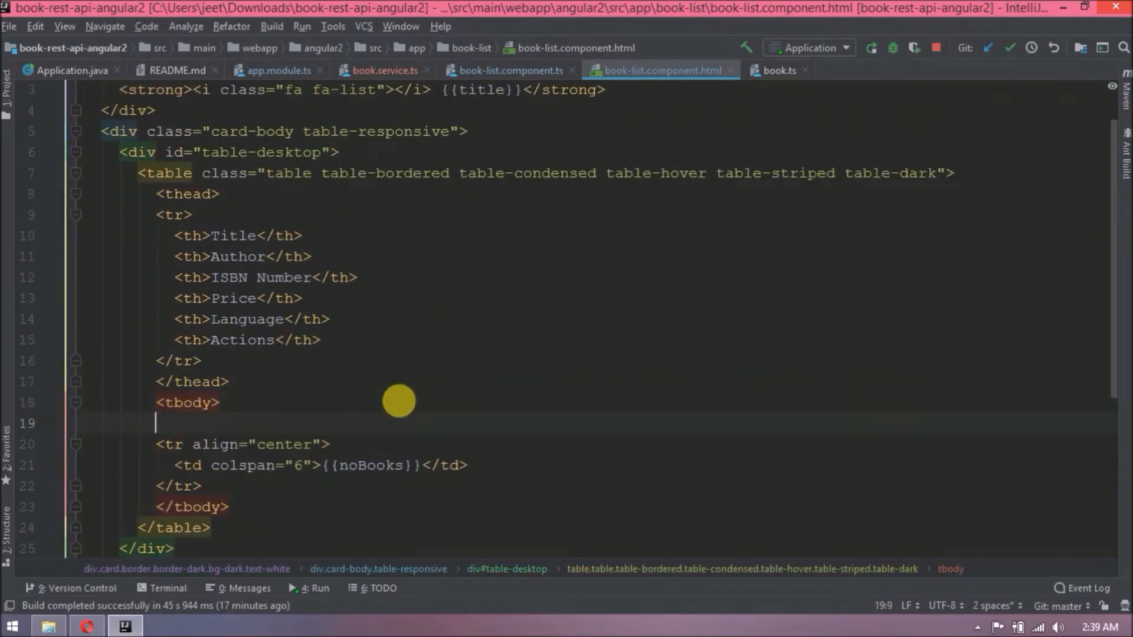
pyautogui.write('<ng-container>')
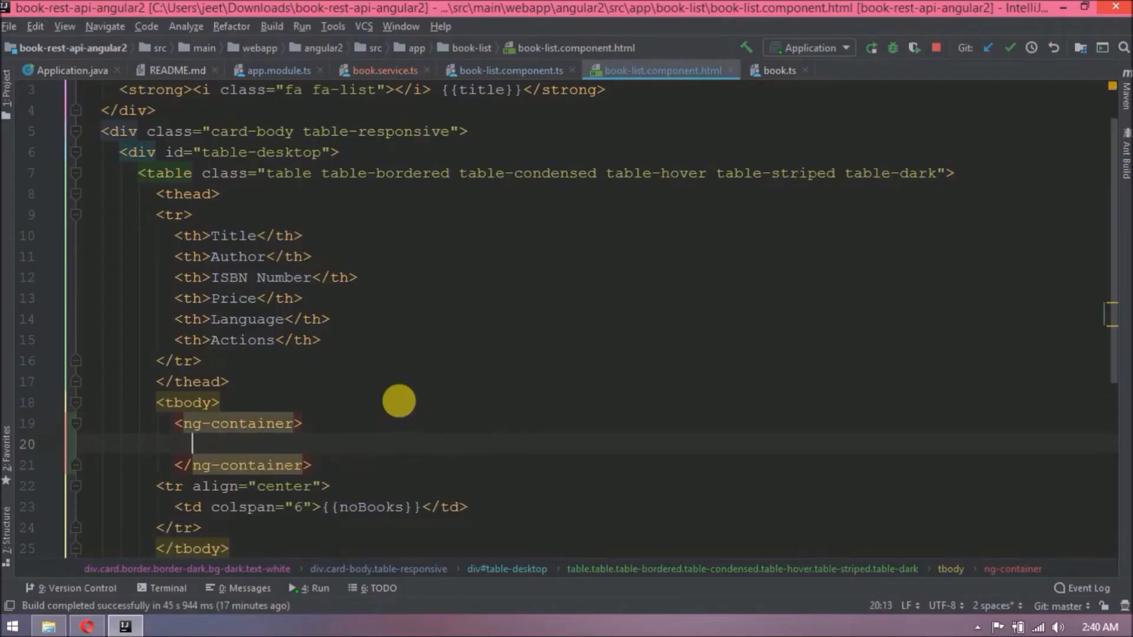
pyautogui.write('*ngF')
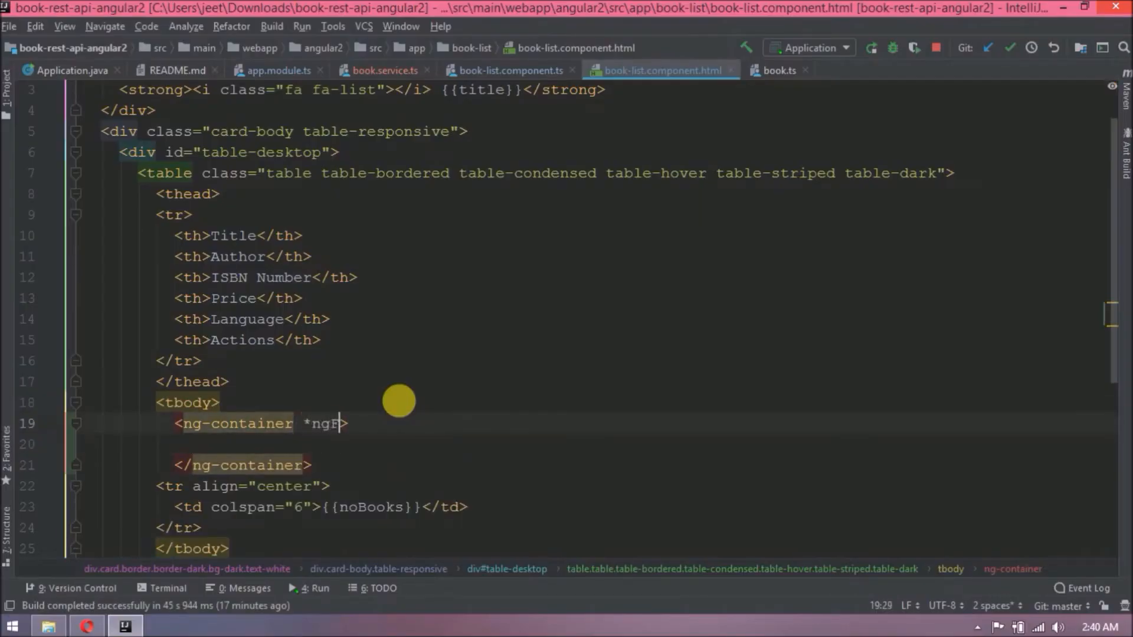
pyautogui.write('or="let book of books')
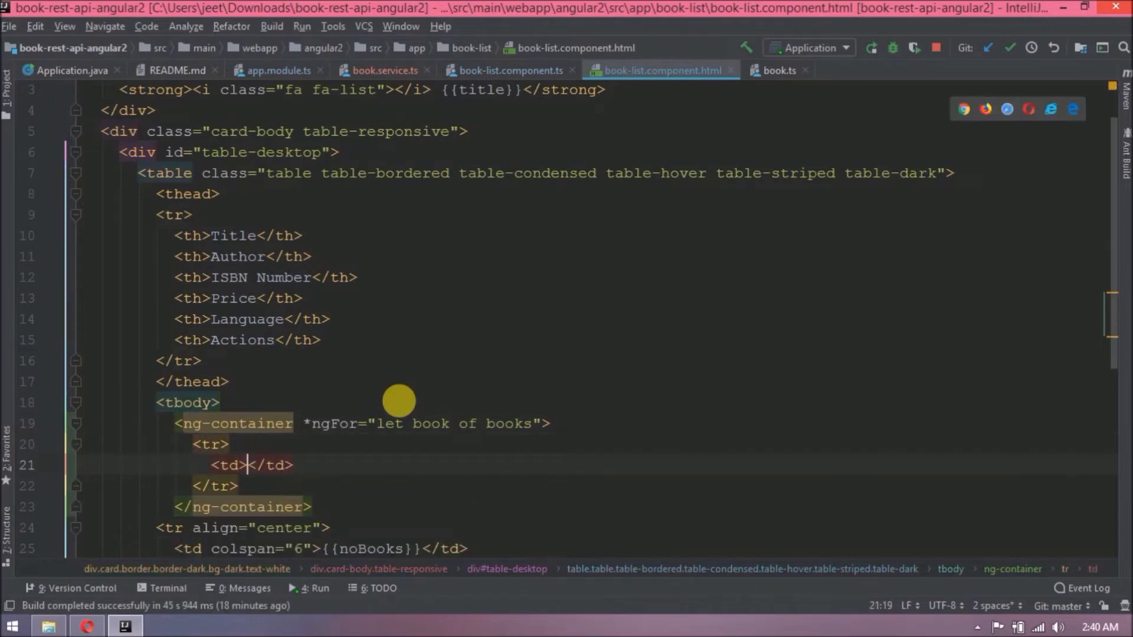
# Fill the row's cells with {{book.title}} and {{book.author}} bindings.
pyautogui.write('<td></td>')
pyautogui.write('{{')
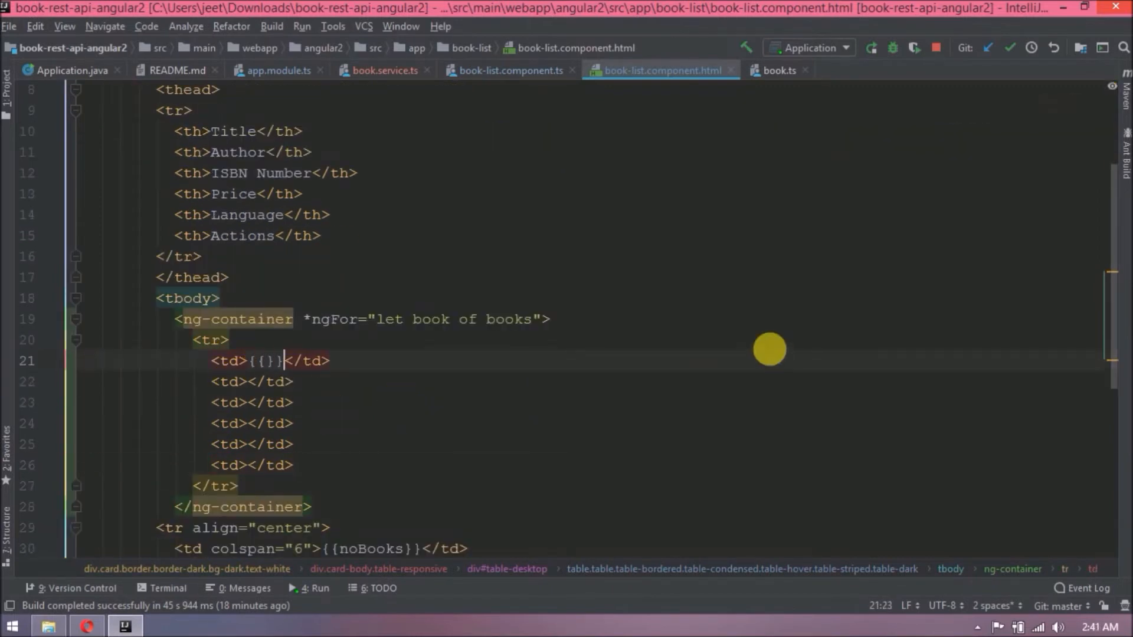
pyautogui.write('book.title')
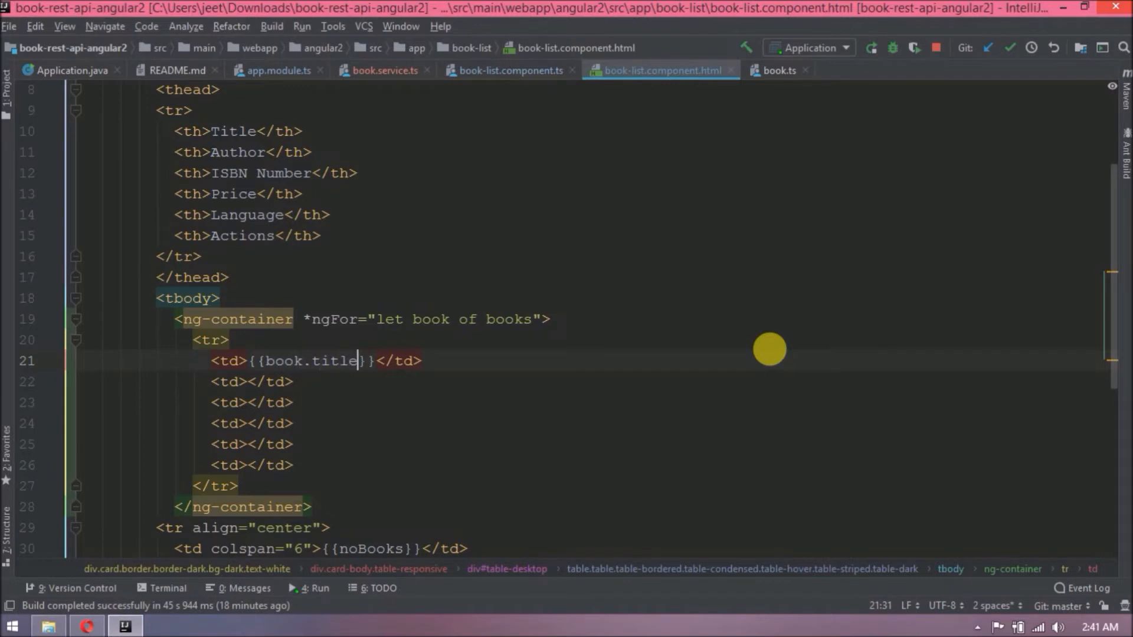
pyautogui.write('{{book.author}}')
pyautogui.click(659, 443)
pyautogui.write('{{book.language}}')
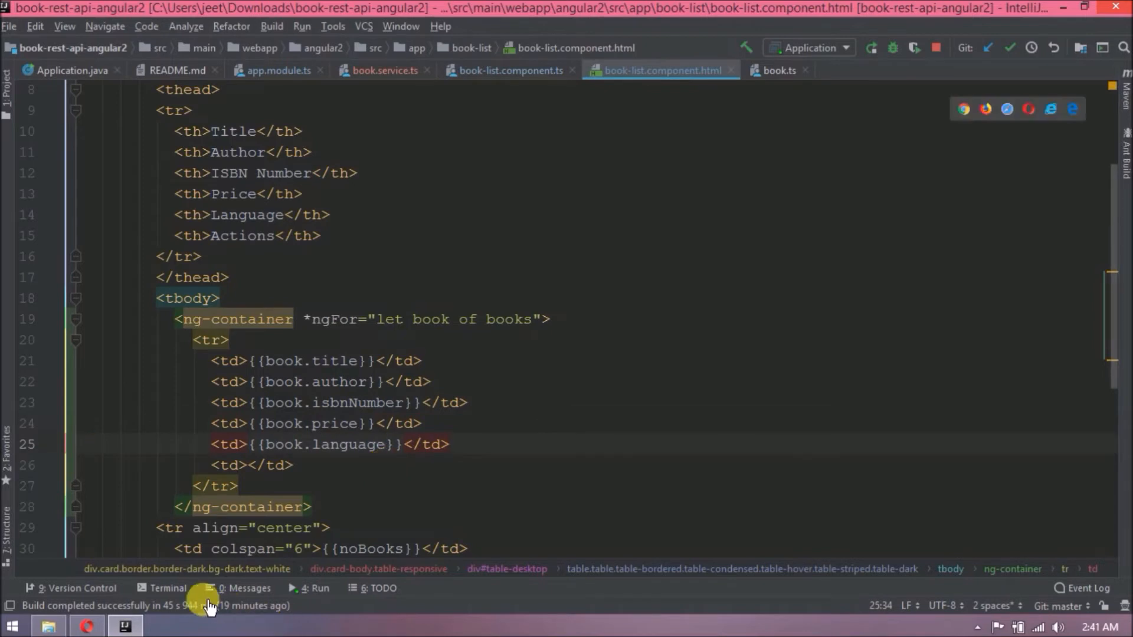
# Check the terminal's HttpClient error and import HttpClient into book.service.ts.
pyautogui.click(166, 588)
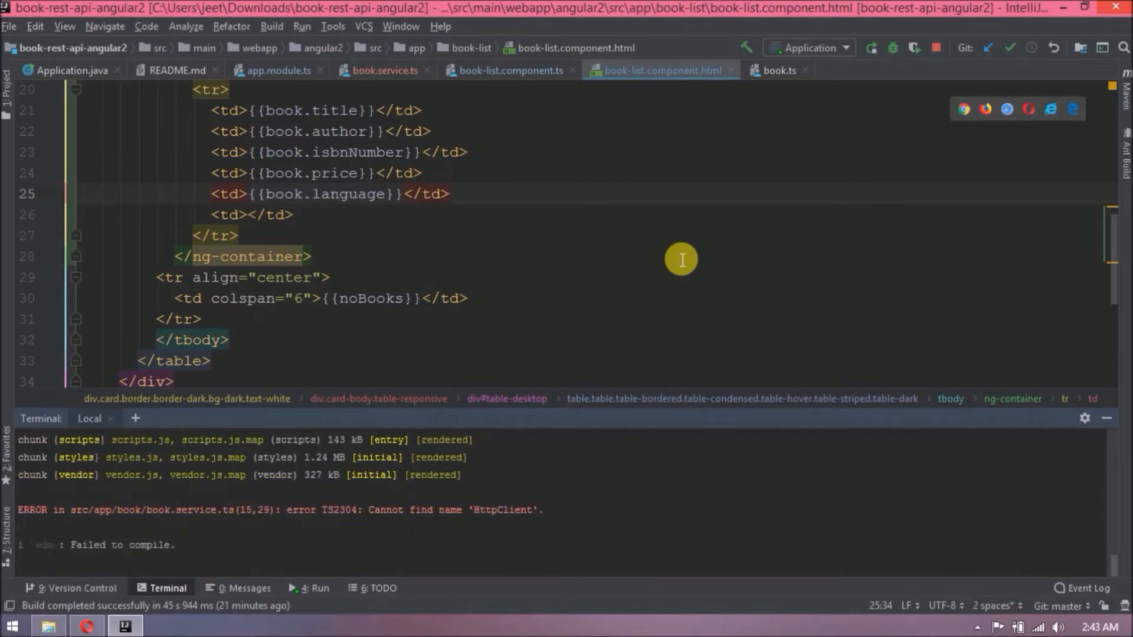
pyautogui.click(383, 70)
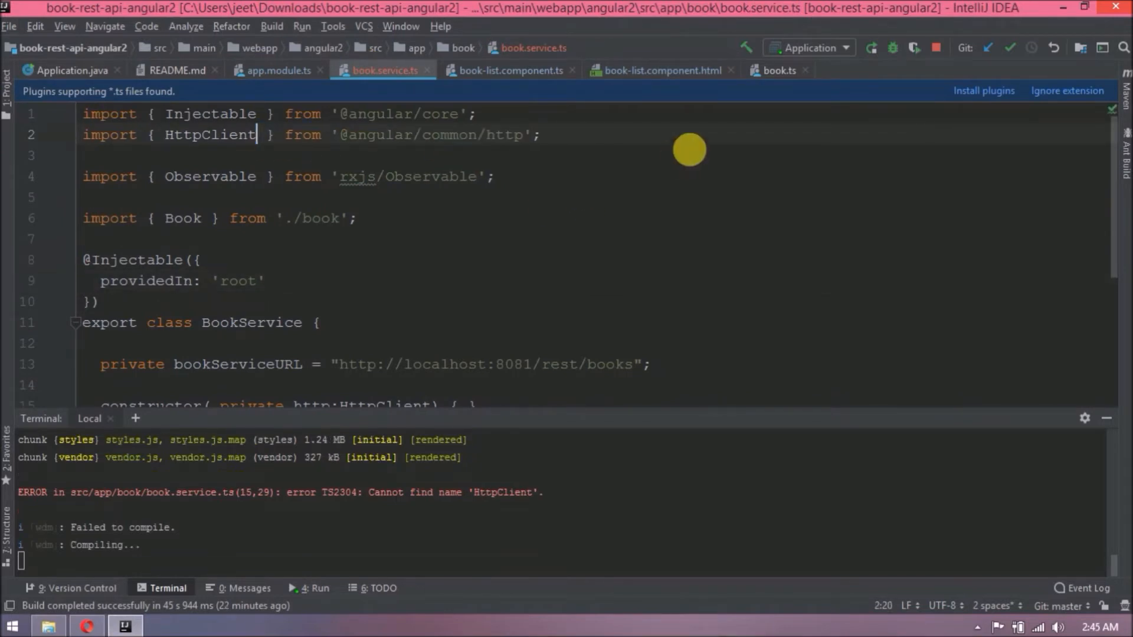
pyautogui.moveTo(626, 509)
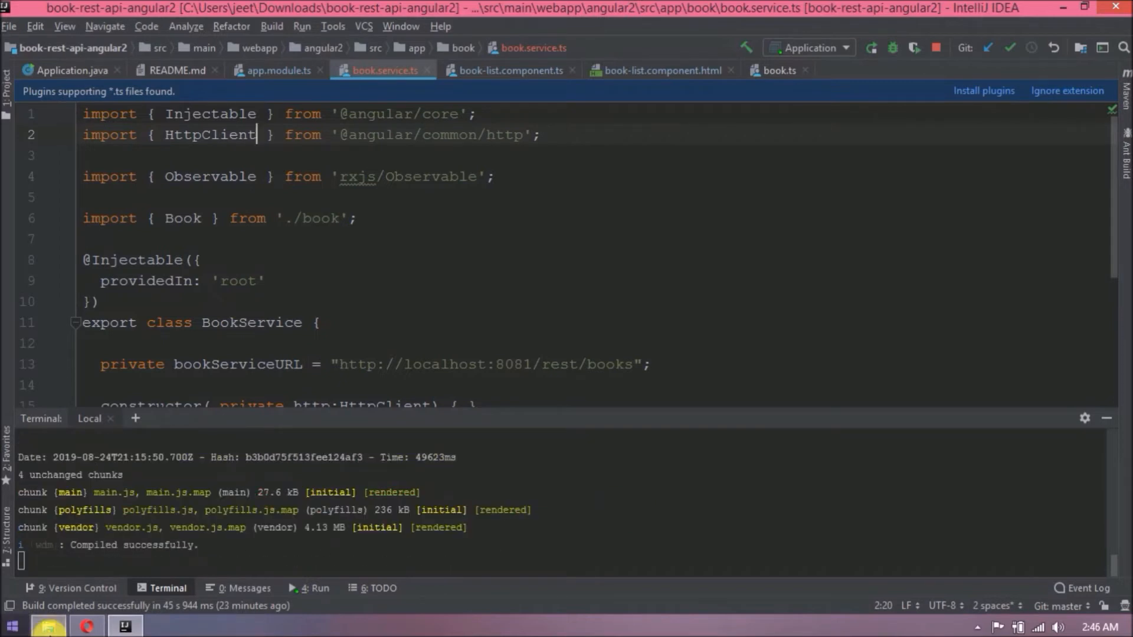
# Test the book list page in Opera, then return to the IDE's run log.
pyautogui.click(86, 626)
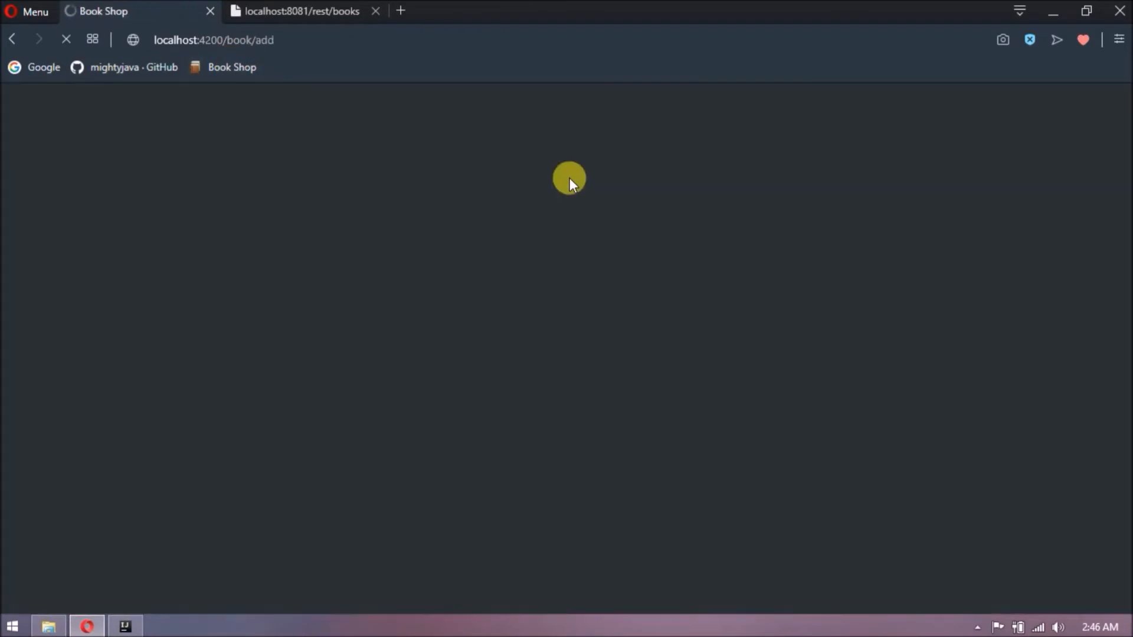
pyautogui.click(231, 107)
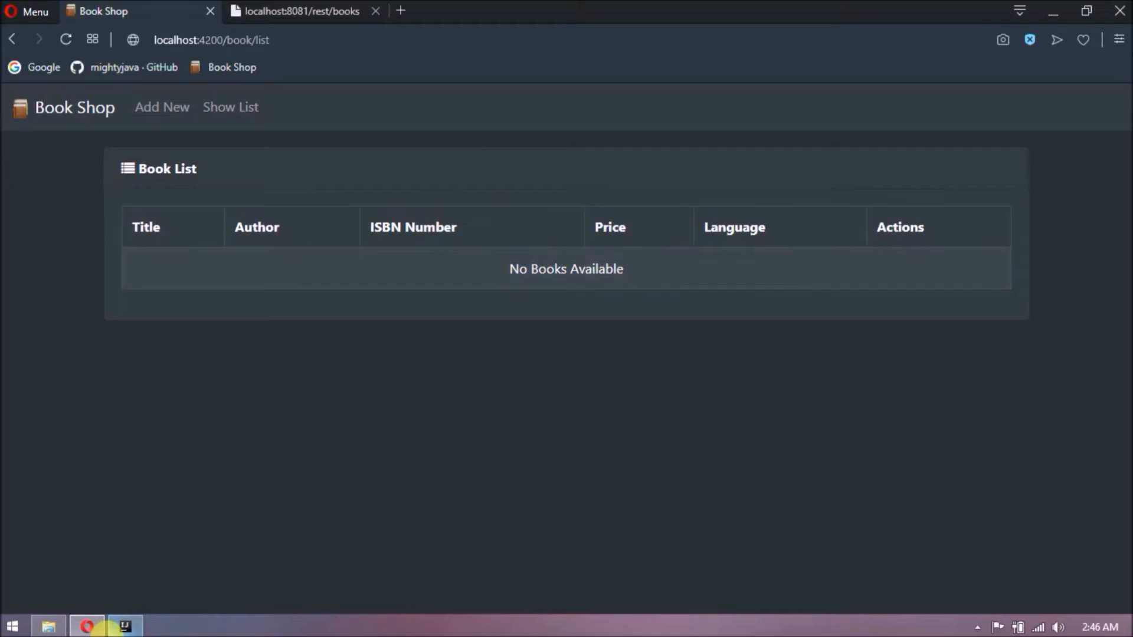
pyautogui.click(124, 626)
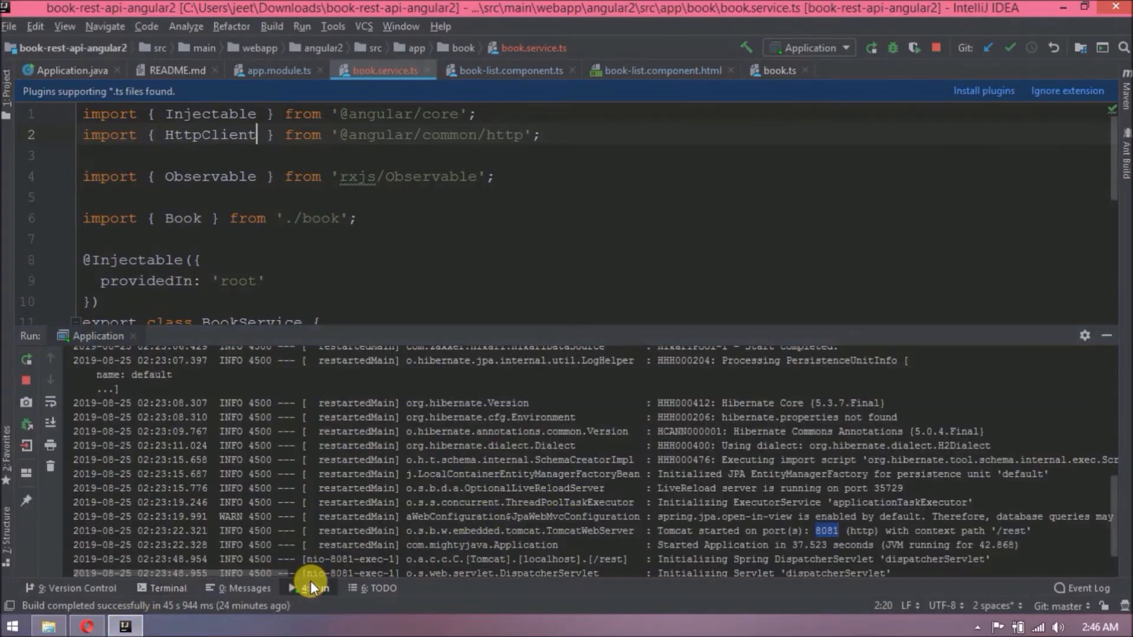
pyautogui.scroll(-3)
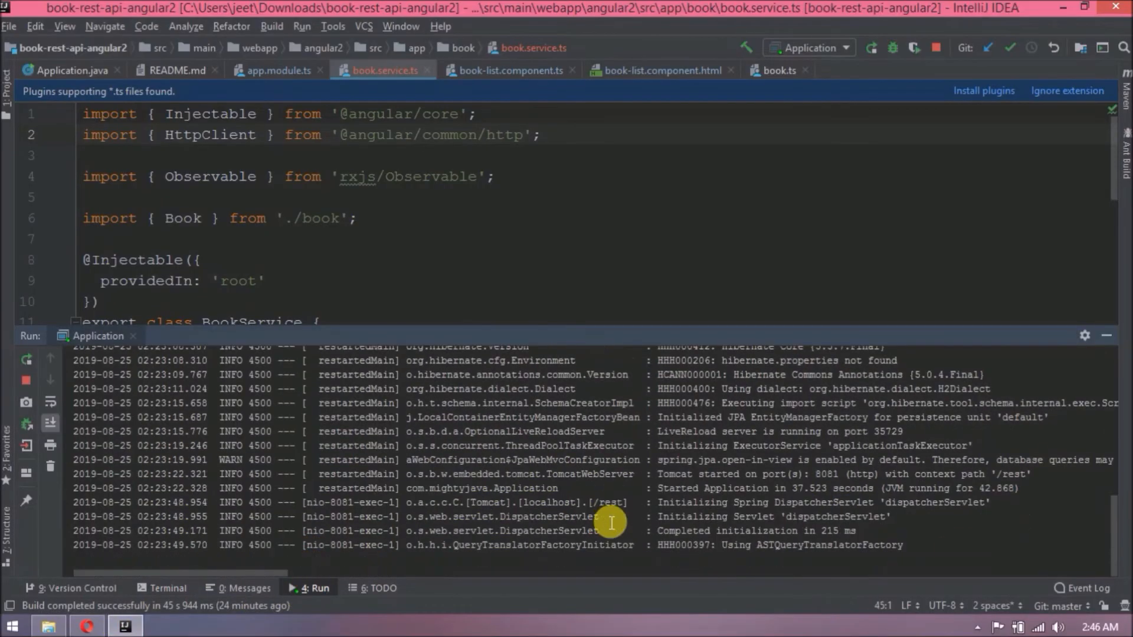
pyautogui.click(9, 79)
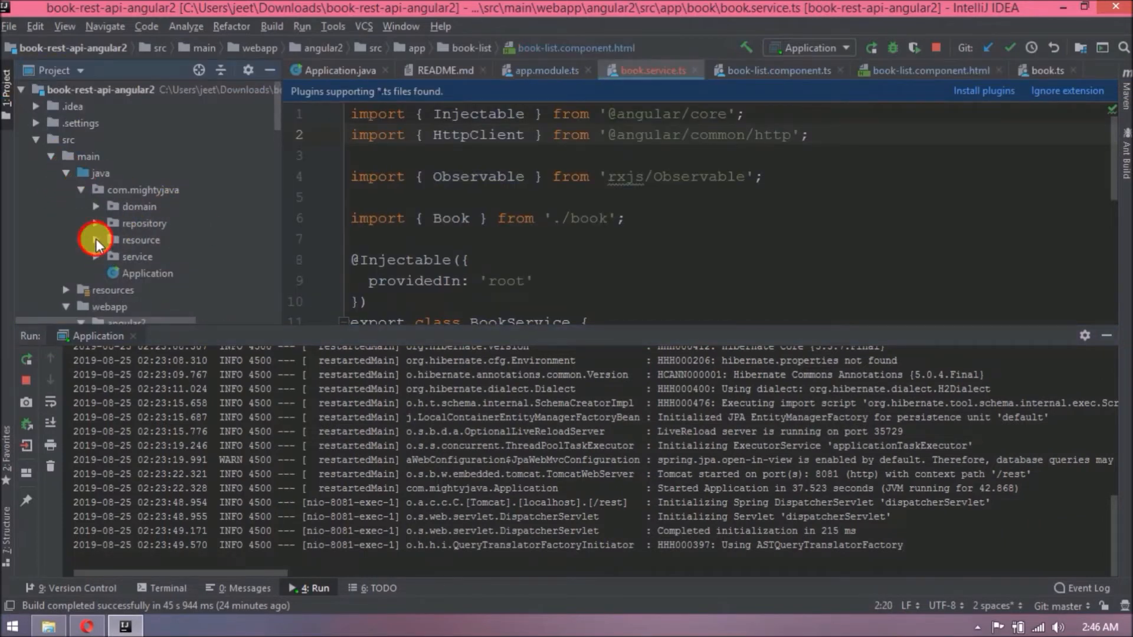
pyautogui.click(98, 240)
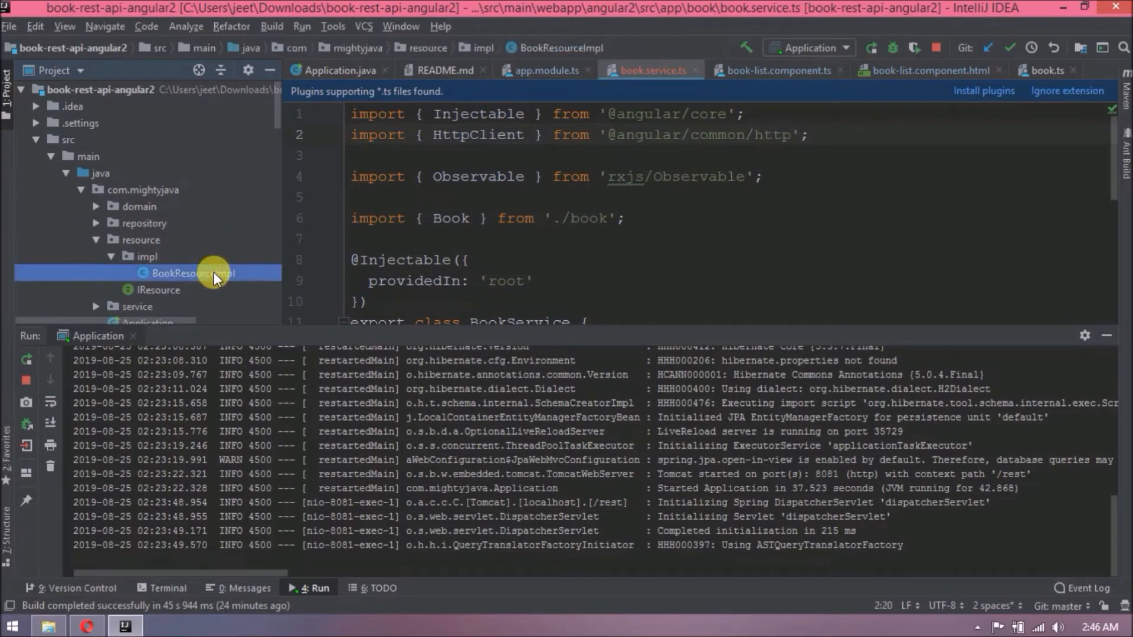
pyautogui.doubleClick(192, 272)
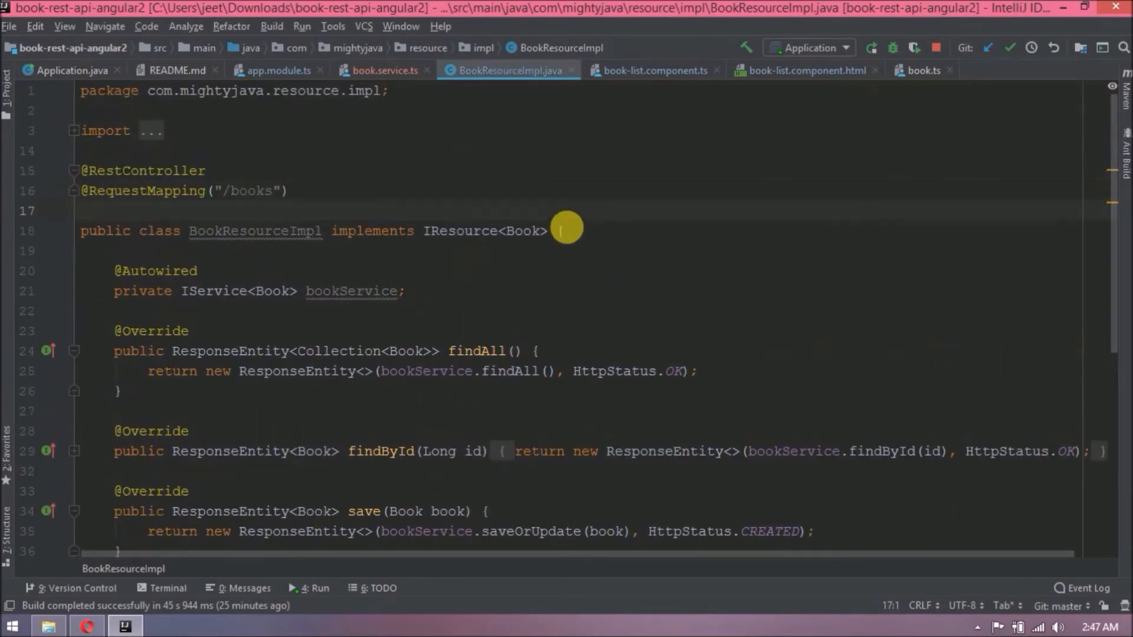
pyautogui.write('@Cro')
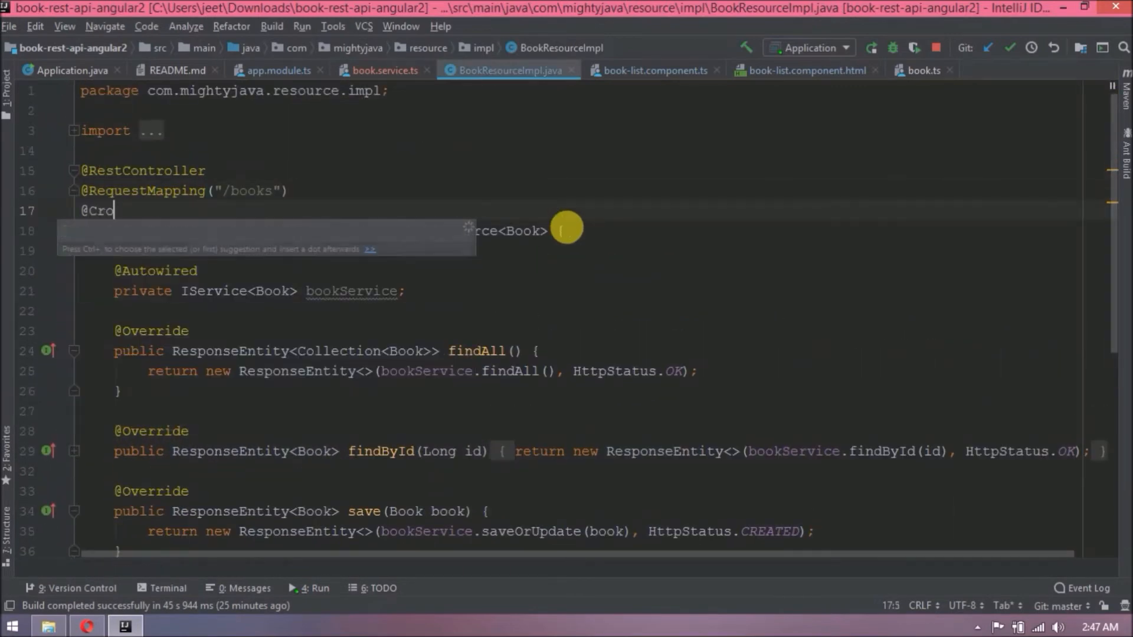
pyautogui.write('ssOrigin(')
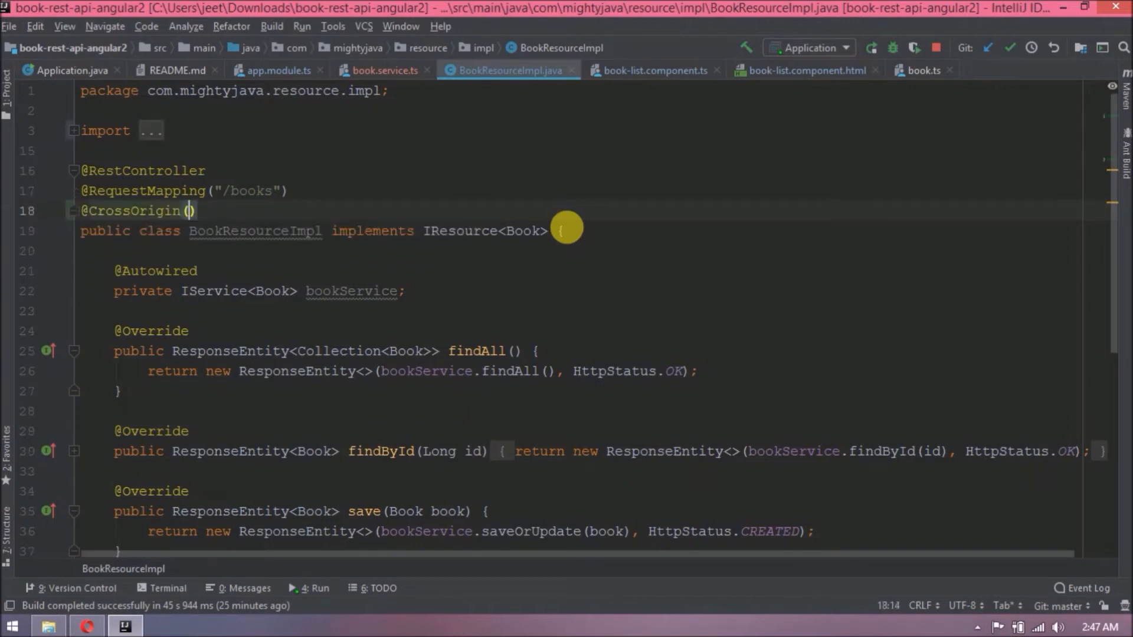
pyautogui.write('origins = "http://localhost:4200')
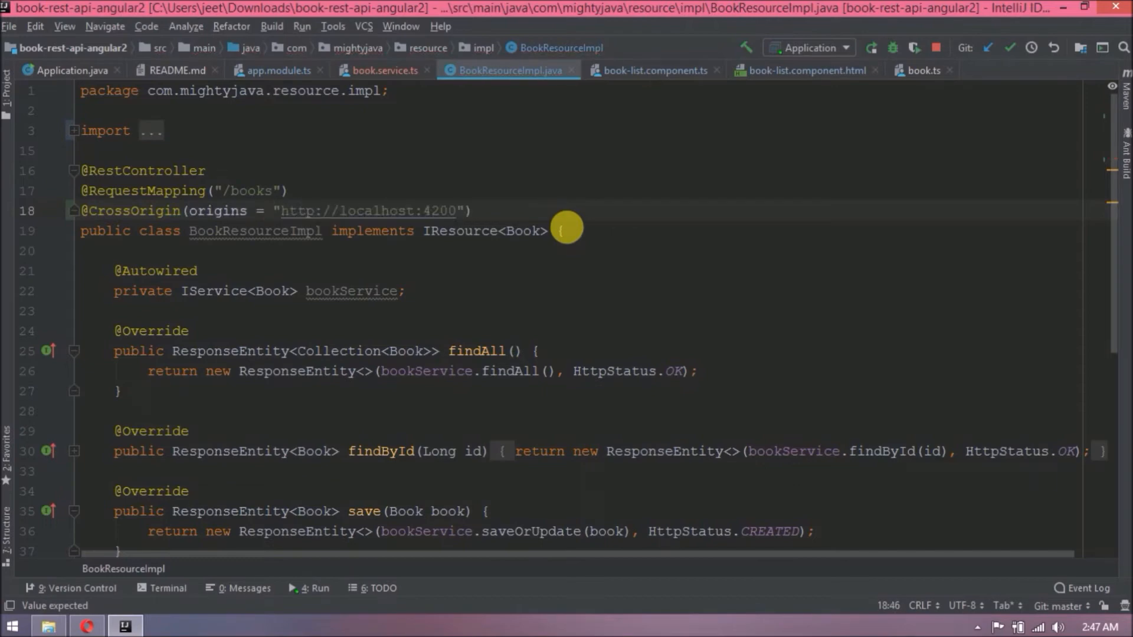
# Stop and rerun the Spring application from the Run tool window.
pyautogui.click(309, 588)
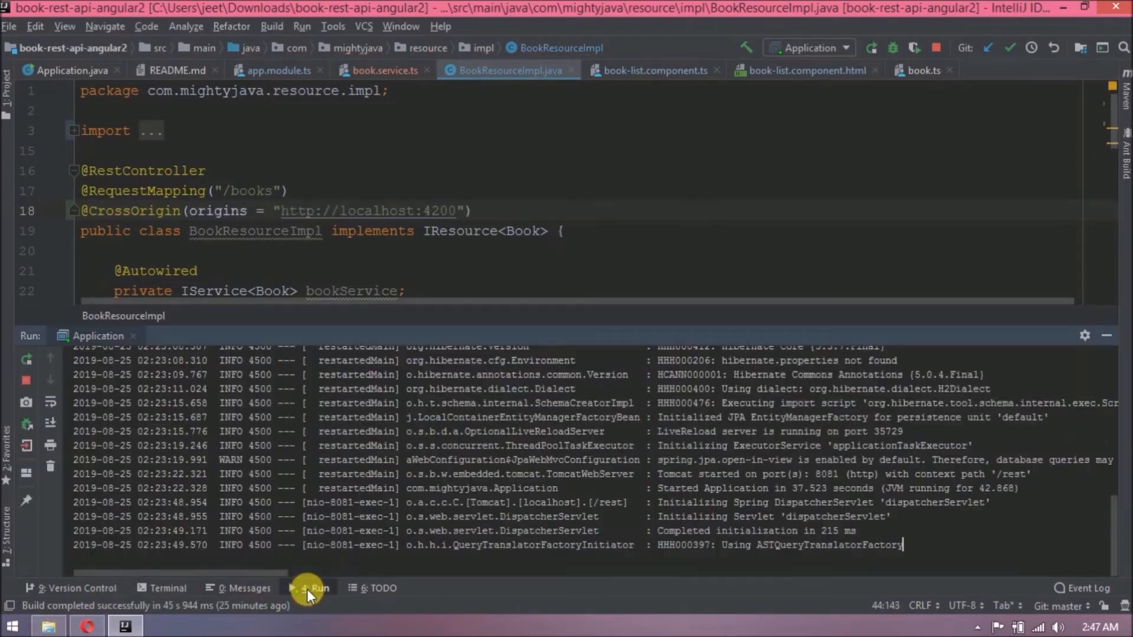
pyautogui.click(871, 47)
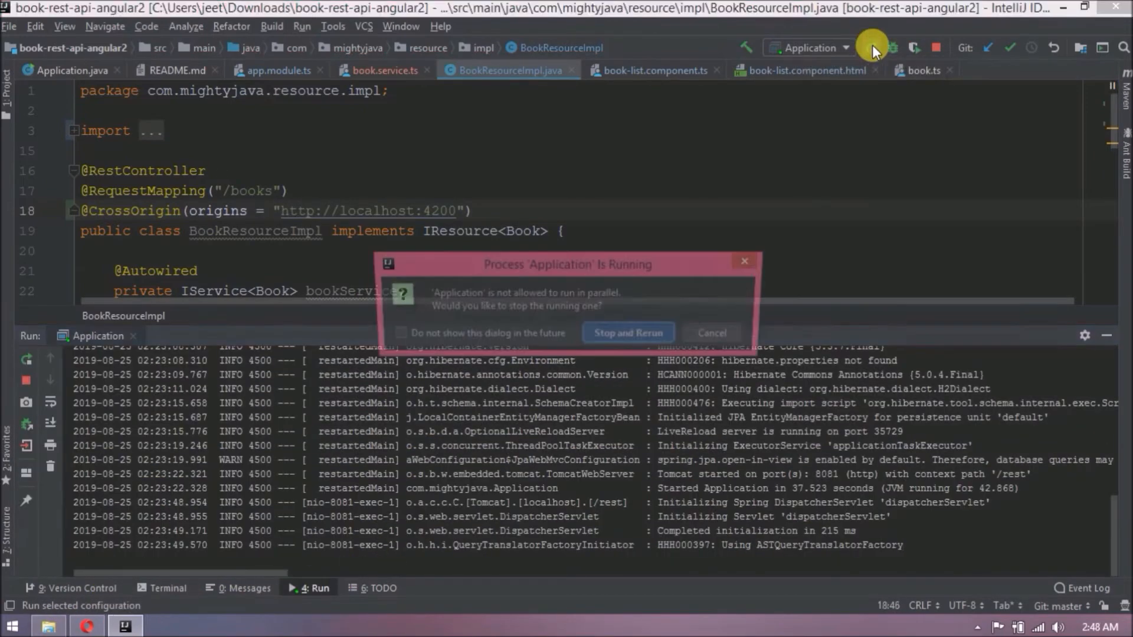
pyautogui.click(627, 333)
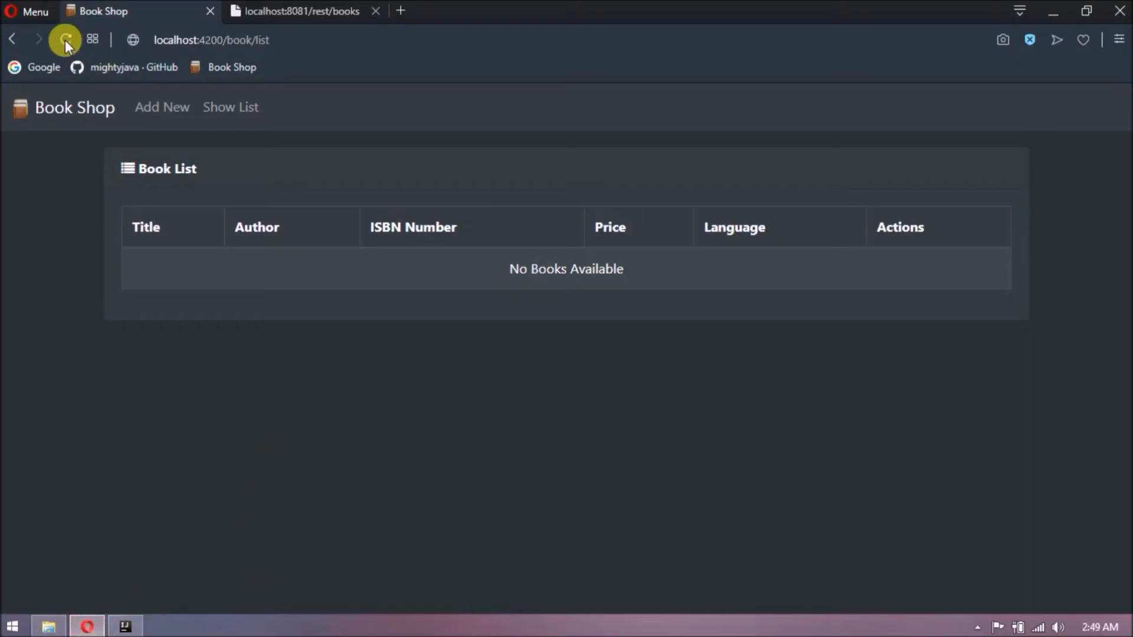
# Reload localhost:4200/book/list to see Spring Microservices in Action, then return to the IDE.
pyautogui.click(64, 41)
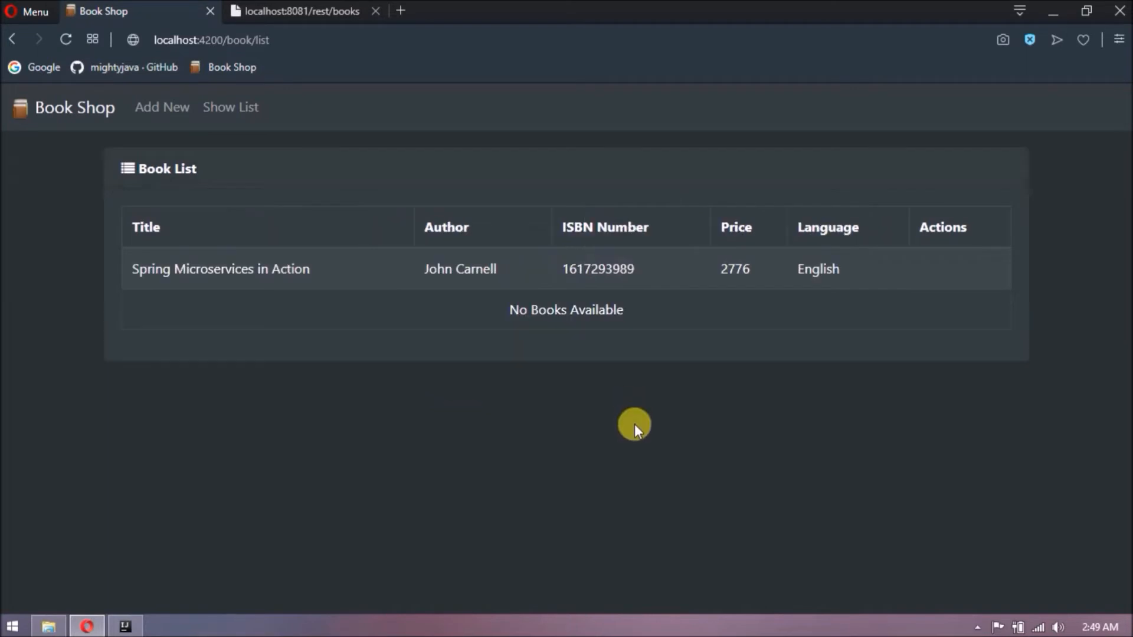
pyautogui.doubleClick(220, 269)
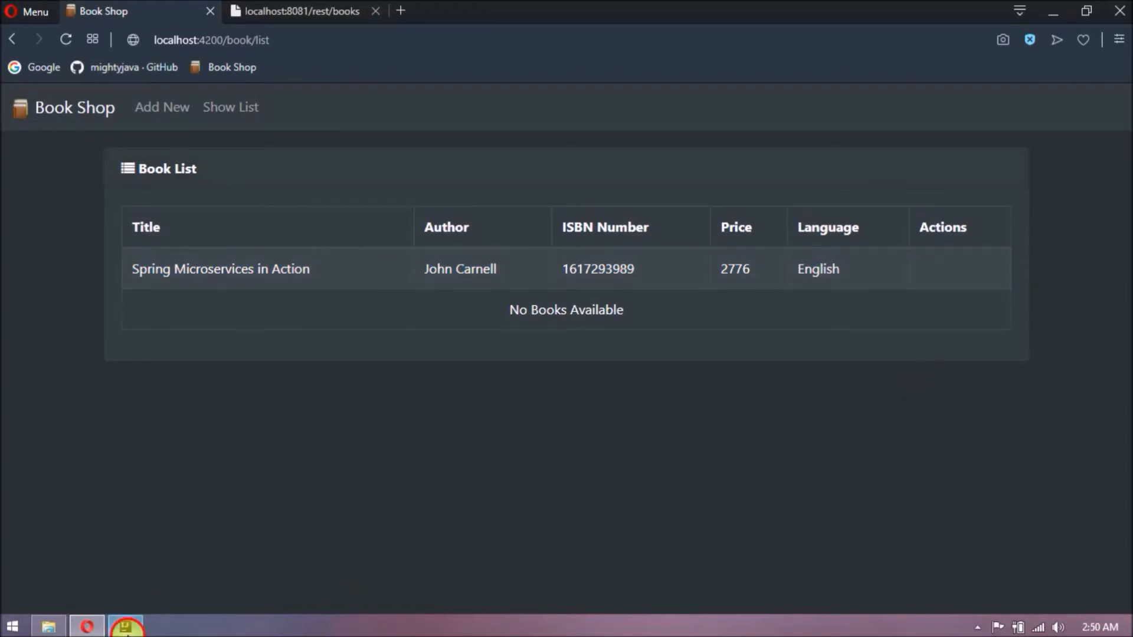
pyautogui.click(127, 625)
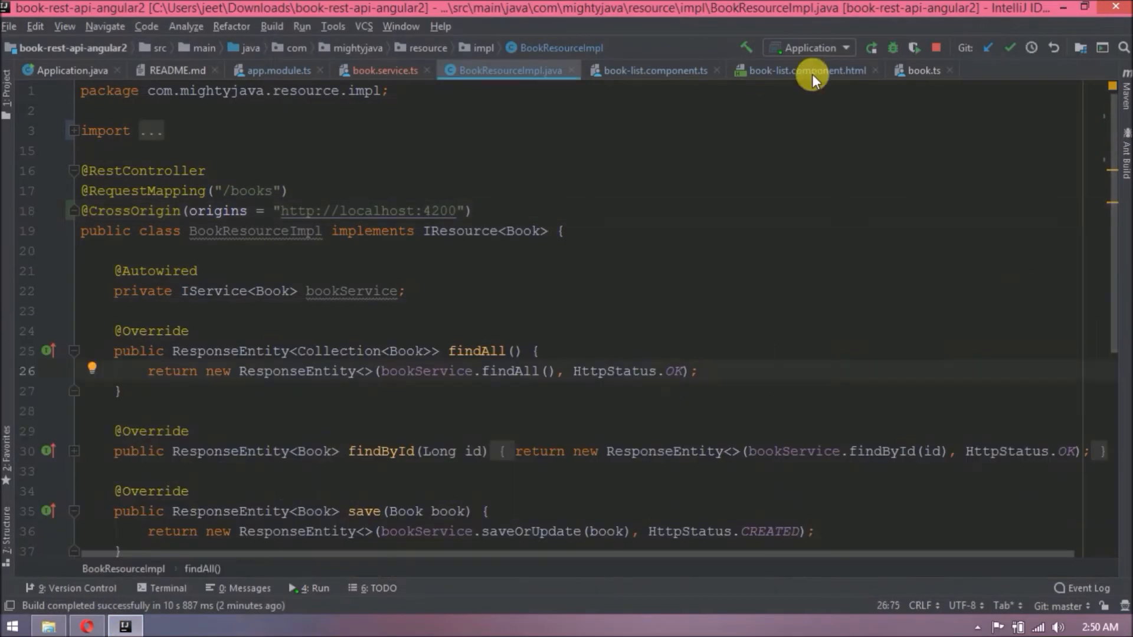
# Add <img src="{{book.coverPhotoURL}}" width="32" height="32"> before the title in book-list.component.html.
pyautogui.click(810, 70)
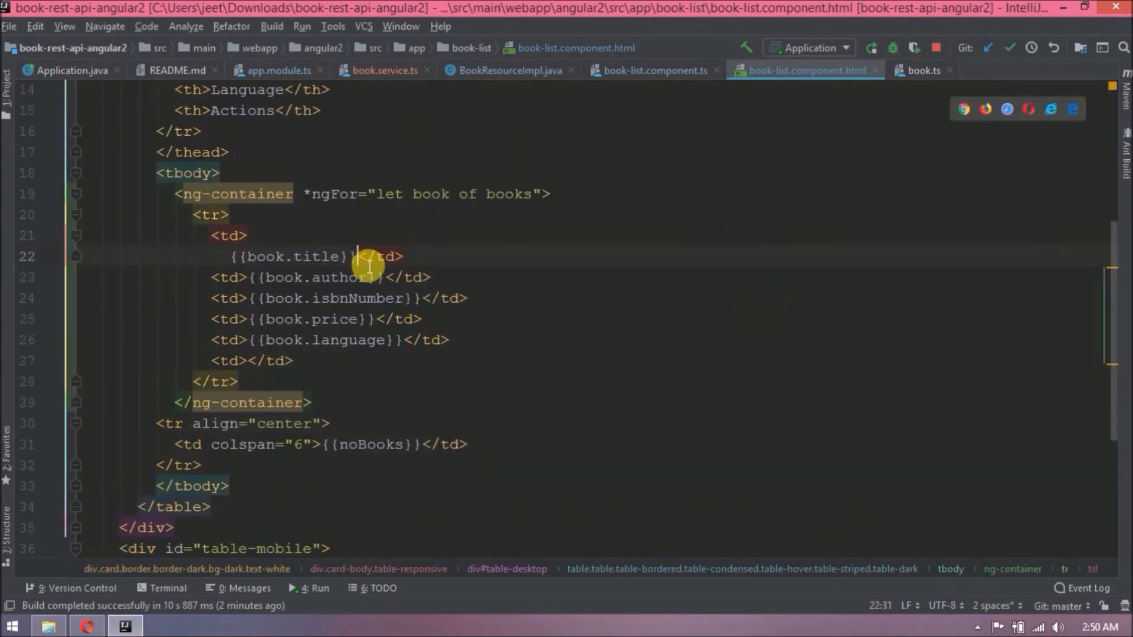
pyautogui.write('<img src="">')
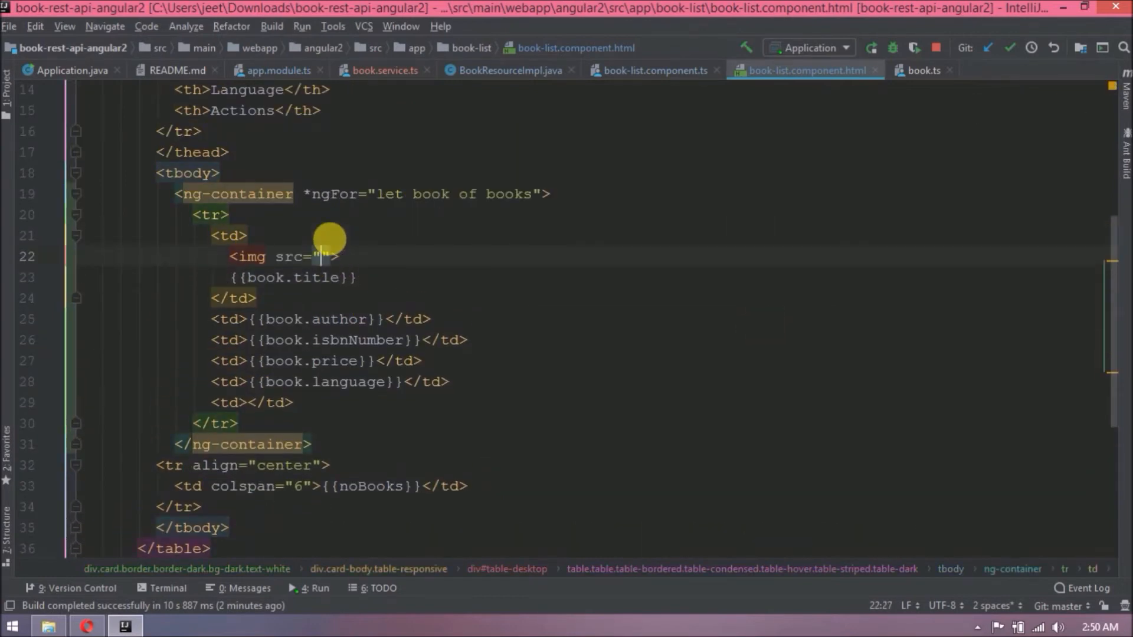
pyautogui.write('{{book.coverPhotoURL}}" width="')
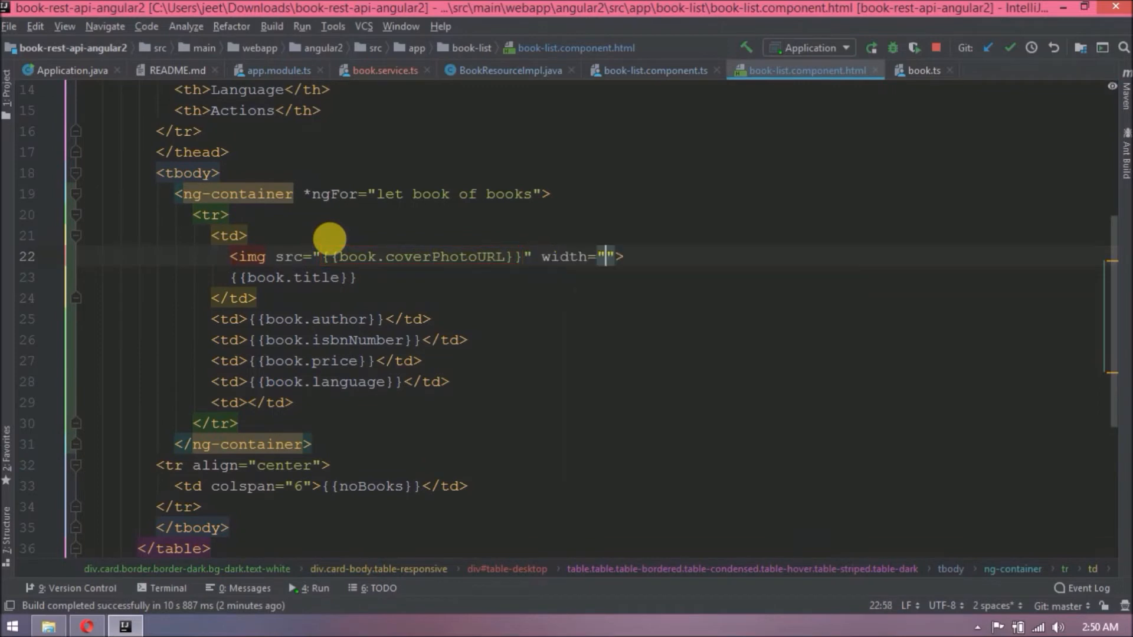
pyautogui.write('32" height="32')
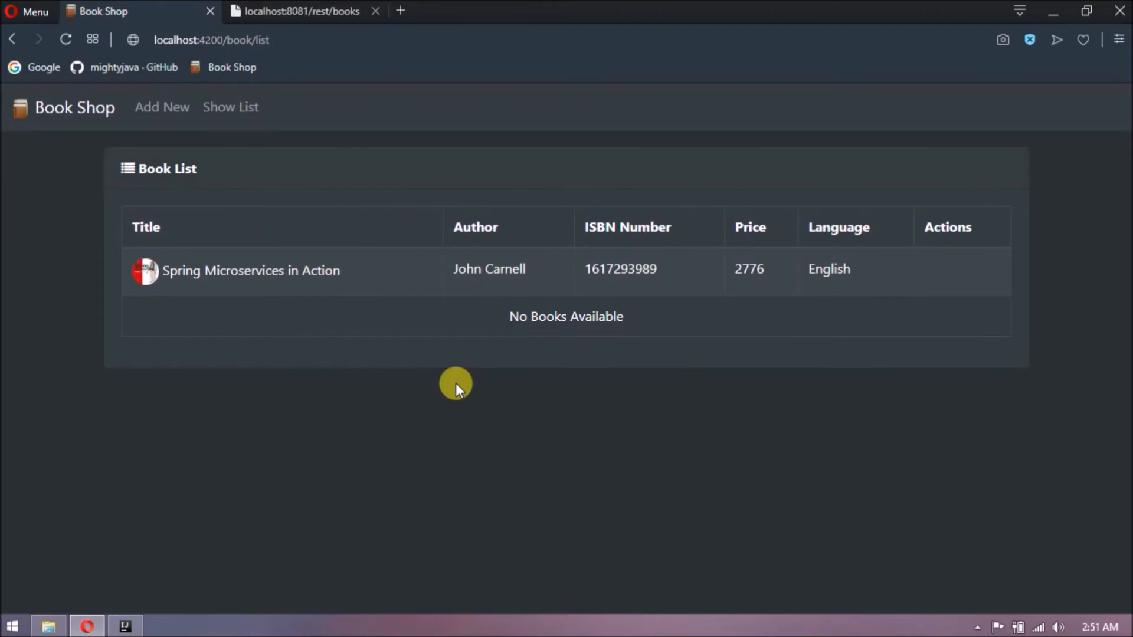
pyautogui.moveTo(536, 474)
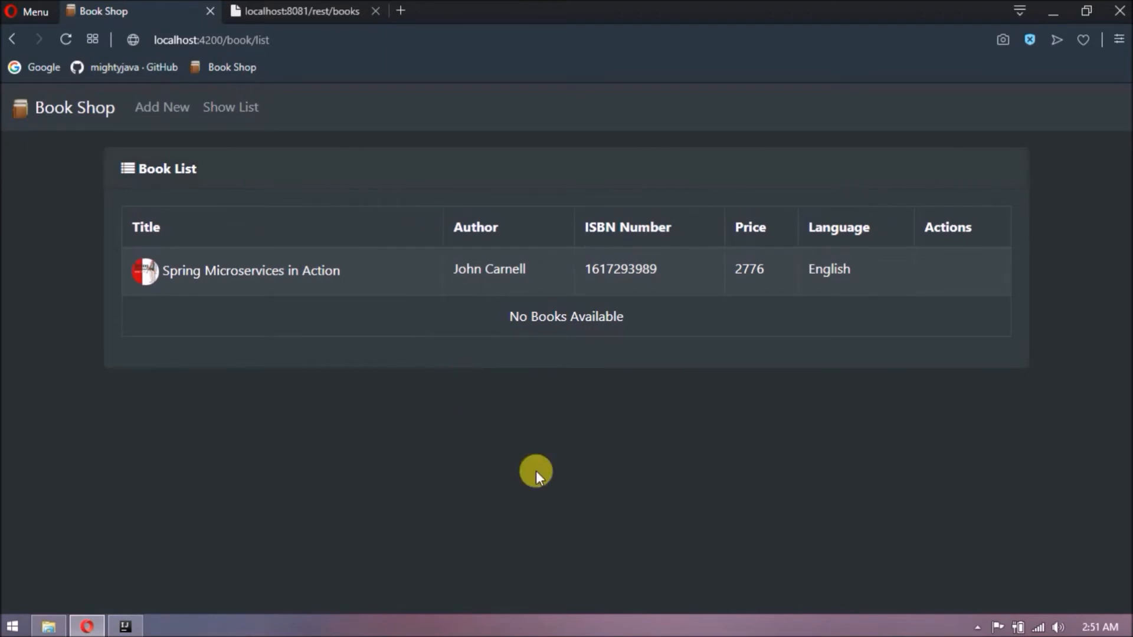
pyautogui.moveTo(232, 593)
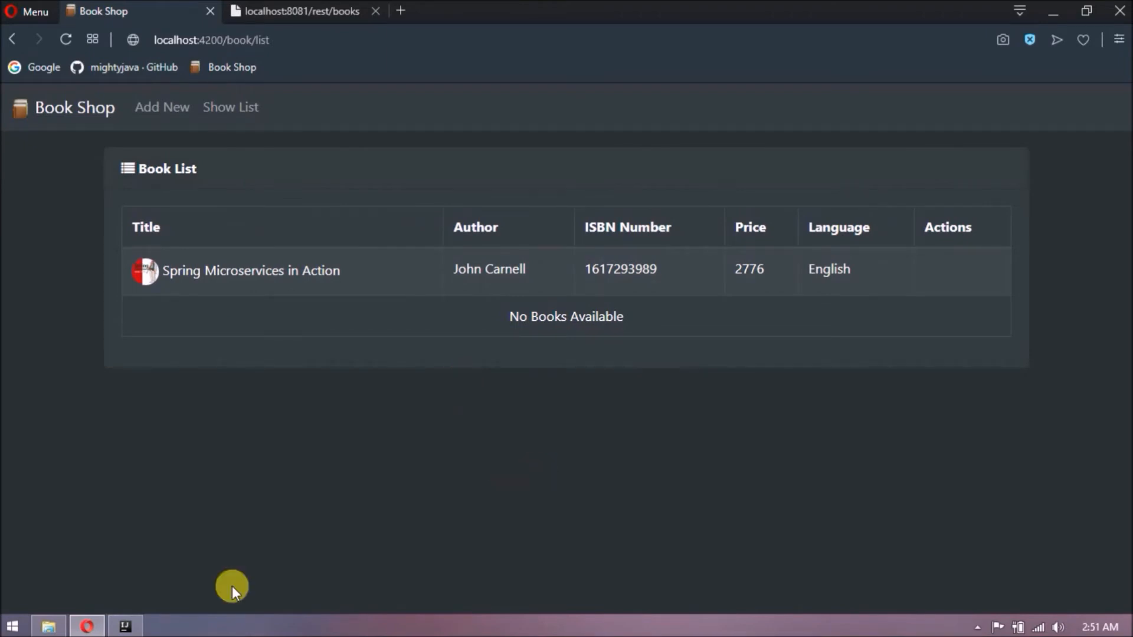
pyautogui.moveTo(130, 625)
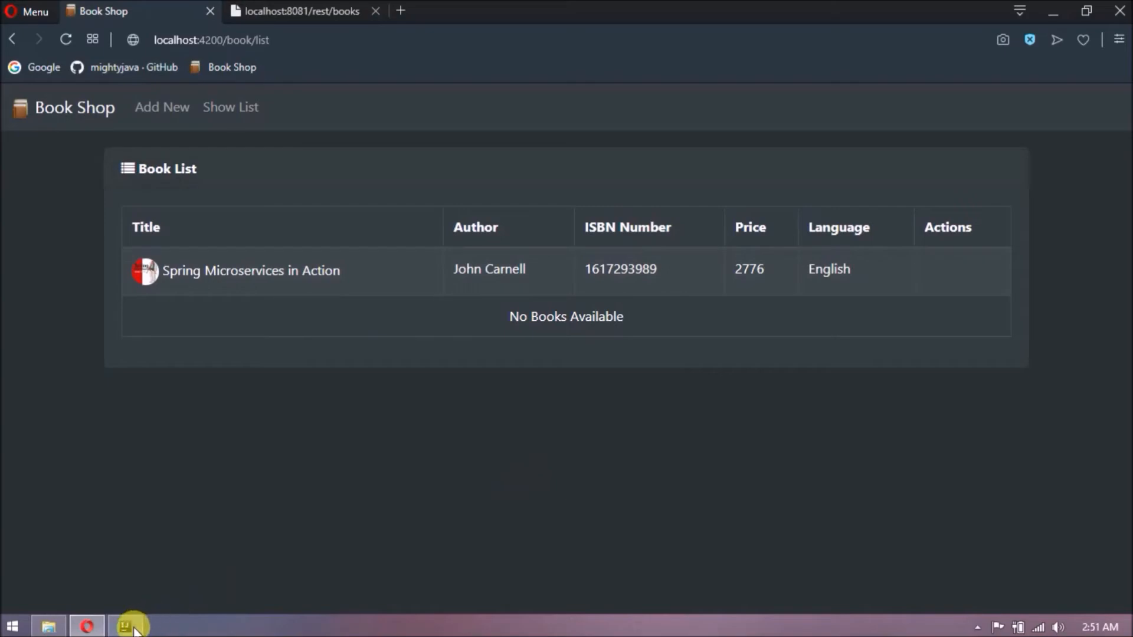
# Add *ngIf="books && books.length == 0" to the {{noBooks}} table row, then check in the browser.
pyautogui.click(125, 625)
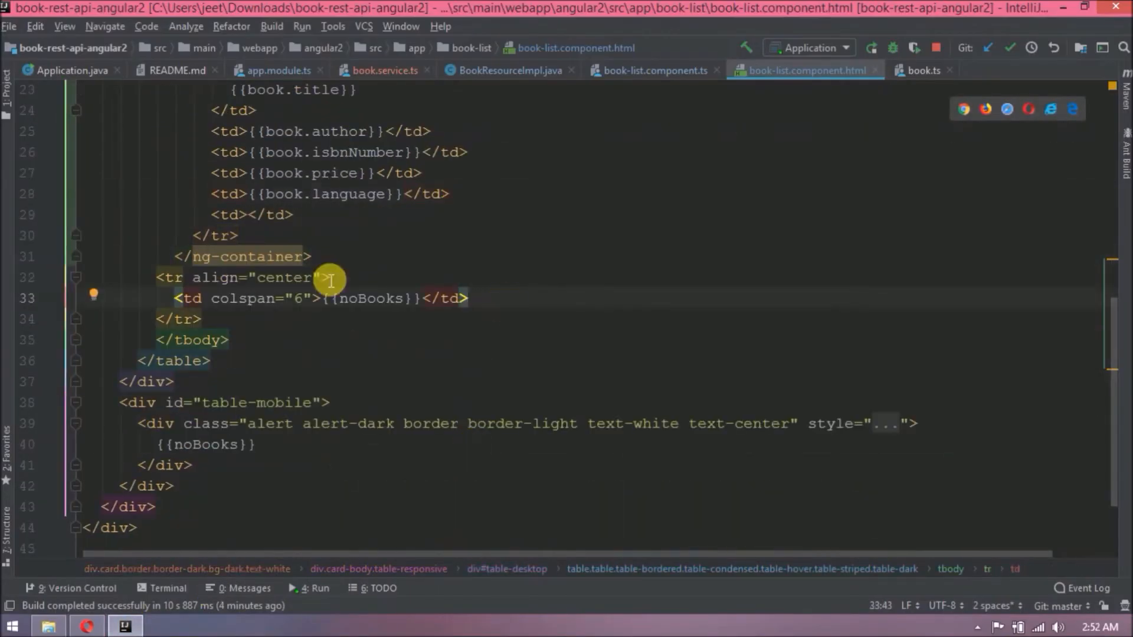
pyautogui.write('*ngIf="books &&')
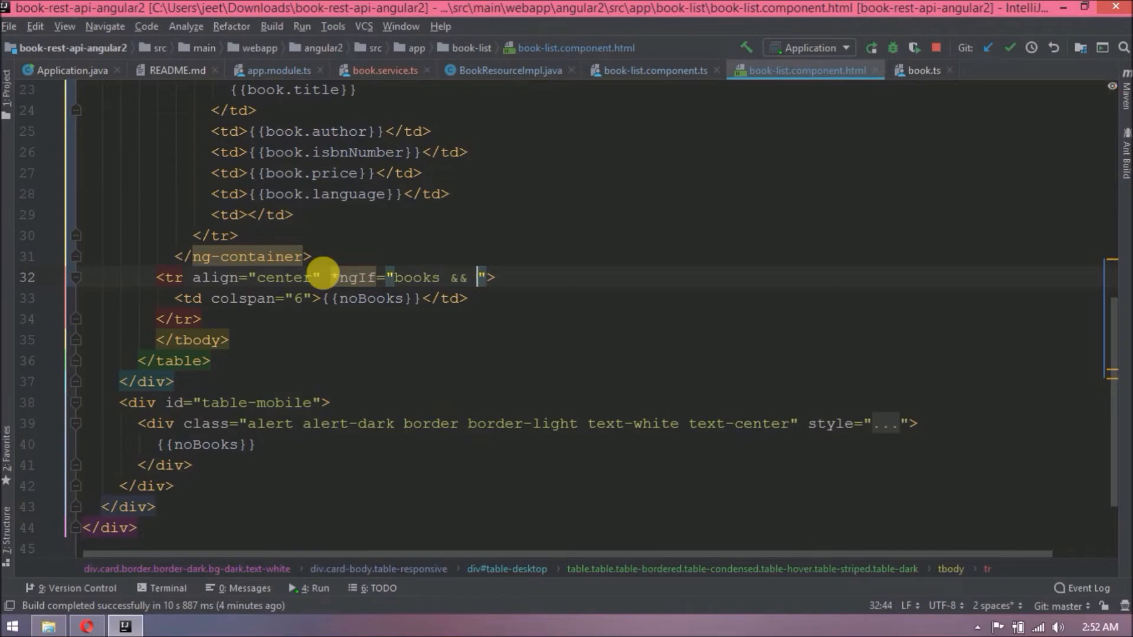
pyautogui.write('books.length == 0')
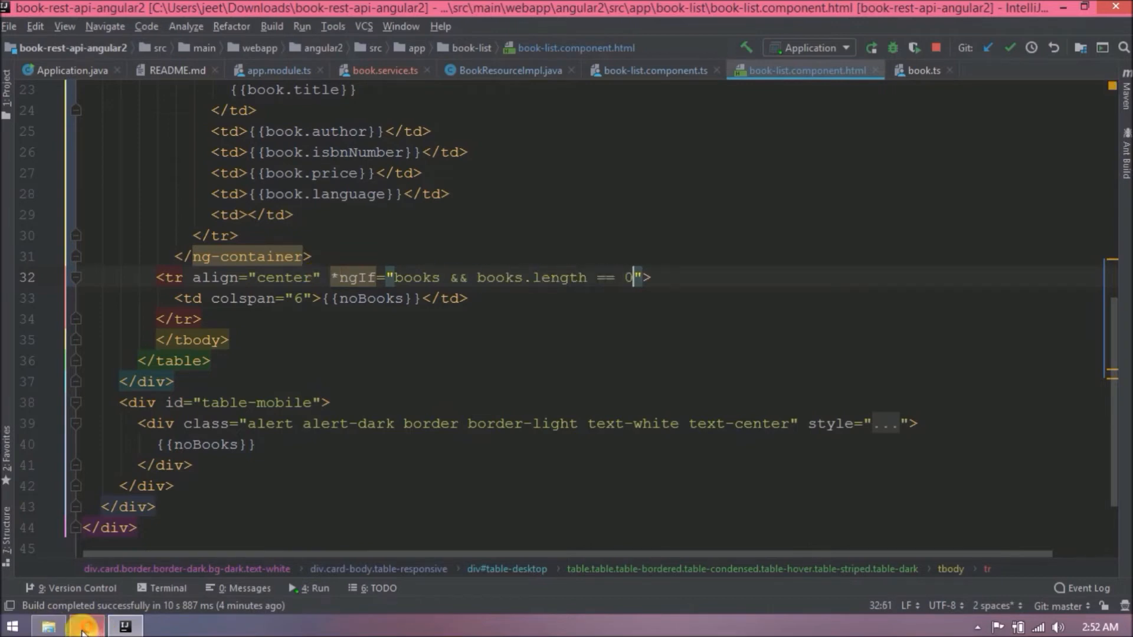
pyautogui.click(86, 625)
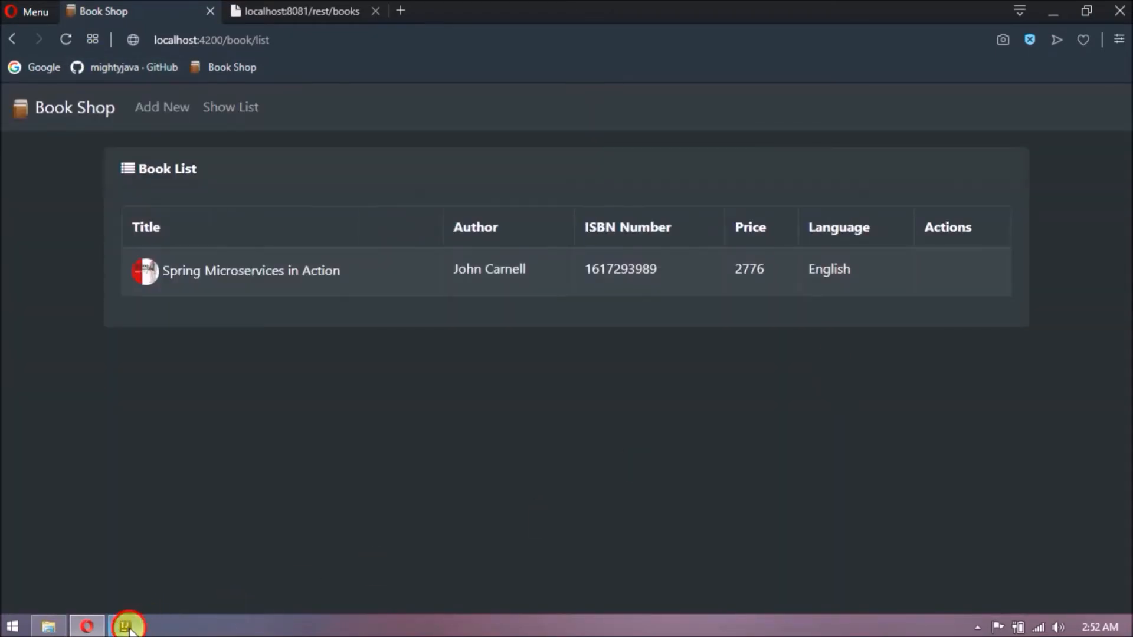
# Add an Edit link with class btn btn-info btn-sm and a fa-pencil-square-o icon in the actions cell.
pyautogui.click(126, 625)
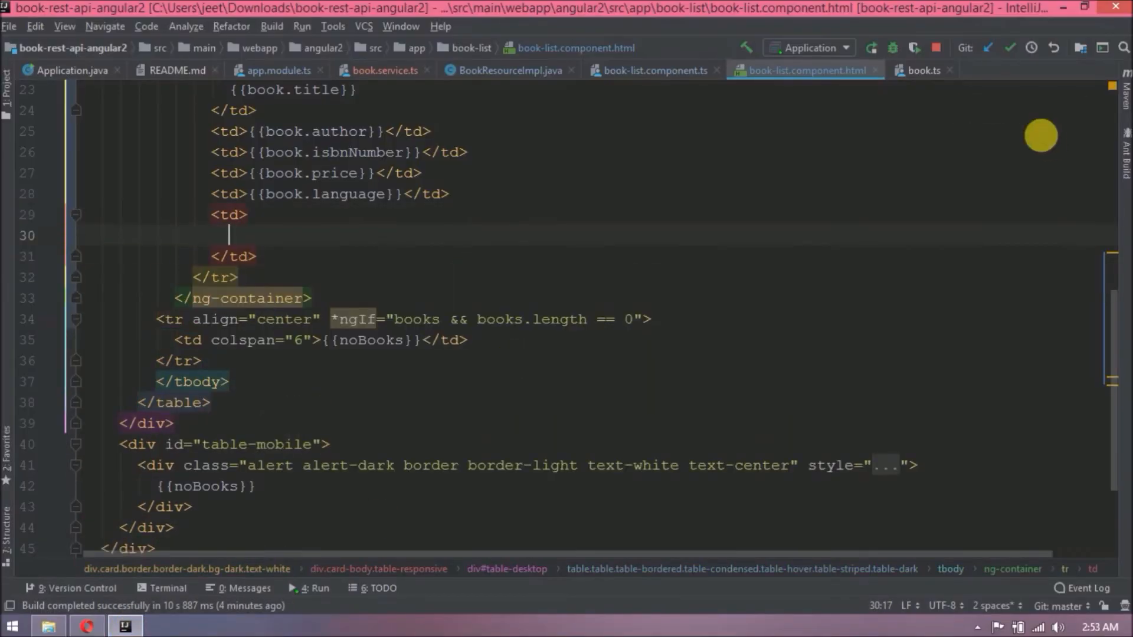
pyautogui.write('<a class="">E</a>')
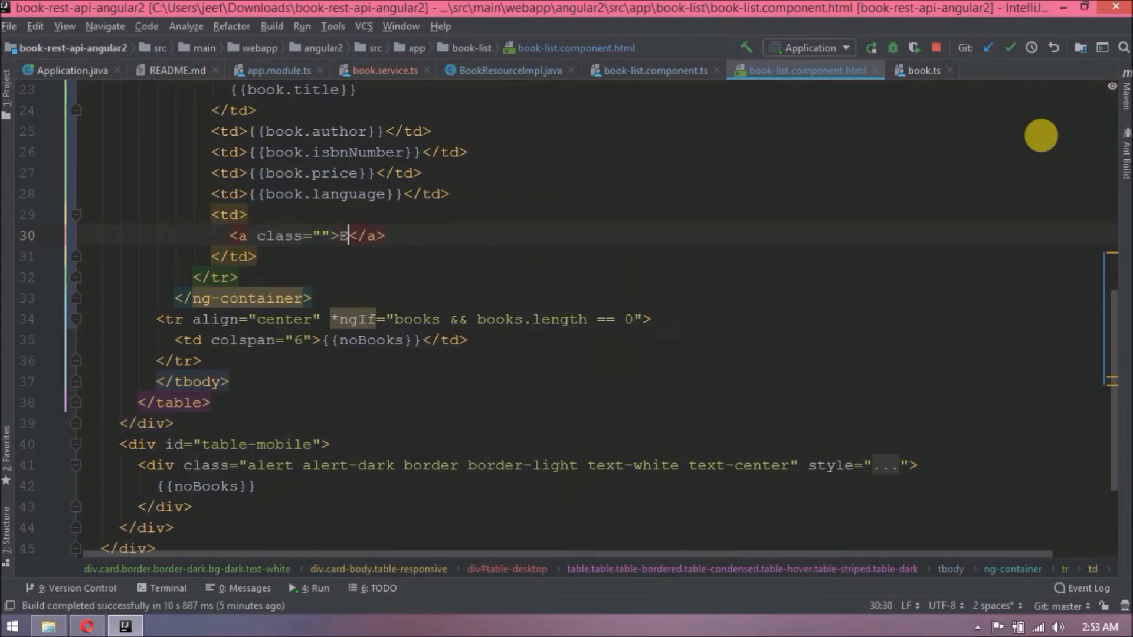
pyautogui.write('dit')
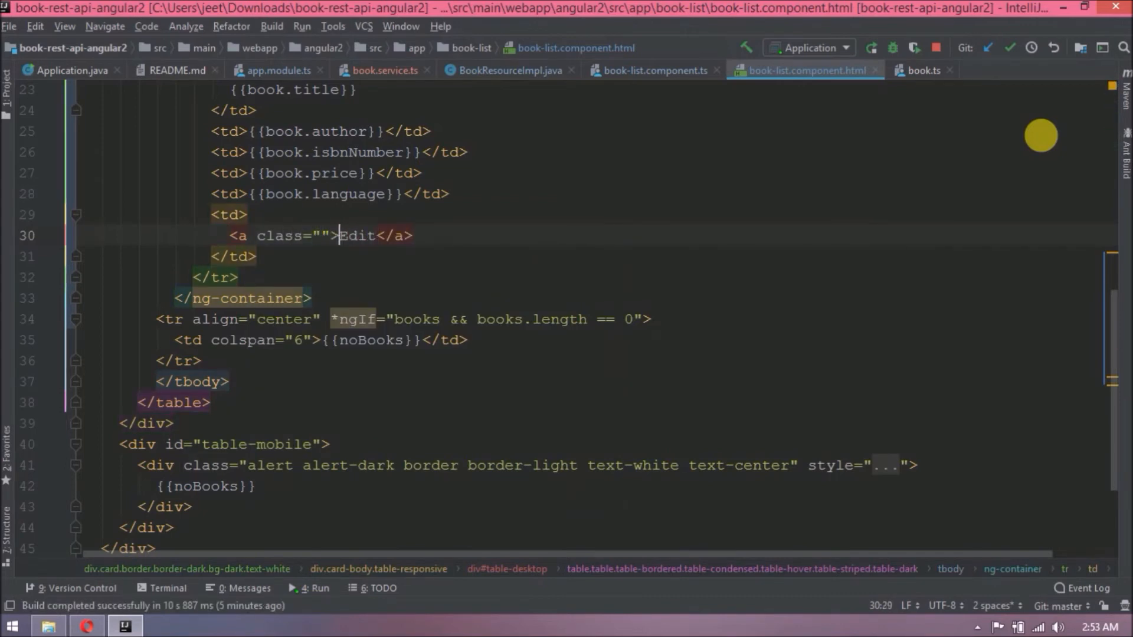
pyautogui.write('<i class="fa fa-pencil-square-o"></i>')
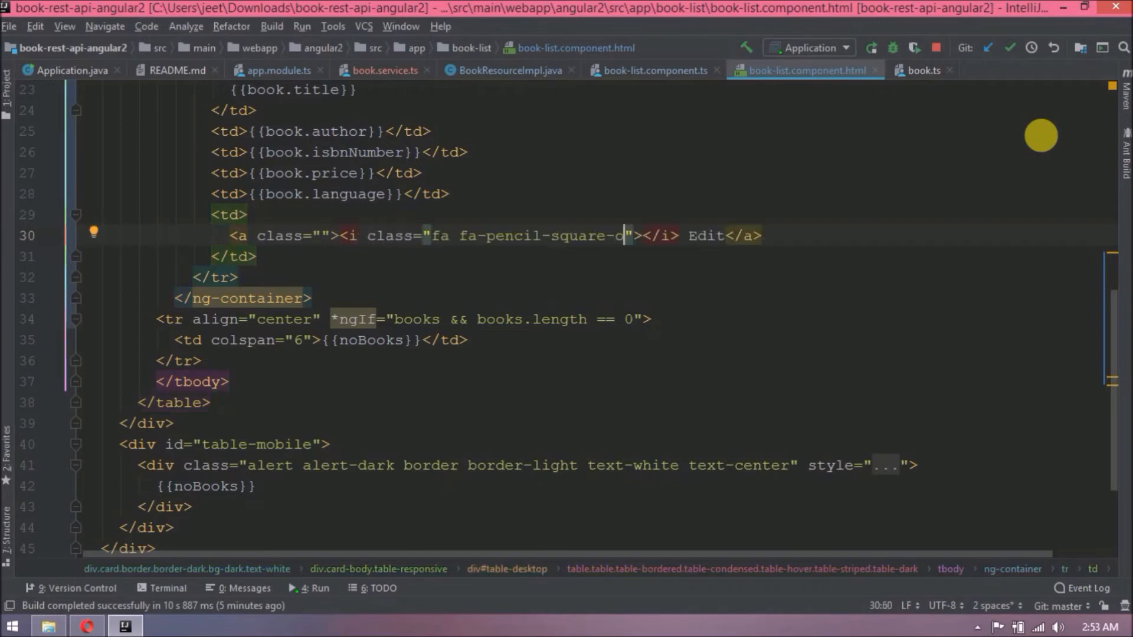
pyautogui.write('btn btn-info')
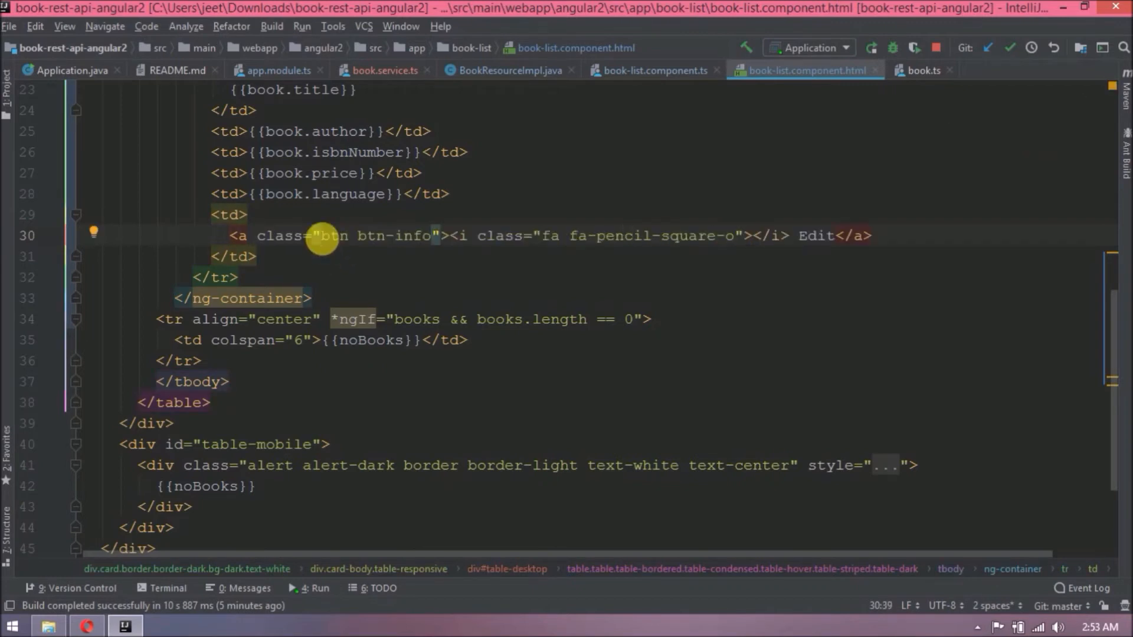
# Add a spaced btn btn-danger Delete button after the Edit link and check it in the browser.
pyautogui.write('&nbsp;')
pyautogui.write('<button')
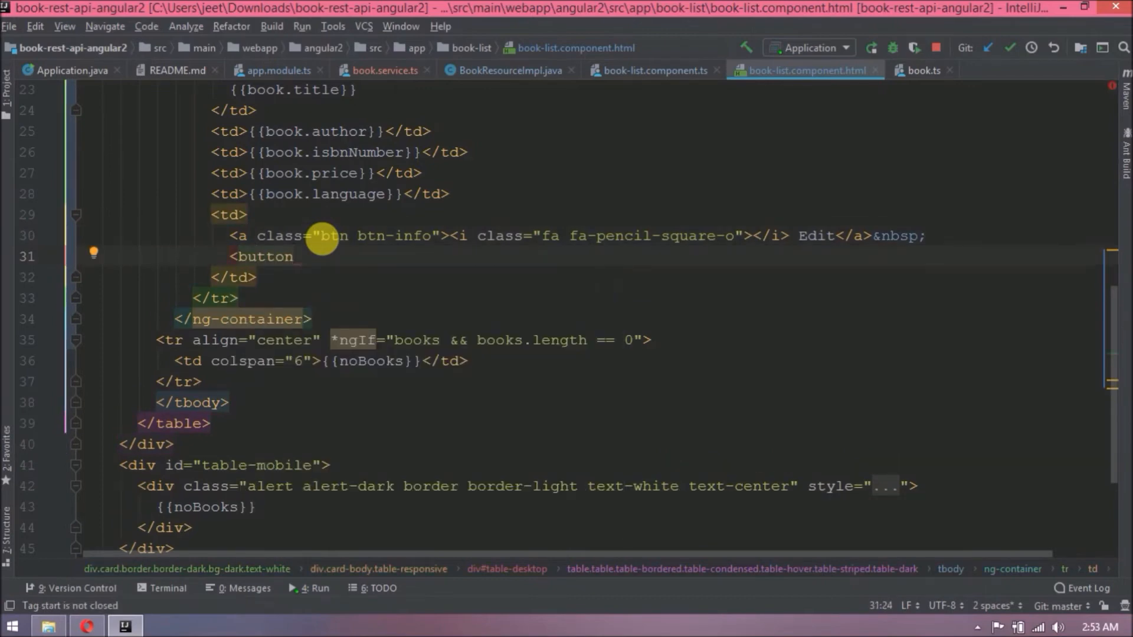
pyautogui.write('class="btn btn-danger">Delete</button>')
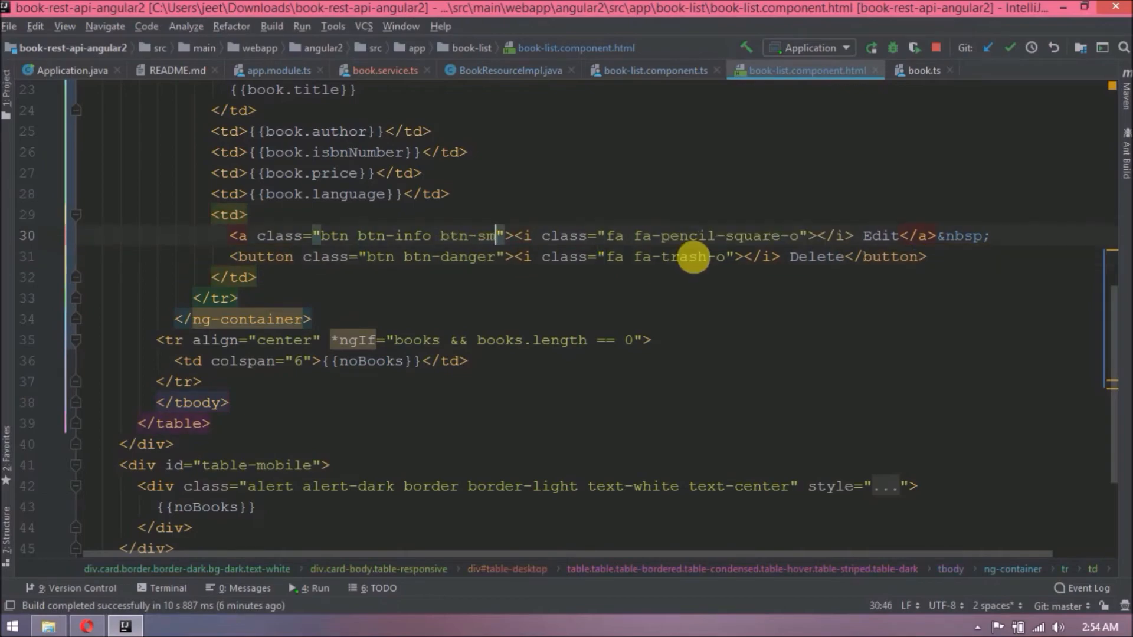
pyautogui.click(86, 625)
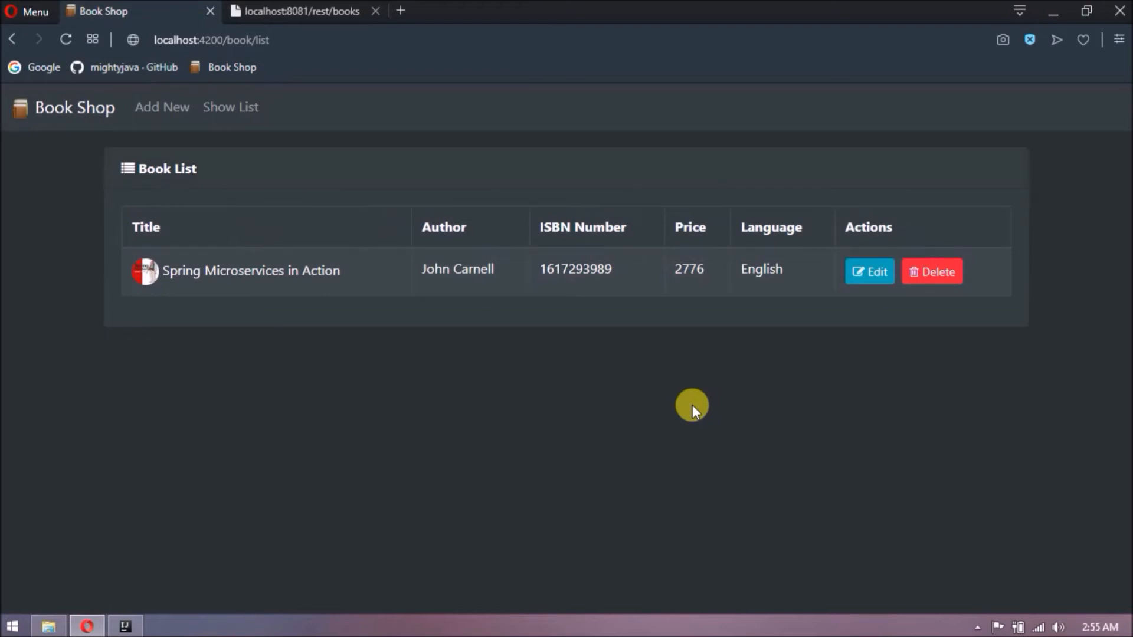
pyautogui.moveTo(841, 317)
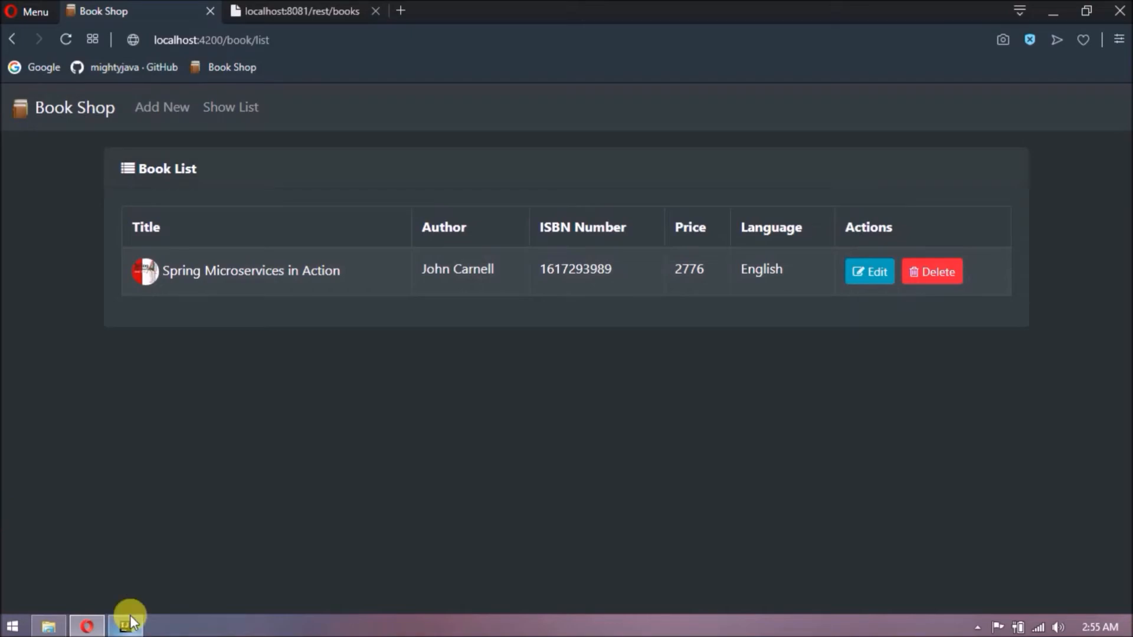
# Return to the IDE after viewing the Edit and Delete buttons in the Actions column.
pyautogui.click(124, 626)
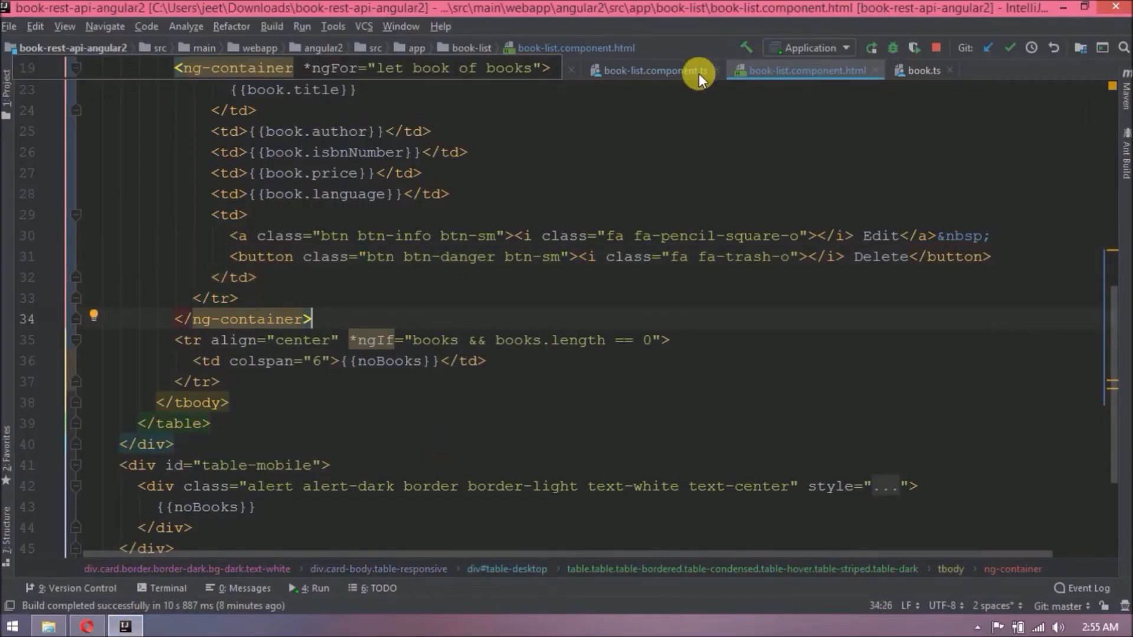
# Add loadingMessage = "Loading Data, Please wait..." to BookListComponent in the TypeScript file.
pyautogui.click(652, 70)
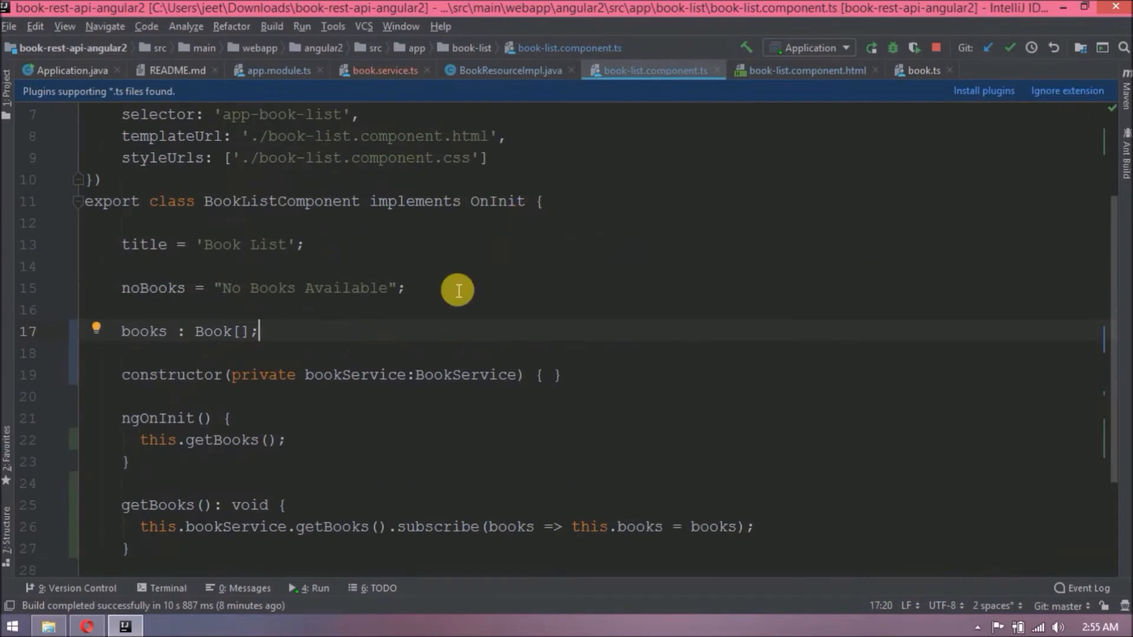
pyautogui.write('loading')
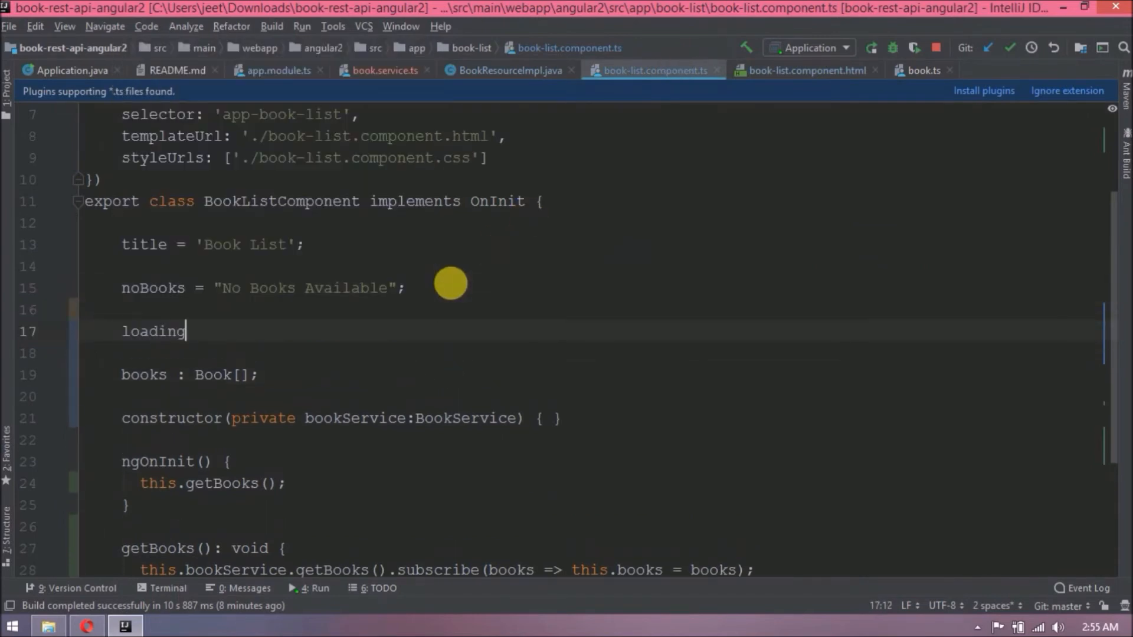
pyautogui.write('Message = ""')
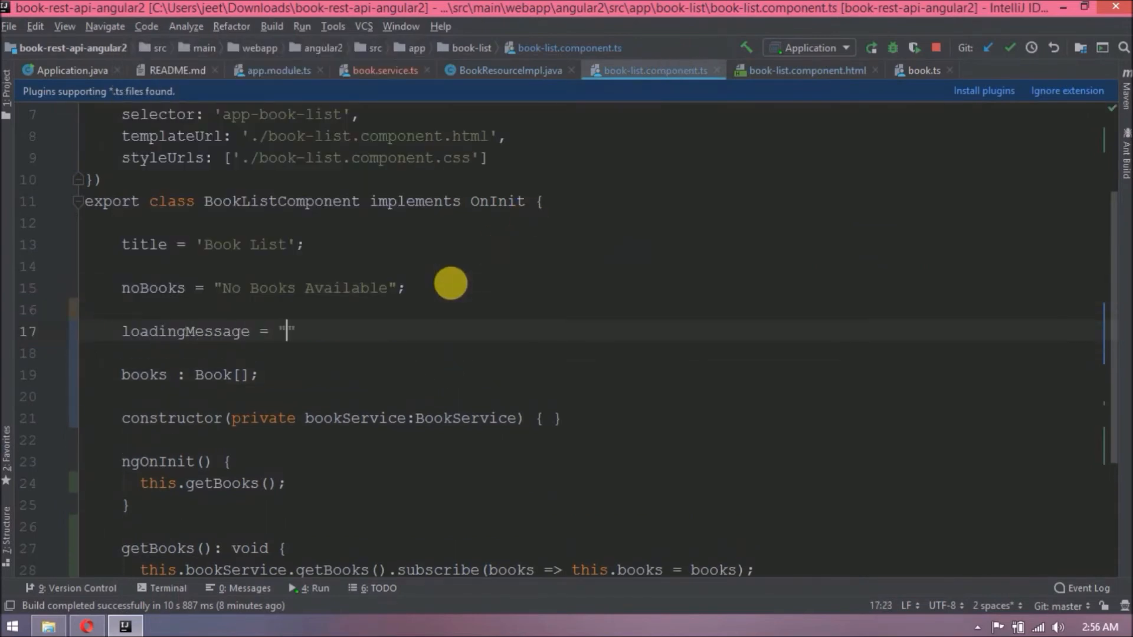
pyautogui.write('Loading Data,')
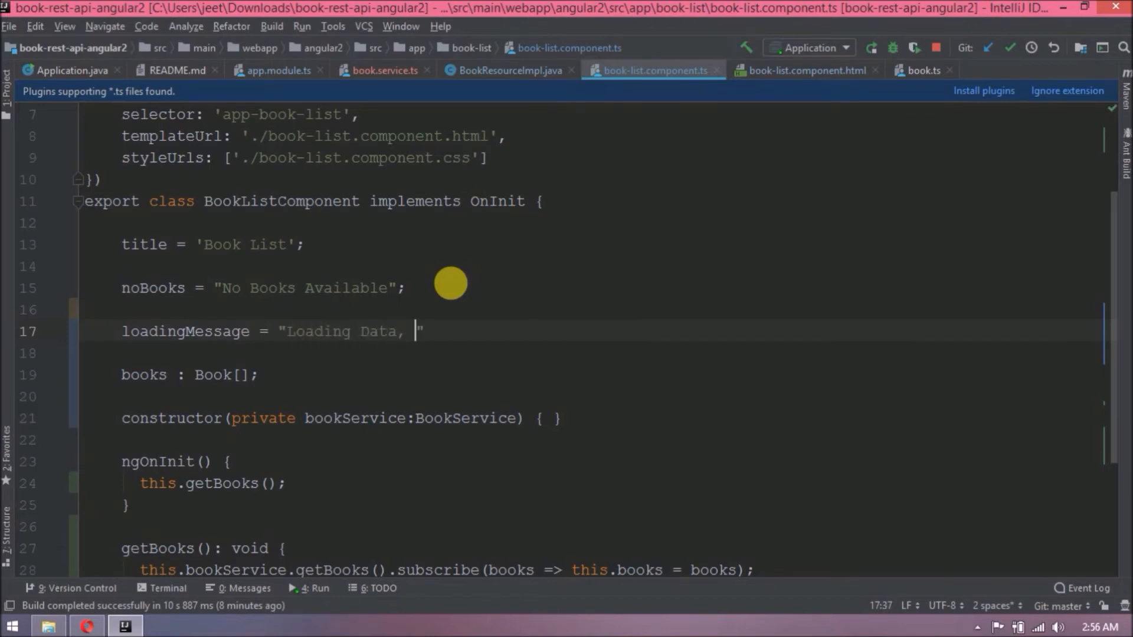
pyautogui.write('Please wait...')
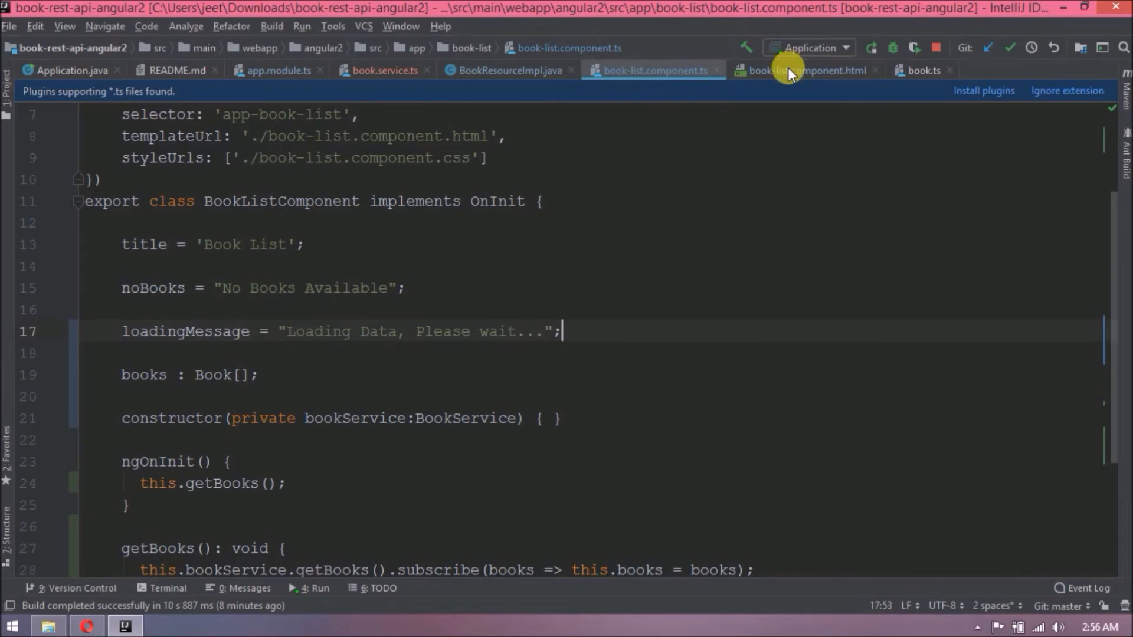
# Add a <tr *ngIf="!books"> row showing {{loadingMessage}} in the template, then check the running app.
pyautogui.click(803, 70)
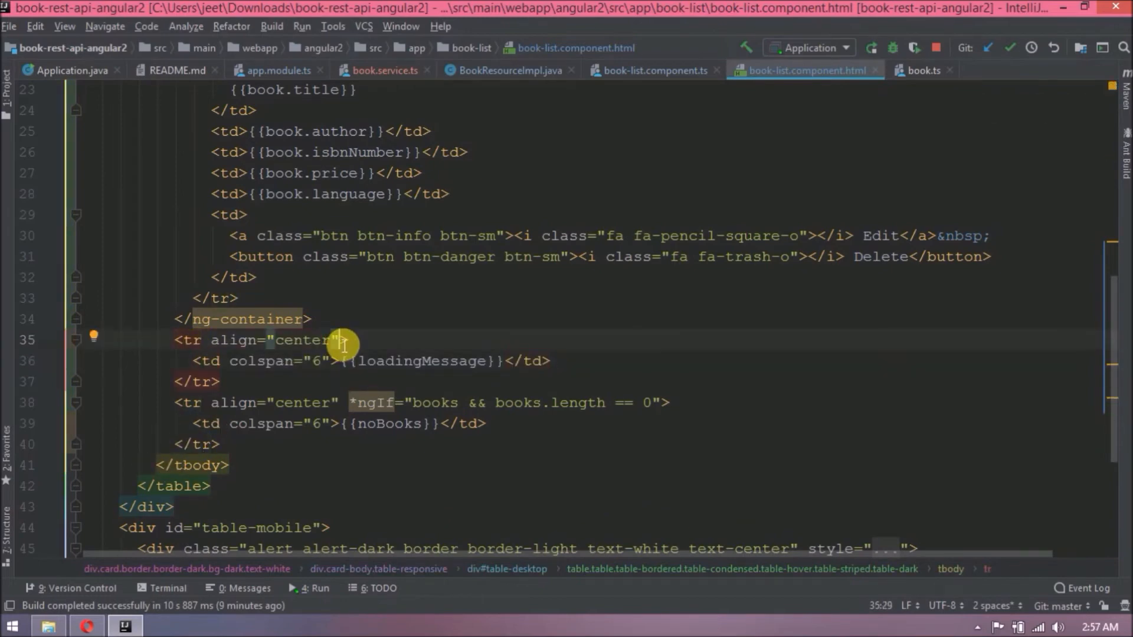
pyautogui.write('*ngIf')
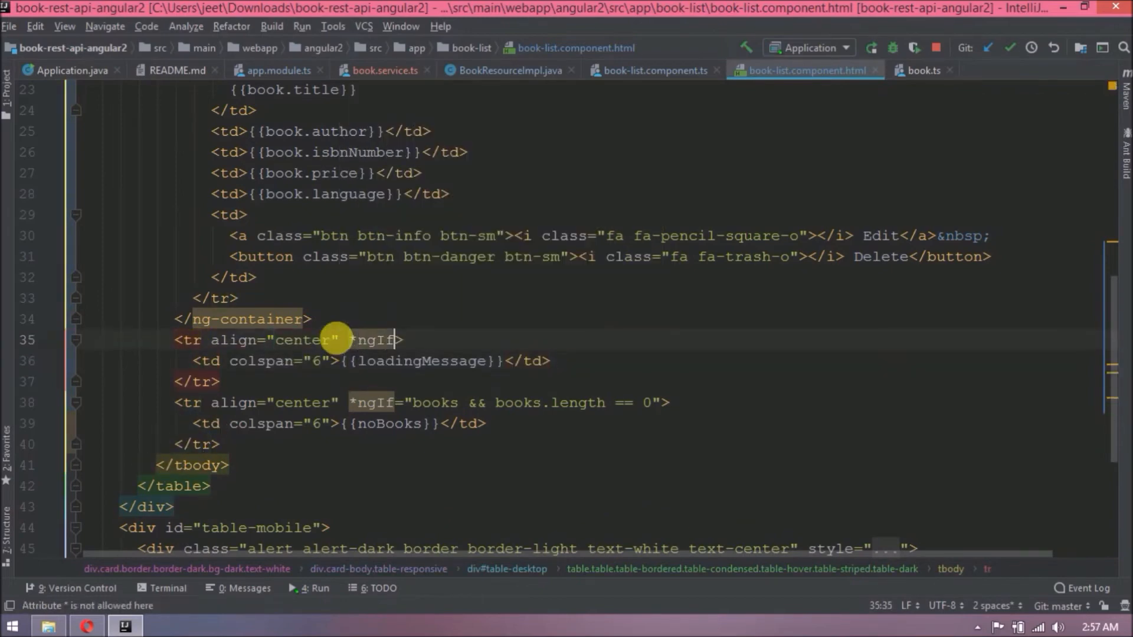
pyautogui.write('"!b')
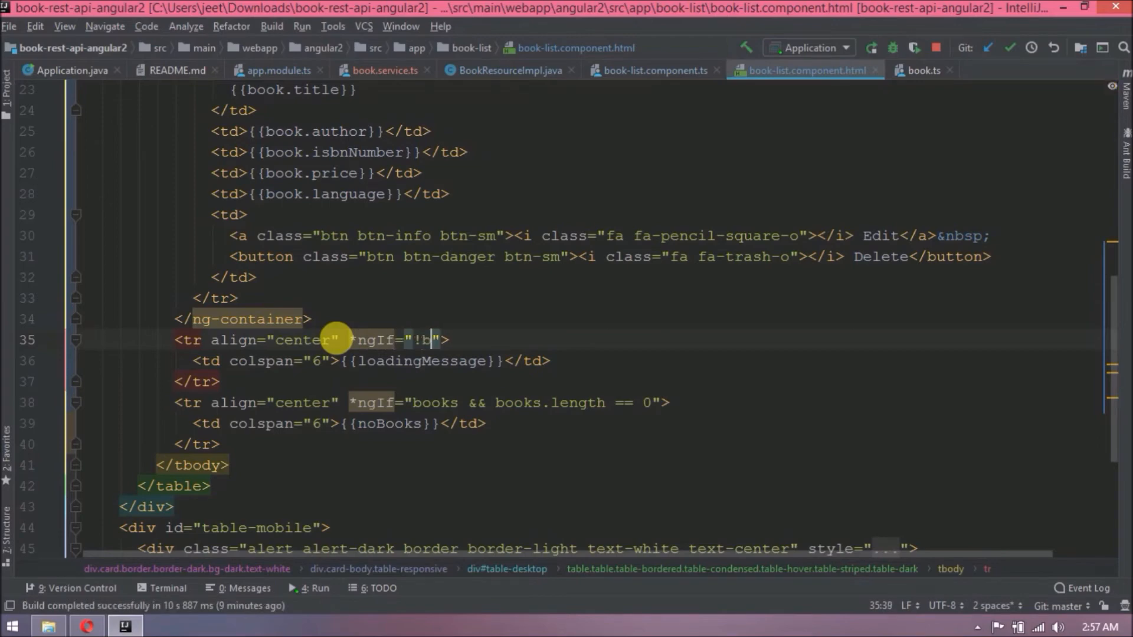
pyautogui.click(86, 625)
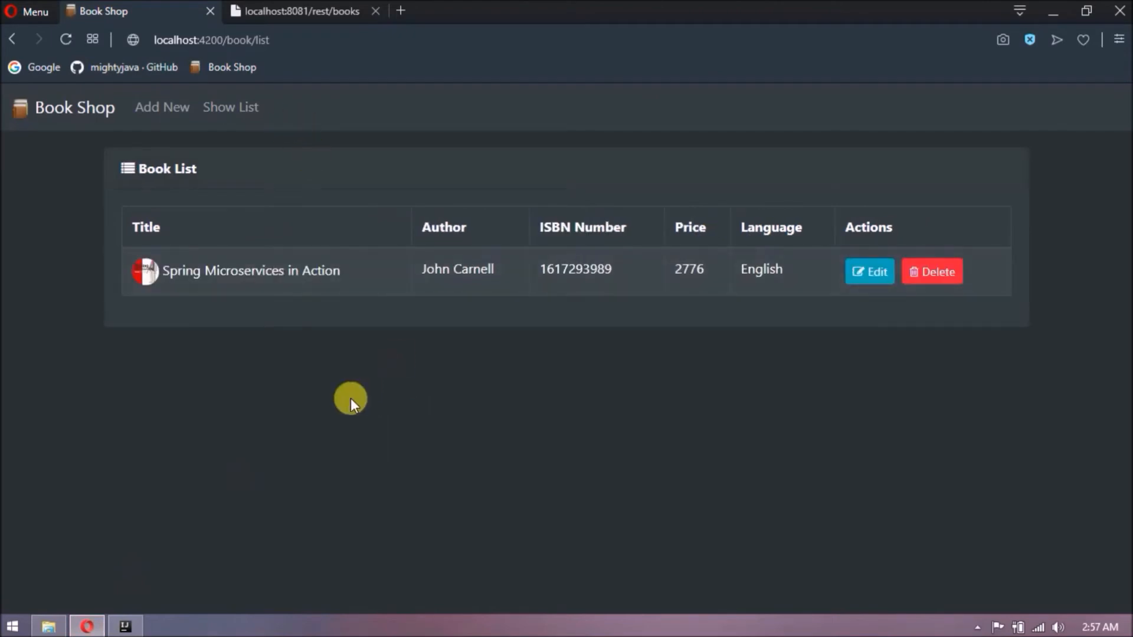
# Inspect the Book Shop page to preview it at phone width, then switch back to the IDE.
pyautogui.rightClick(351, 397)
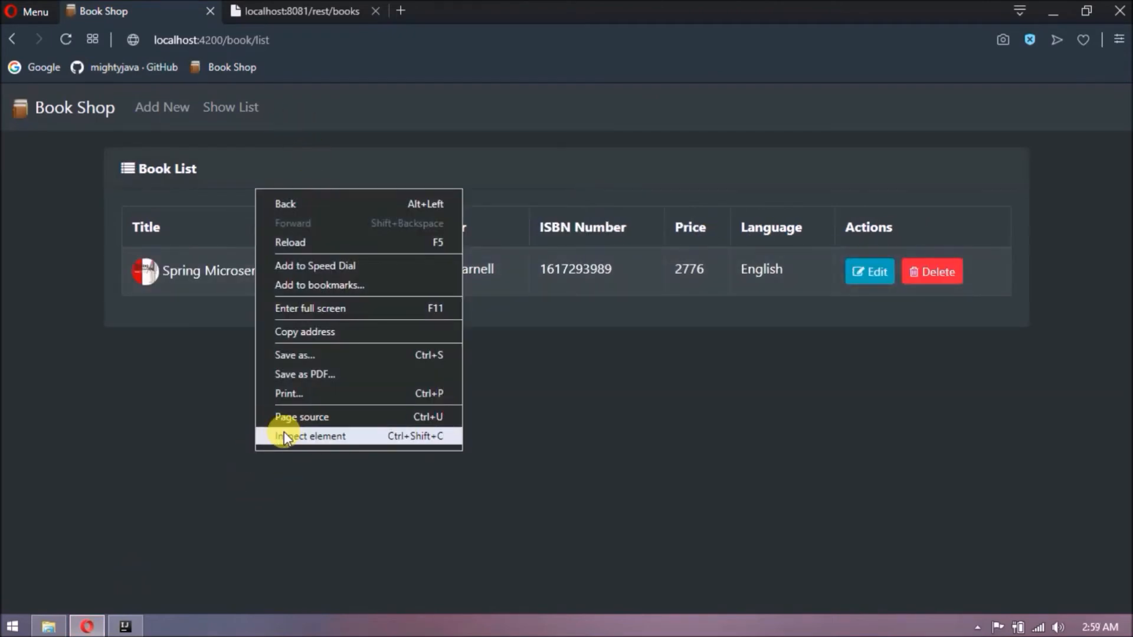
pyautogui.click(308, 436)
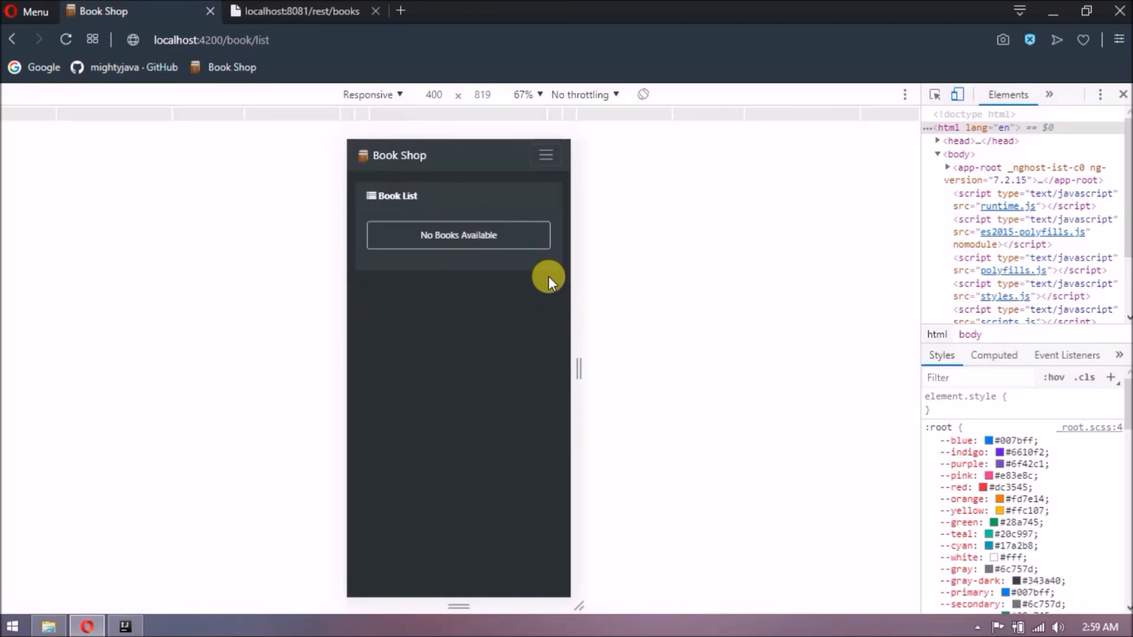
pyautogui.moveTo(217, 603)
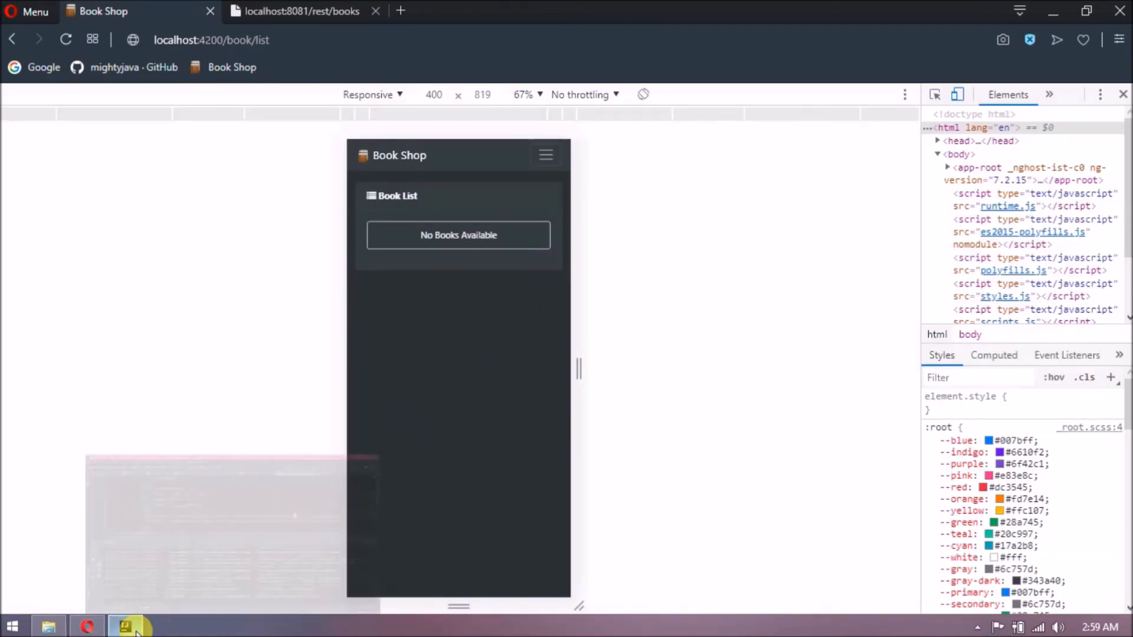
pyautogui.click(130, 626)
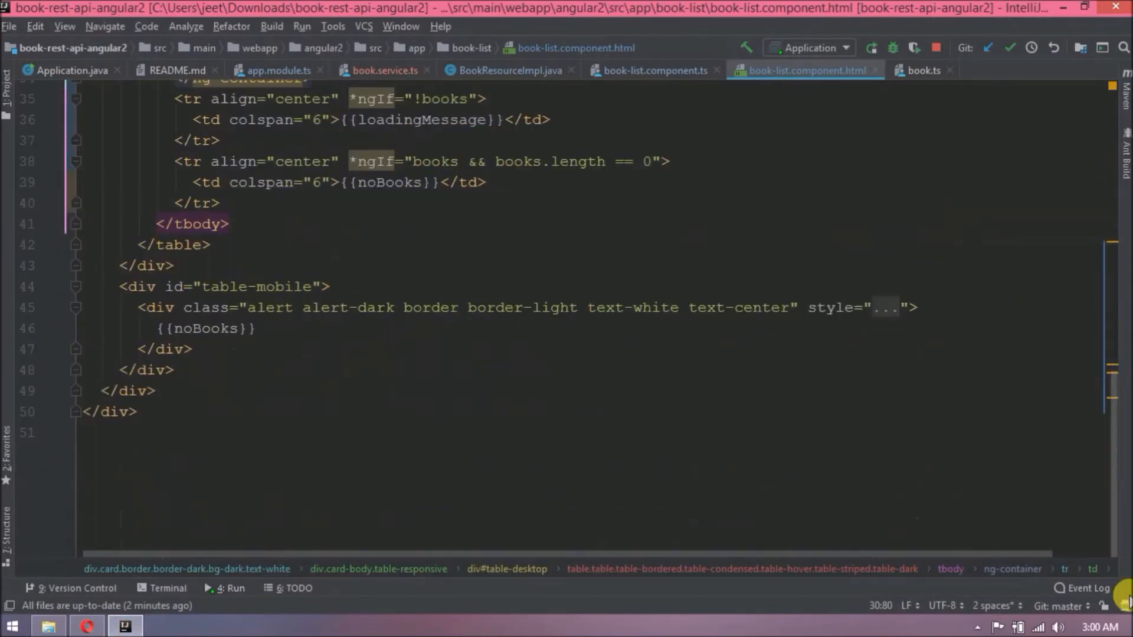
# Wrap the mobile view in <ng-container *ngFor="let book of books"> with a card bg-dark div per book.
pyautogui.scroll(3)
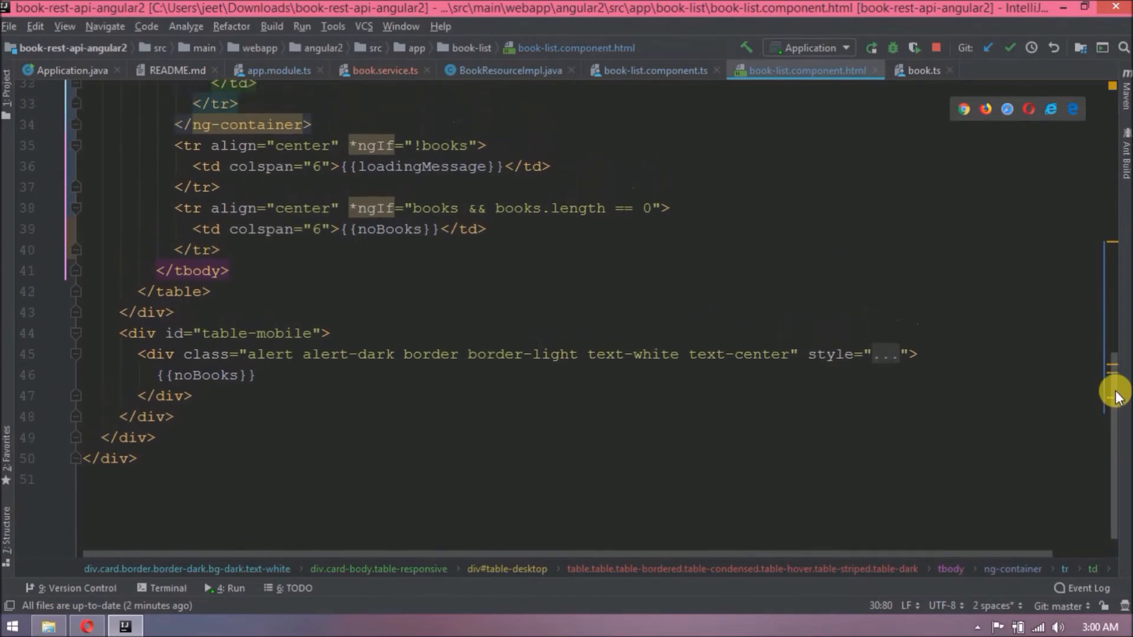
pyautogui.scroll(3)
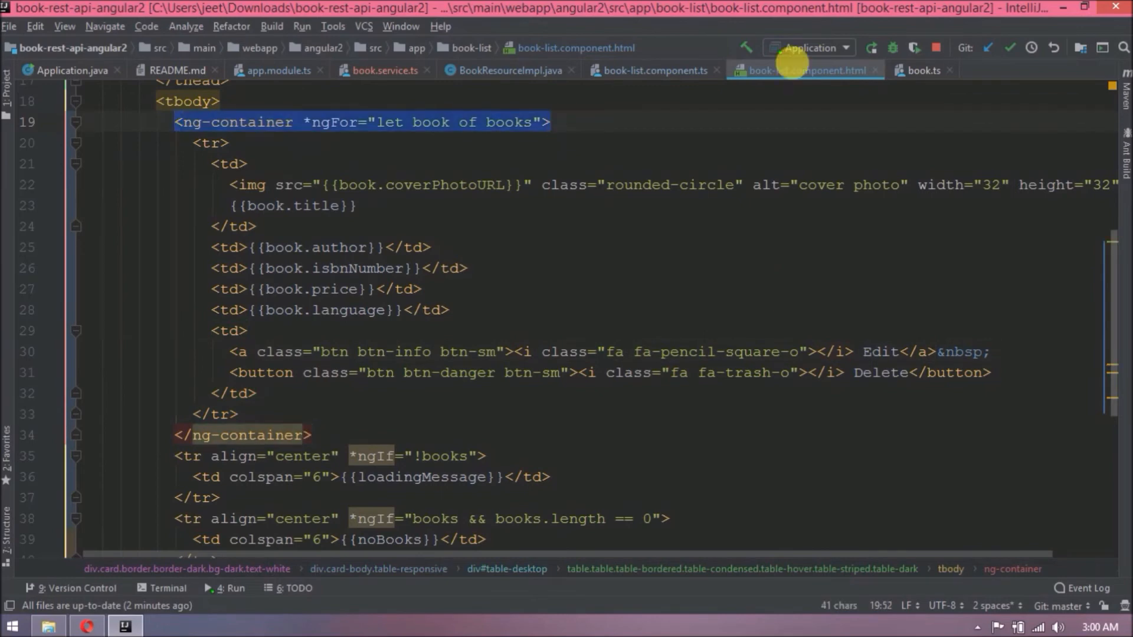
pyautogui.scroll(-3)
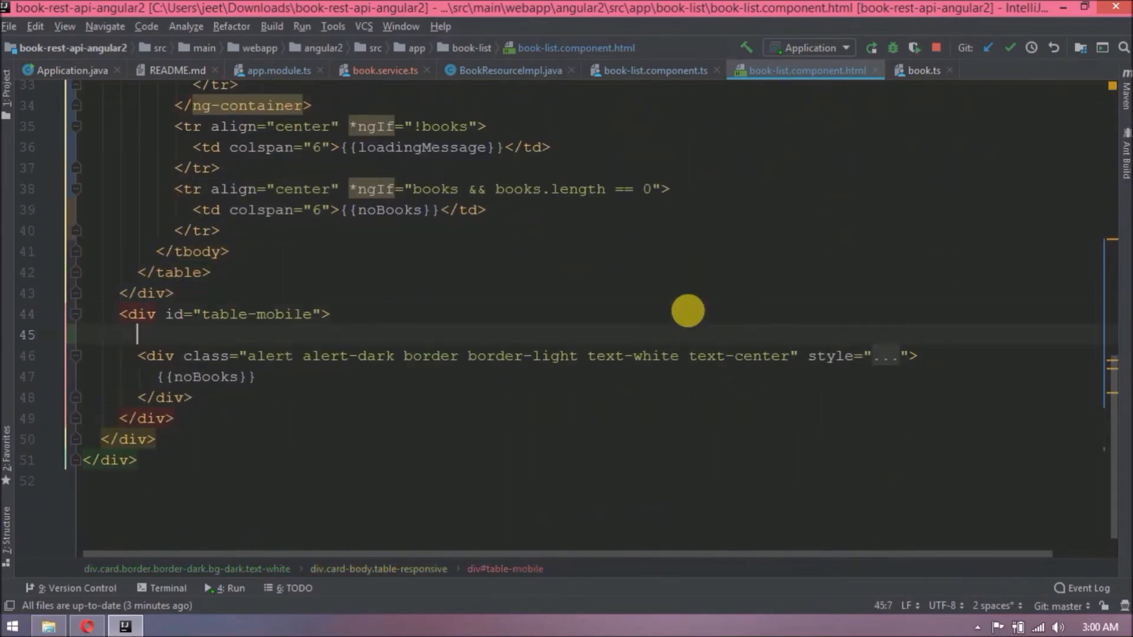
pyautogui.write('<ng-container *ngFor="let book of books">')
pyautogui.write('<div>')
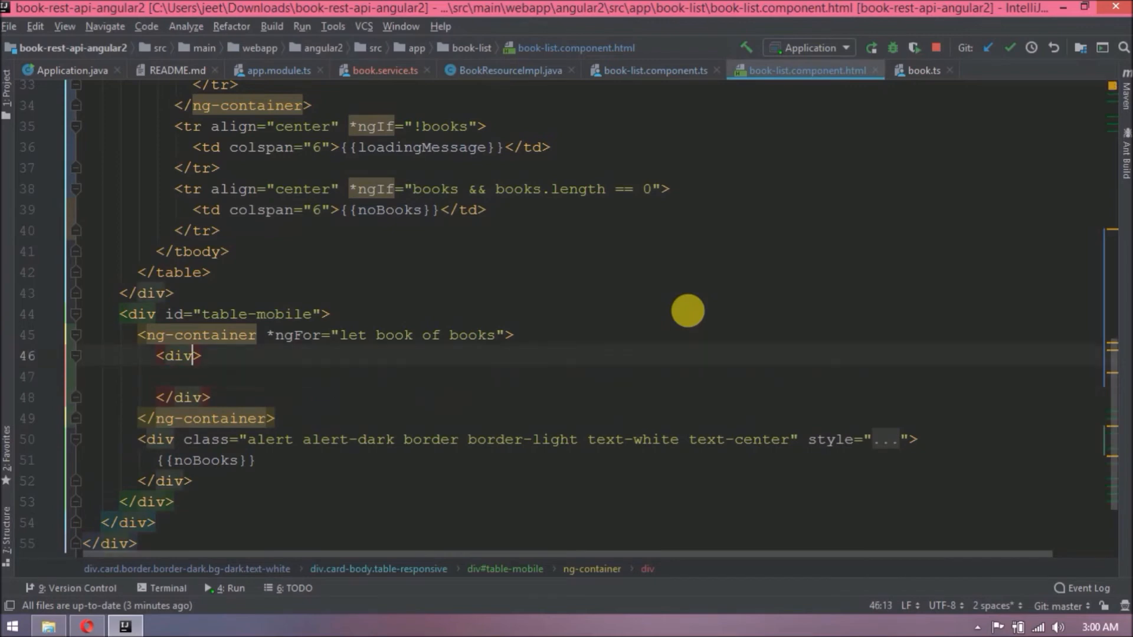
pyautogui.write('class="card bg-dark"')
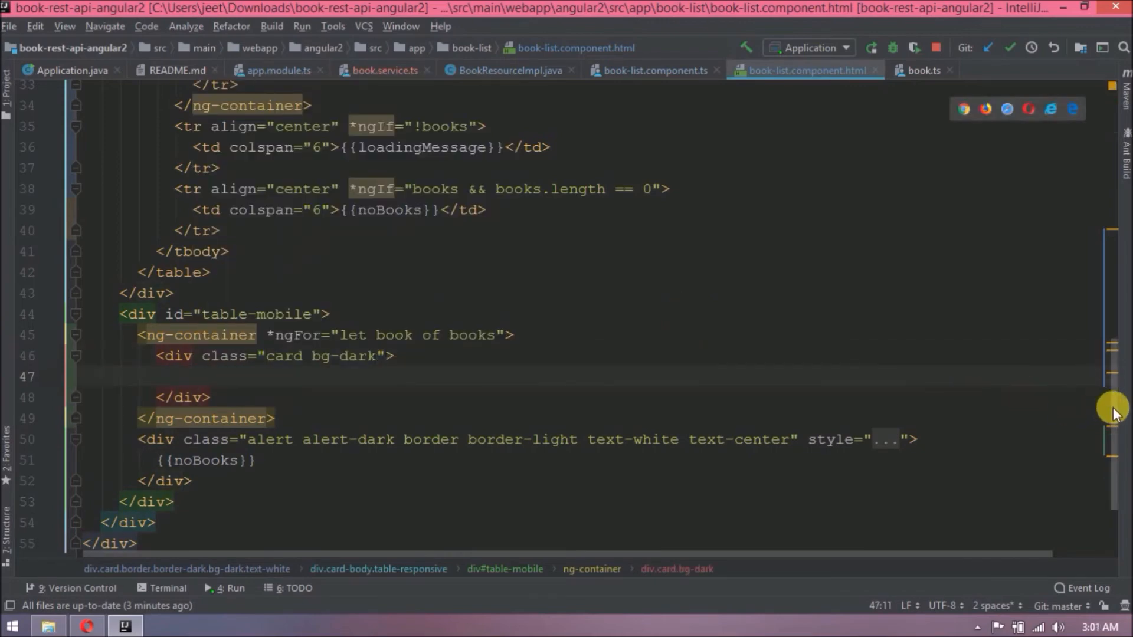
# Set the mobile cover image class to card-img inside each book card.
pyautogui.scroll(3)
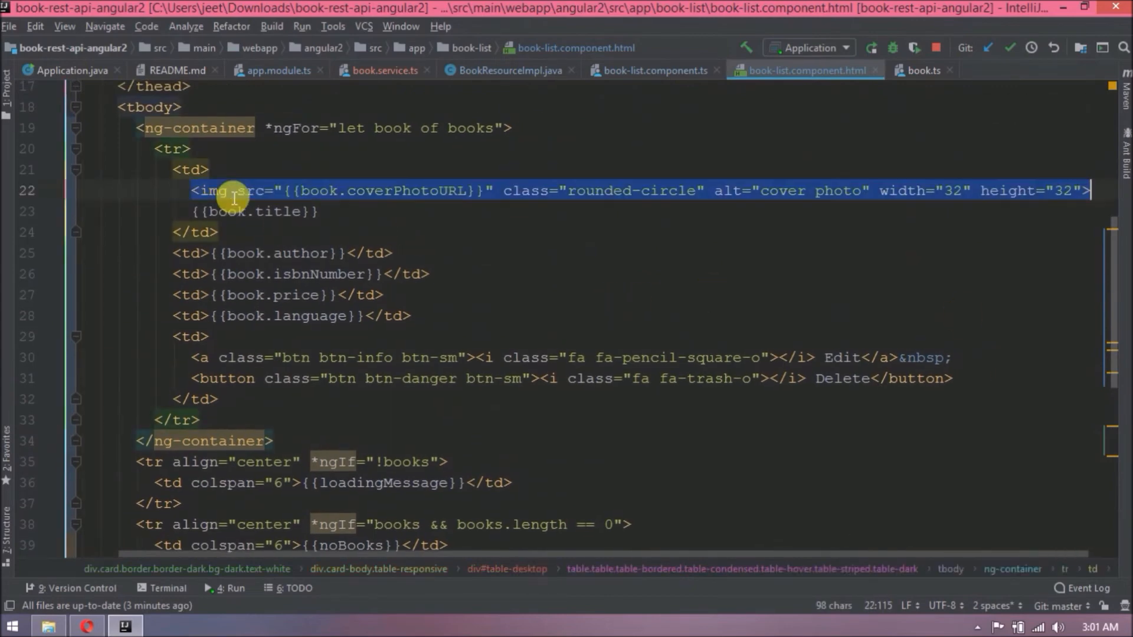
pyautogui.moveTo(1117, 271)
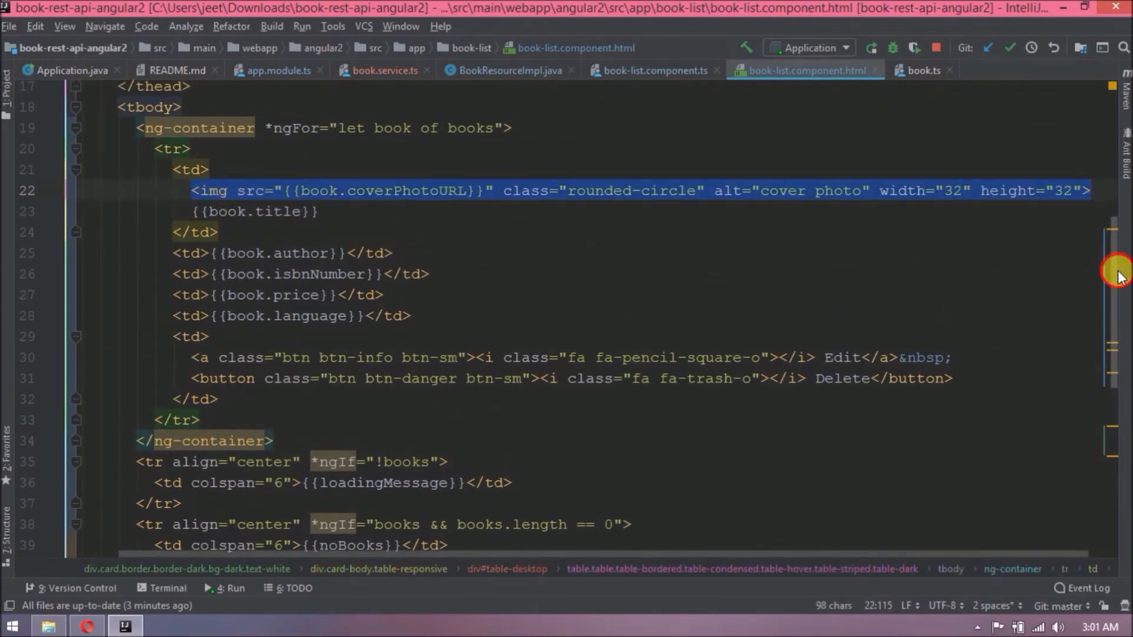
pyautogui.scroll(-3)
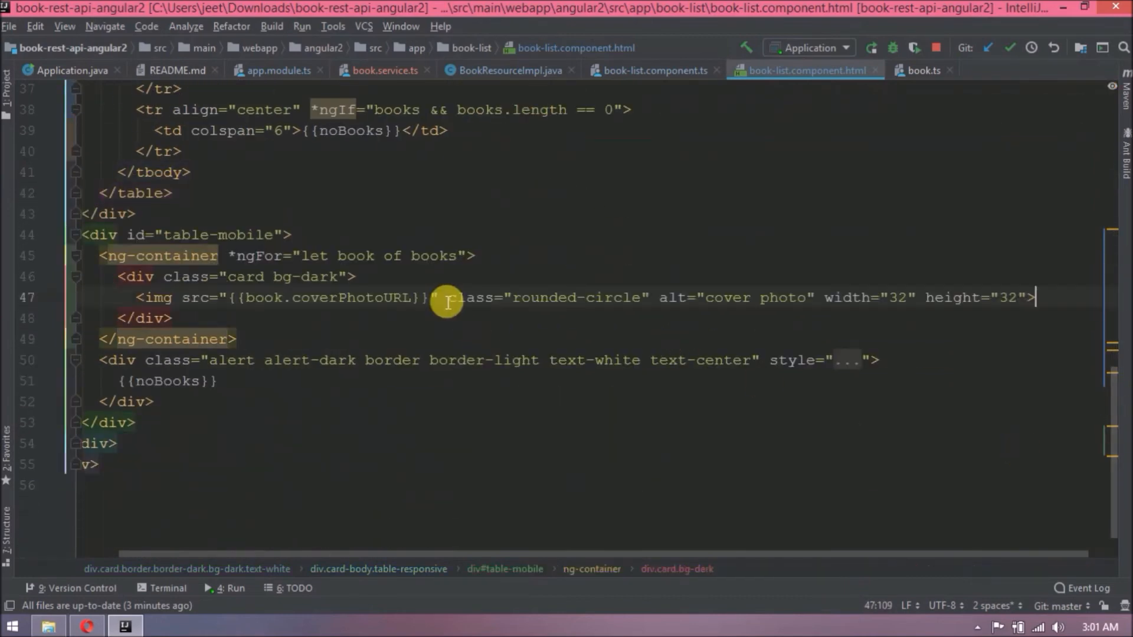
pyautogui.write('card-img')
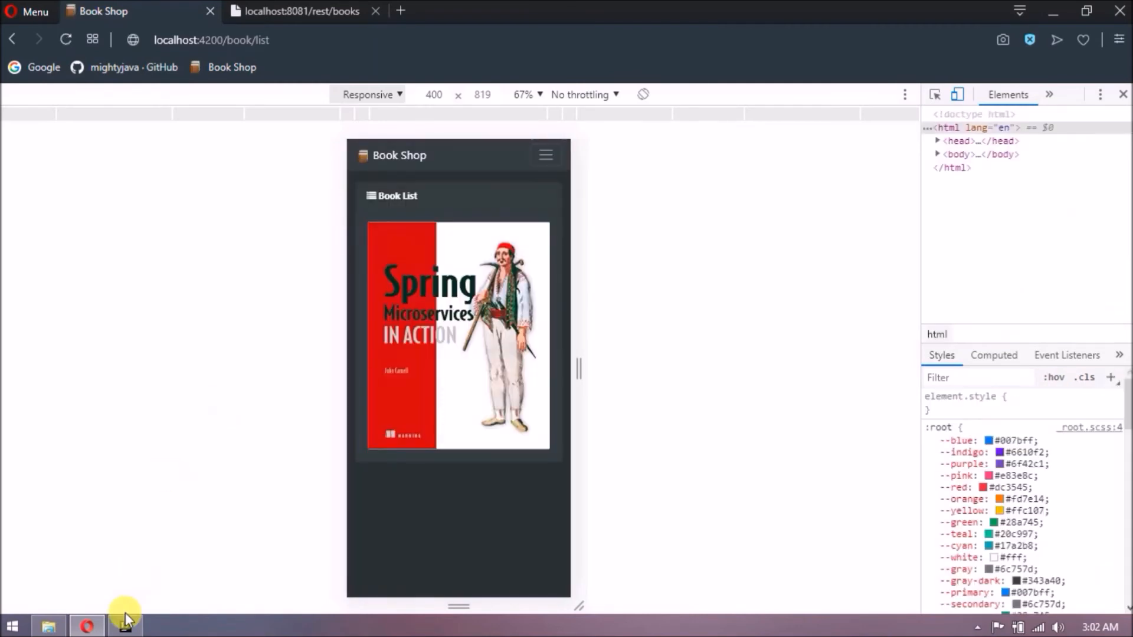
pyautogui.click(124, 626)
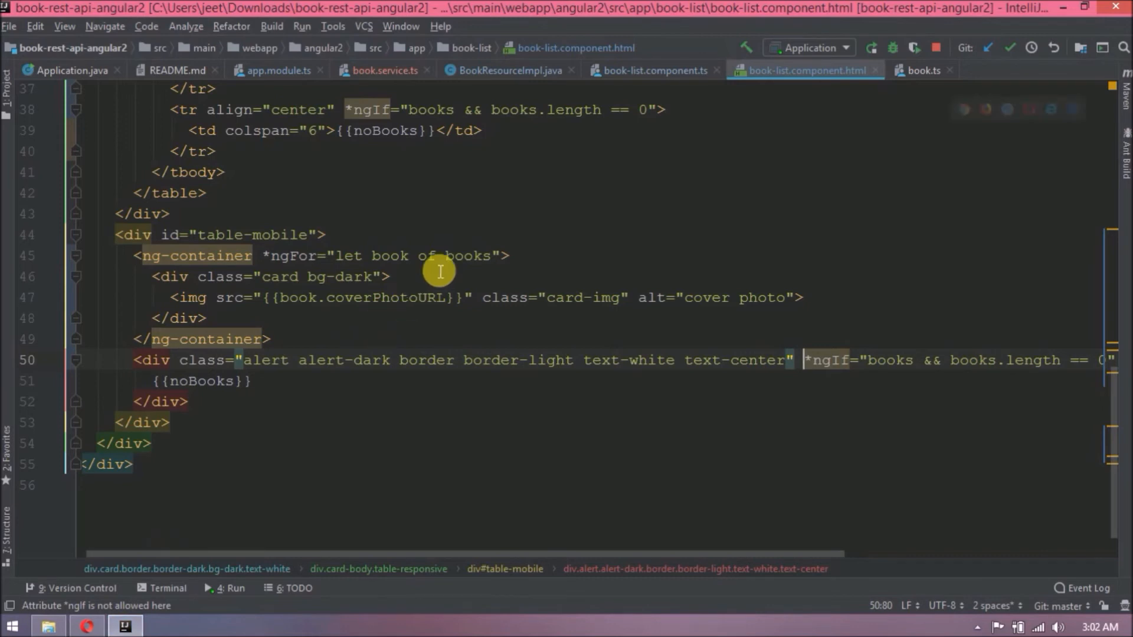
# Add a card-img-overlay div with a table-dark table at opacity 0.9 and an h5 title row.
pyautogui.press('enter')
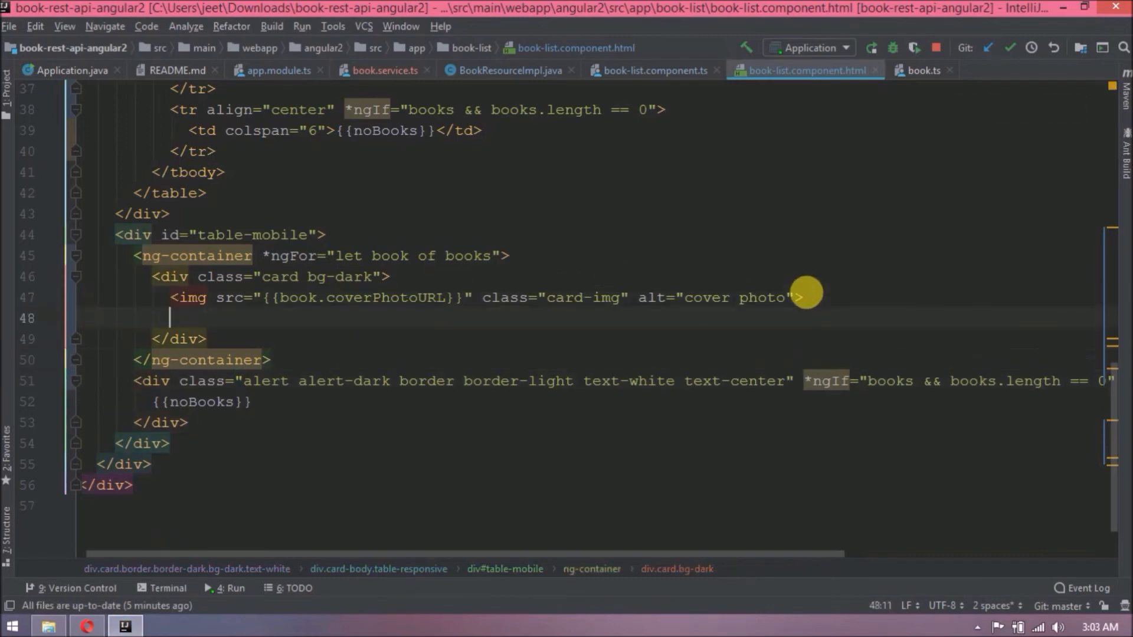
pyautogui.write('<div class="card-img-overlay">')
pyautogui.write('<td colspan="2"></td>')
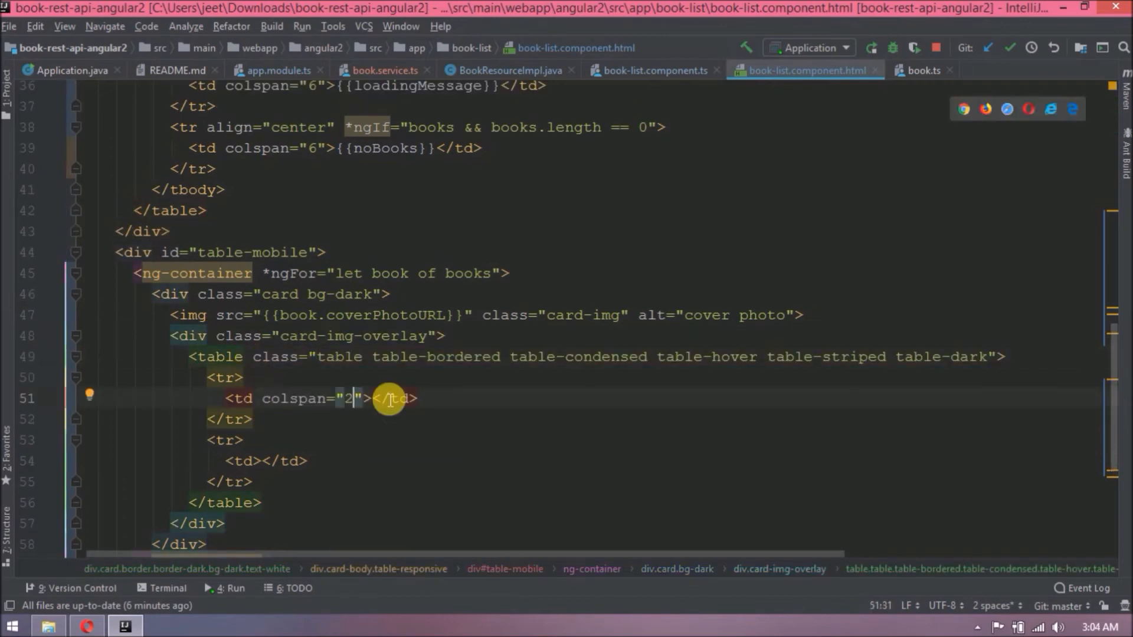
pyautogui.write('<h5></h5>')
pyautogui.write(' align="center')
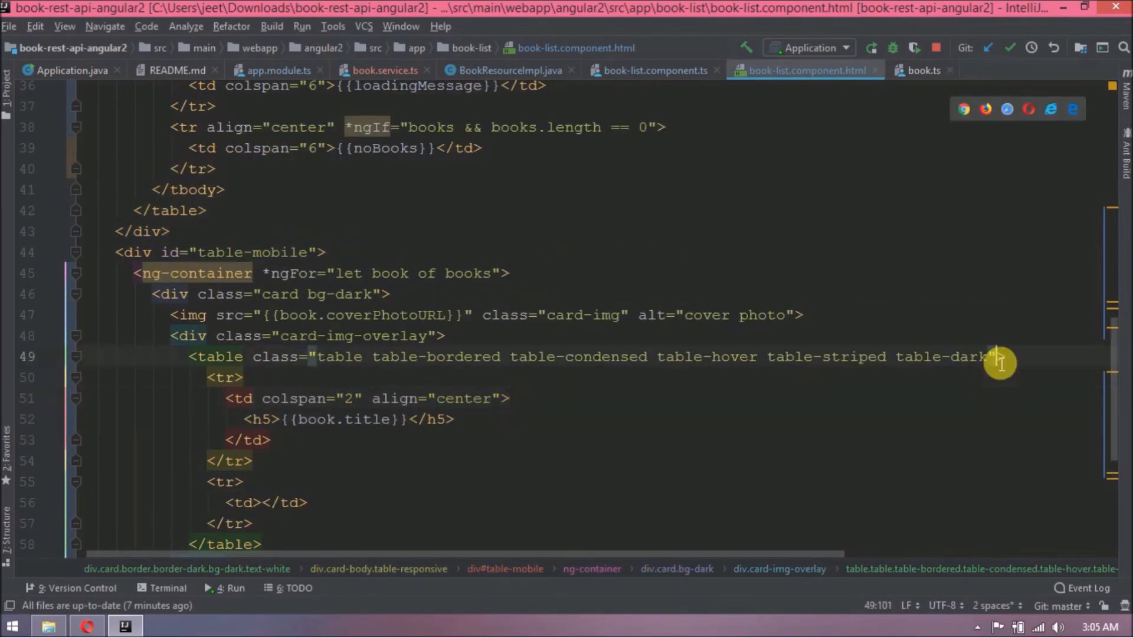
pyautogui.write('style="opacity:0.9"')
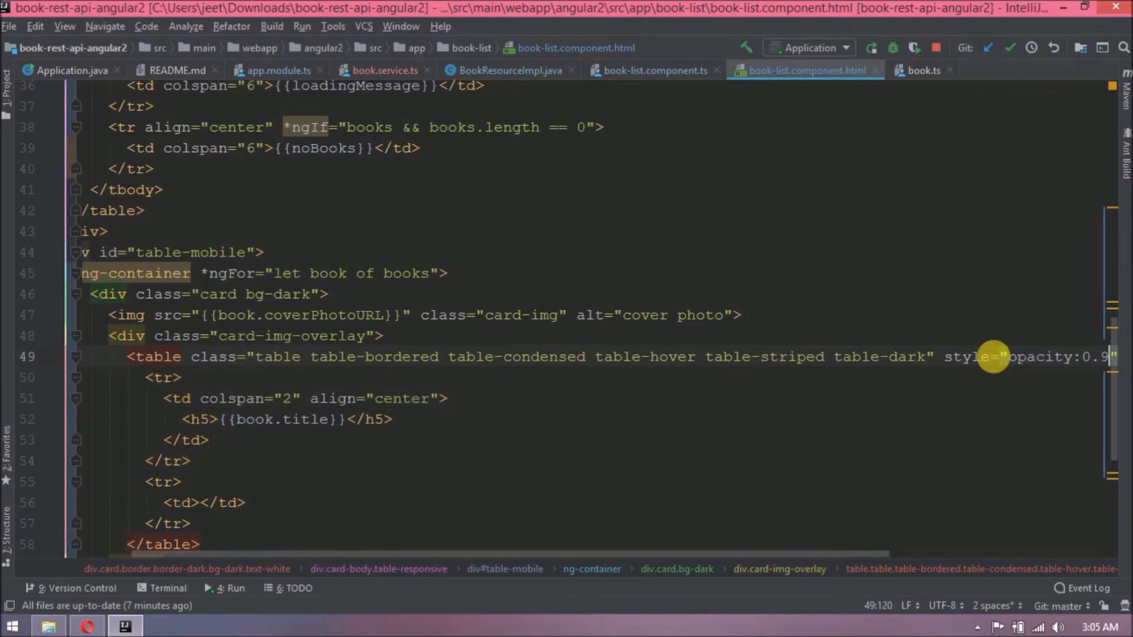
pyautogui.scroll(-3)
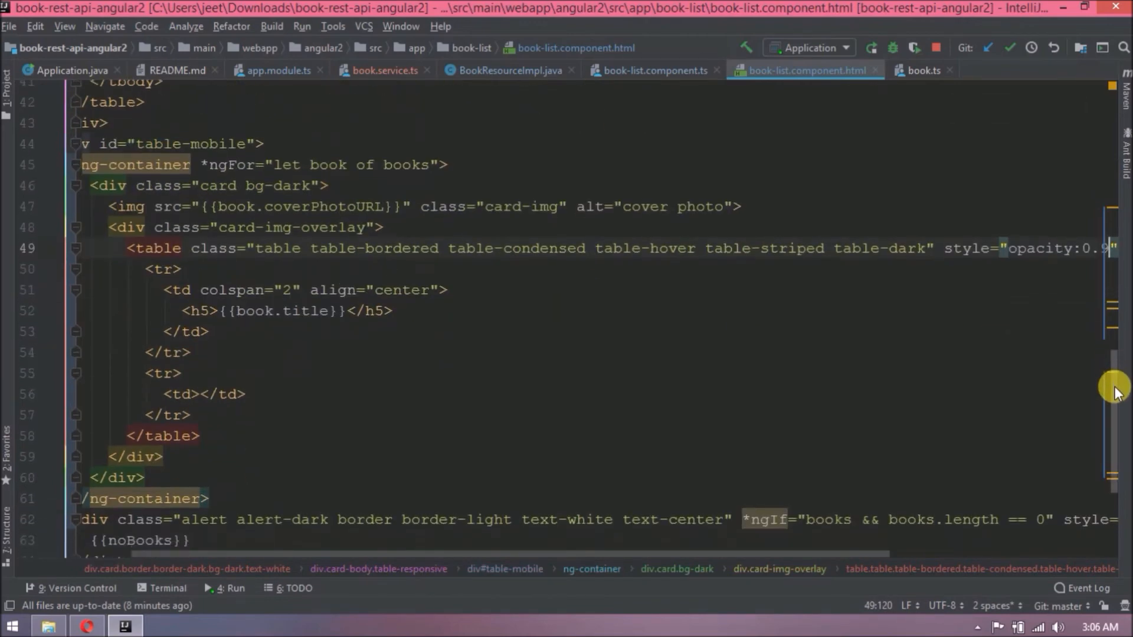
# Add th/td rows for Price, Language ({{book.language}}) and Actions below the Author and ISBN rows.
pyautogui.click(191, 377)
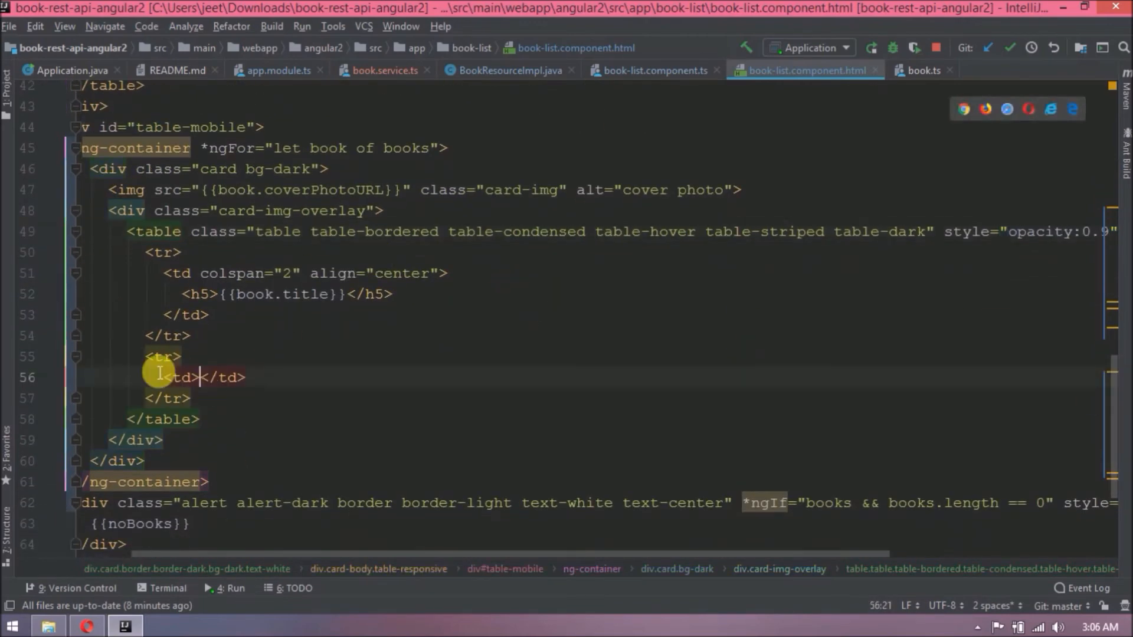
pyautogui.press('Enter')
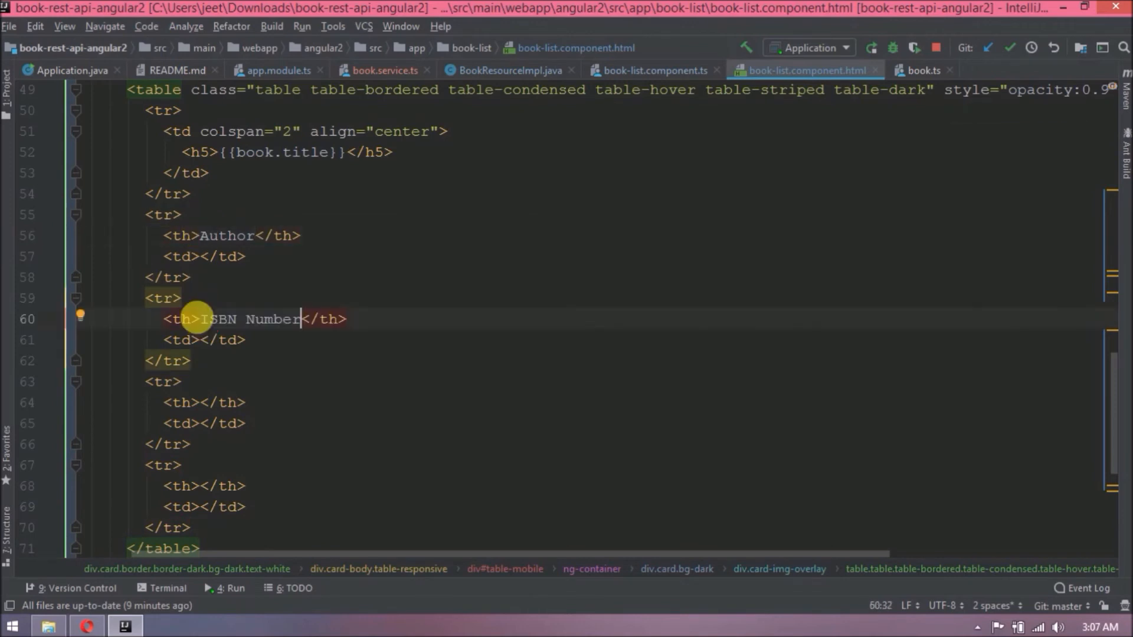
pyautogui.write('Price')
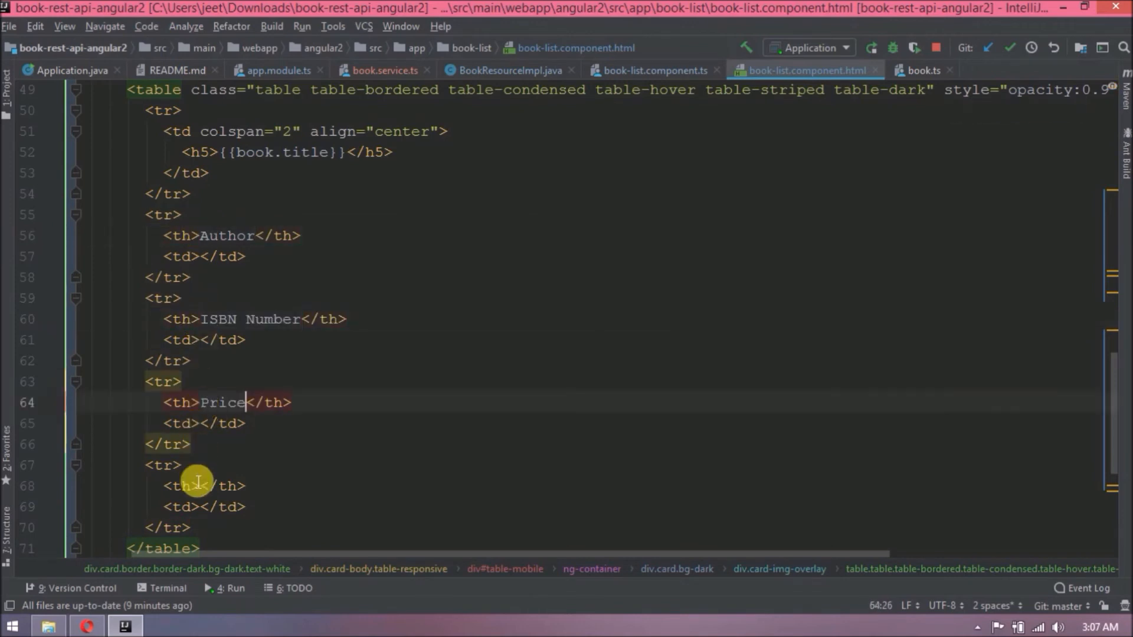
pyautogui.write('Language')
pyautogui.click(635, 256)
pyautogui.write('{{book.author}}')
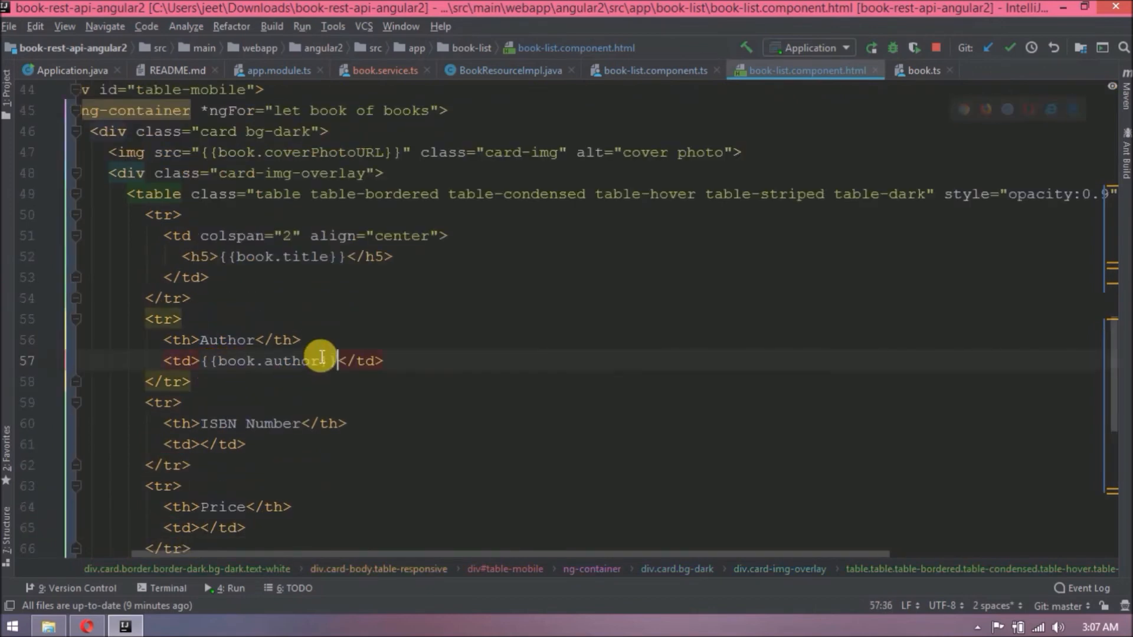
pyautogui.scroll(-3)
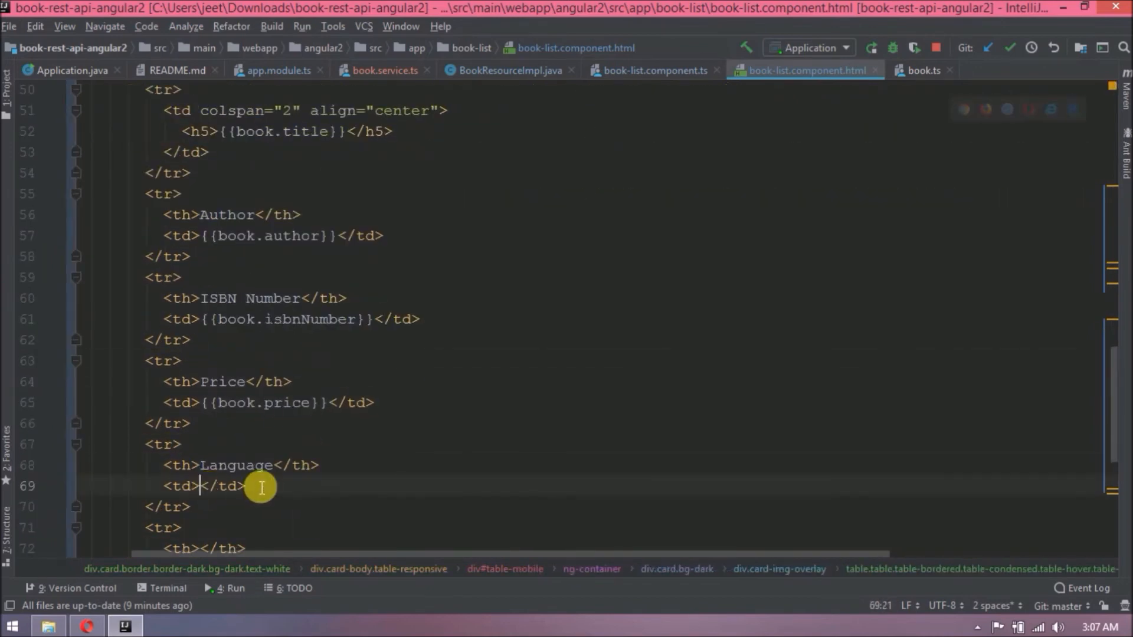
pyautogui.write('{{book.language}}')
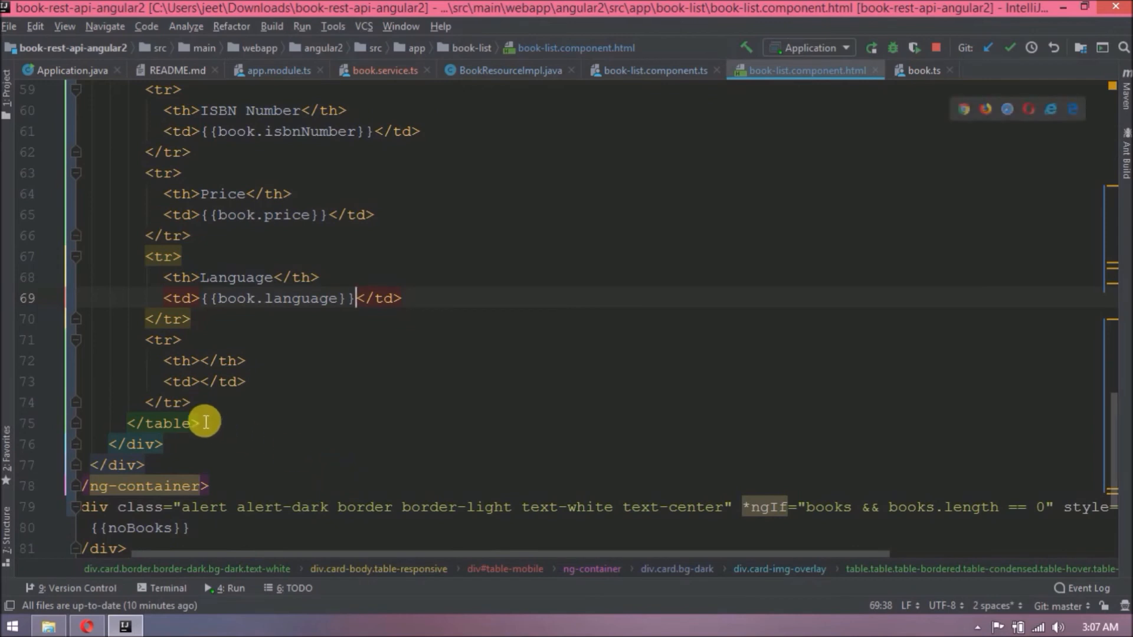
pyautogui.write('Actions')
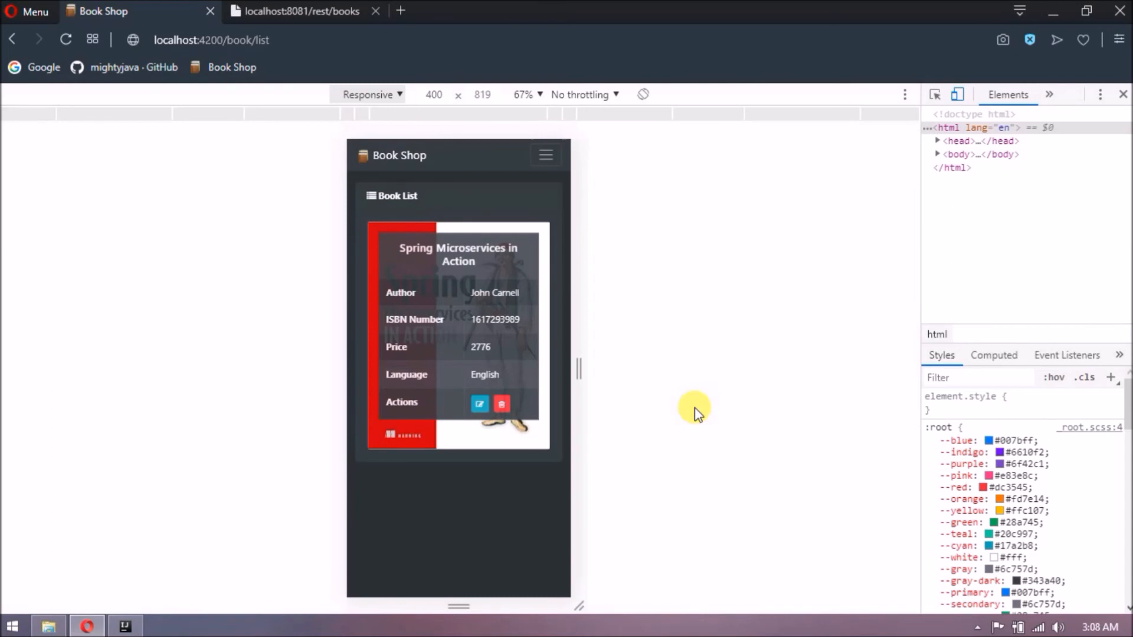
pyautogui.moveTo(432, 353)
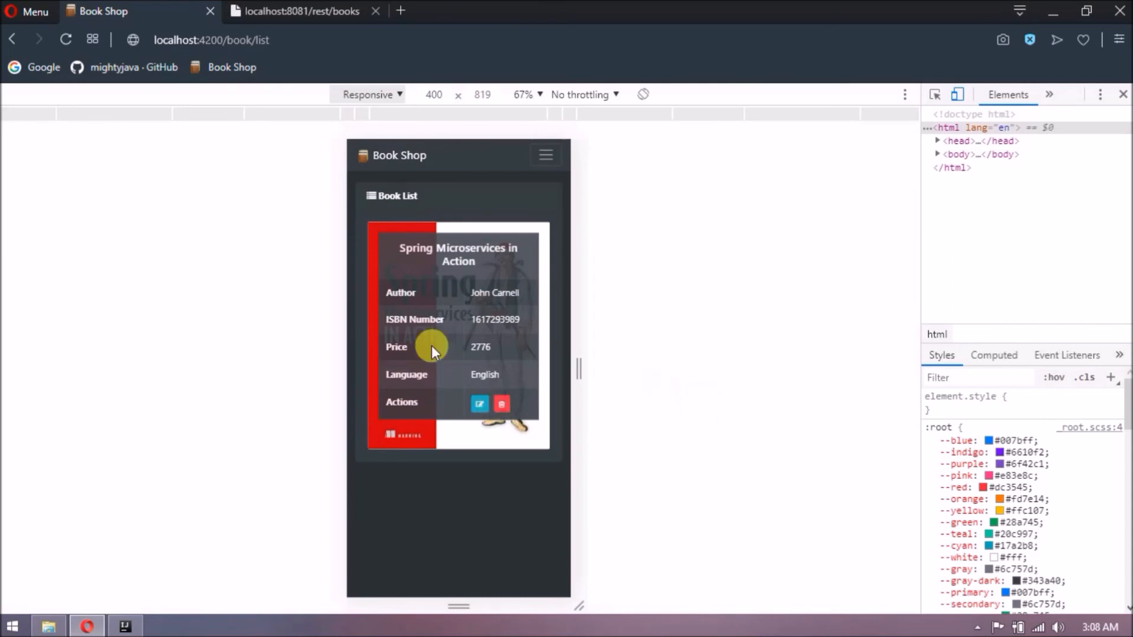
# Return to the IDE after checking the mobile card overlay with Edit/Delete actions in Opera.
pyautogui.click(124, 625)
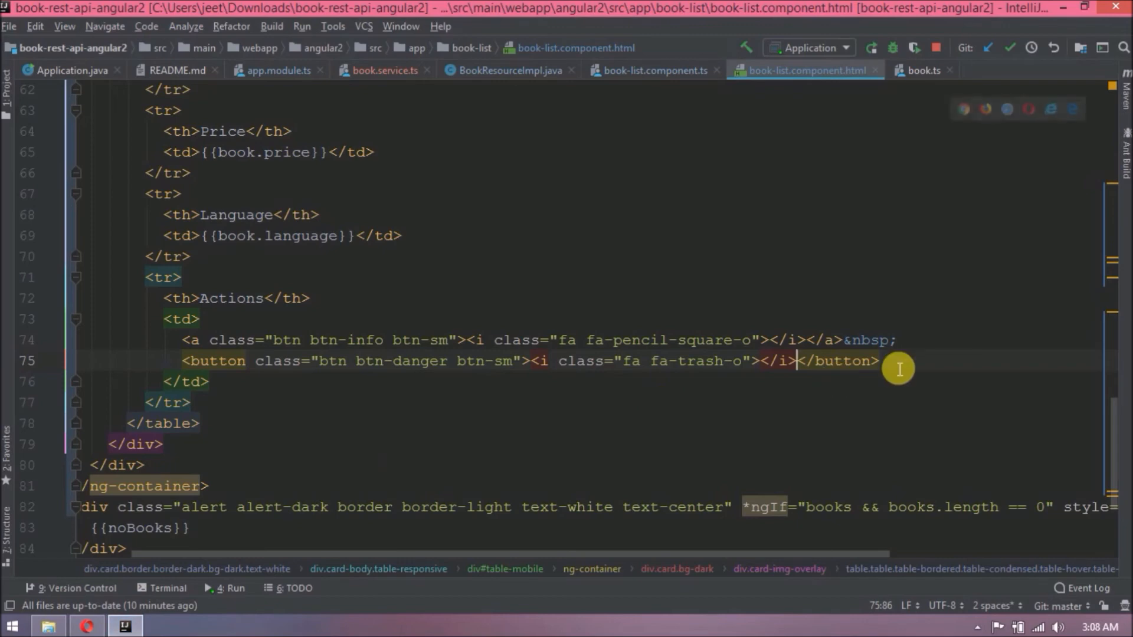
# Duplicate the noBooks alert and make the copy show {{loadingMessage}} with *ngIf "!books".
pyautogui.scroll(-3)
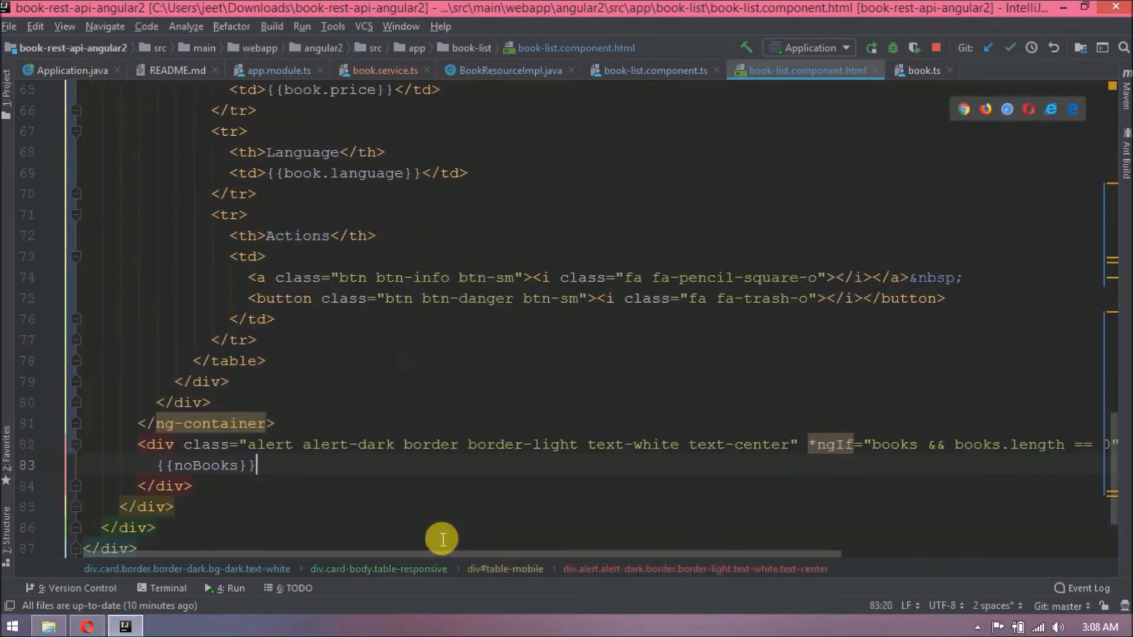
pyautogui.press('Enter')
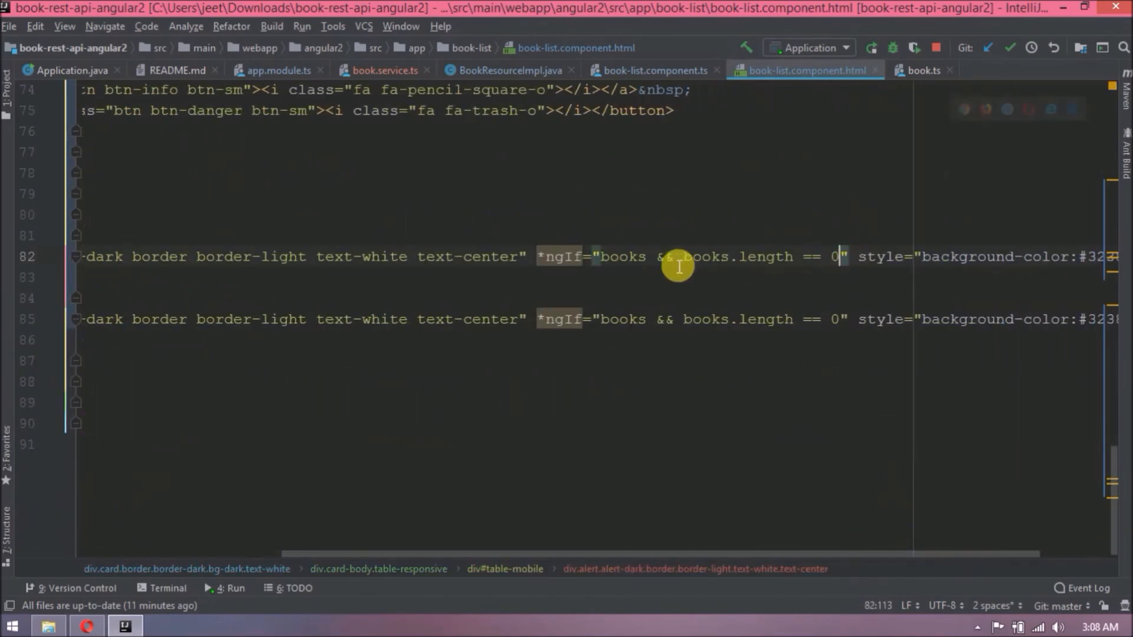
pyautogui.write('!books')
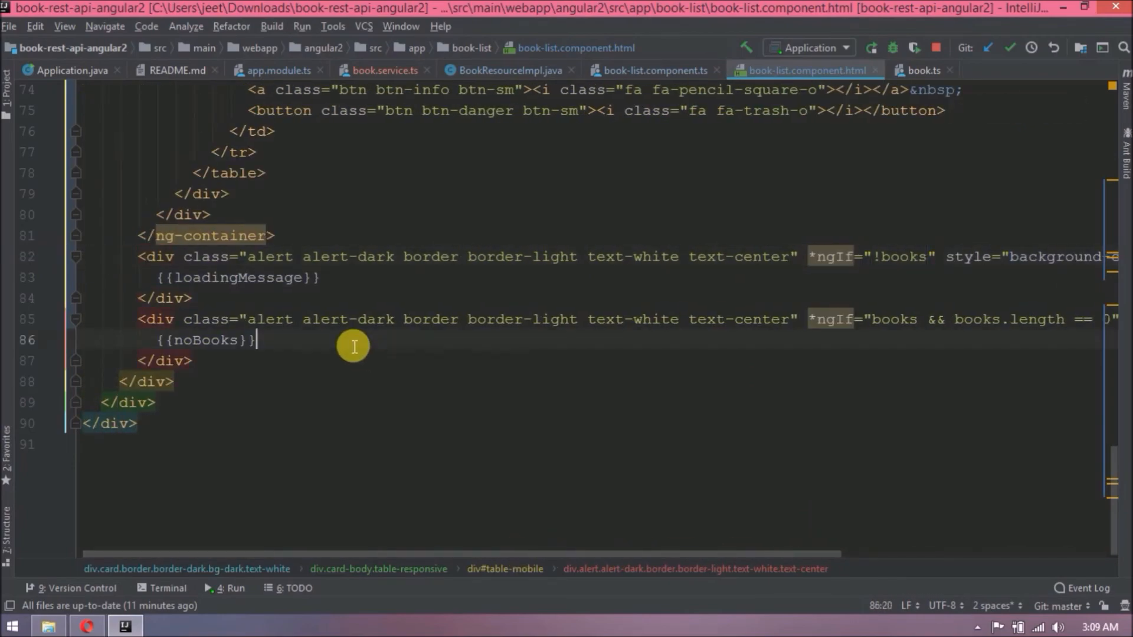
pyautogui.click(86, 625)
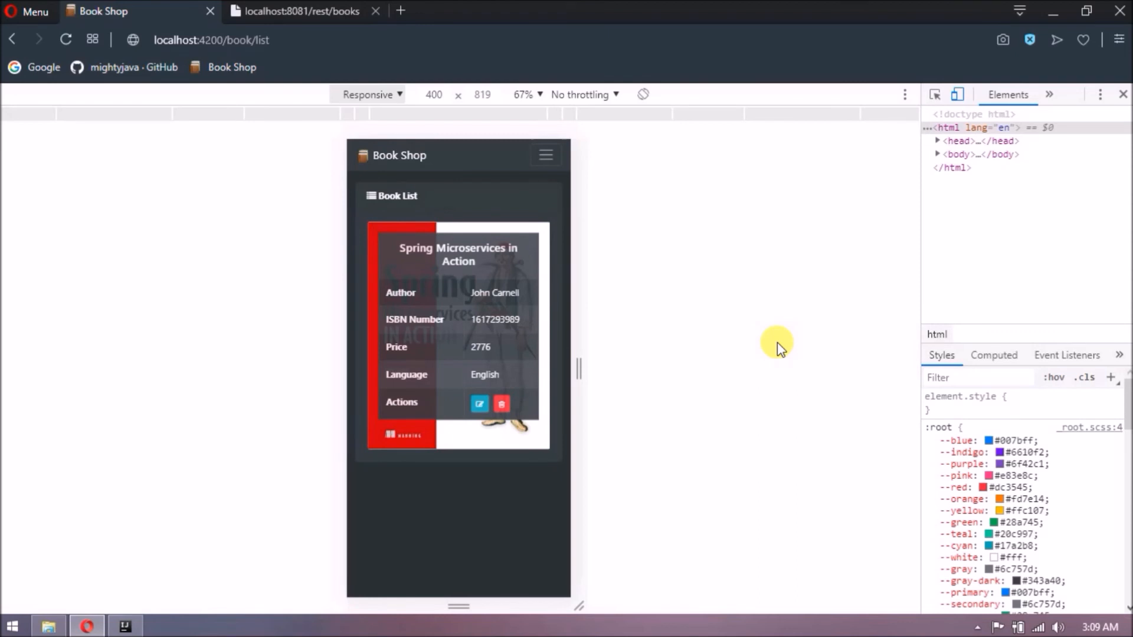
# Navigate via the hamburger menu back to Show List, then view the book list at desktop width.
pyautogui.click(300, 11)
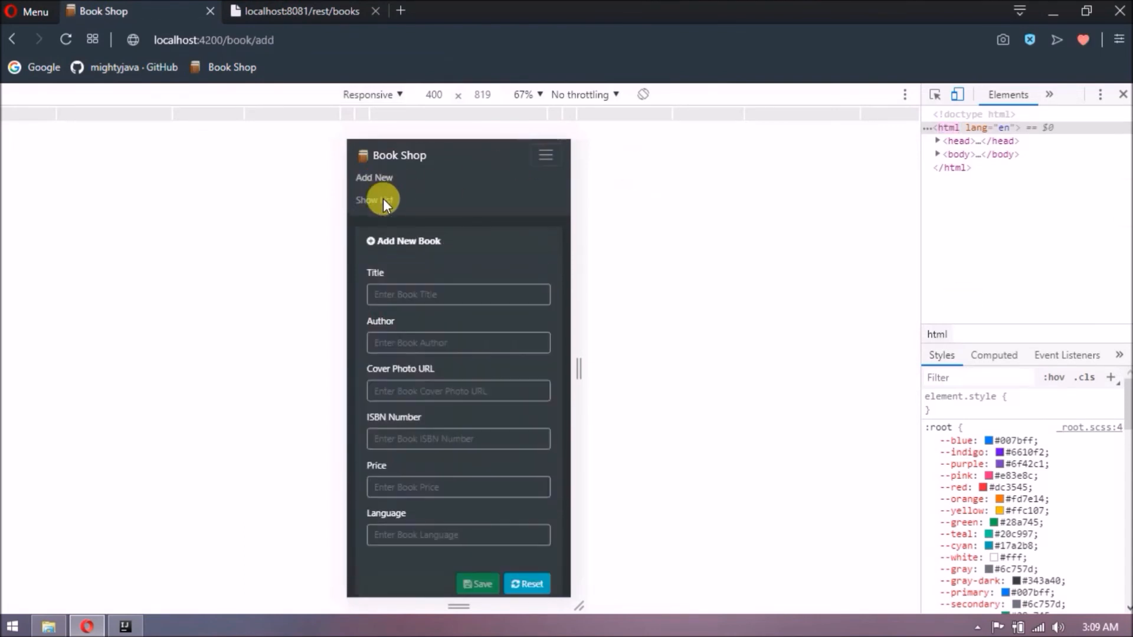
pyautogui.moveTo(378, 178)
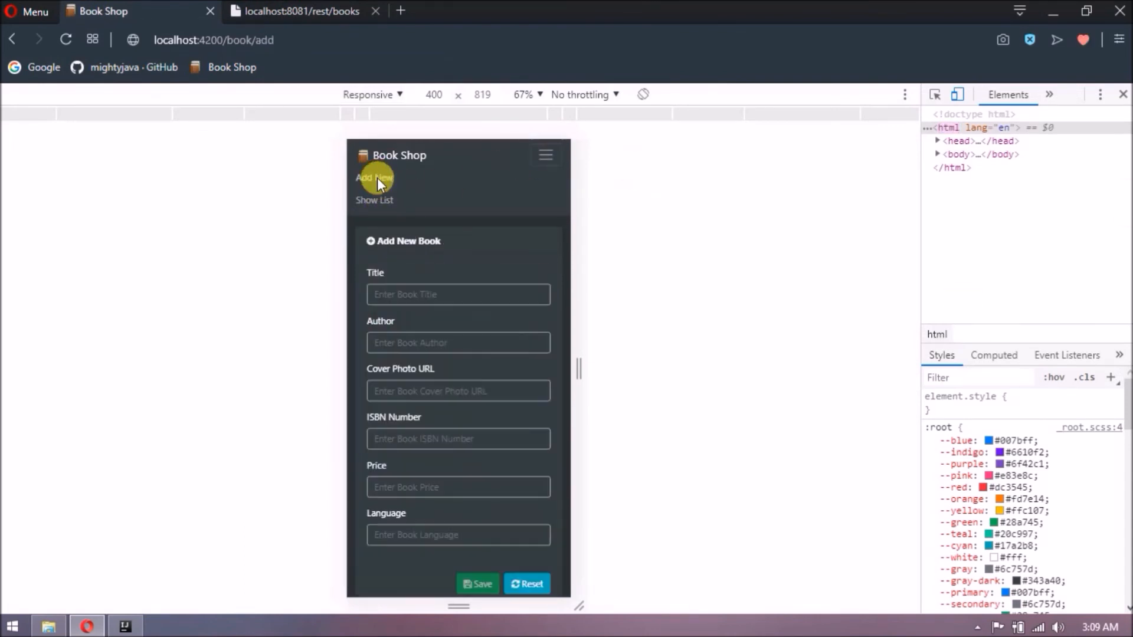
pyautogui.click(374, 200)
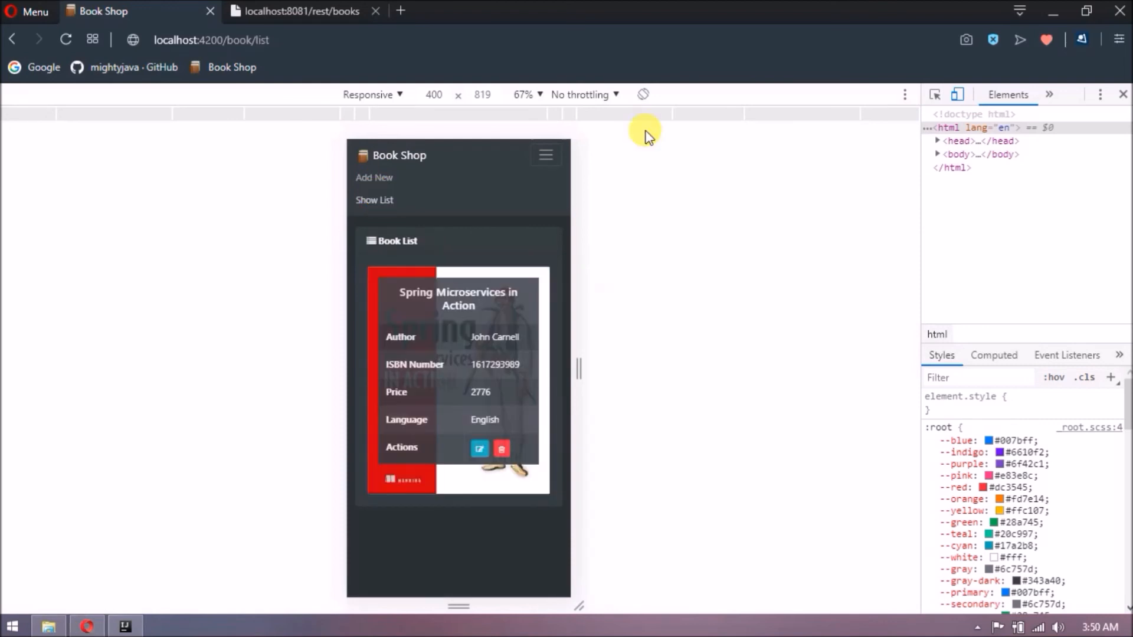
pyautogui.click(959, 95)
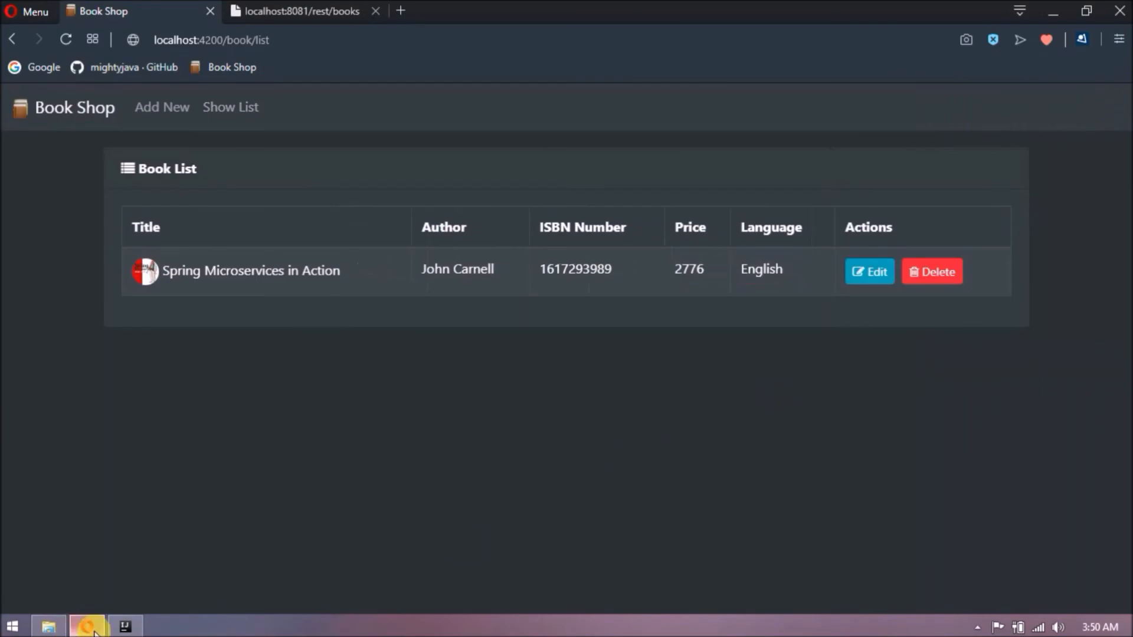
pyautogui.click(124, 626)
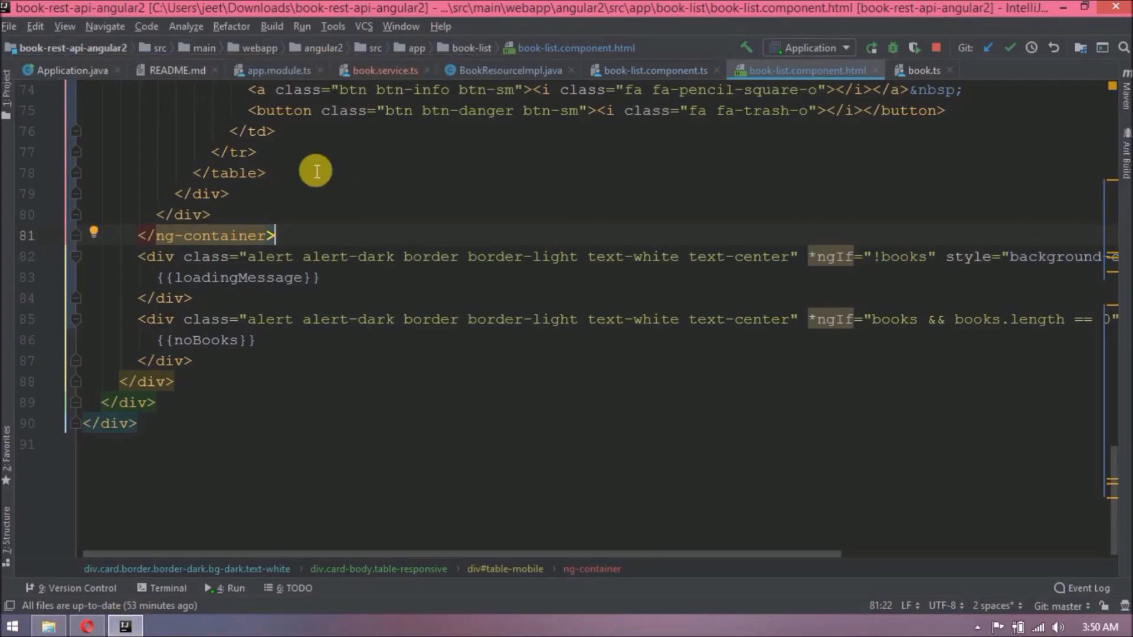
# Review app.module.ts, highlighting the HttpClientModule import and BookService in providers.
pyautogui.scroll(3)
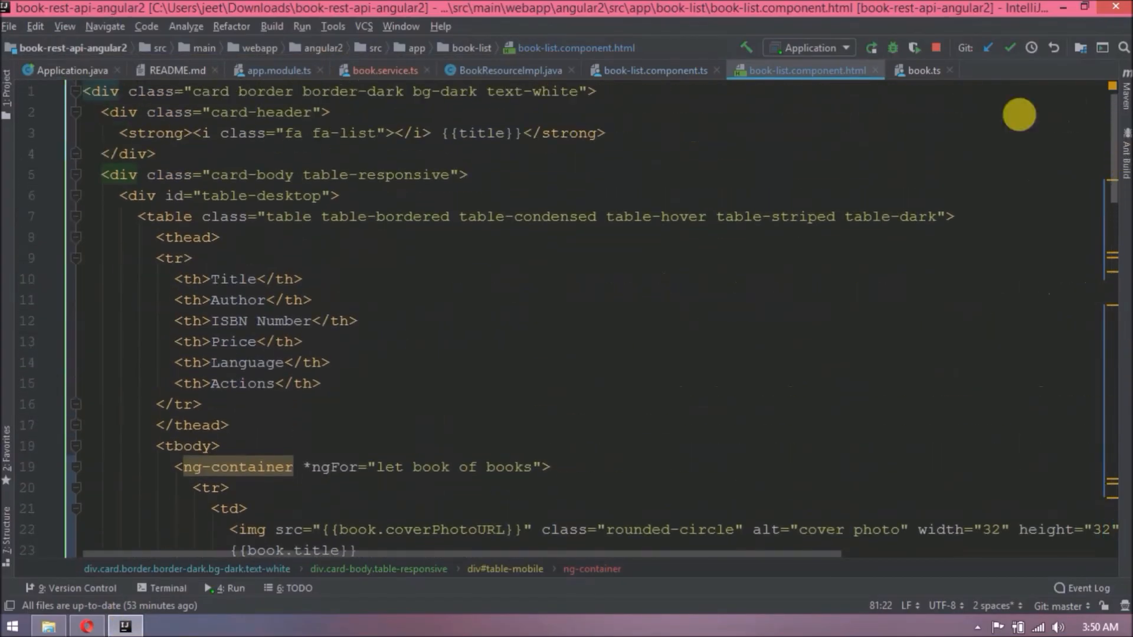
pyautogui.click(68, 70)
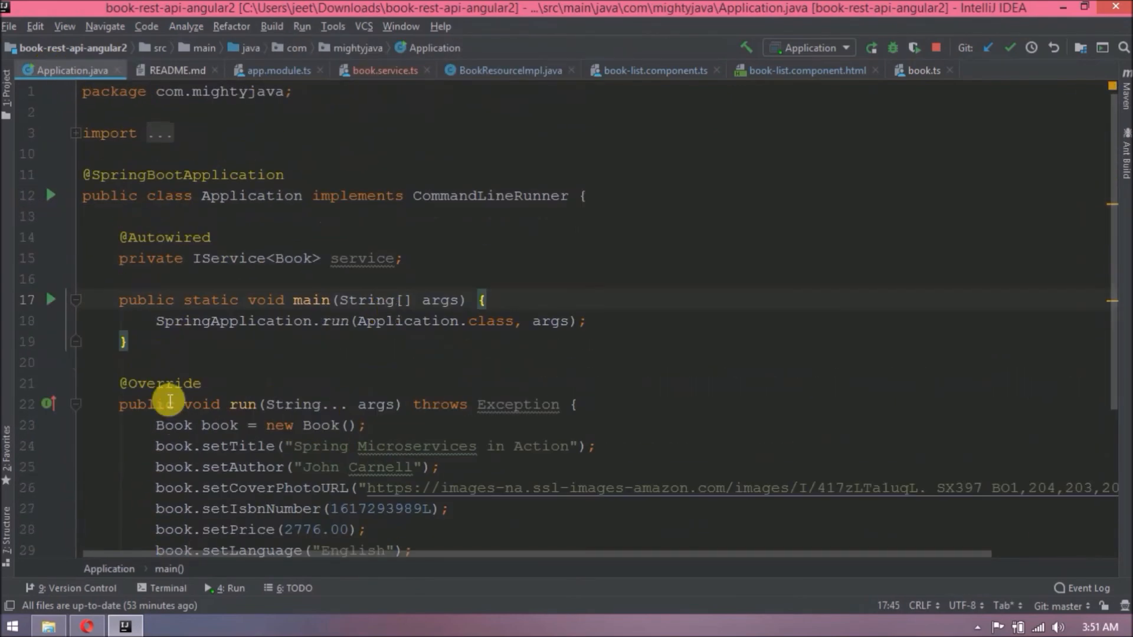
pyautogui.scroll(-3)
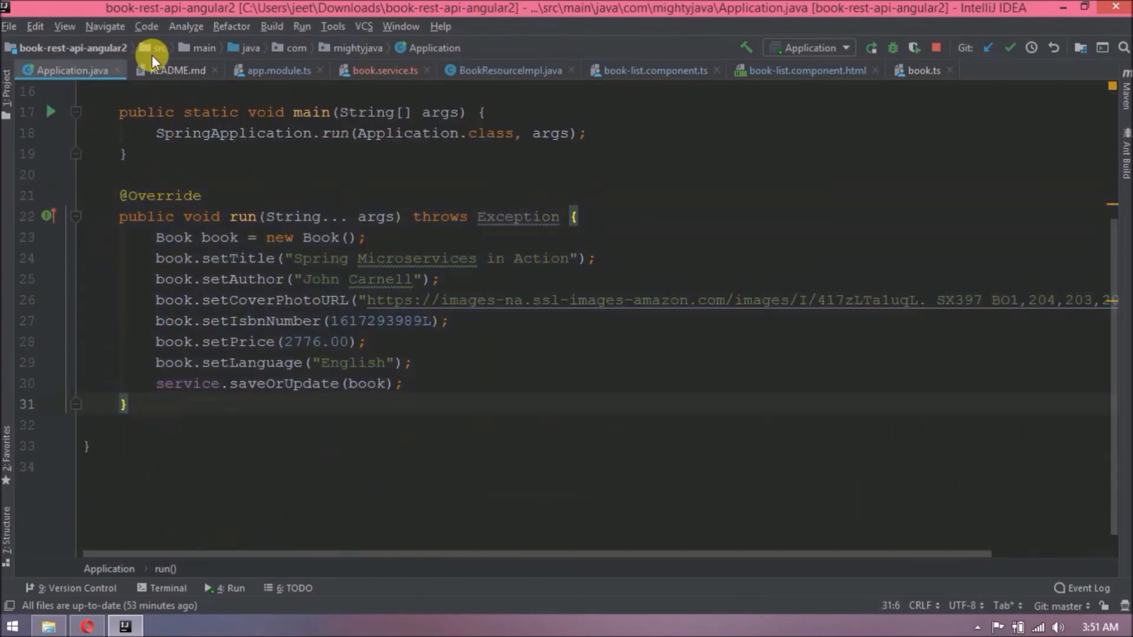
pyautogui.click(276, 69)
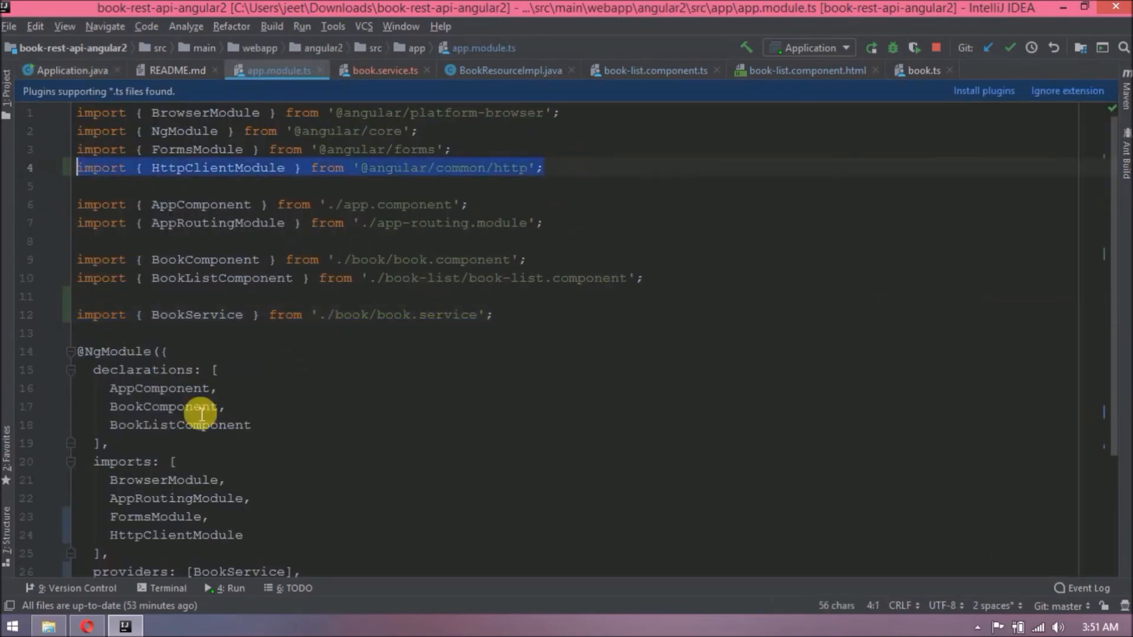
pyautogui.click(85, 314)
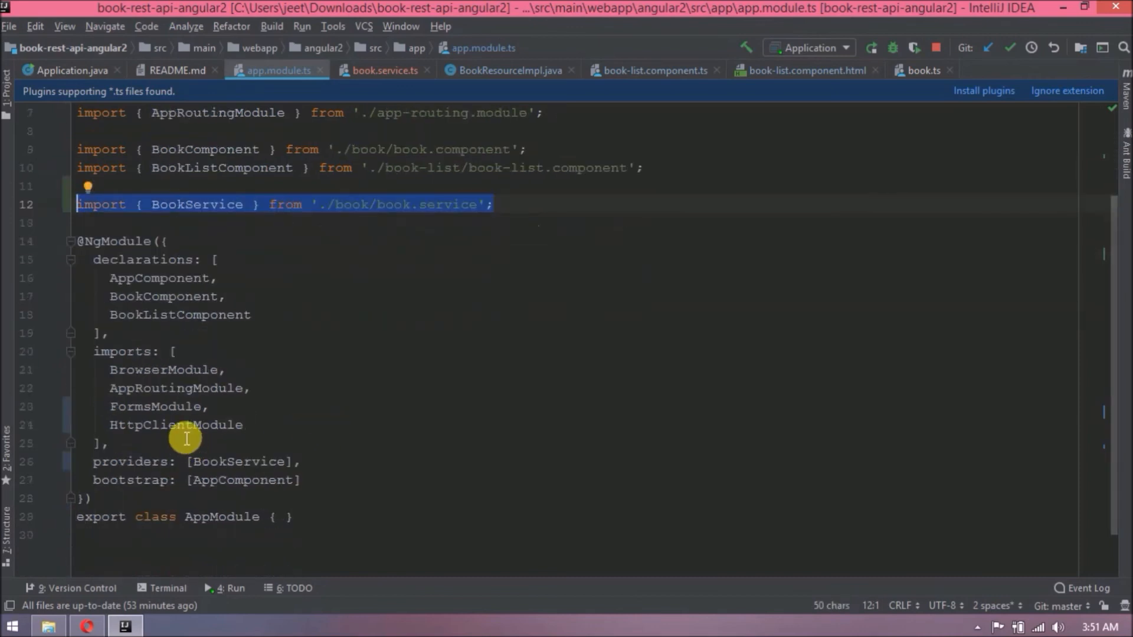
pyautogui.doubleClick(239, 461)
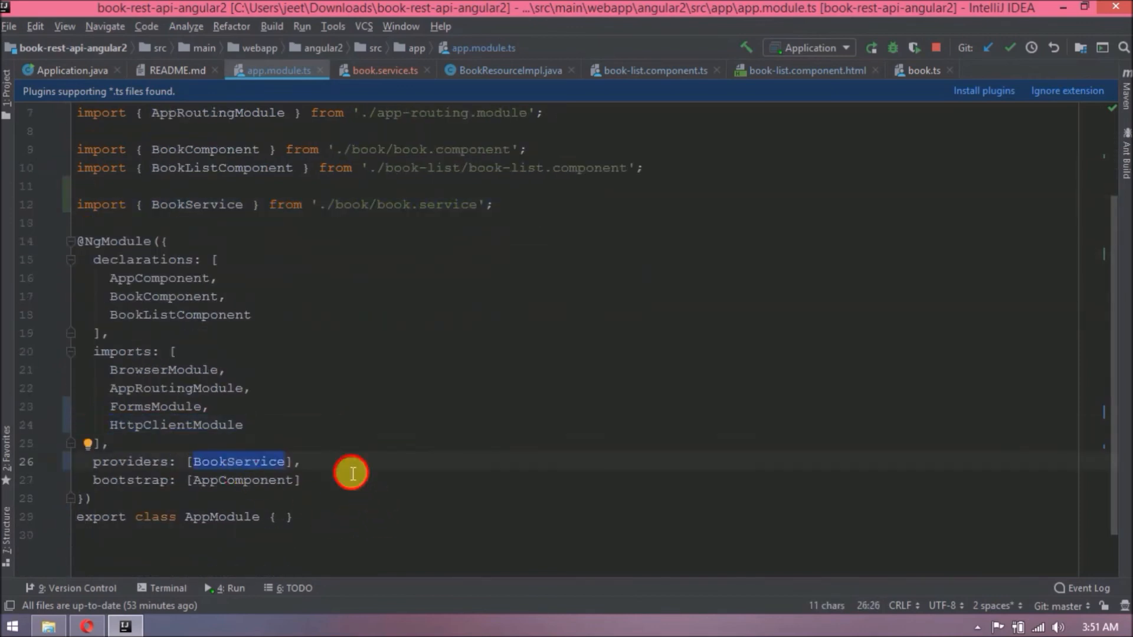
pyautogui.click(385, 69)
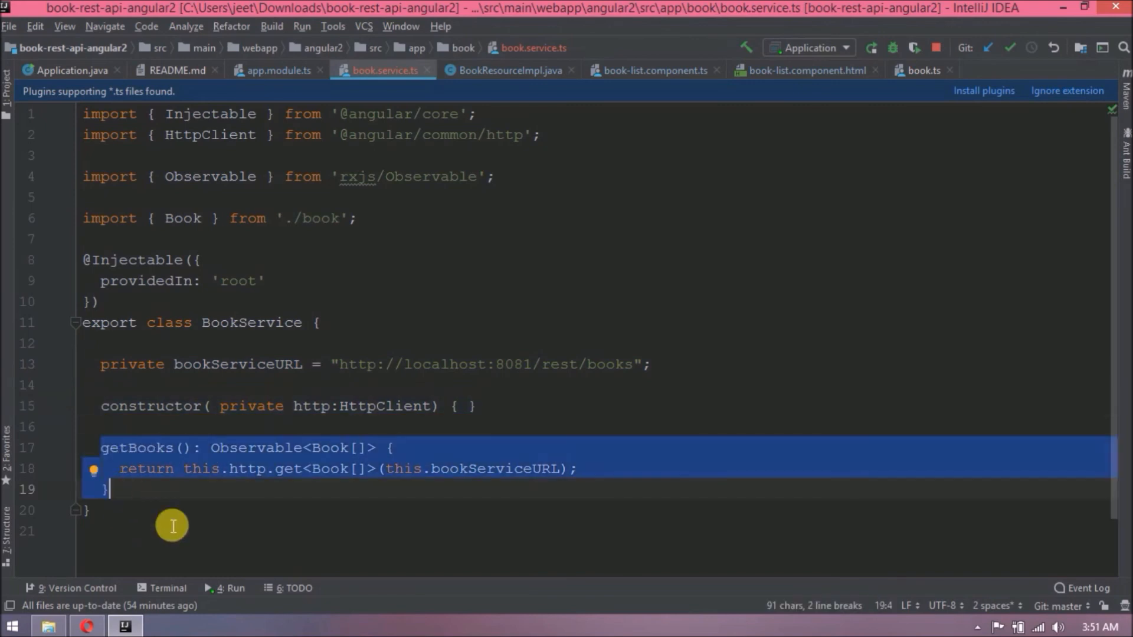
# Walk through book.service.ts getBooks, BookResourceImpl.java, book-list.component.ts and its template.
pyautogui.click(683, 150)
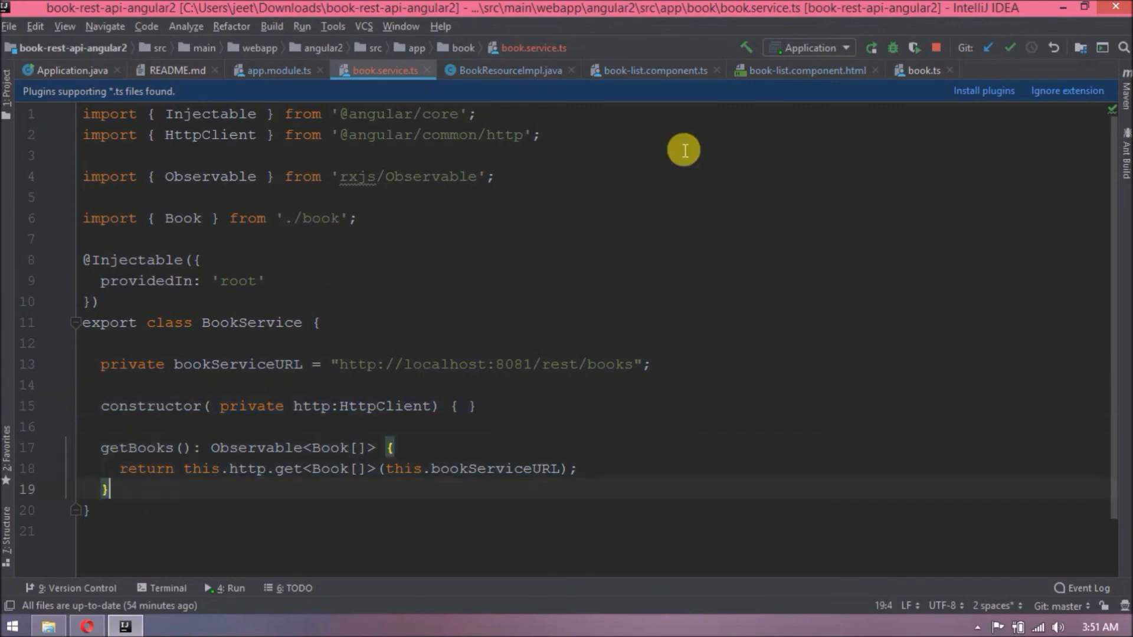
pyautogui.click(508, 70)
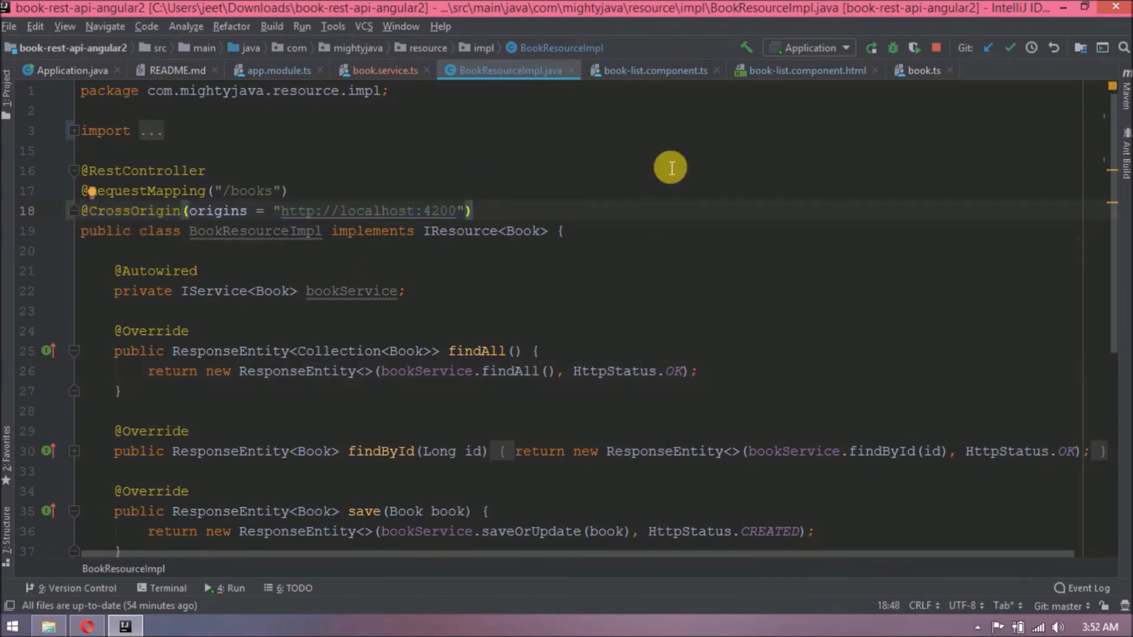
pyautogui.click(654, 70)
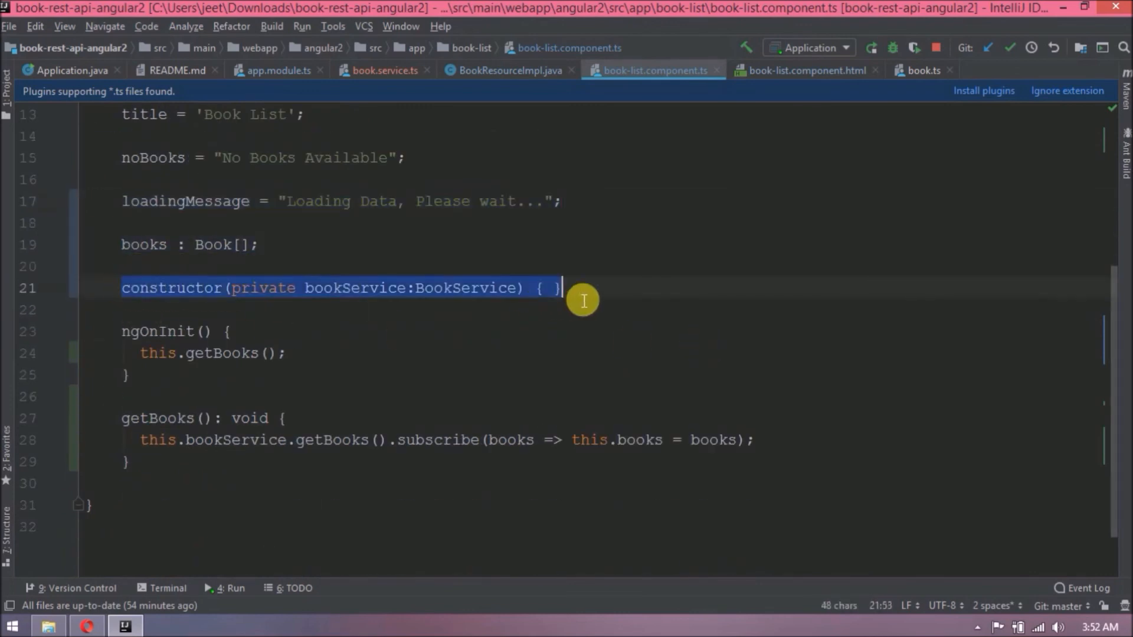
pyautogui.click(144, 463)
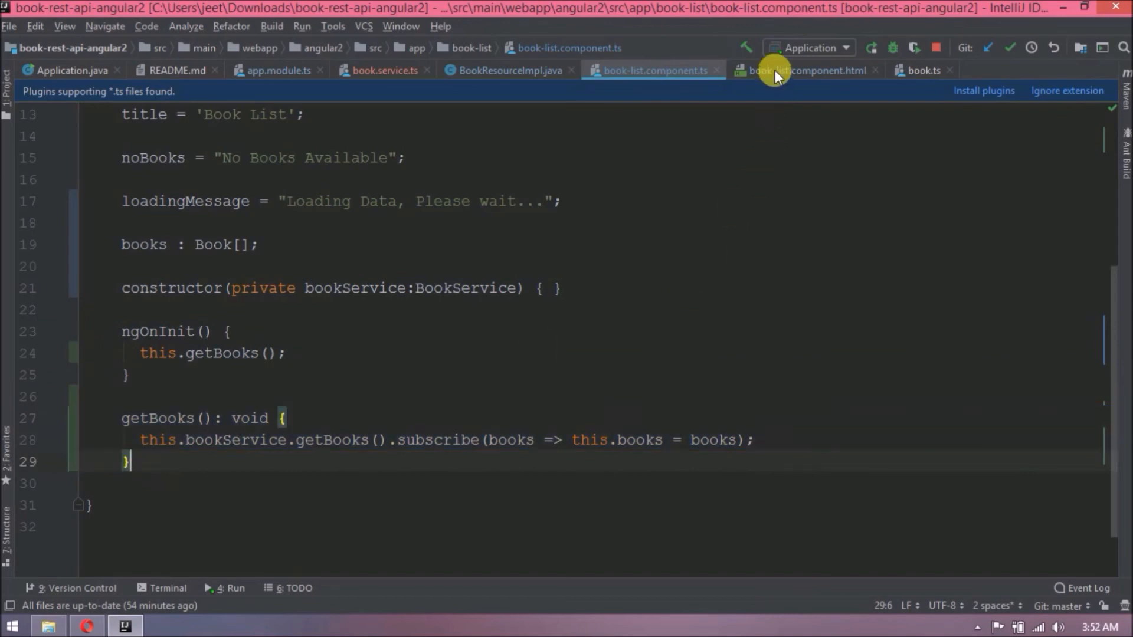
pyautogui.click(804, 70)
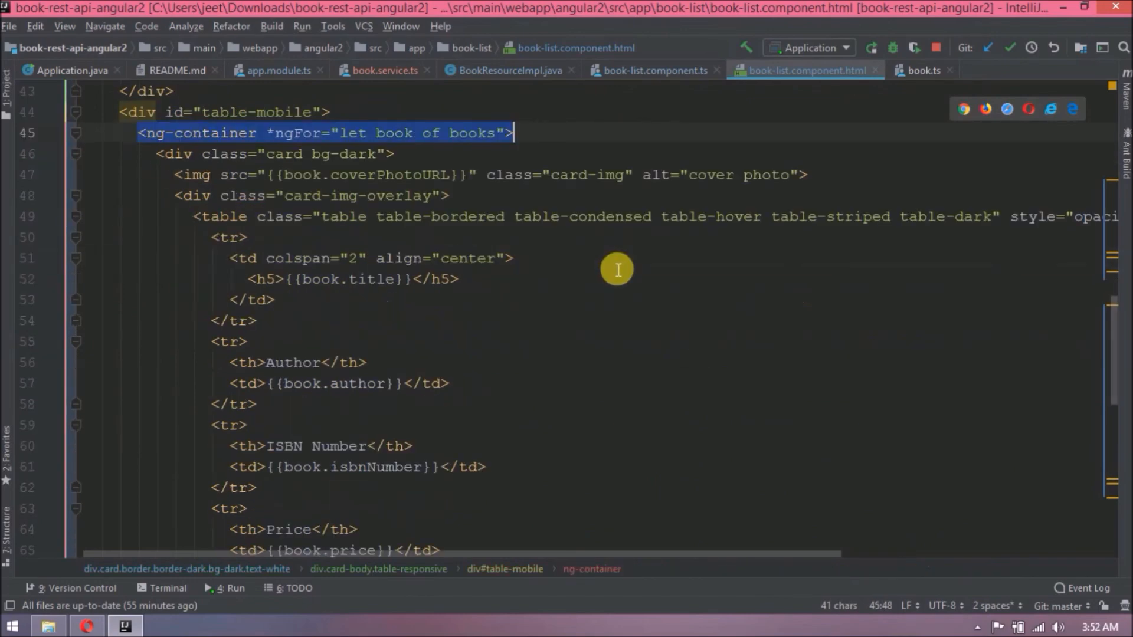
pyautogui.scroll(-3)
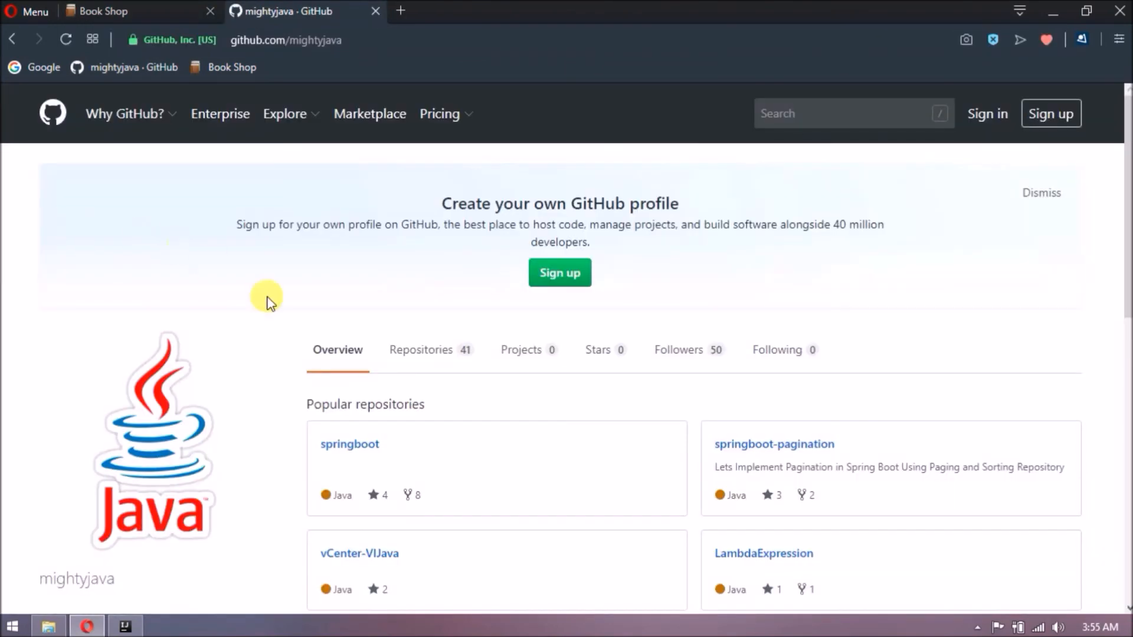
# Reach the latest 'added get request call using http client' commit in book-rest-api-angular2.
pyautogui.click(420, 349)
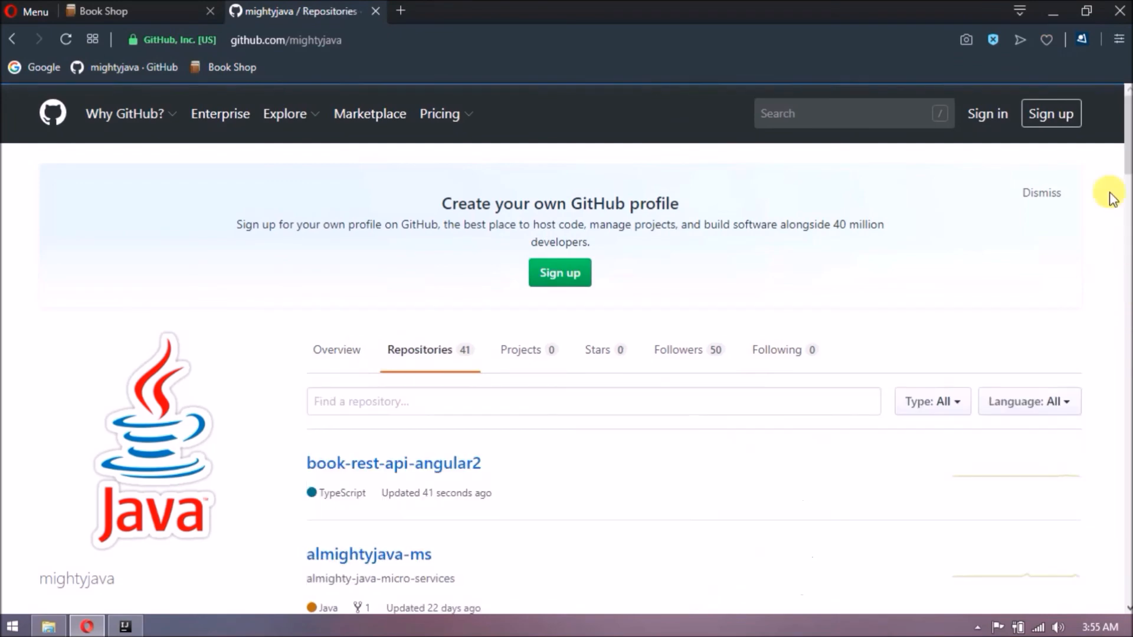
pyautogui.click(394, 462)
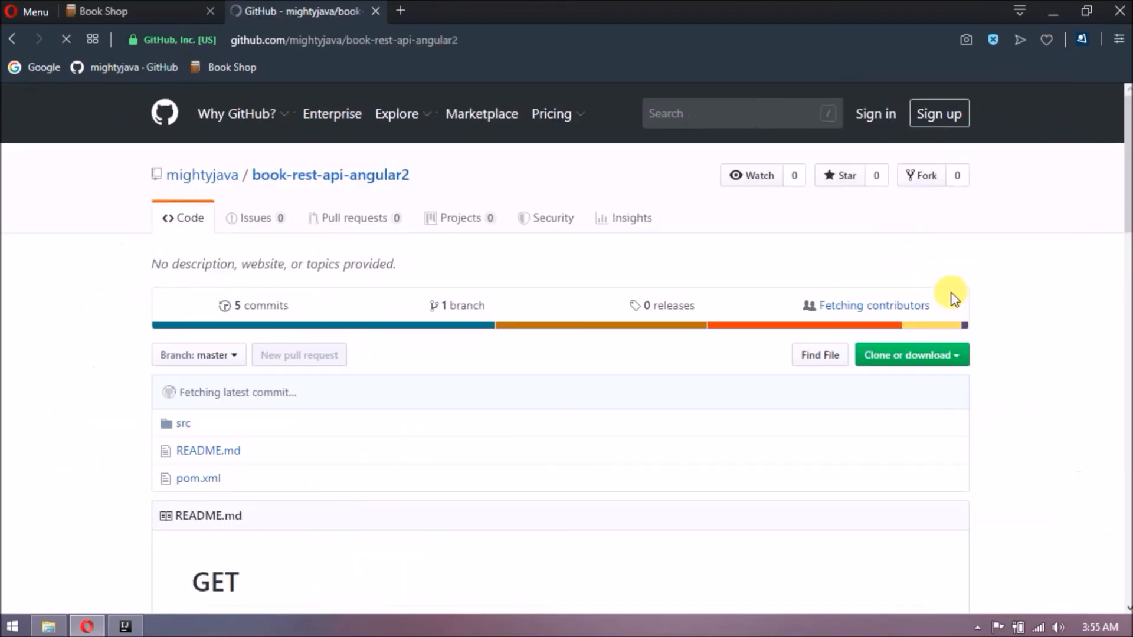
pyautogui.click(261, 304)
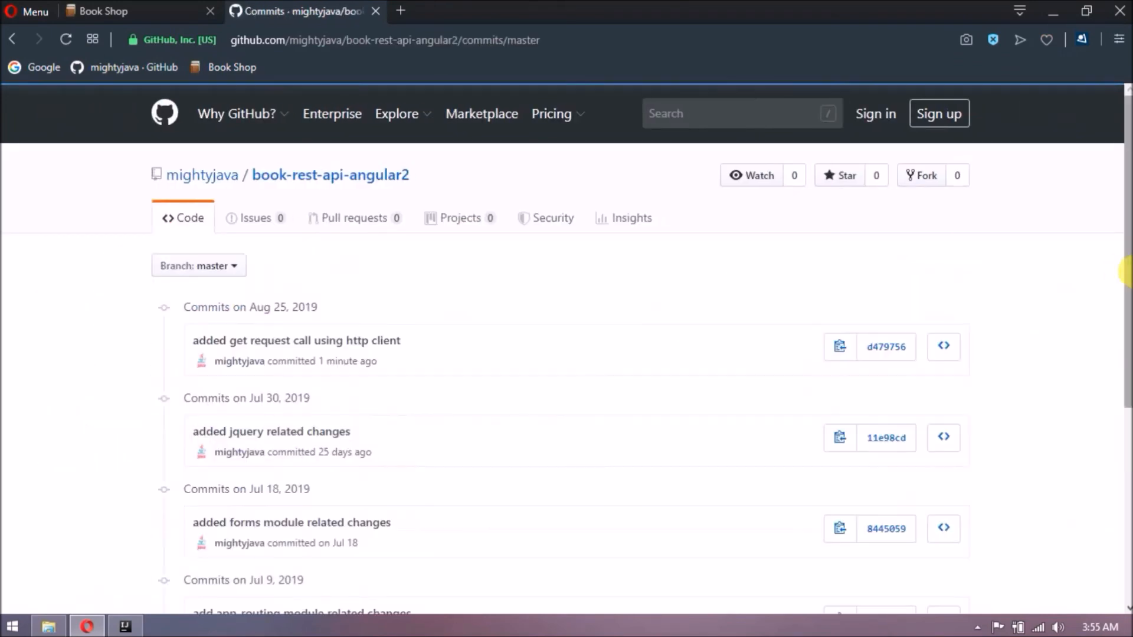
pyautogui.click(884, 346)
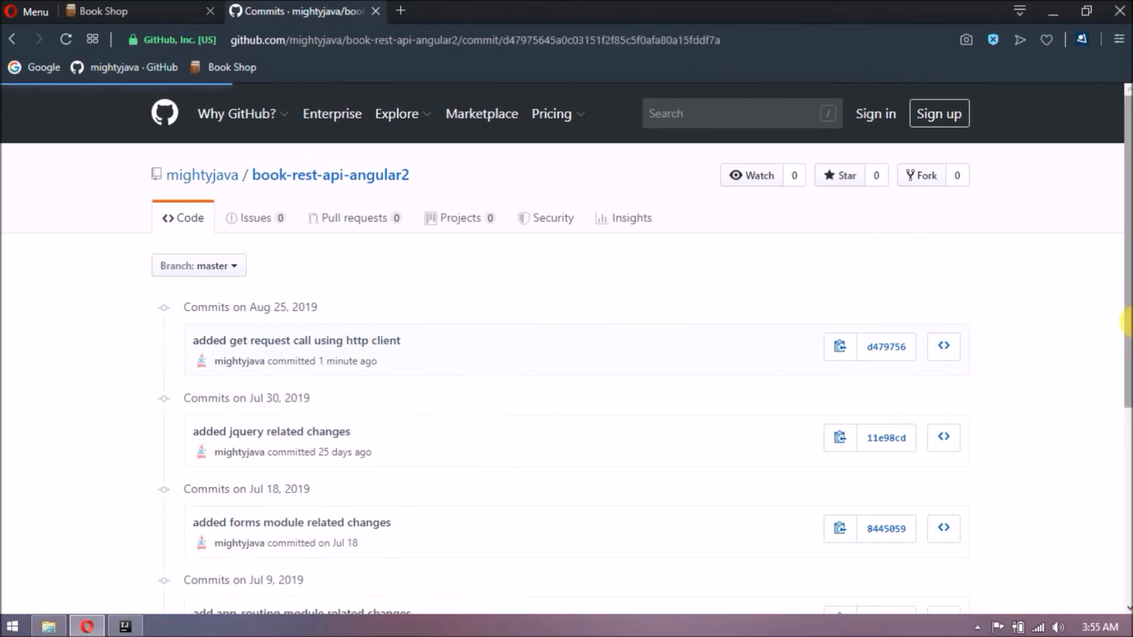
# Scroll through the commit's diff, then return to the mightyjava repositories list.
pyautogui.click(295, 339)
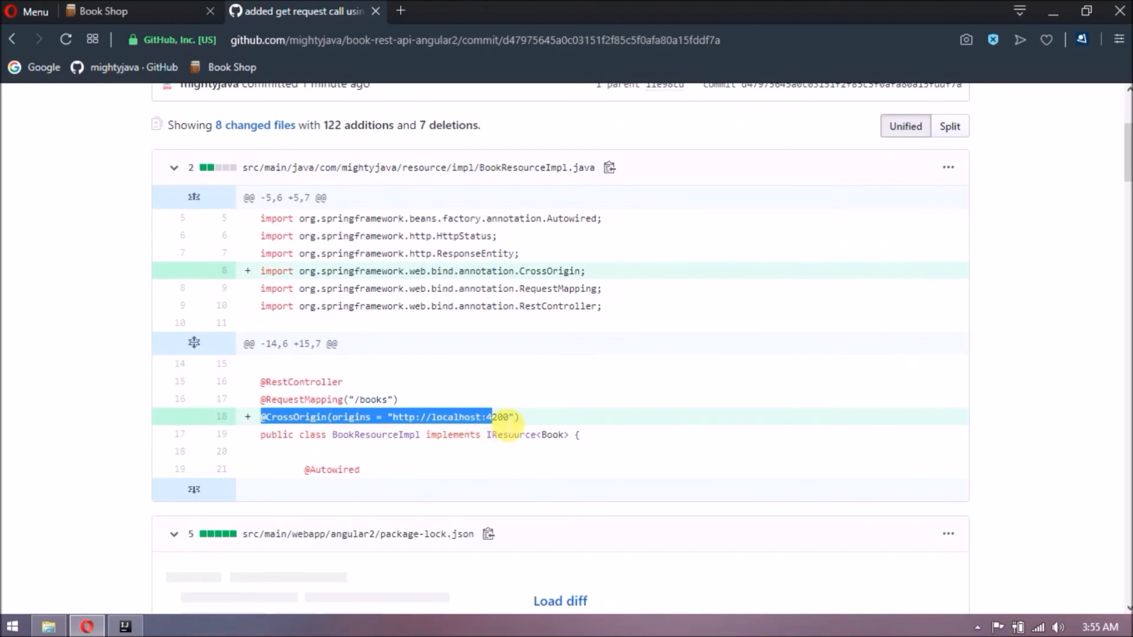
pyautogui.scroll(-3)
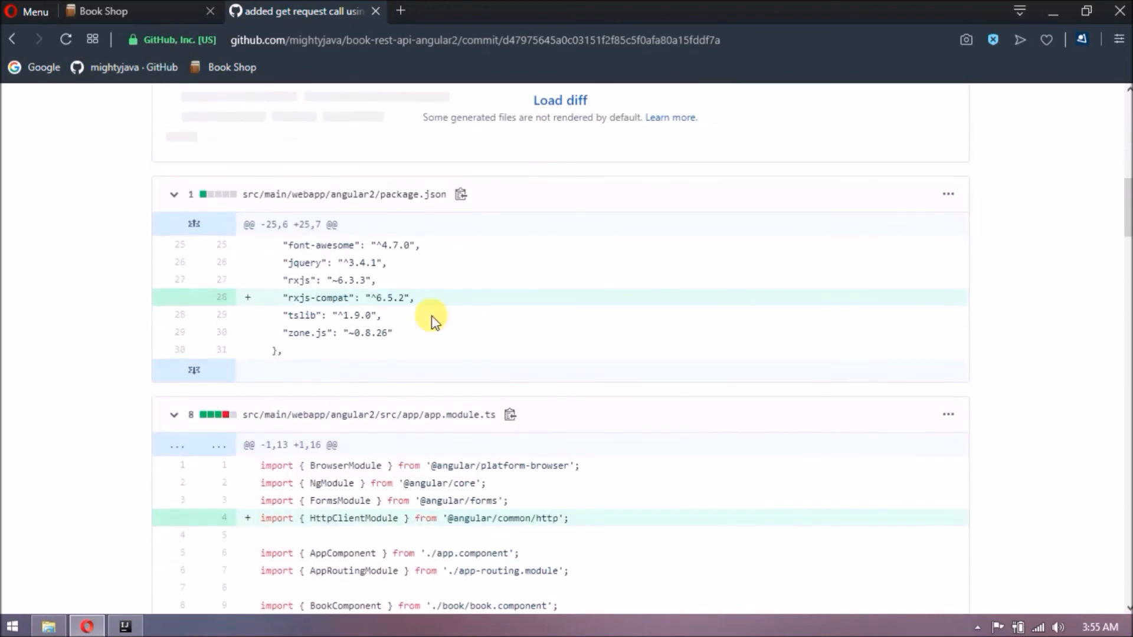
pyautogui.moveTo(1055, 318)
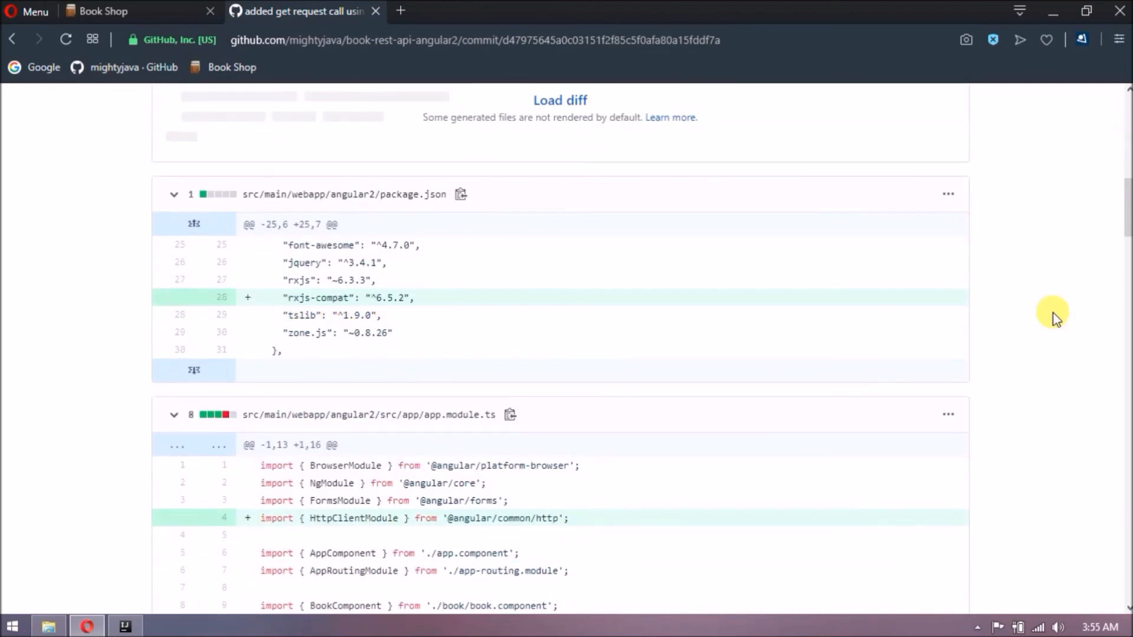
pyautogui.scroll(-3)
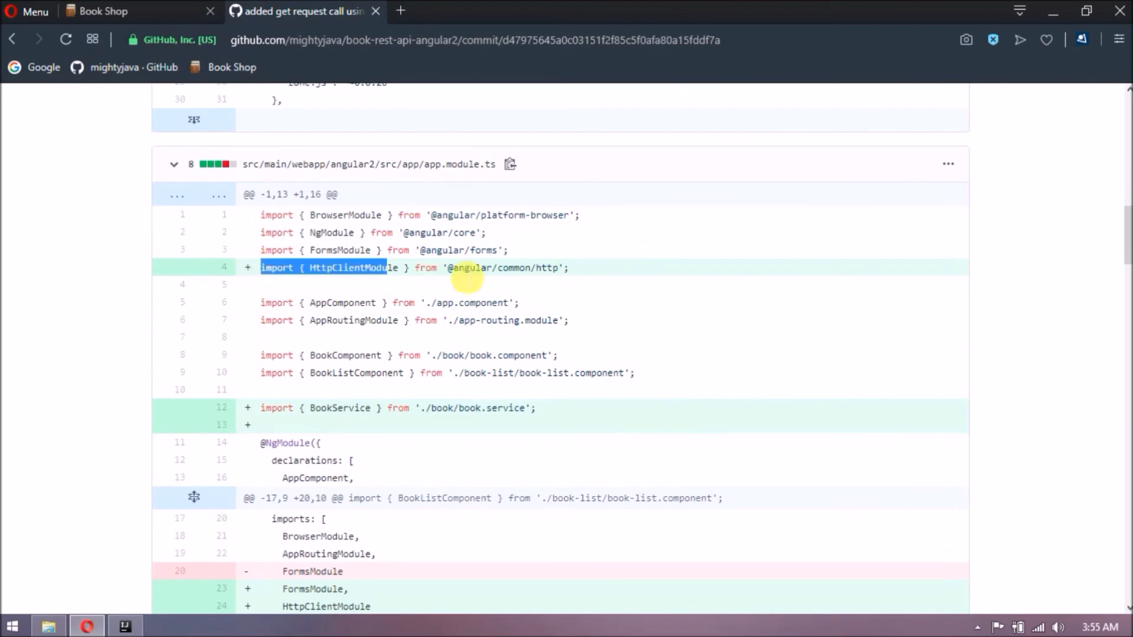
pyautogui.scroll(-3)
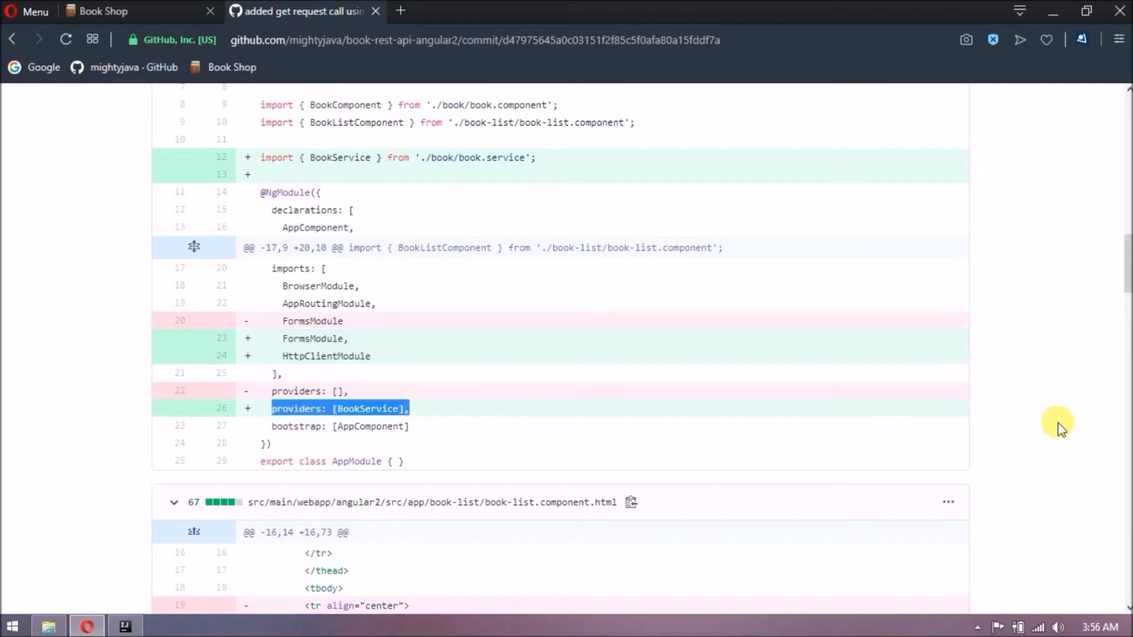
pyautogui.scroll(-3)
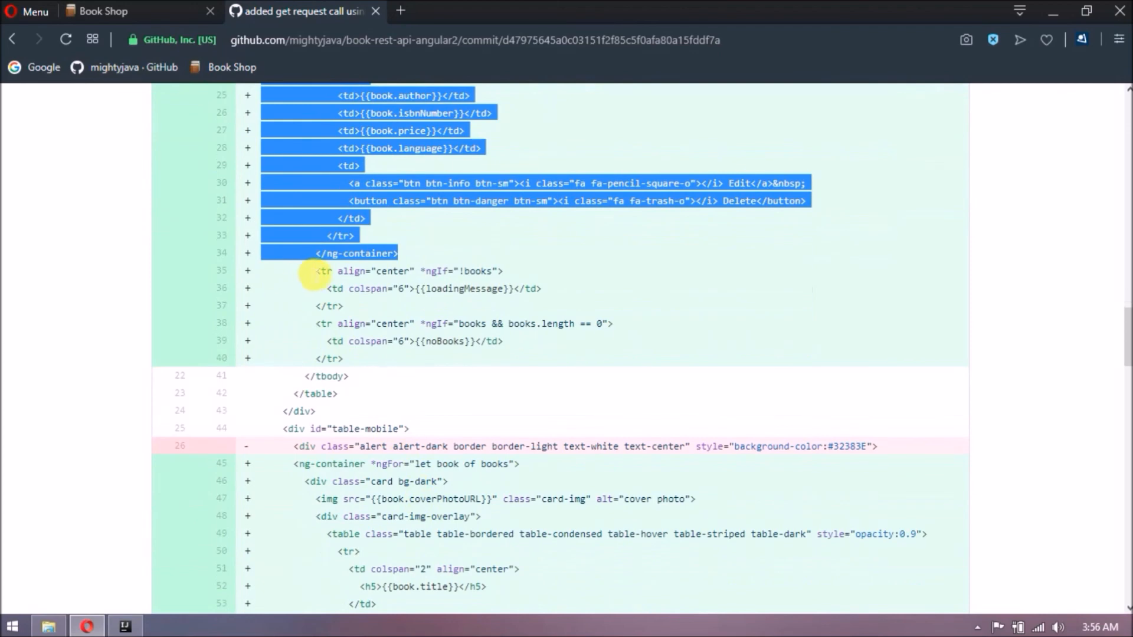
pyautogui.scroll(-3)
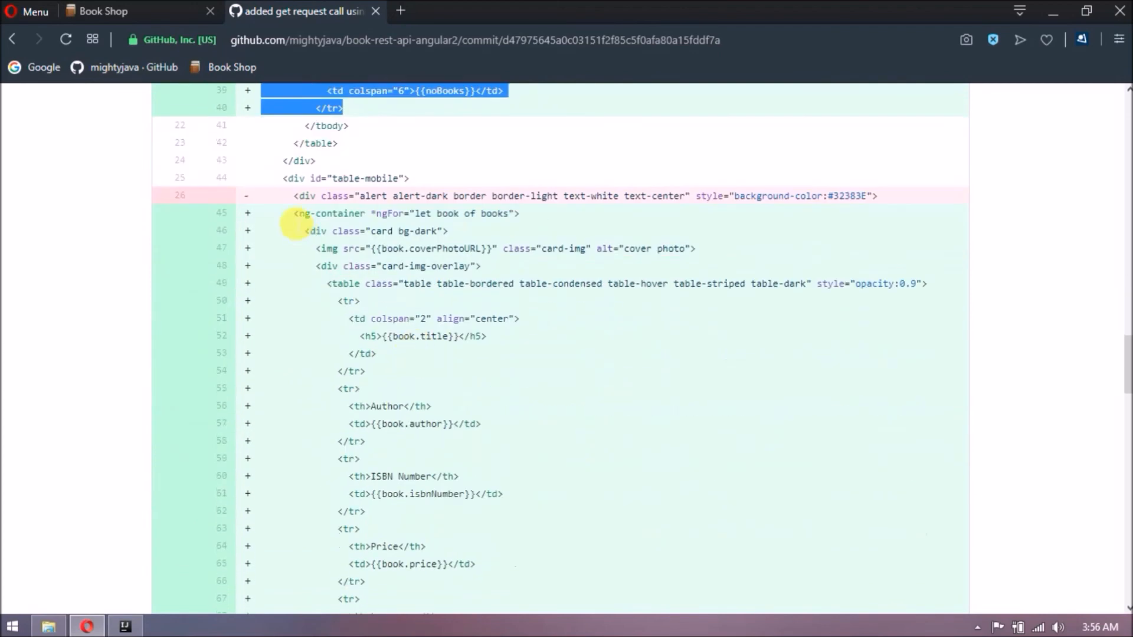
pyautogui.scroll(-3)
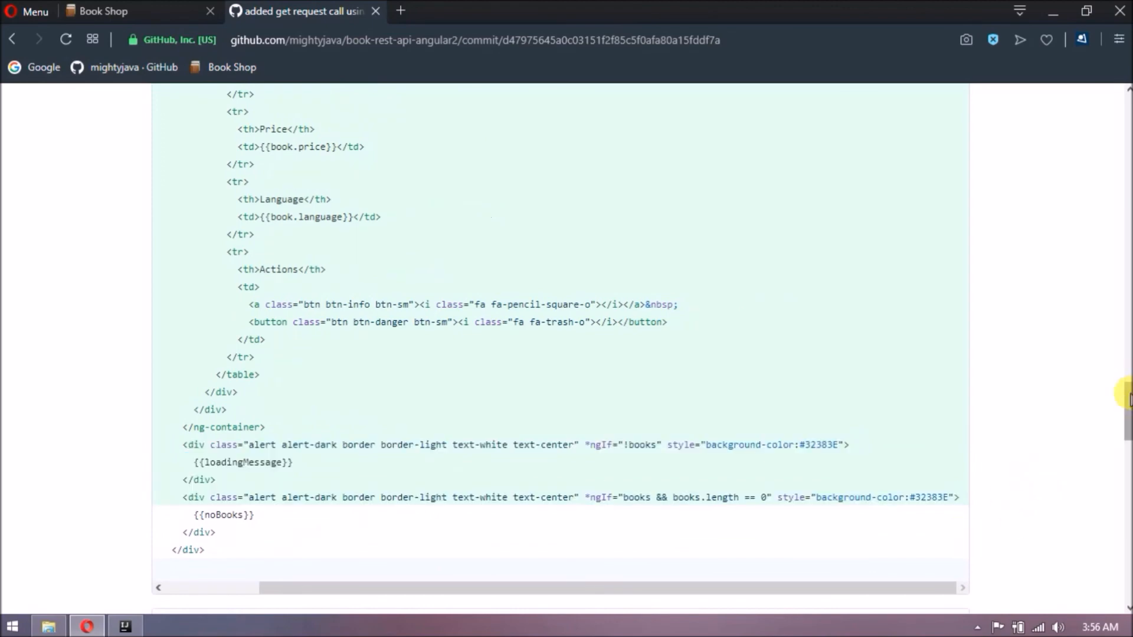
pyautogui.scroll(3)
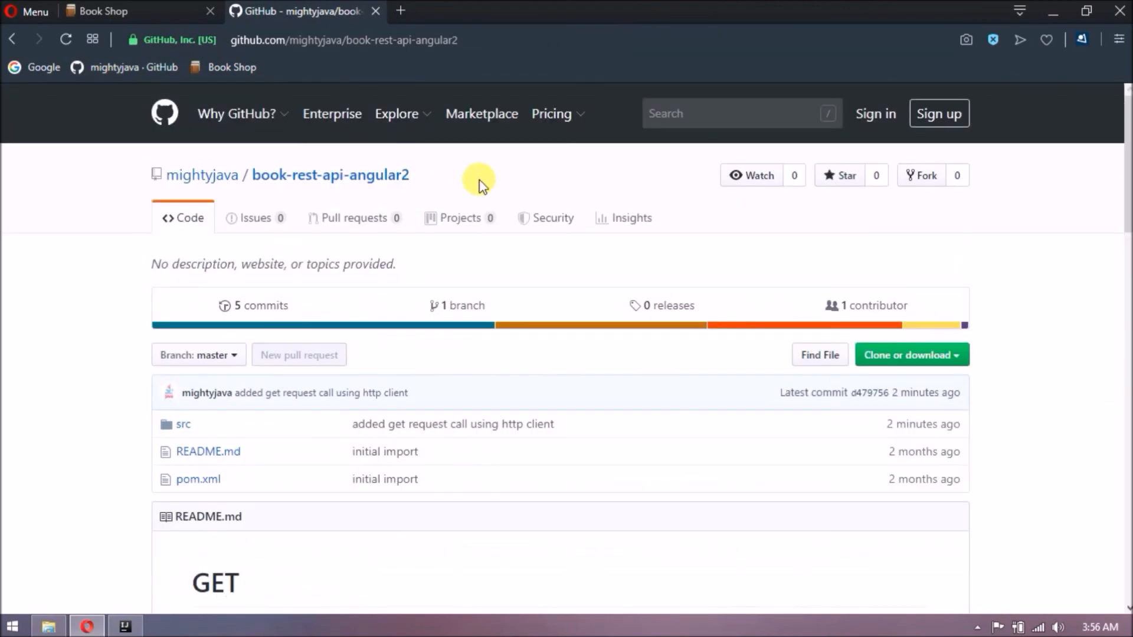
pyautogui.doubleClick(331, 174)
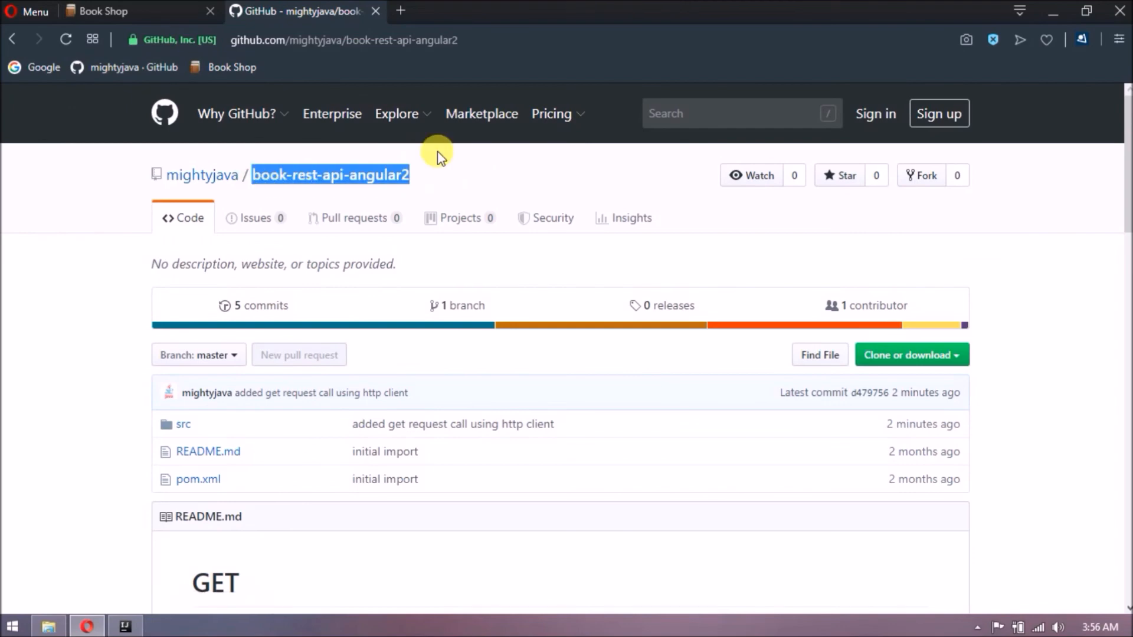
pyautogui.click(201, 175)
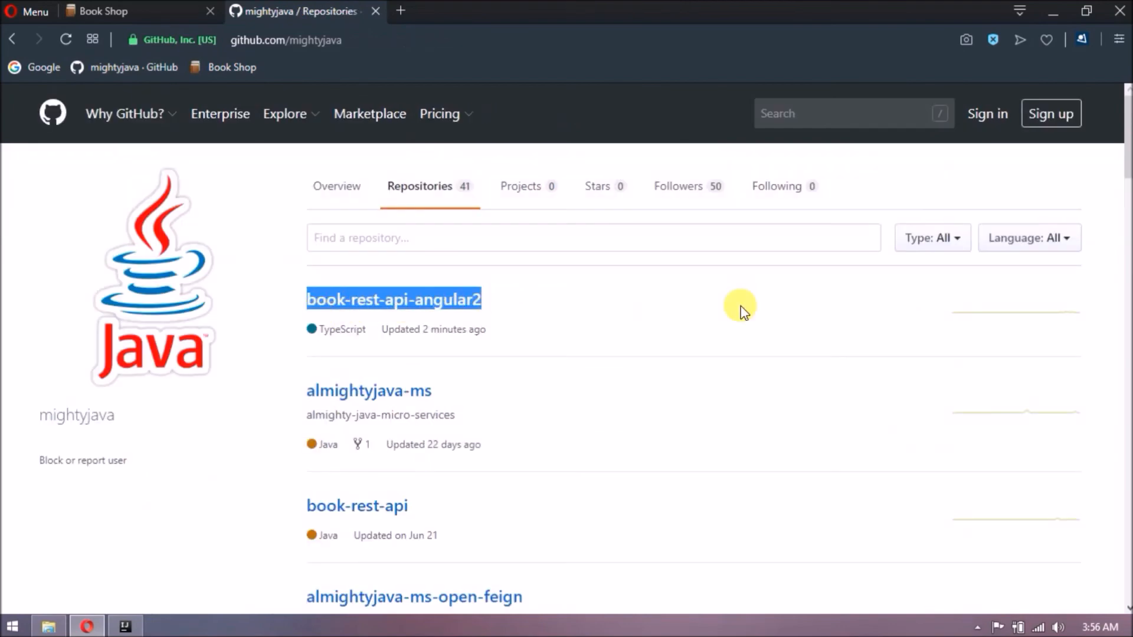